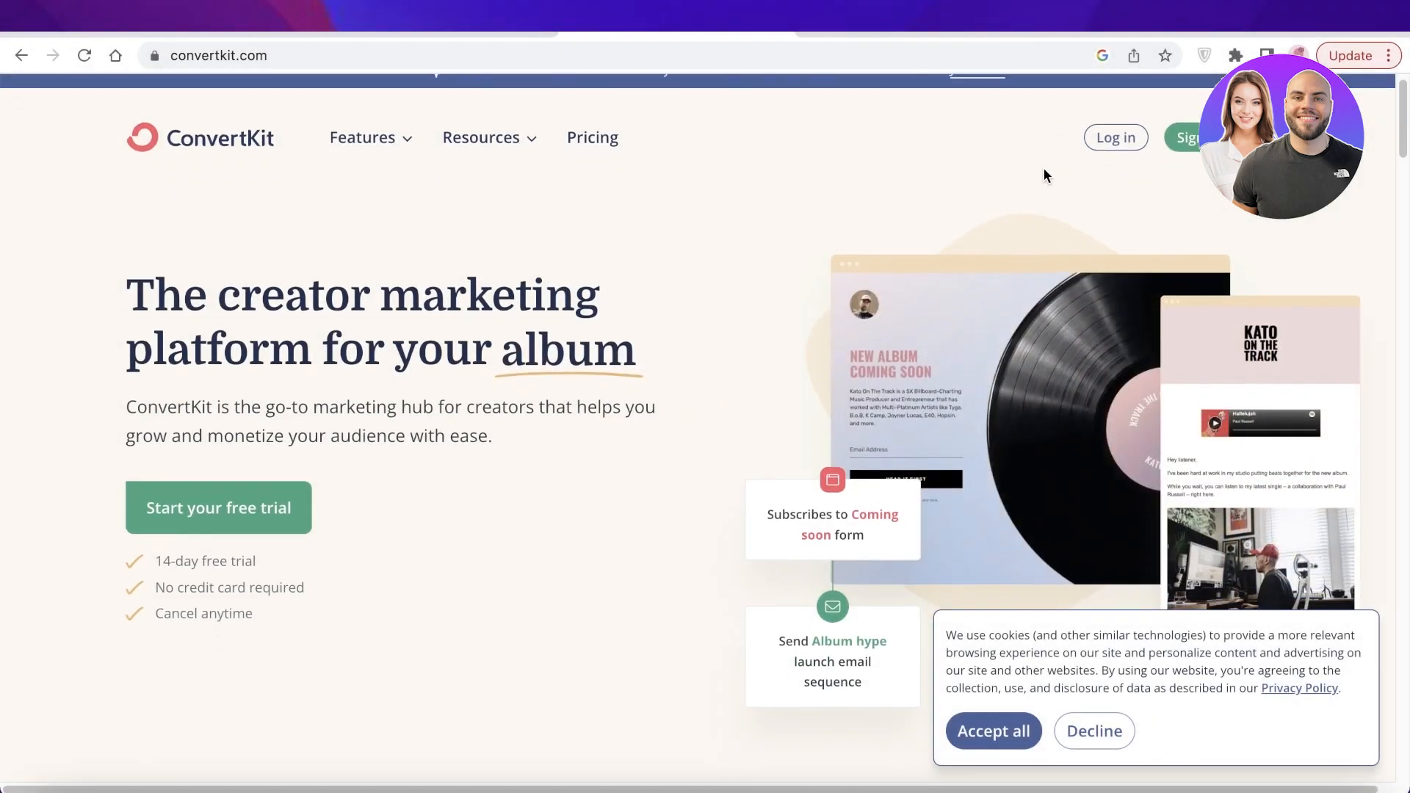
Create the account as Jane Doe with a password and submit via Get started
{"action": "left_click", "coordinate": [363, 137]}
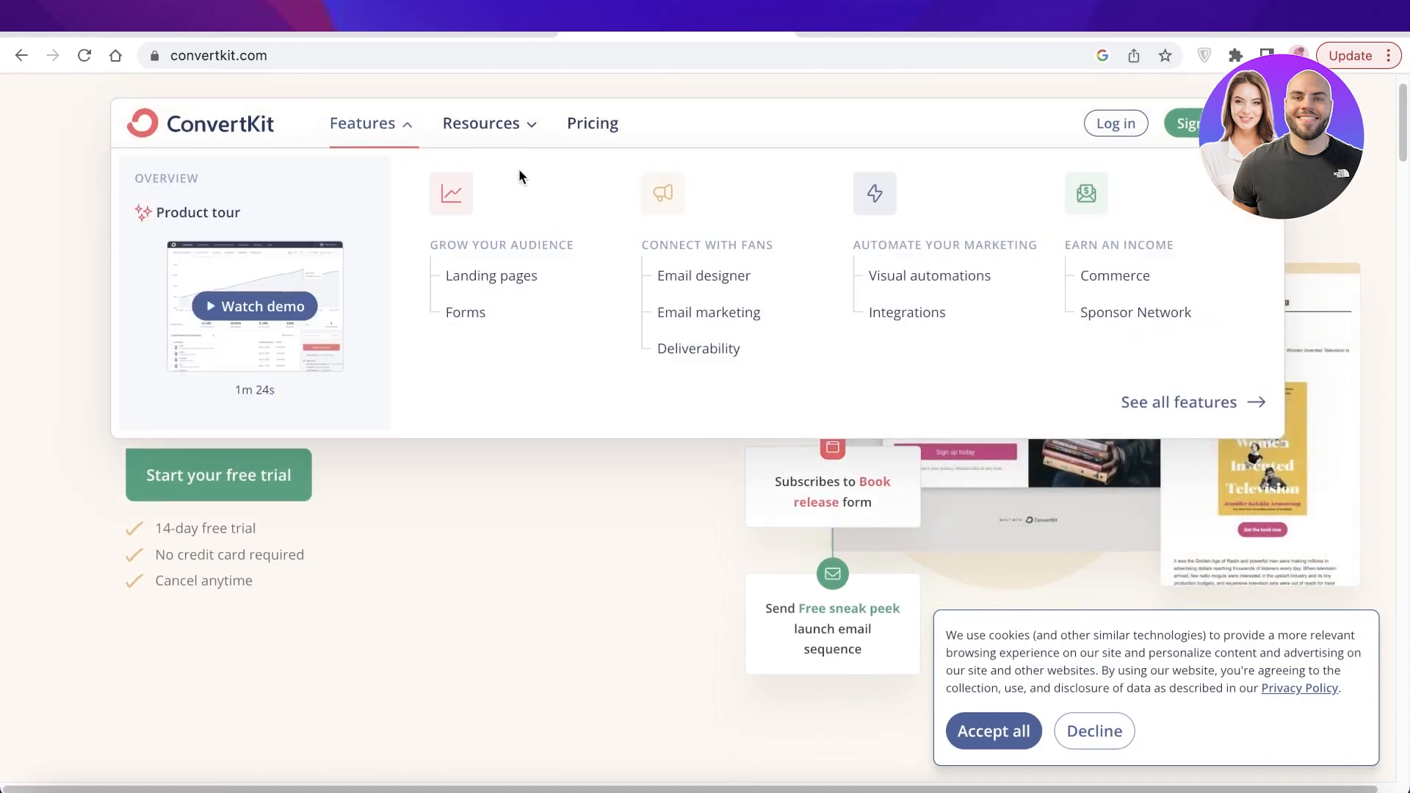
{"action": "mouse_move", "coordinate": [472, 354]}
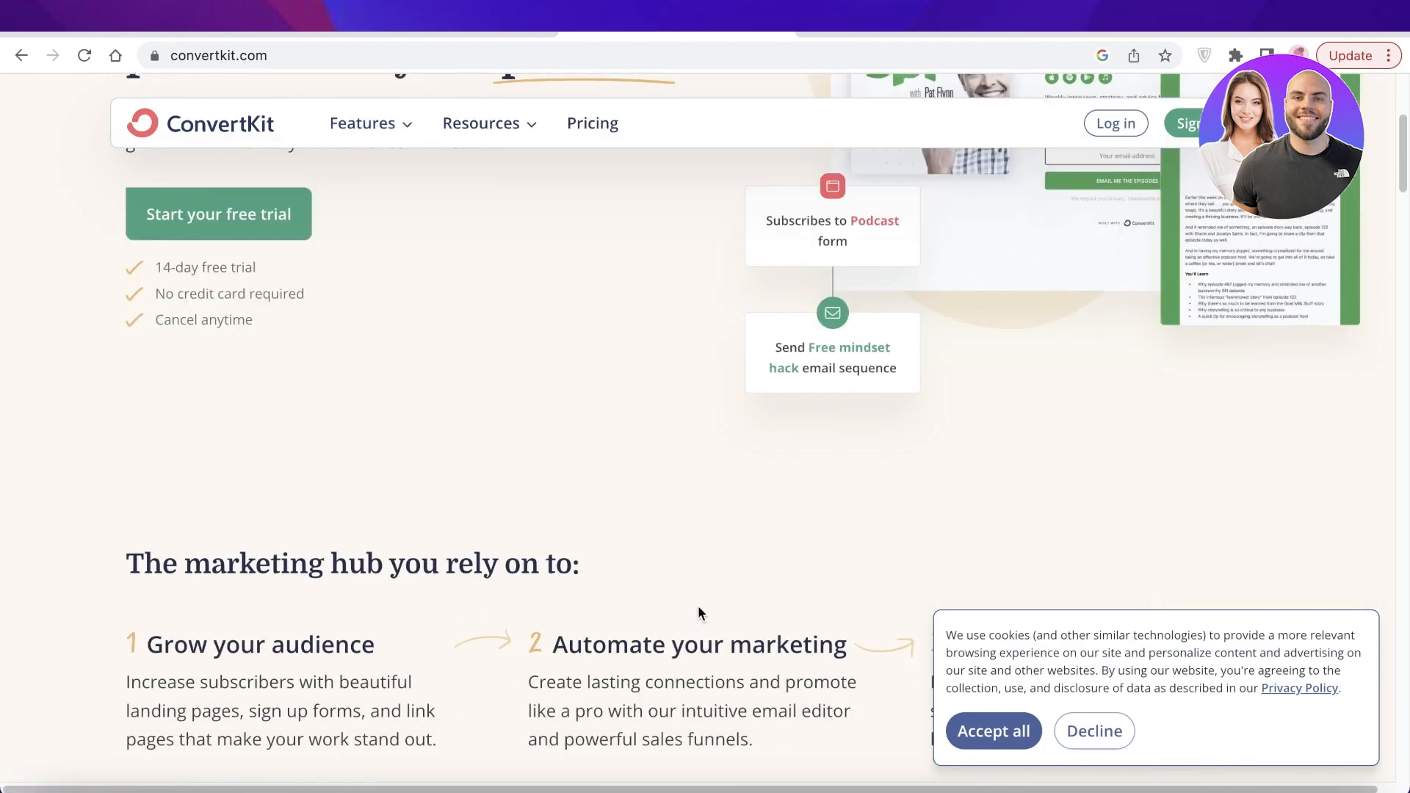
{"action": "scroll", "scroll_direction": "down", "scroll_amount": 3}
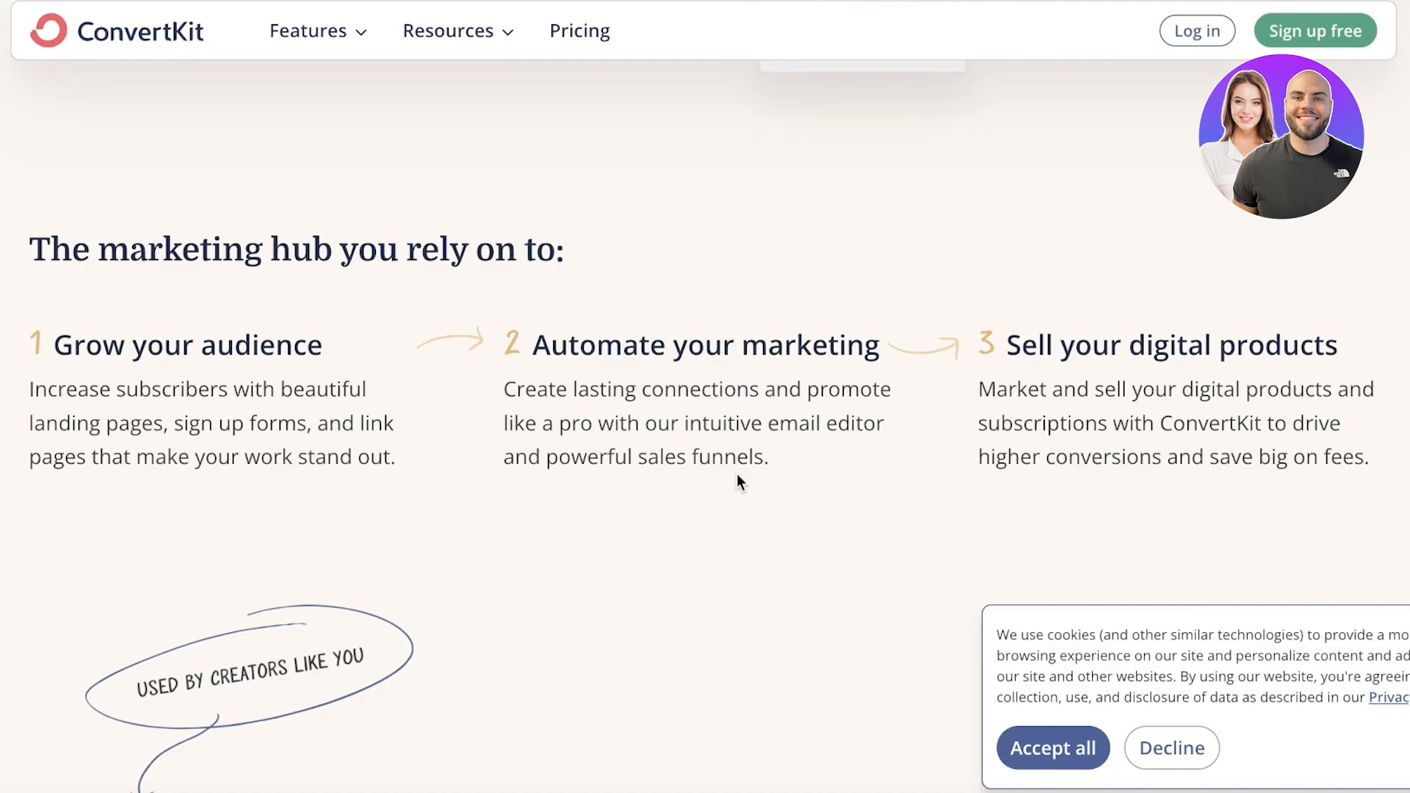
{"action": "scroll", "scroll_direction": "up", "scroll_amount": 3}
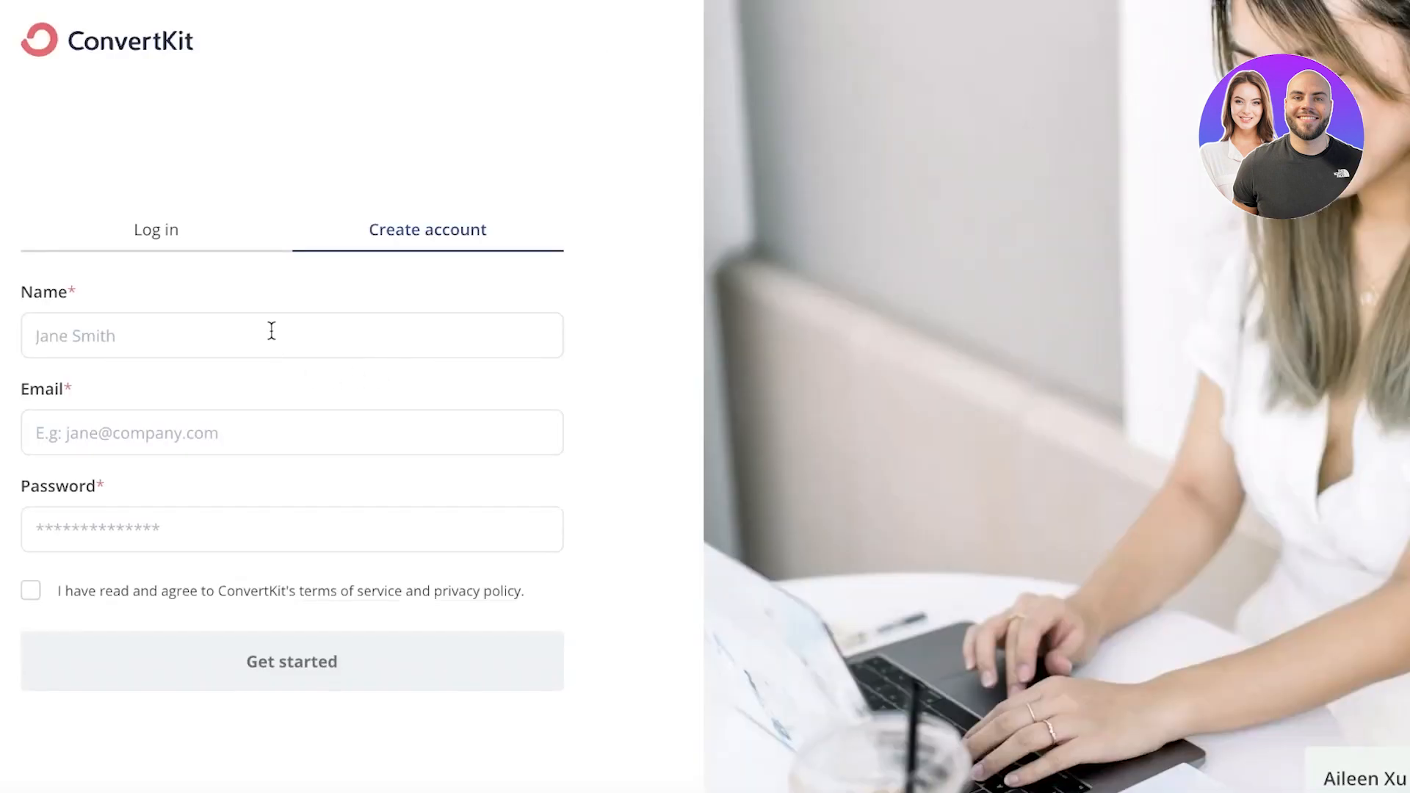
{"action": "type", "text": "Jane Doe"}
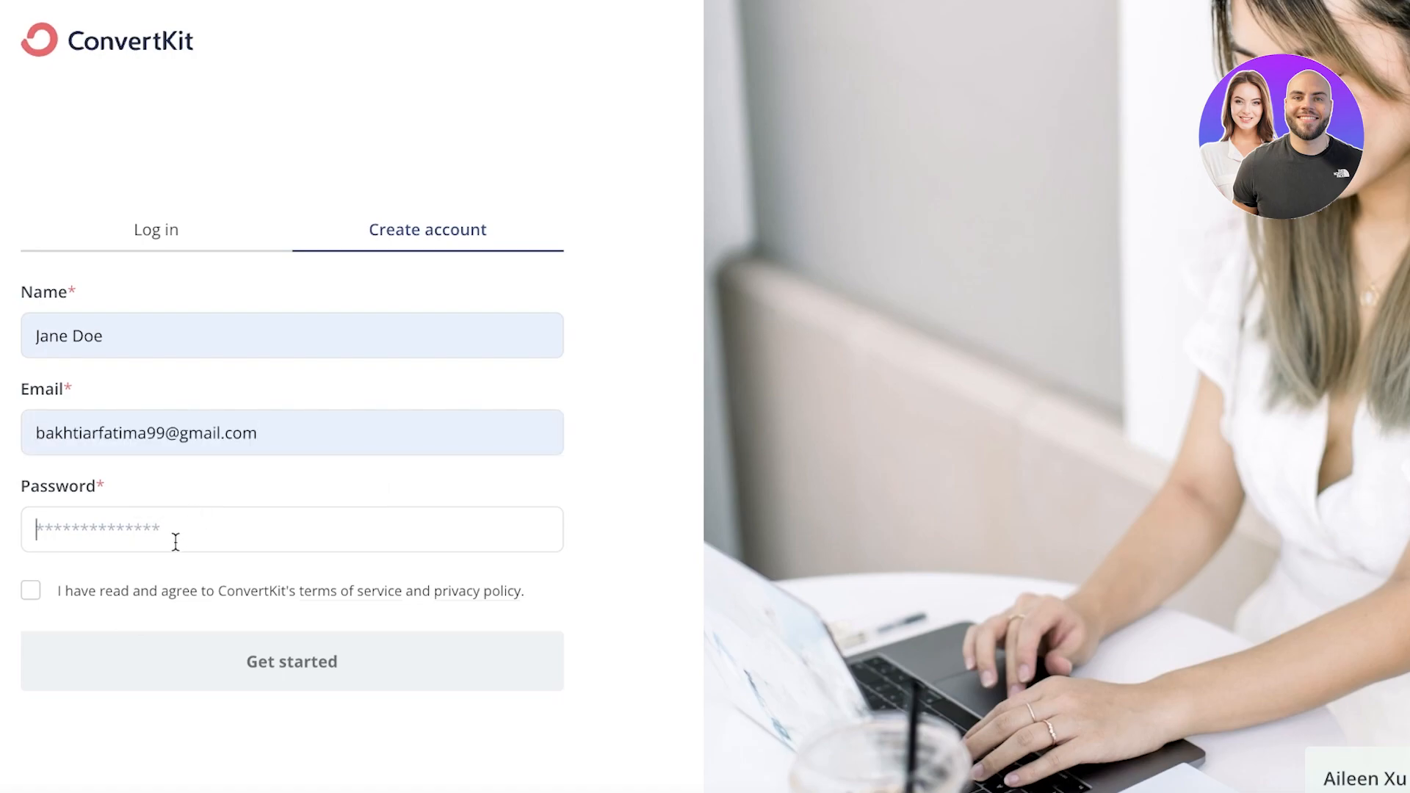
{"action": "left_click", "coordinate": [31, 591]}
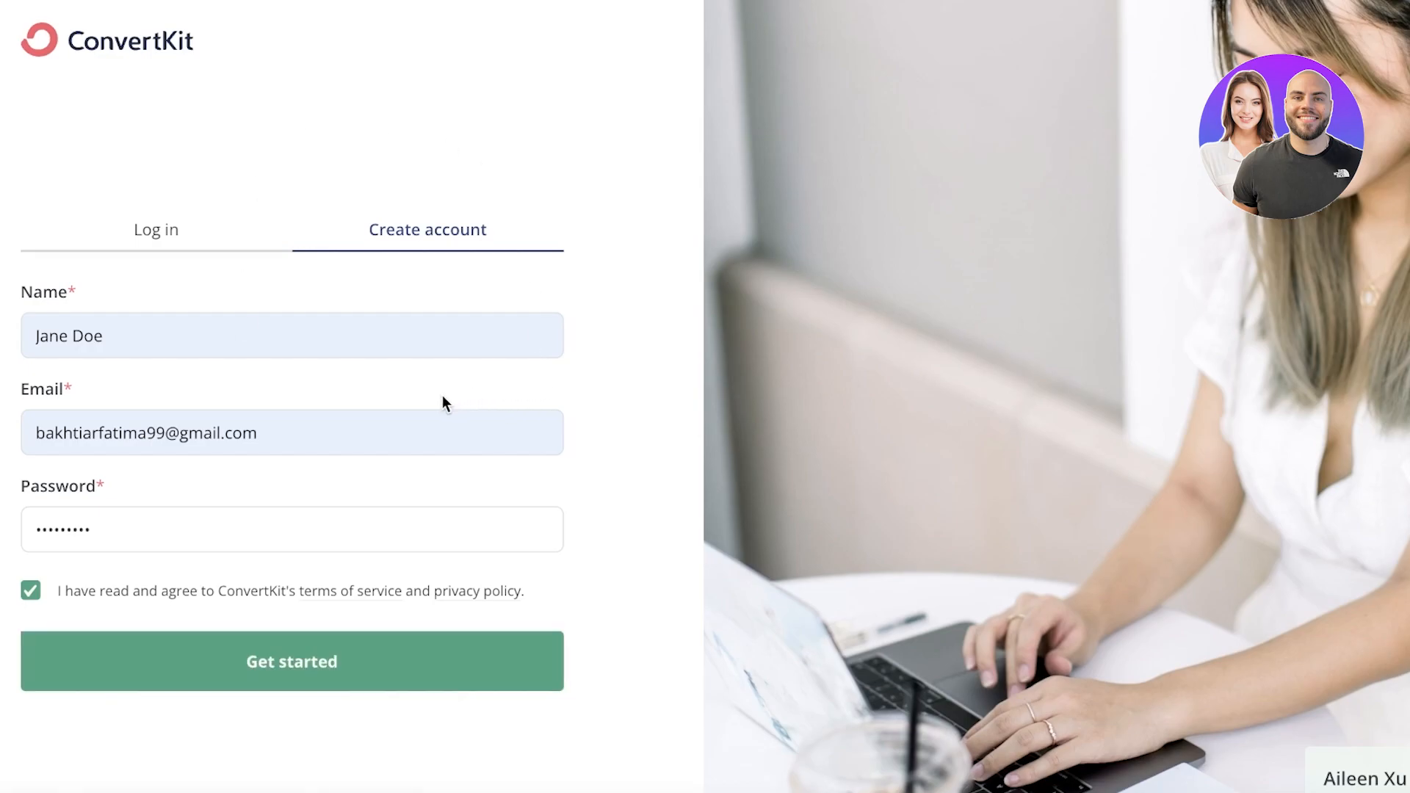
{"action": "left_click", "coordinate": [291, 662]}
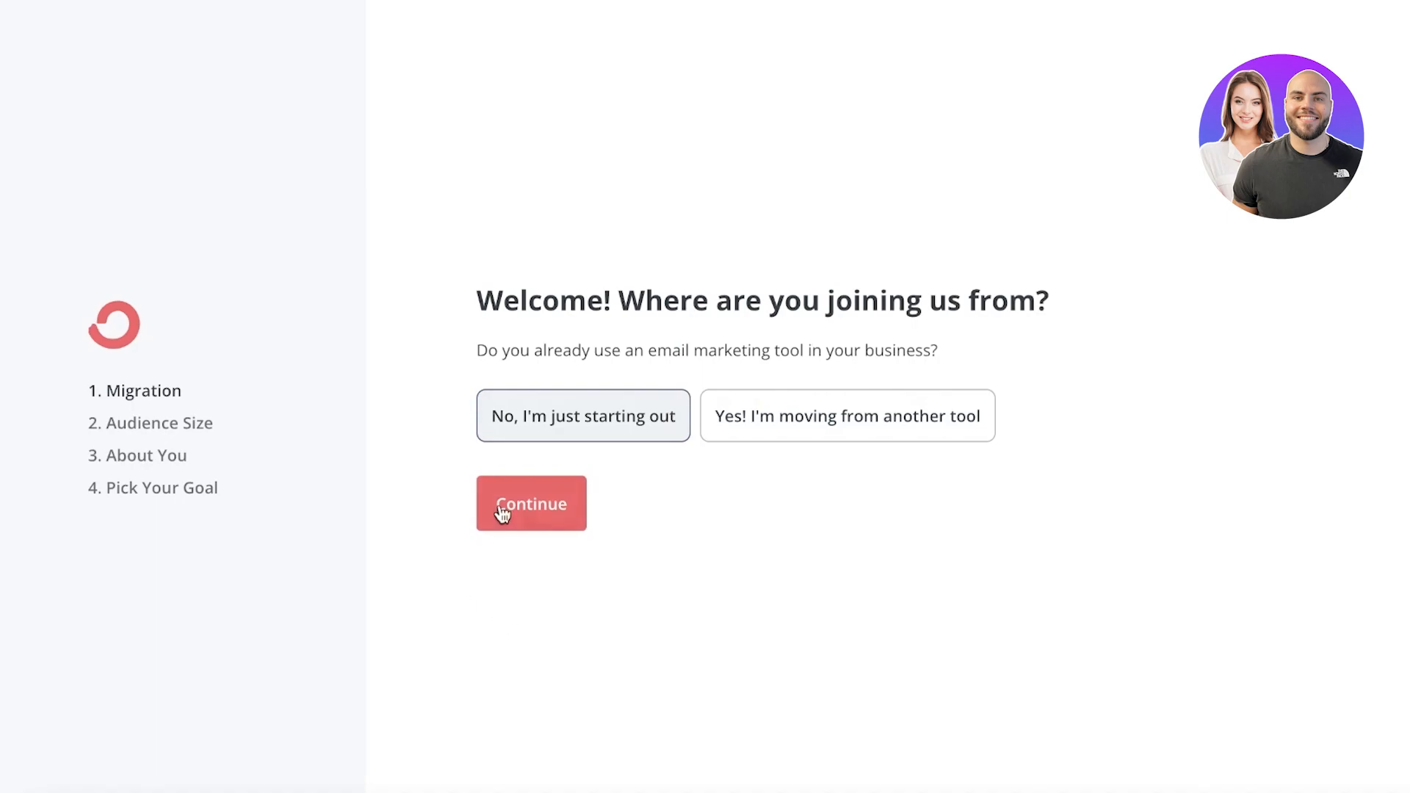
Answer 'No, I'm just starting out' with an audience of 1 to 1,000 and continue
{"action": "left_click", "coordinate": [530, 503]}
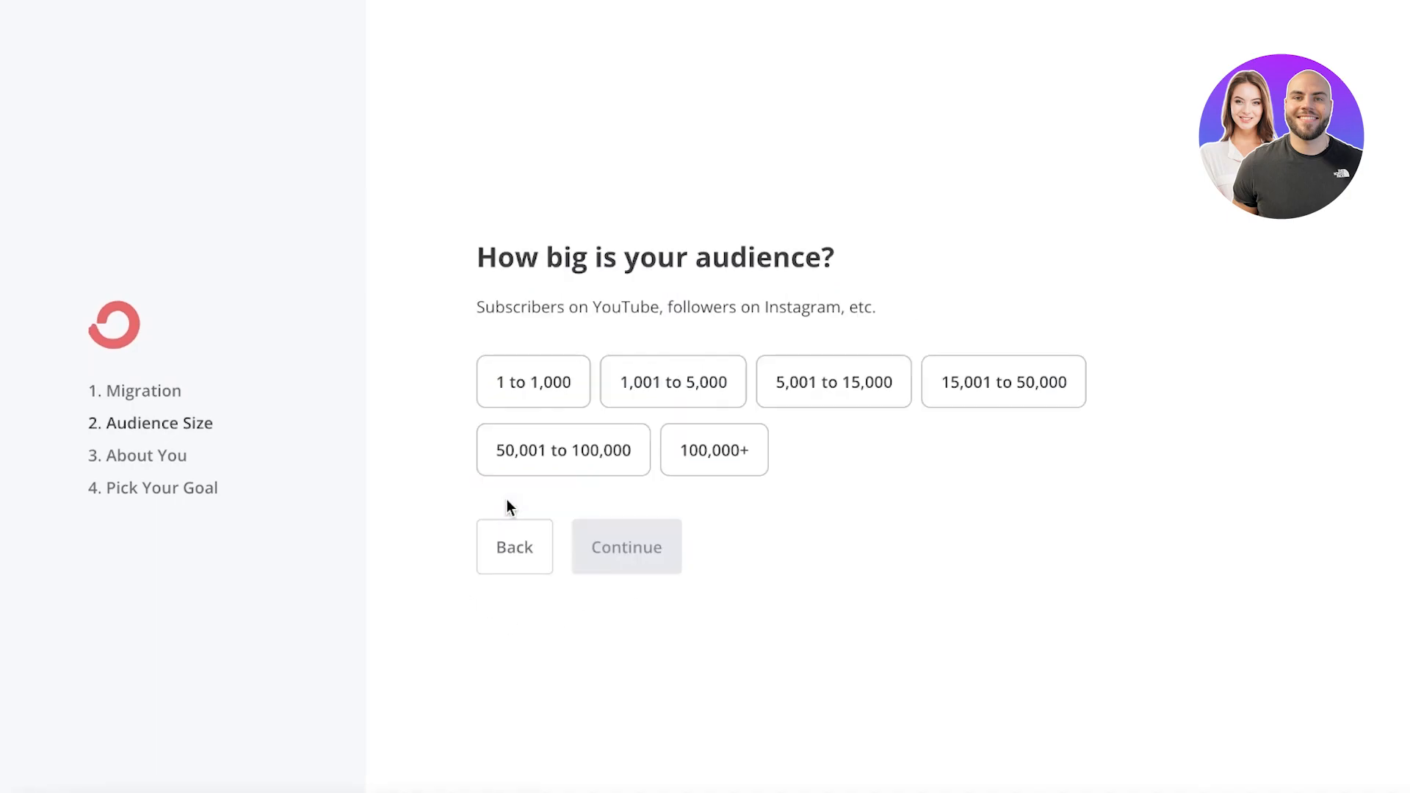
{"action": "left_click", "coordinate": [532, 382]}
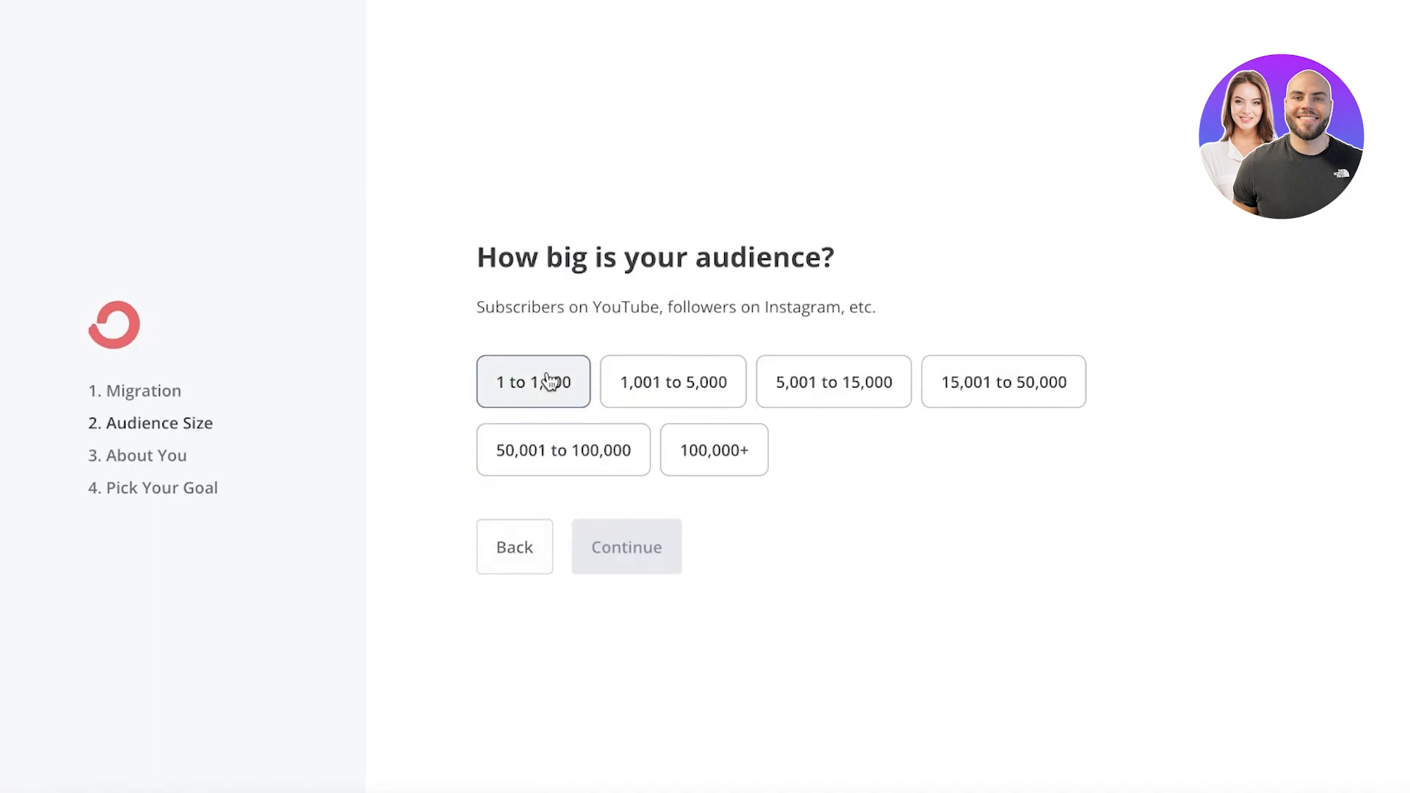
{"action": "left_click", "coordinate": [532, 382]}
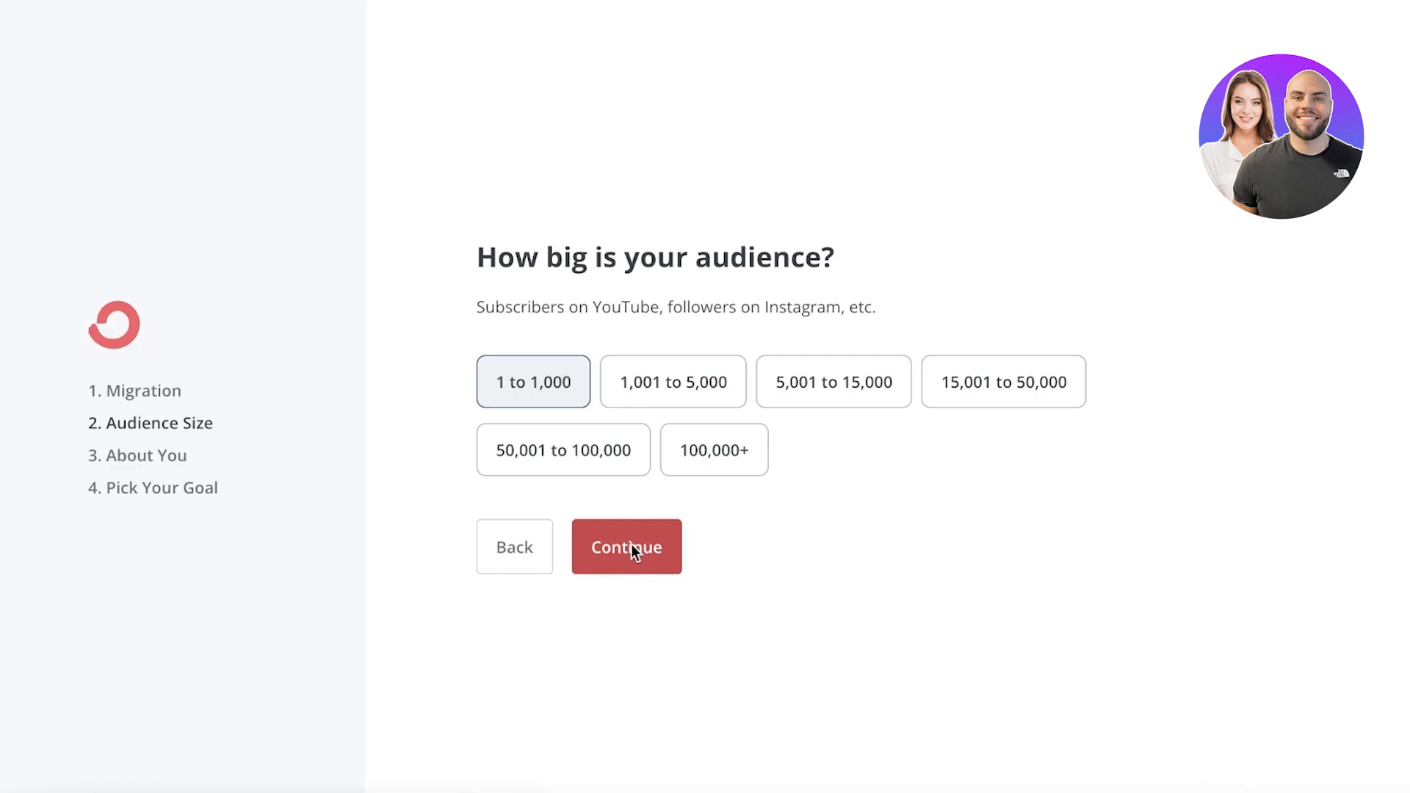
{"action": "left_click", "coordinate": [626, 547]}
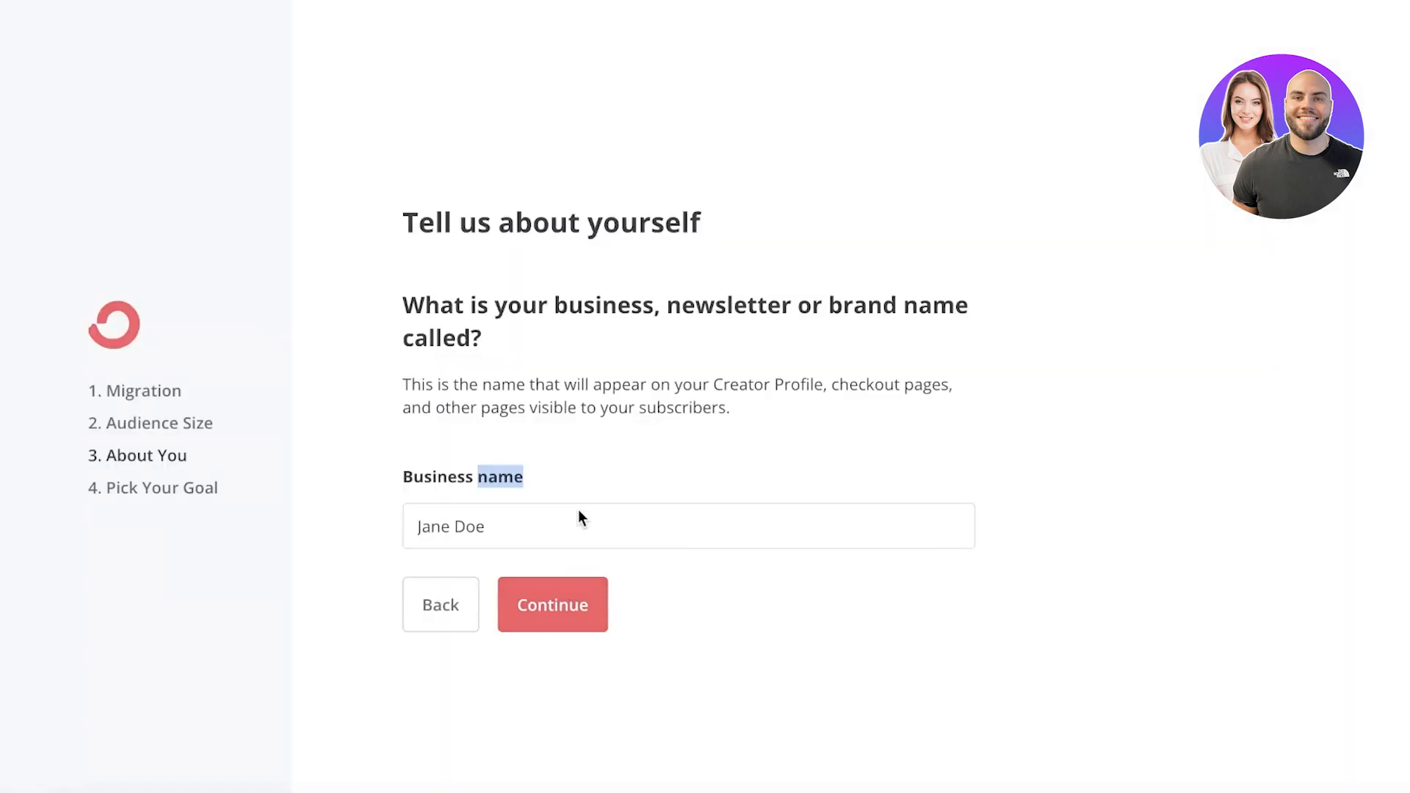
Name the business Durden Clothing and keep the durdenclothing.ck.page domain
{"action": "type", "text": "Durden Clothing"}
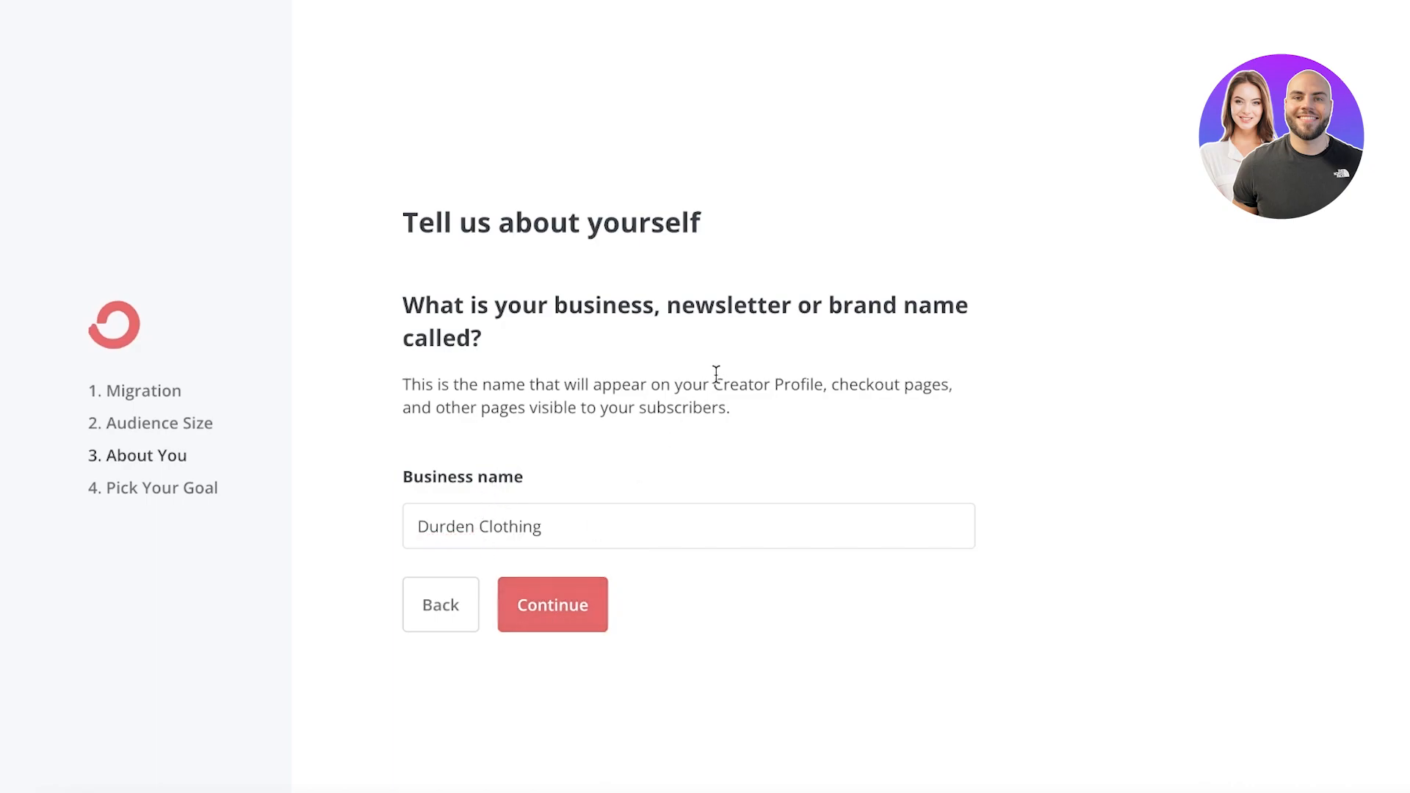
{"action": "left_click", "coordinate": [552, 604]}
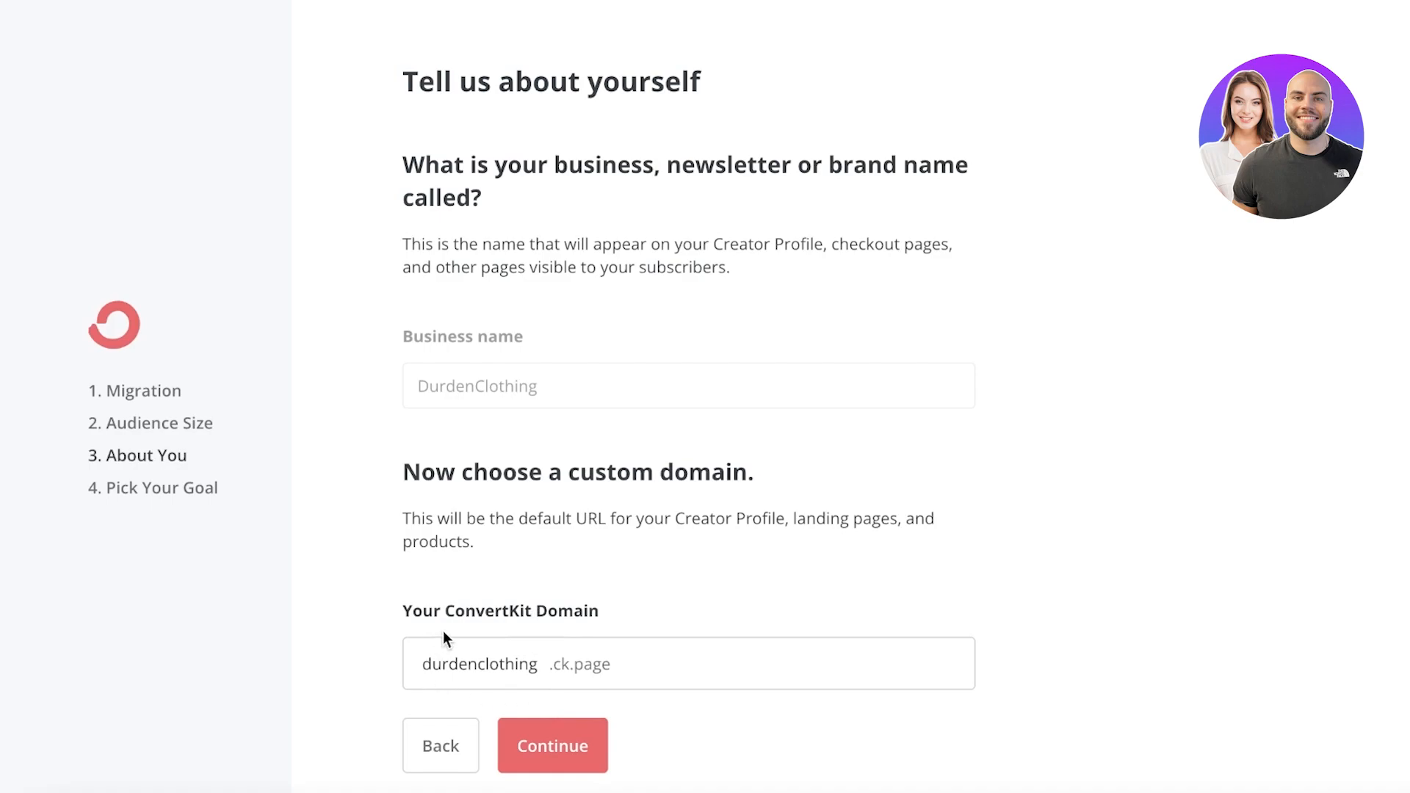
{"action": "mouse_move", "coordinate": [427, 646]}
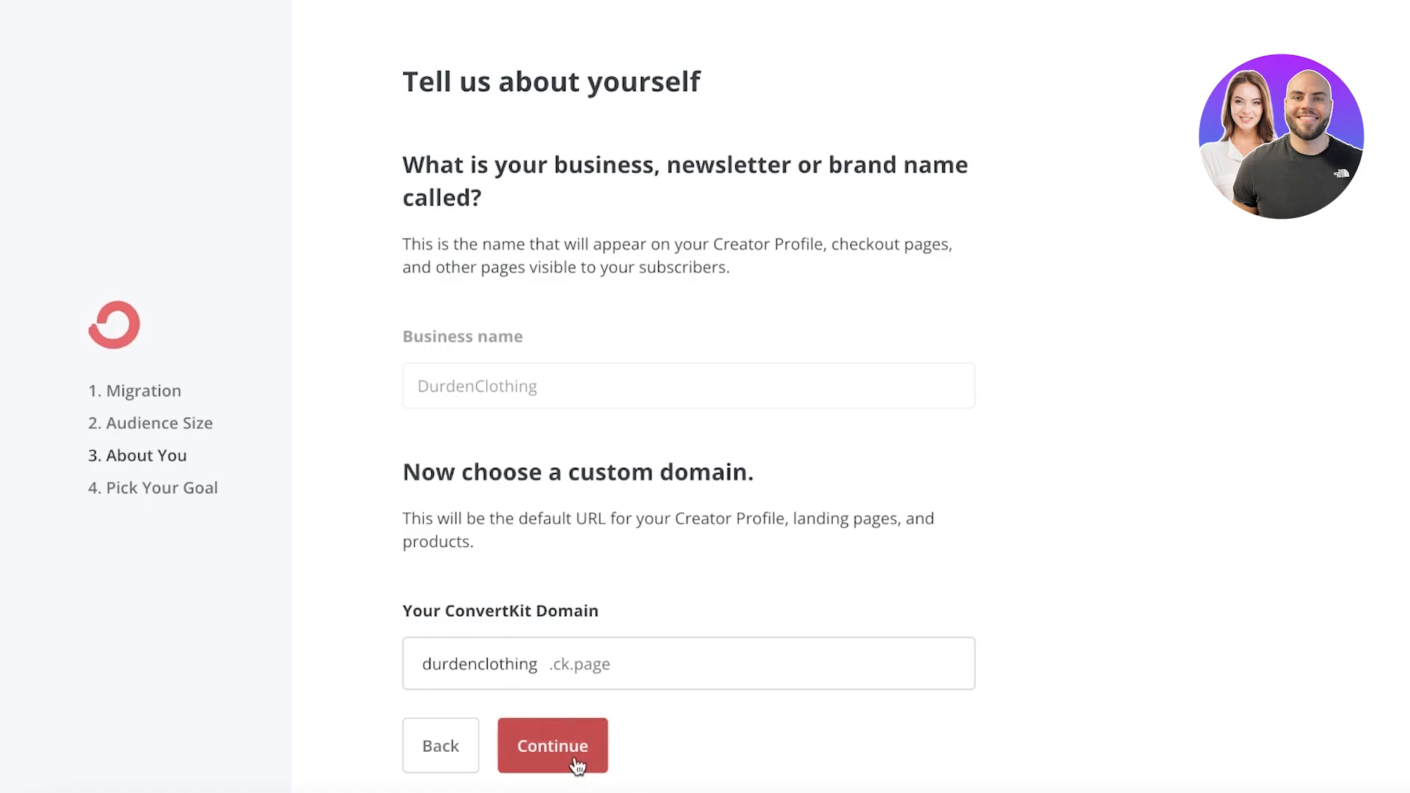
{"action": "left_click", "coordinate": [552, 745]}
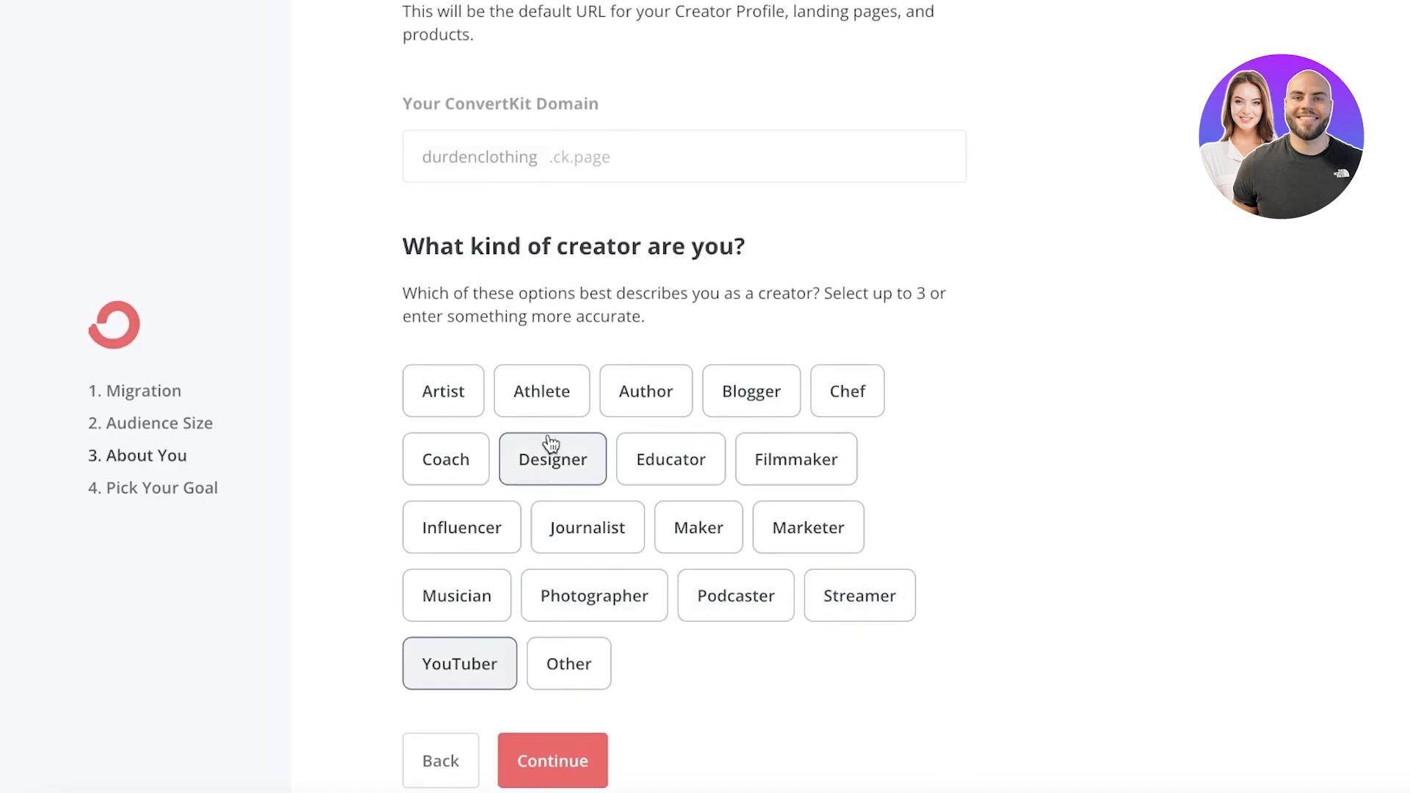
{"action": "mouse_move", "coordinate": [579, 717]}
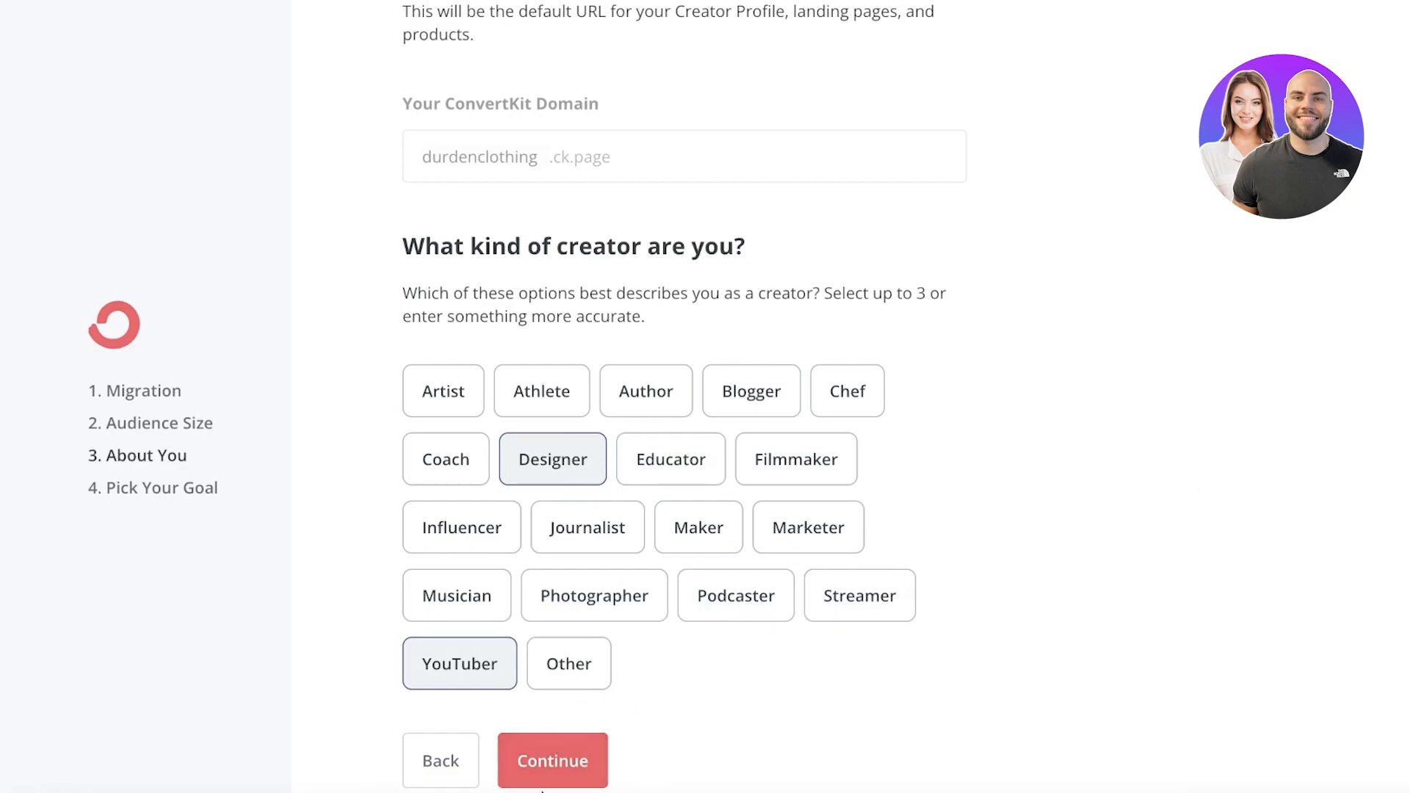
Continue past the creator types Designer and YouTuber to the goal step
{"action": "left_click", "coordinate": [552, 759]}
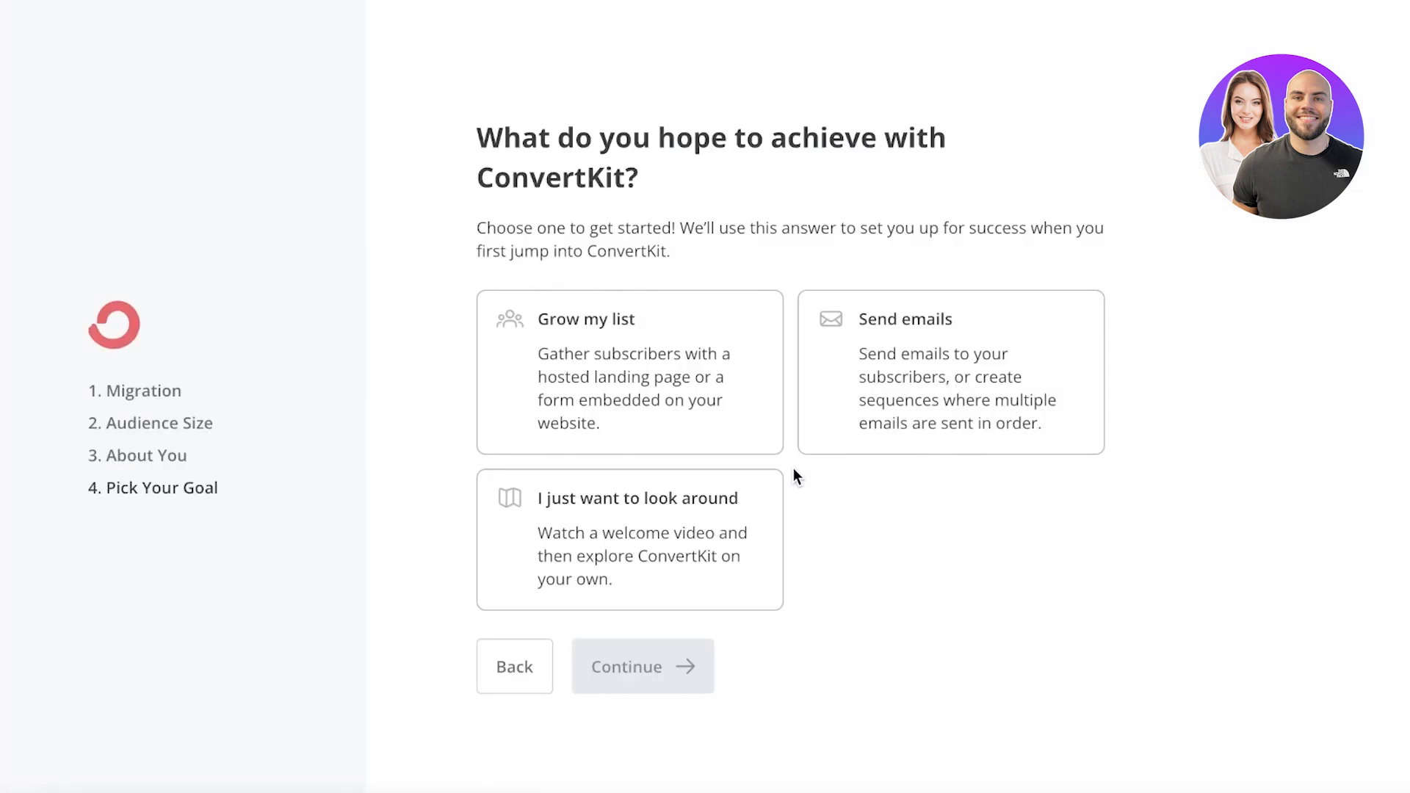
{"action": "mouse_move", "coordinate": [806, 166]}
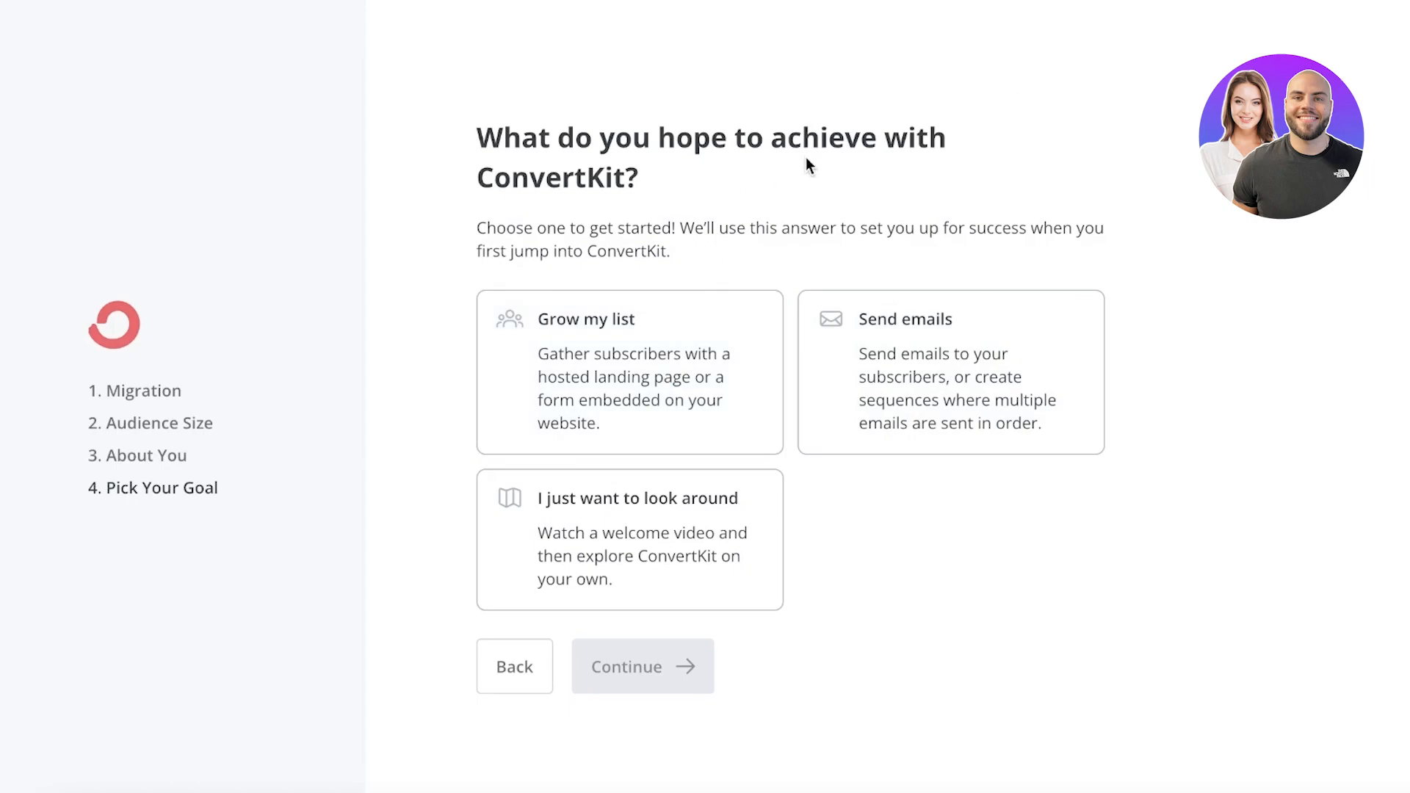
{"action": "mouse_move", "coordinate": [874, 167]}
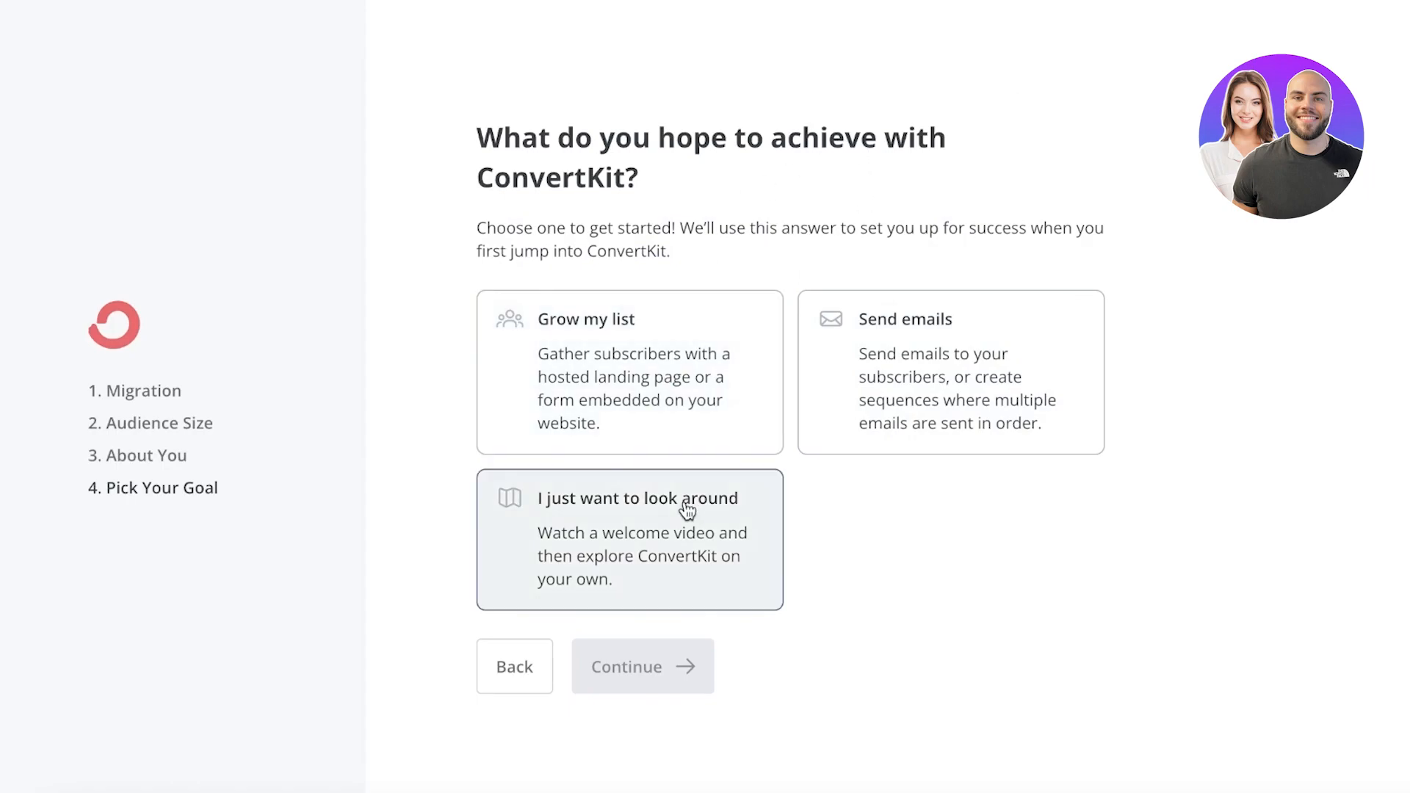
Pick 'Send emails' as the goal and finish onboarding to reach the dashboard
{"action": "left_click", "coordinate": [629, 371]}
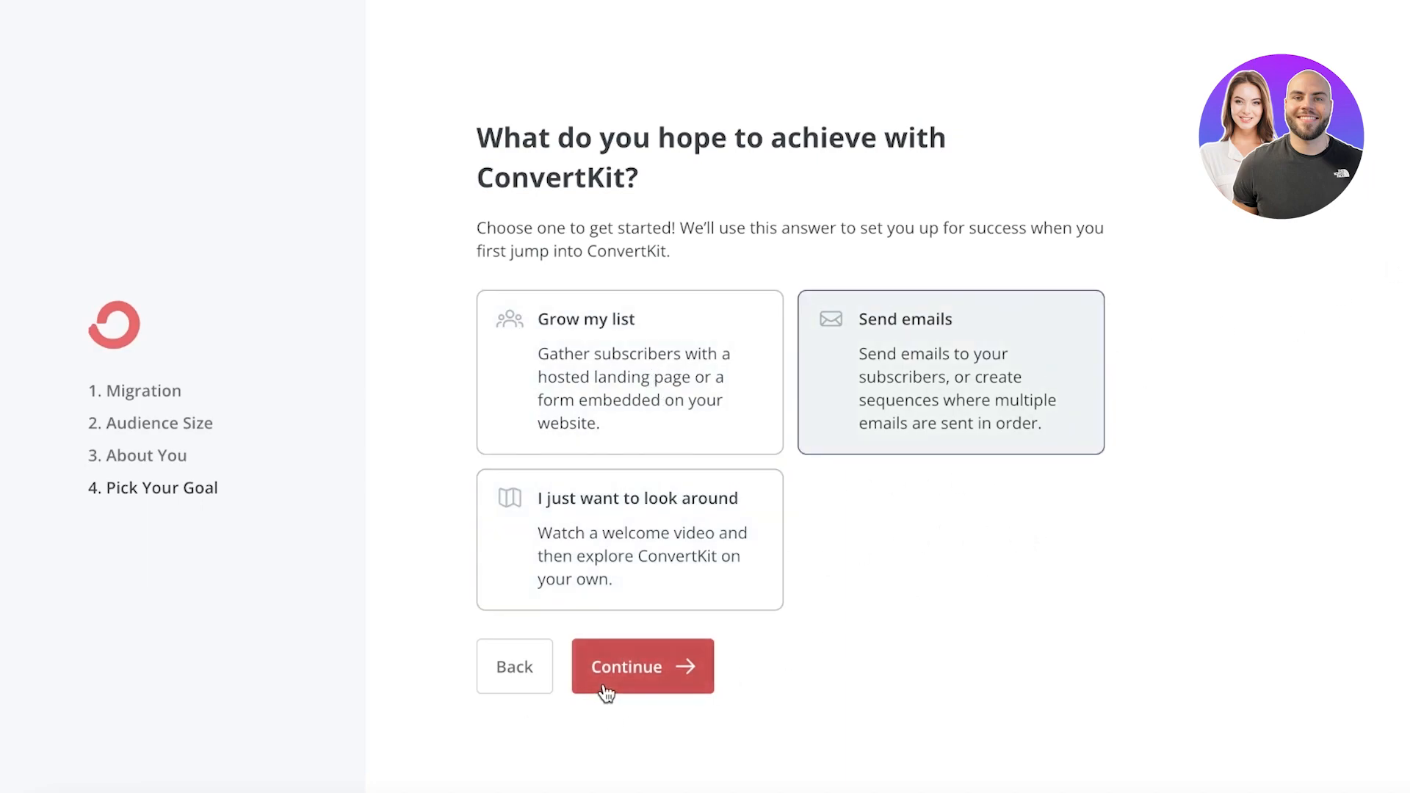
{"action": "left_click", "coordinate": [642, 667]}
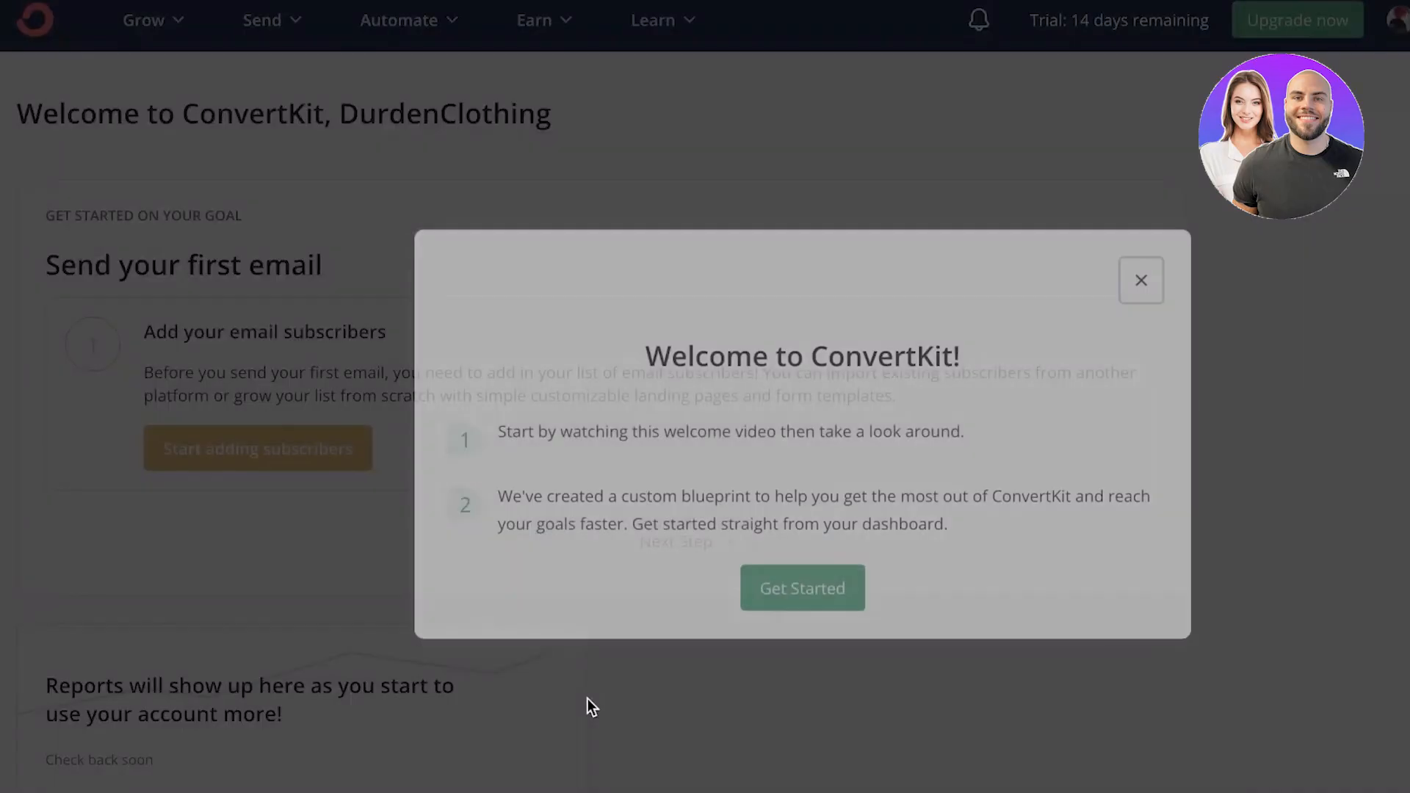
Close the 'Welcome to ConvertKit!' video modal, leaving the DurdenClothing dashboard
{"action": "left_click", "coordinate": [802, 588]}
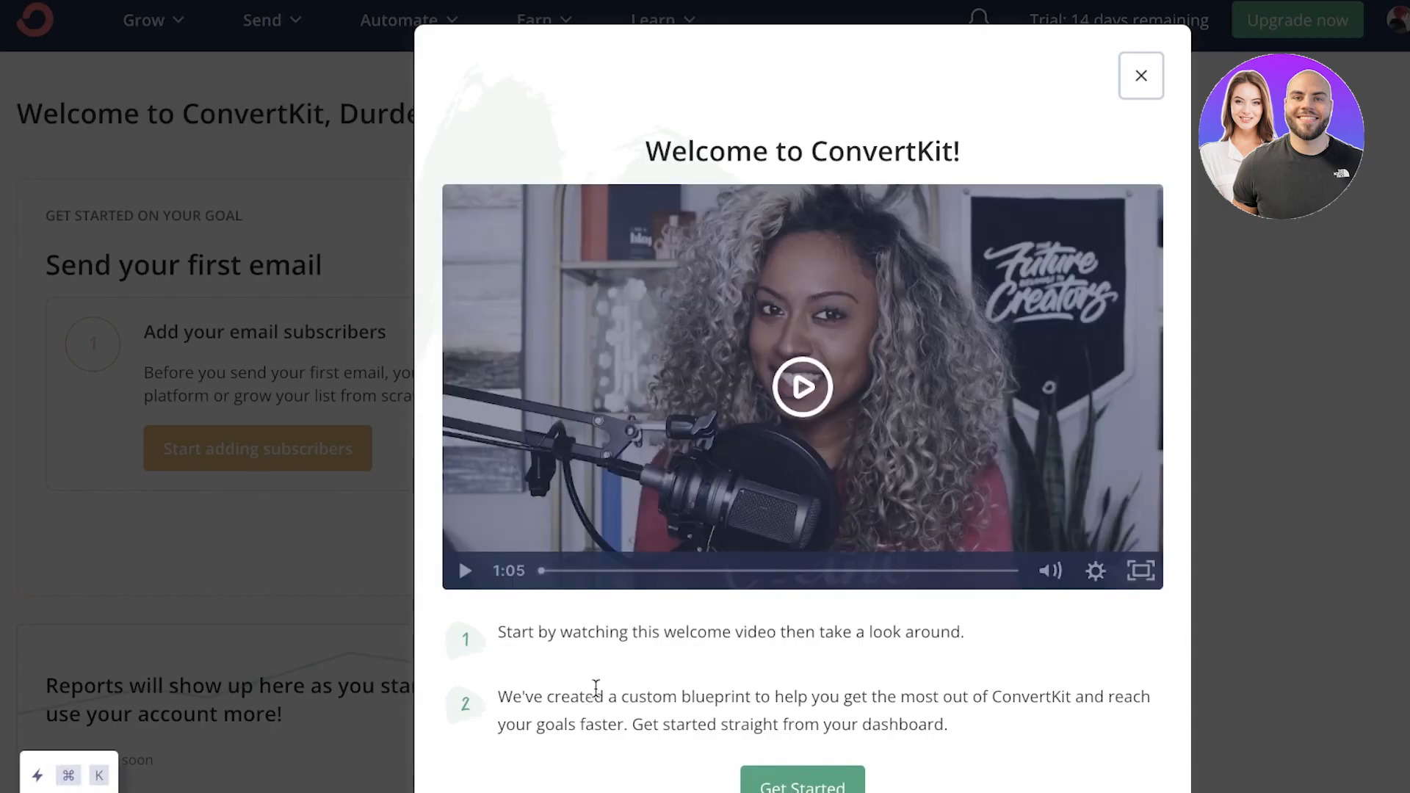
{"action": "left_click", "coordinate": [1140, 75]}
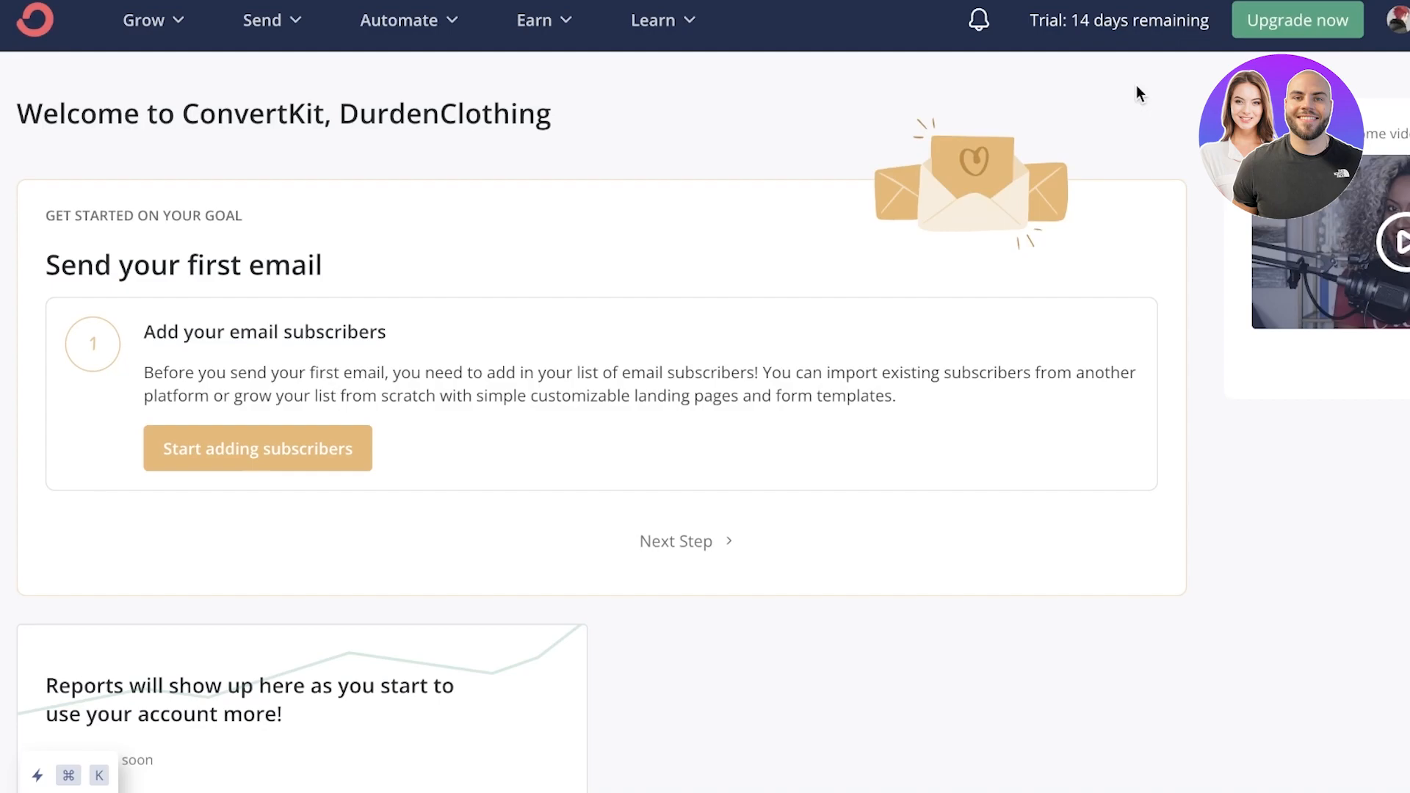
{"action": "mouse_move", "coordinate": [896, 159]}
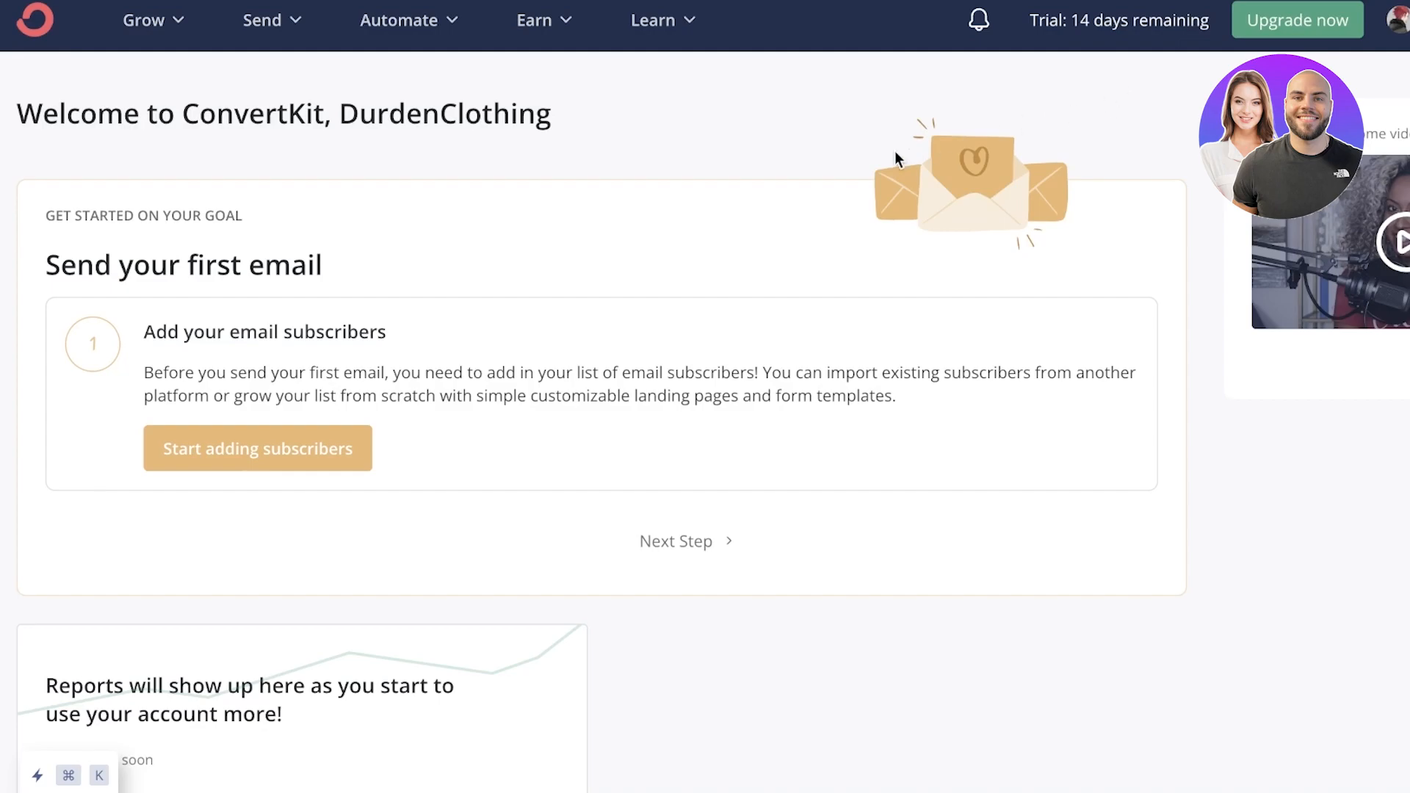
{"action": "mouse_move", "coordinate": [656, 144]}
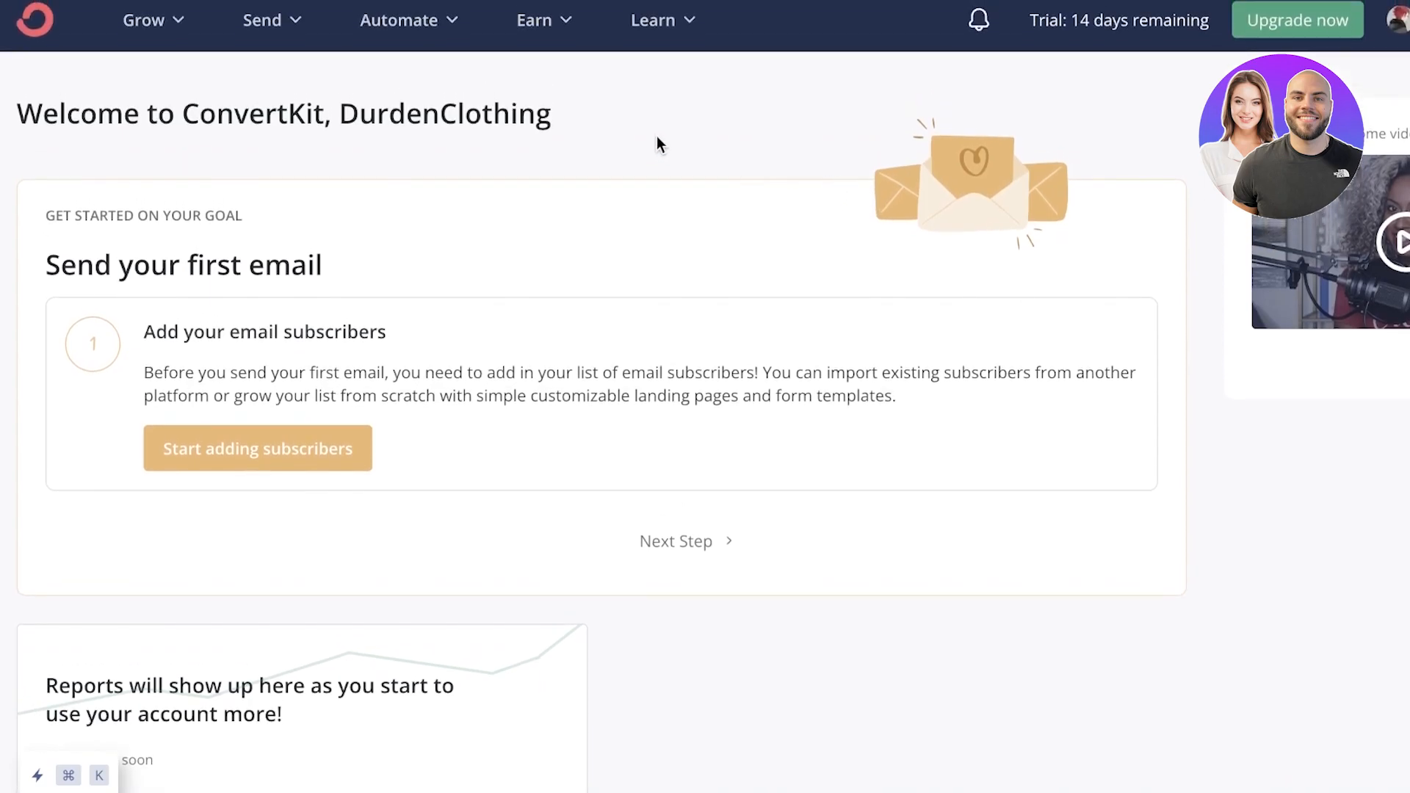
{"action": "mouse_move", "coordinate": [182, 83]}
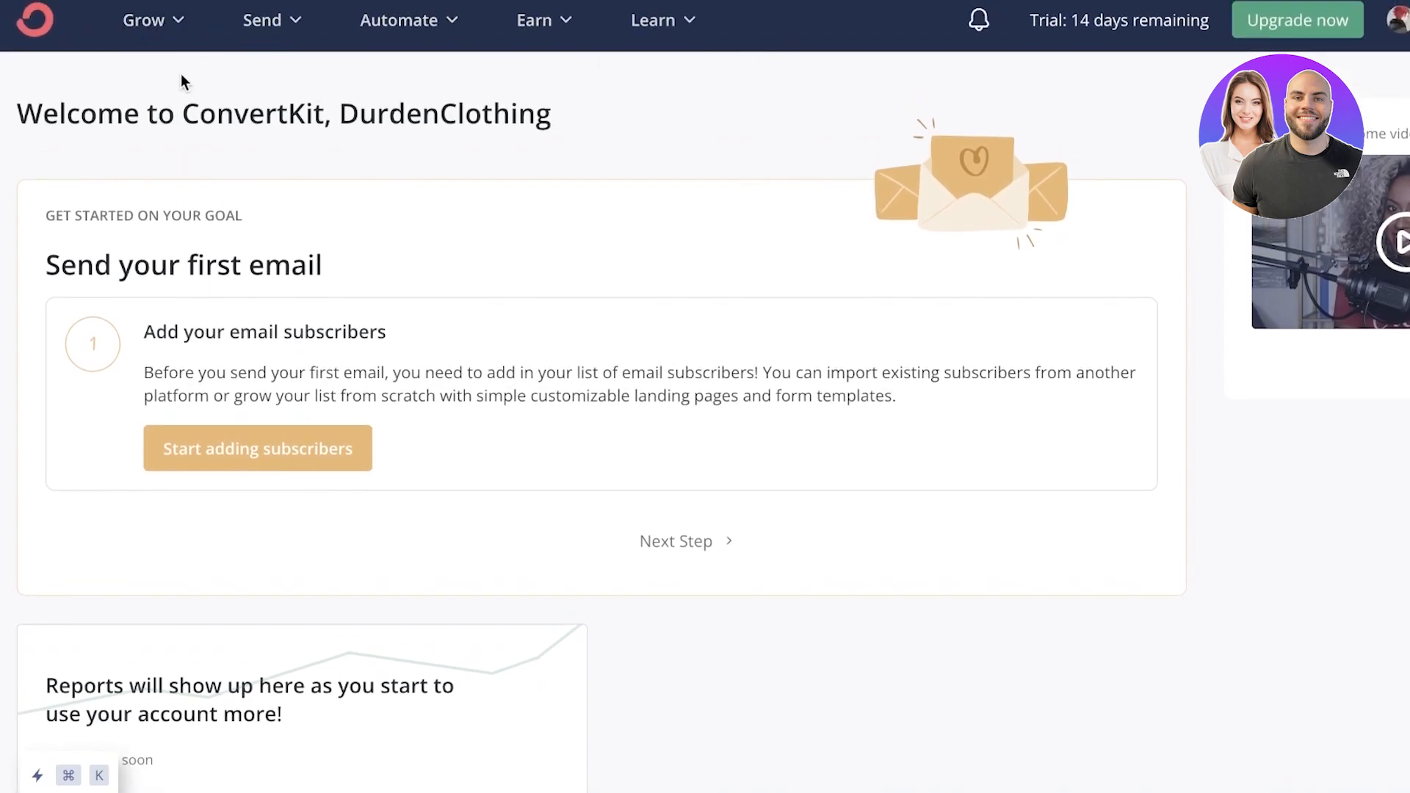
{"action": "left_click", "coordinate": [143, 19]}
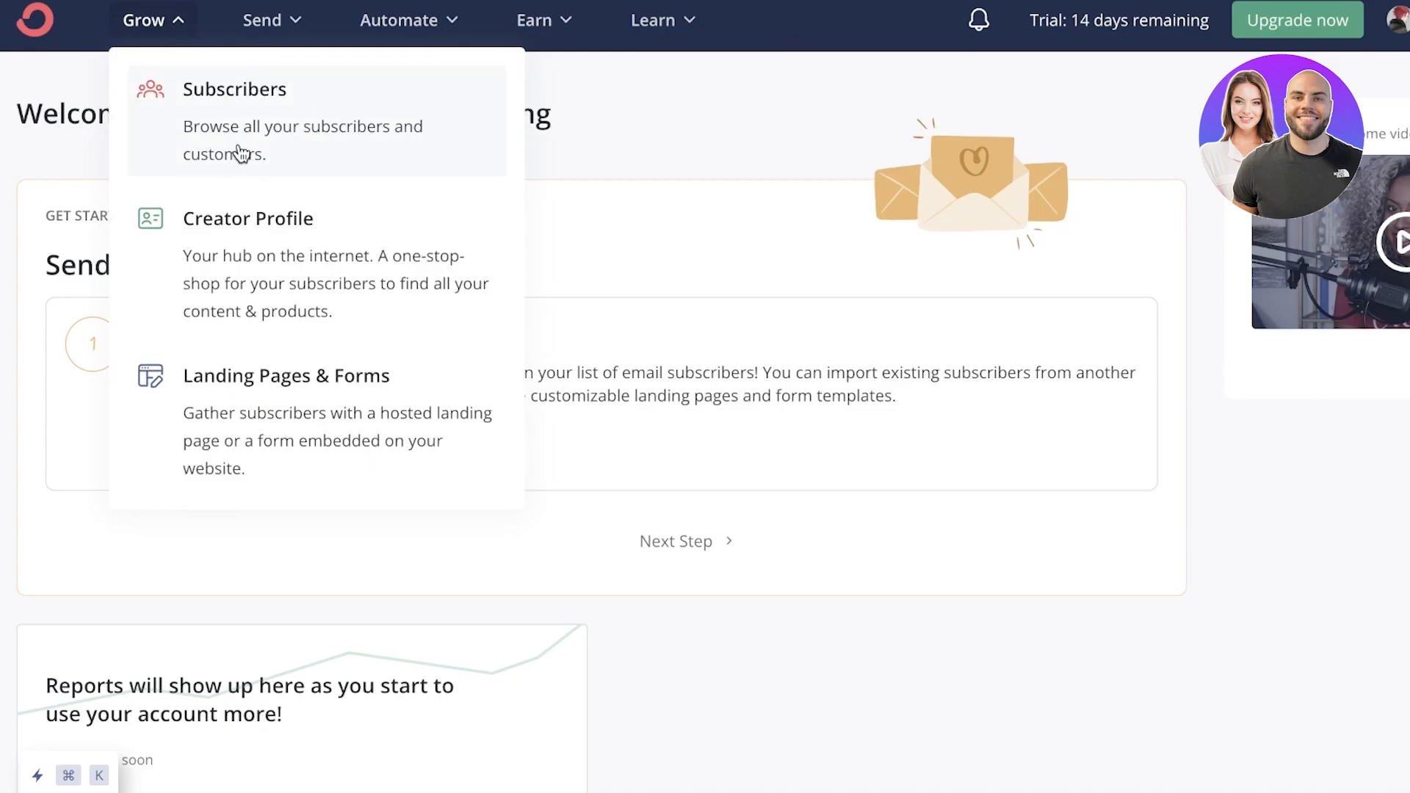
{"action": "mouse_move", "coordinate": [239, 303]}
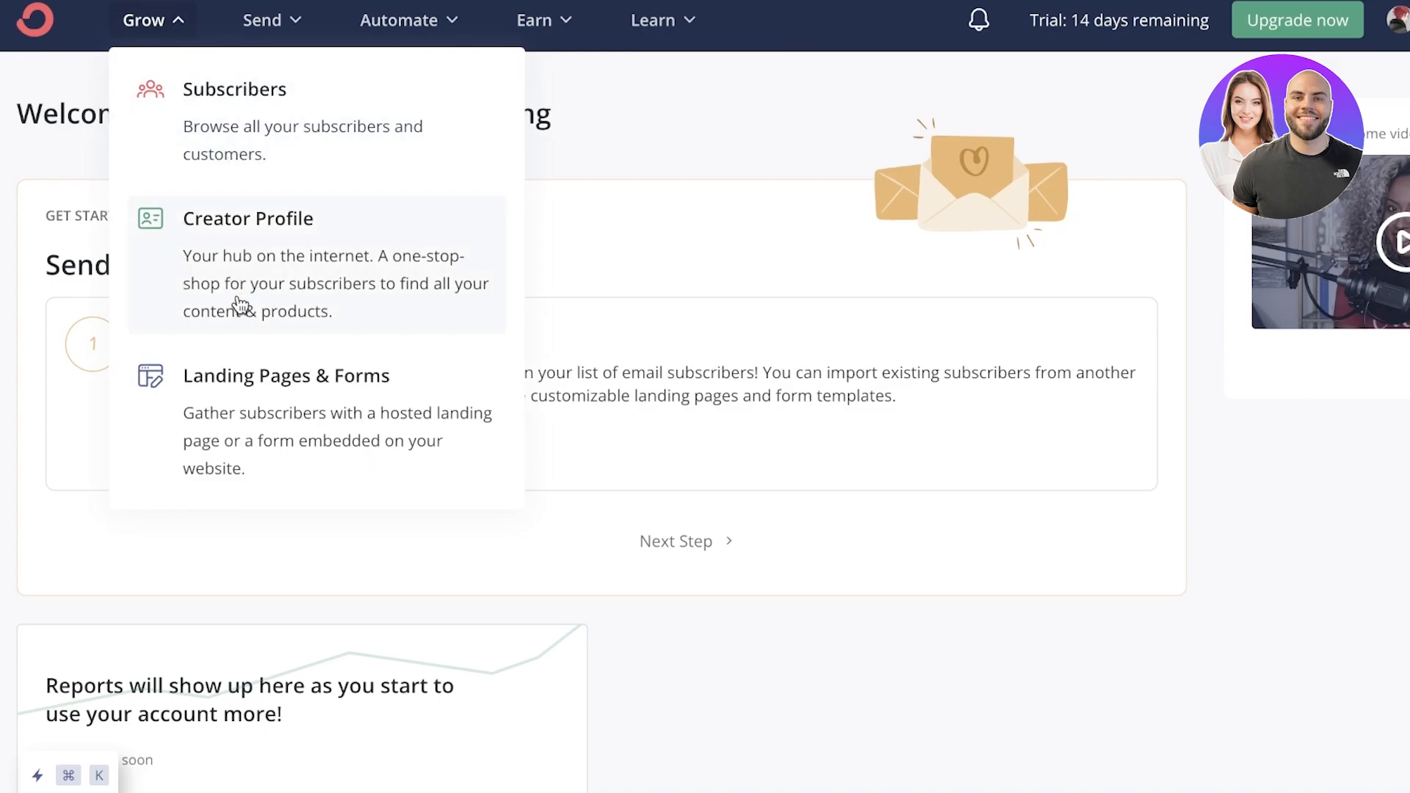
{"action": "mouse_move", "coordinate": [270, 296]}
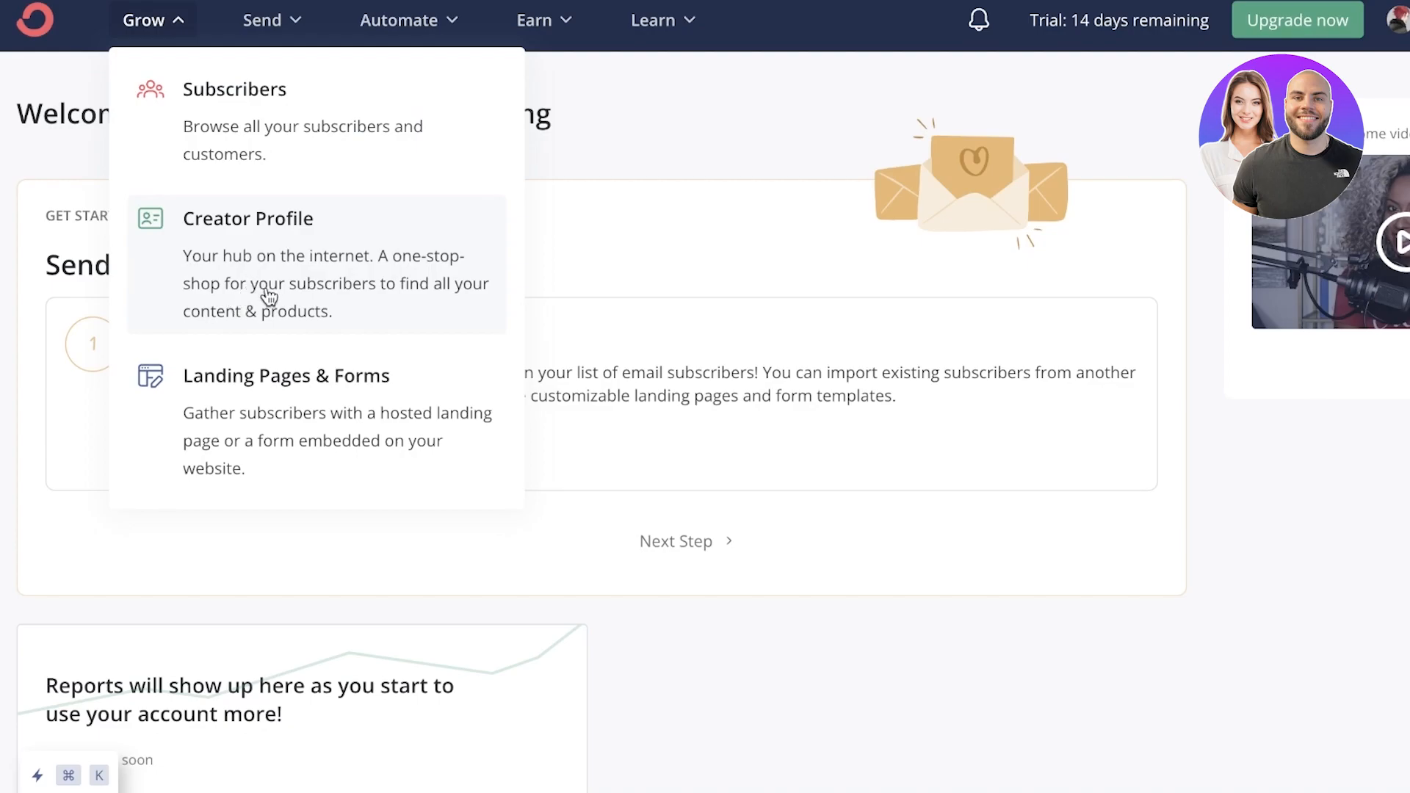
{"action": "mouse_move", "coordinate": [883, 226]}
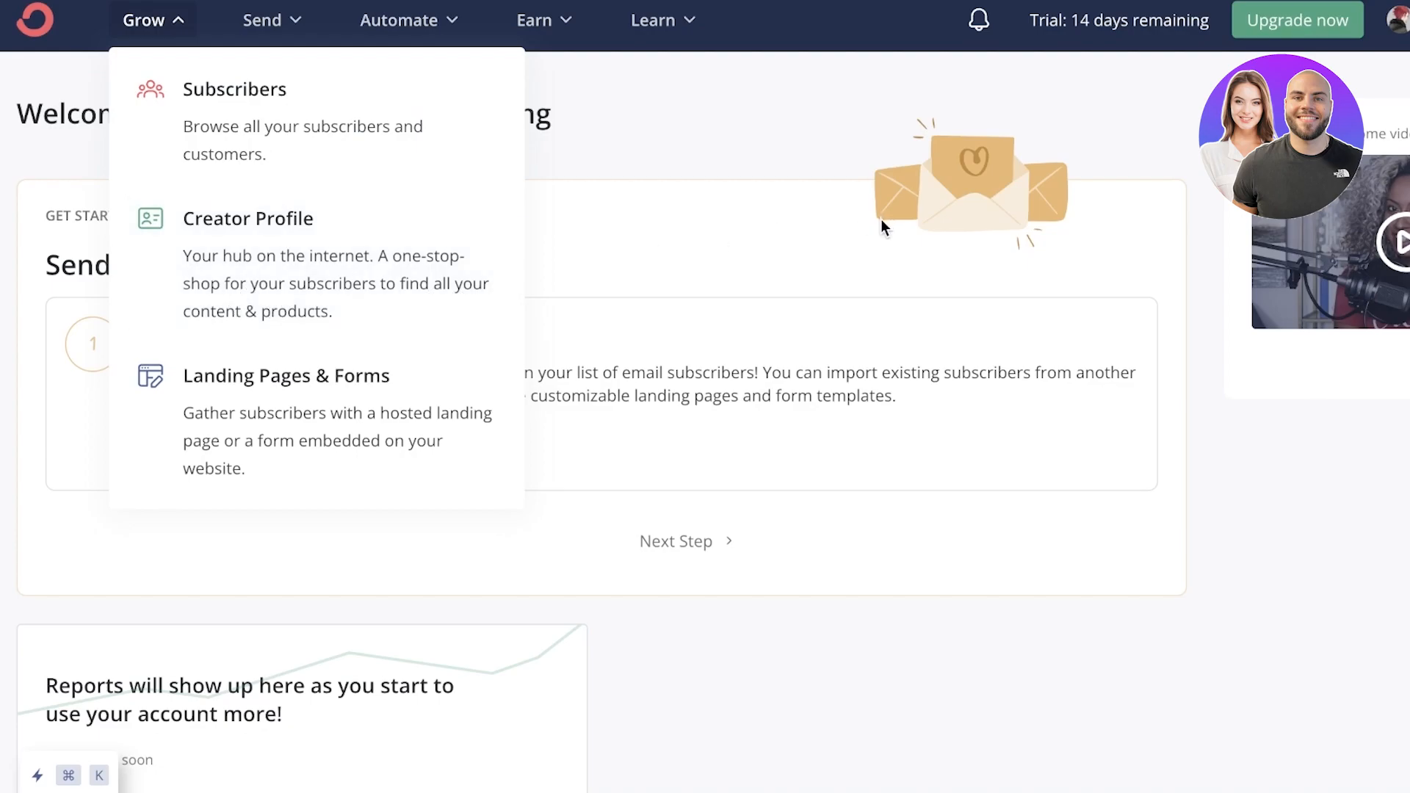
{"action": "mouse_move", "coordinate": [702, 255]}
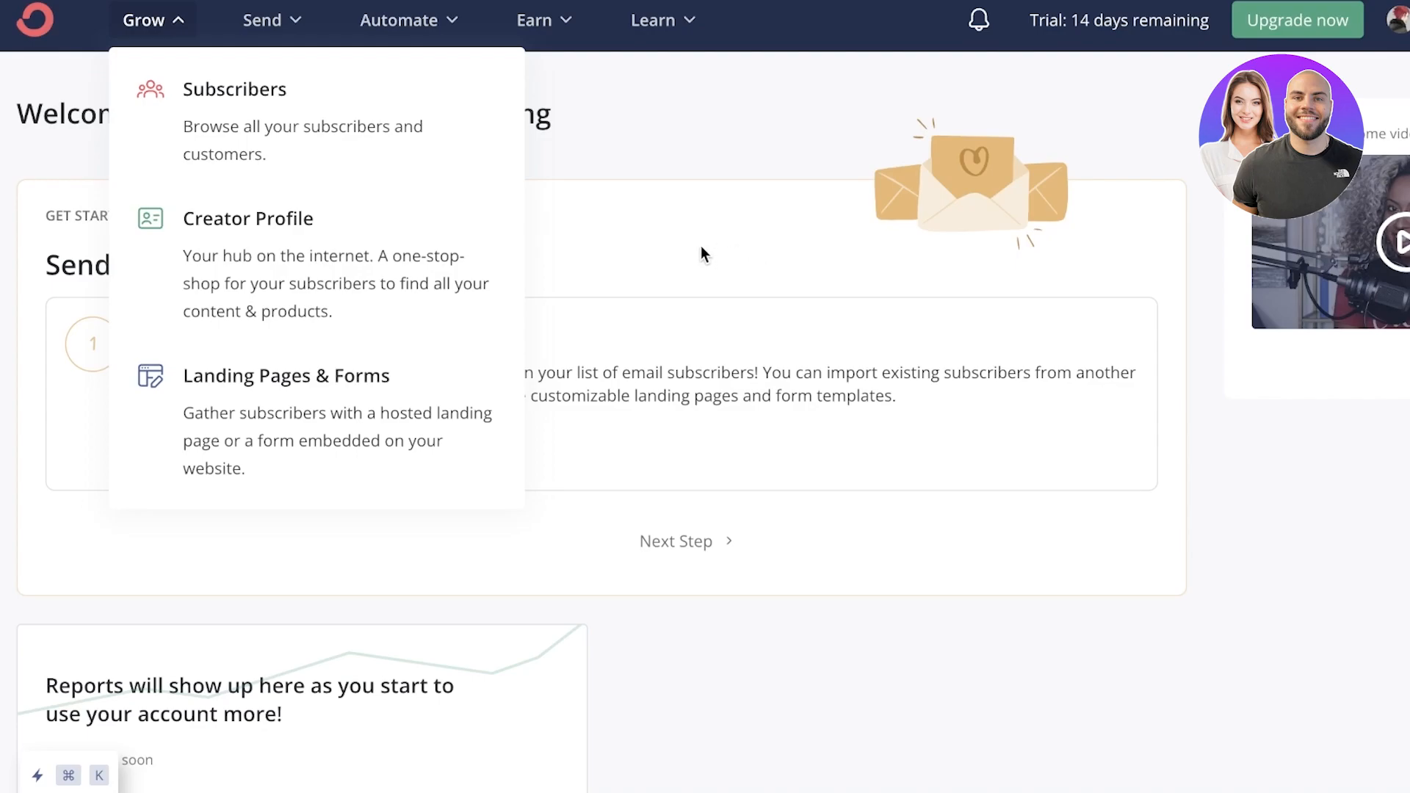
{"action": "mouse_move", "coordinate": [258, 467]}
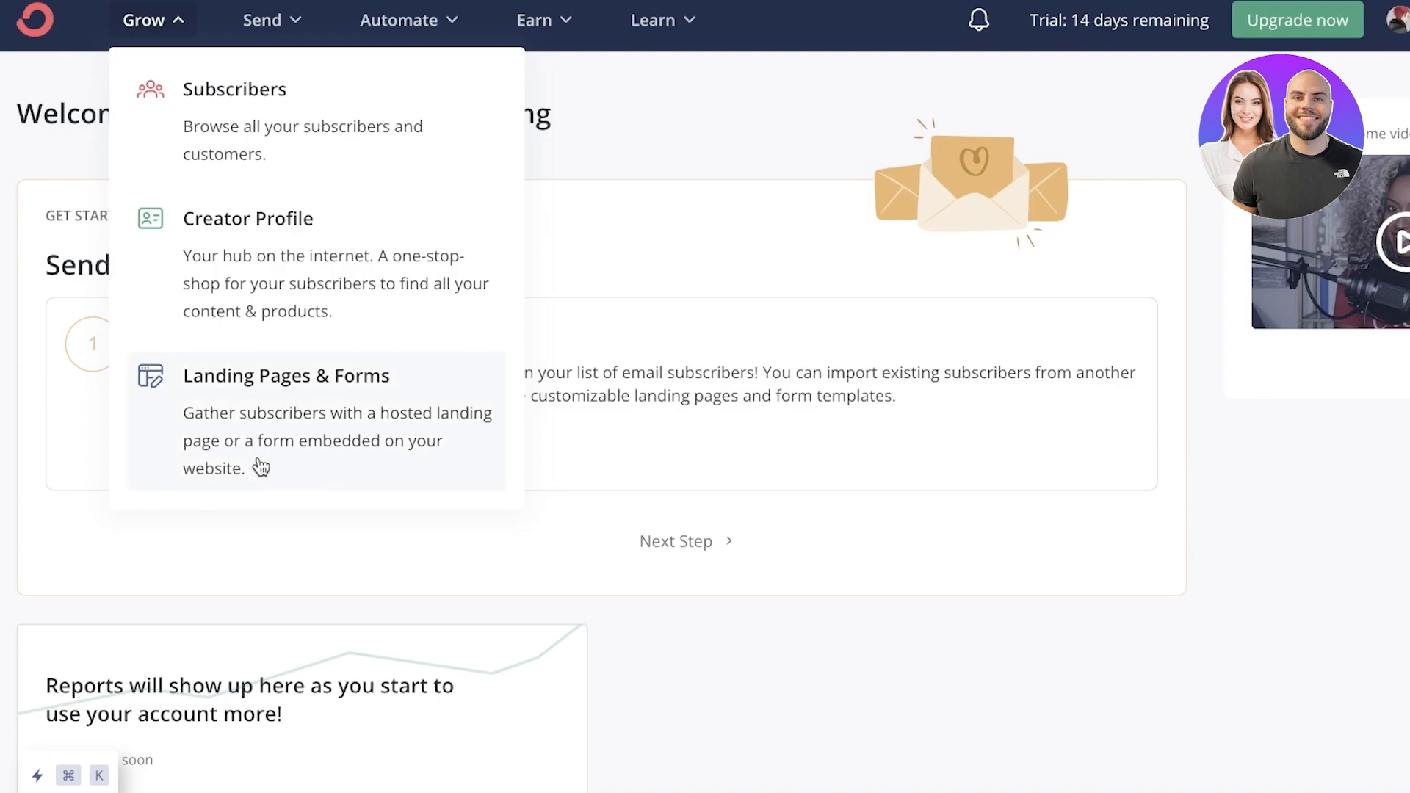
{"action": "left_click", "coordinate": [263, 19]}
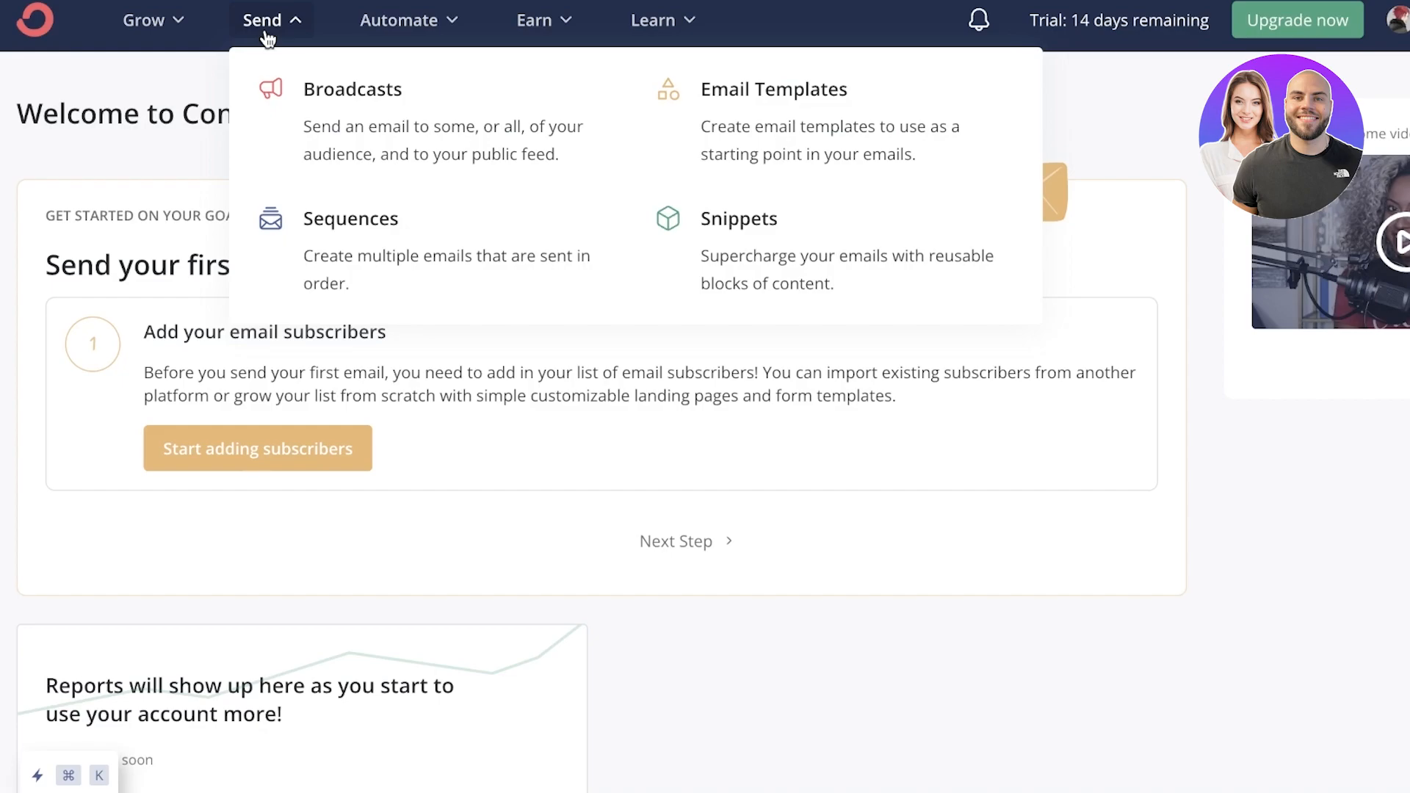
{"action": "mouse_move", "coordinate": [256, 206]}
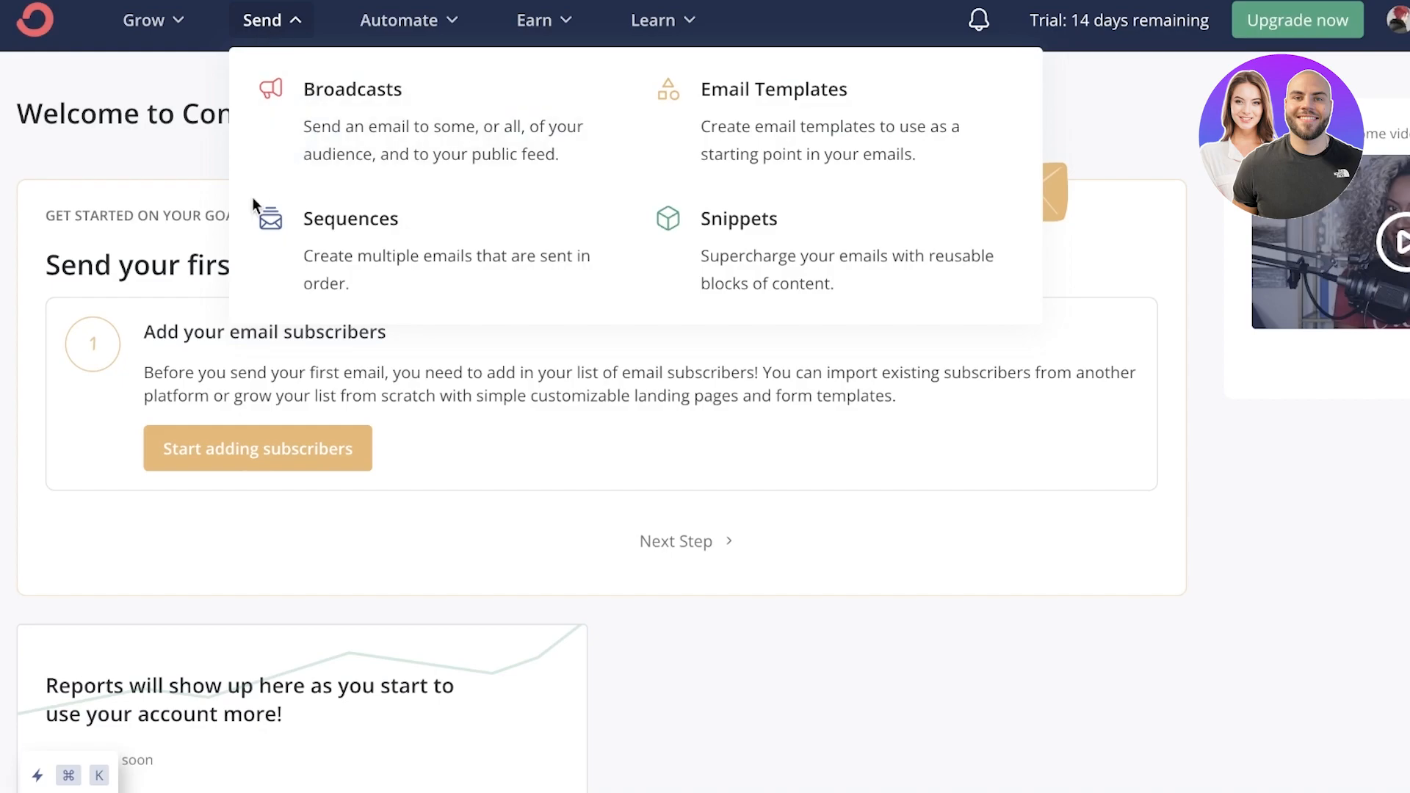
{"action": "mouse_move", "coordinate": [360, 246]}
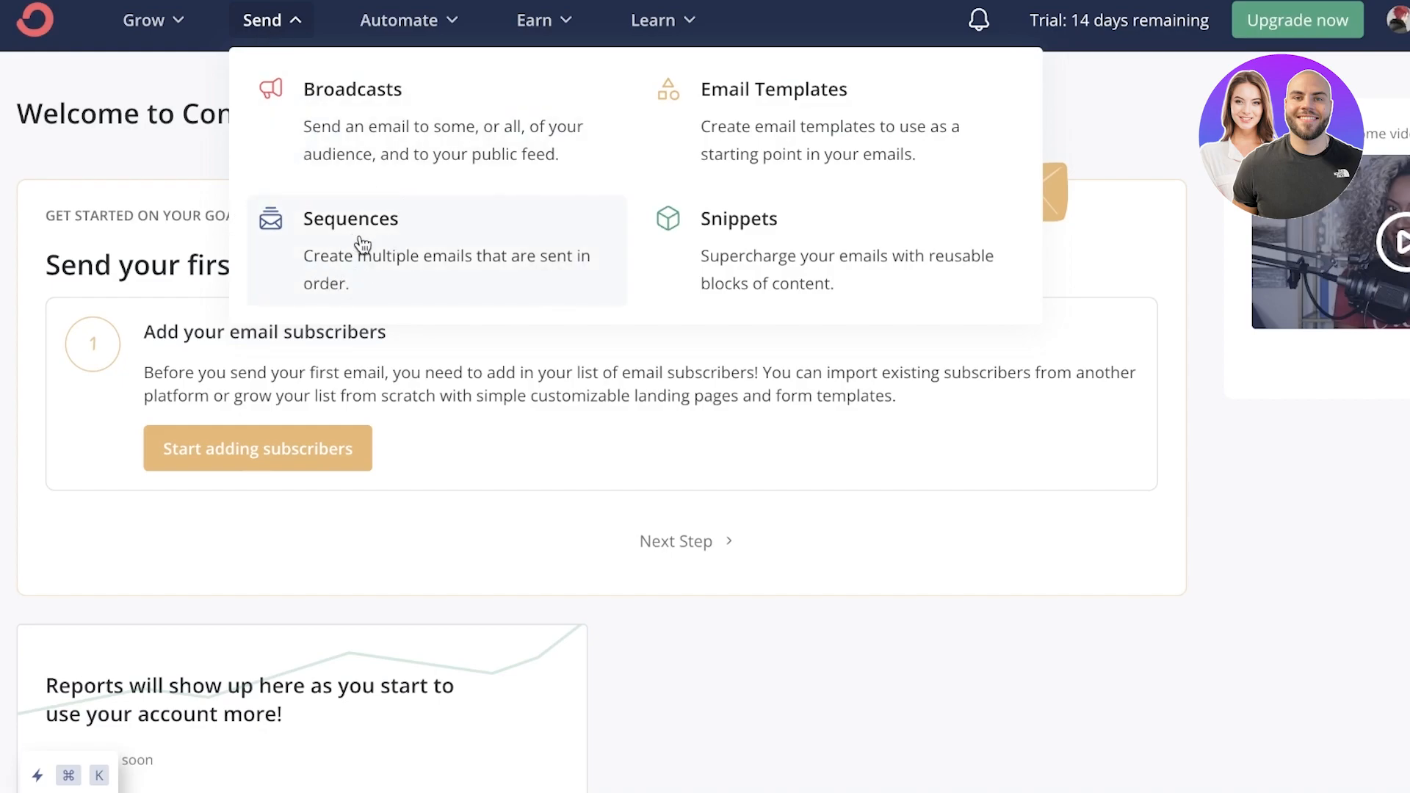
{"action": "mouse_move", "coordinate": [683, 294]}
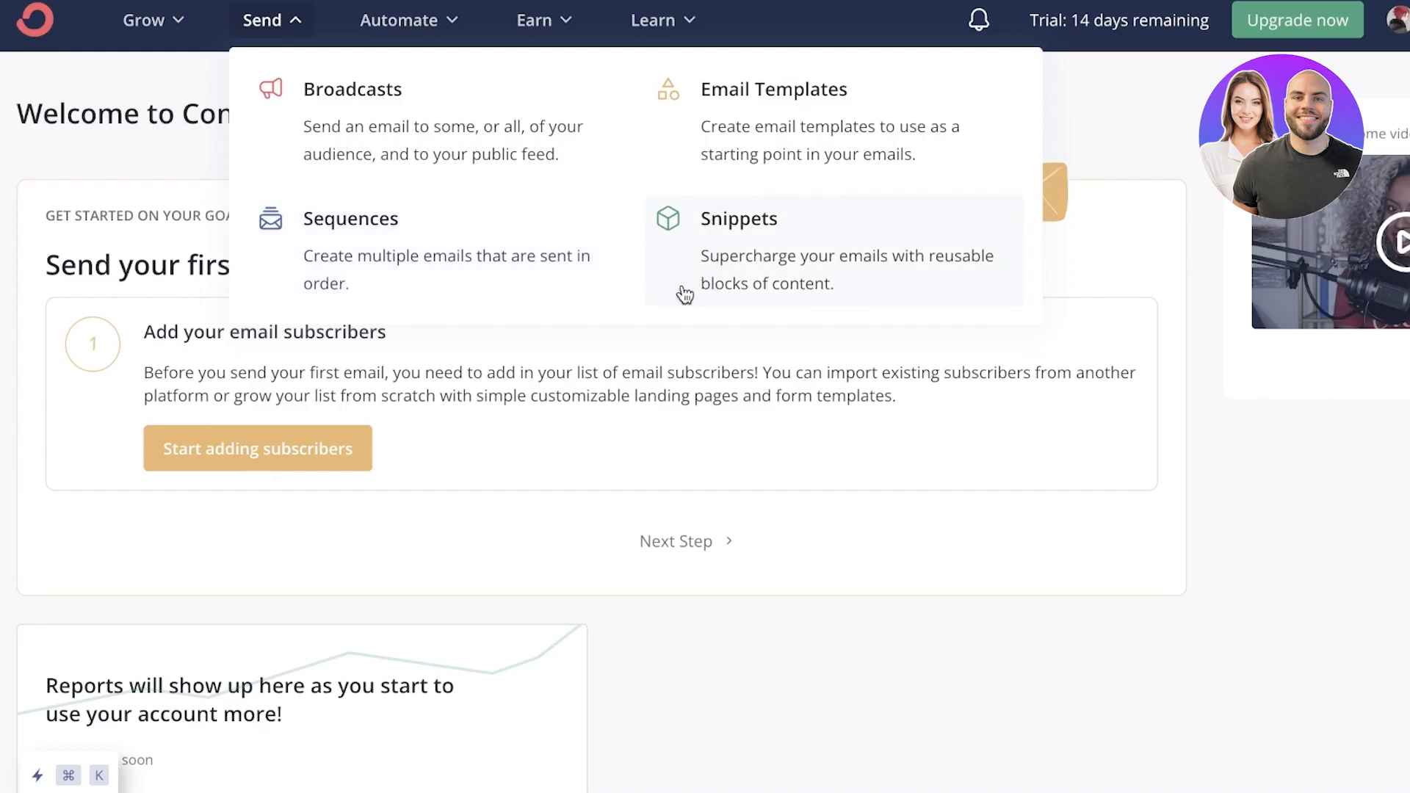
{"action": "mouse_move", "coordinate": [658, 288]}
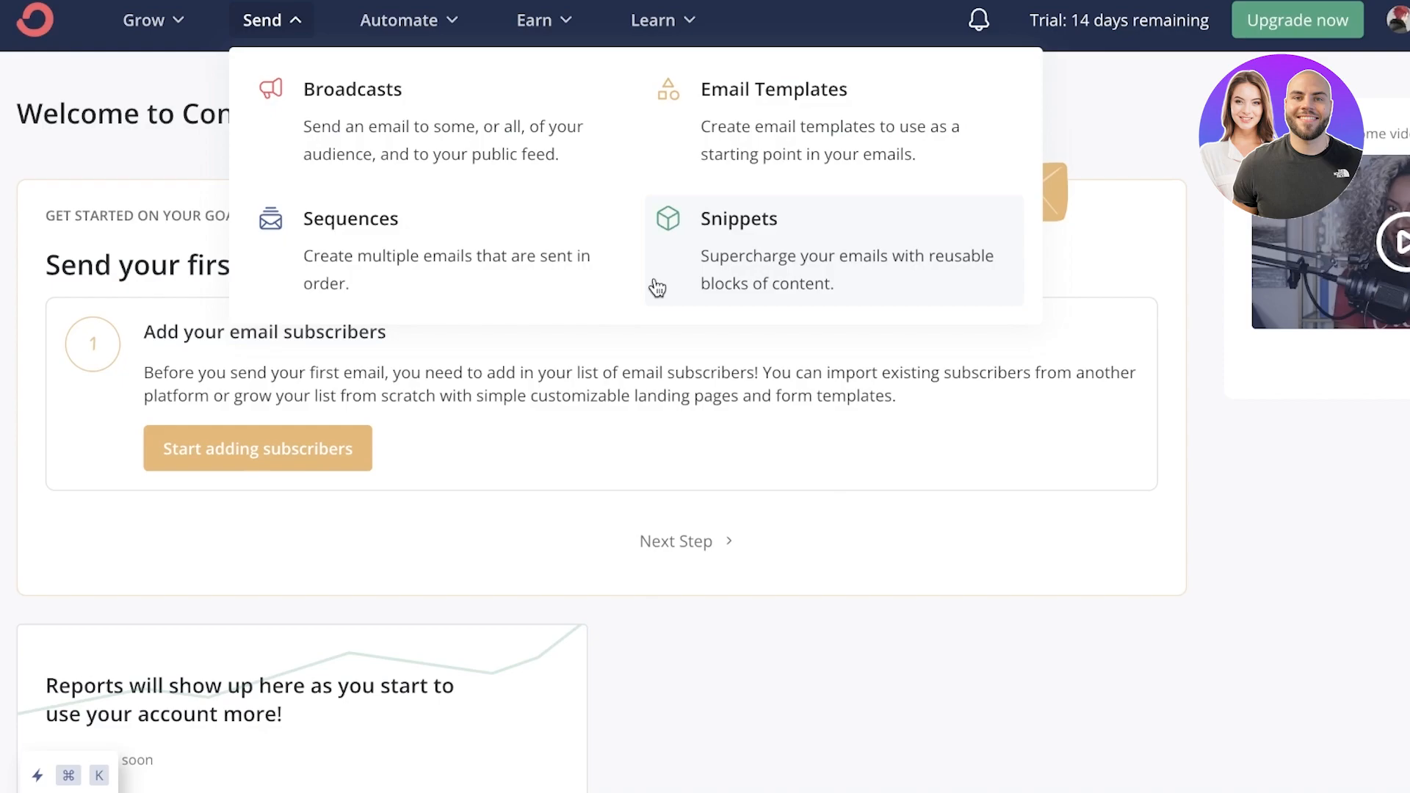
{"action": "mouse_move", "coordinate": [828, 343]}
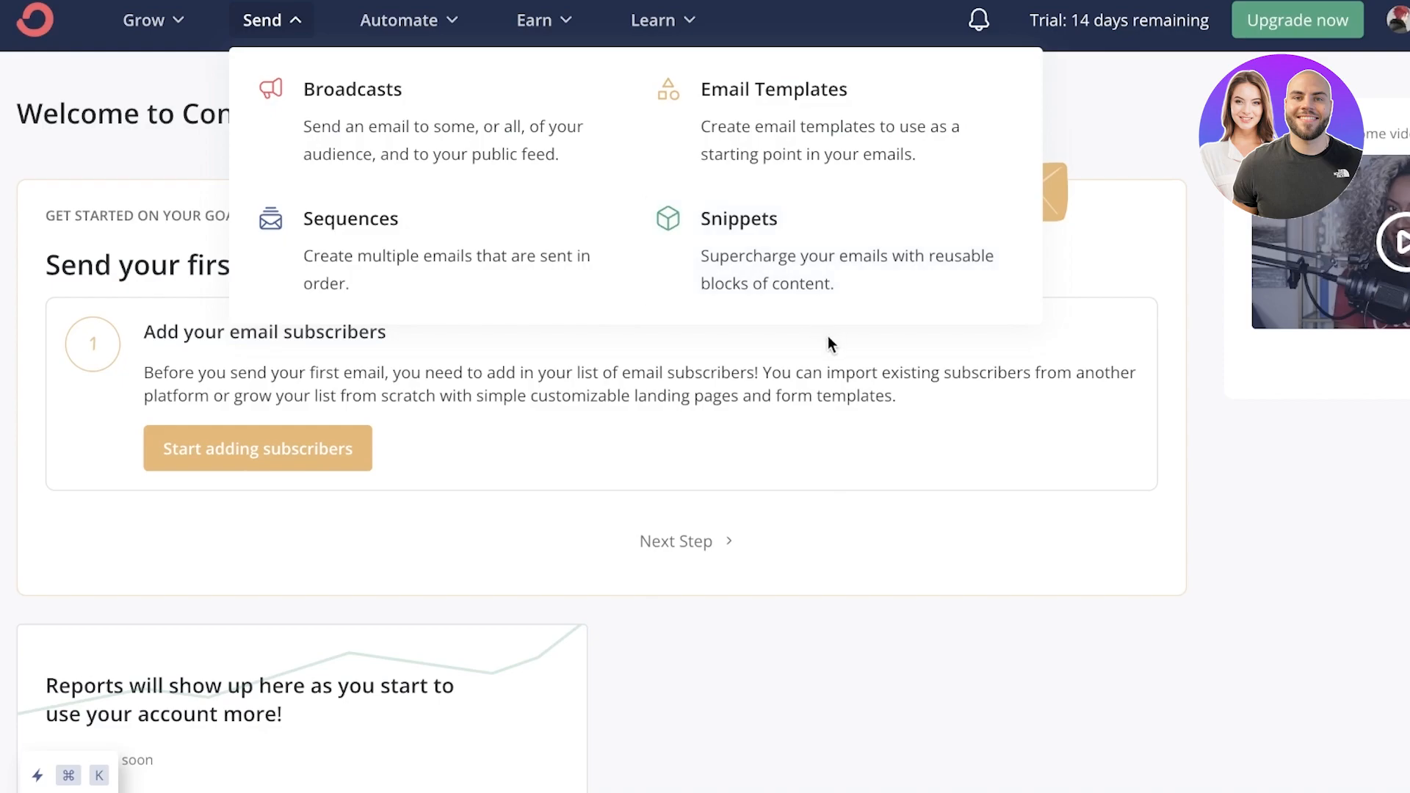
{"action": "mouse_move", "coordinate": [783, 360]}
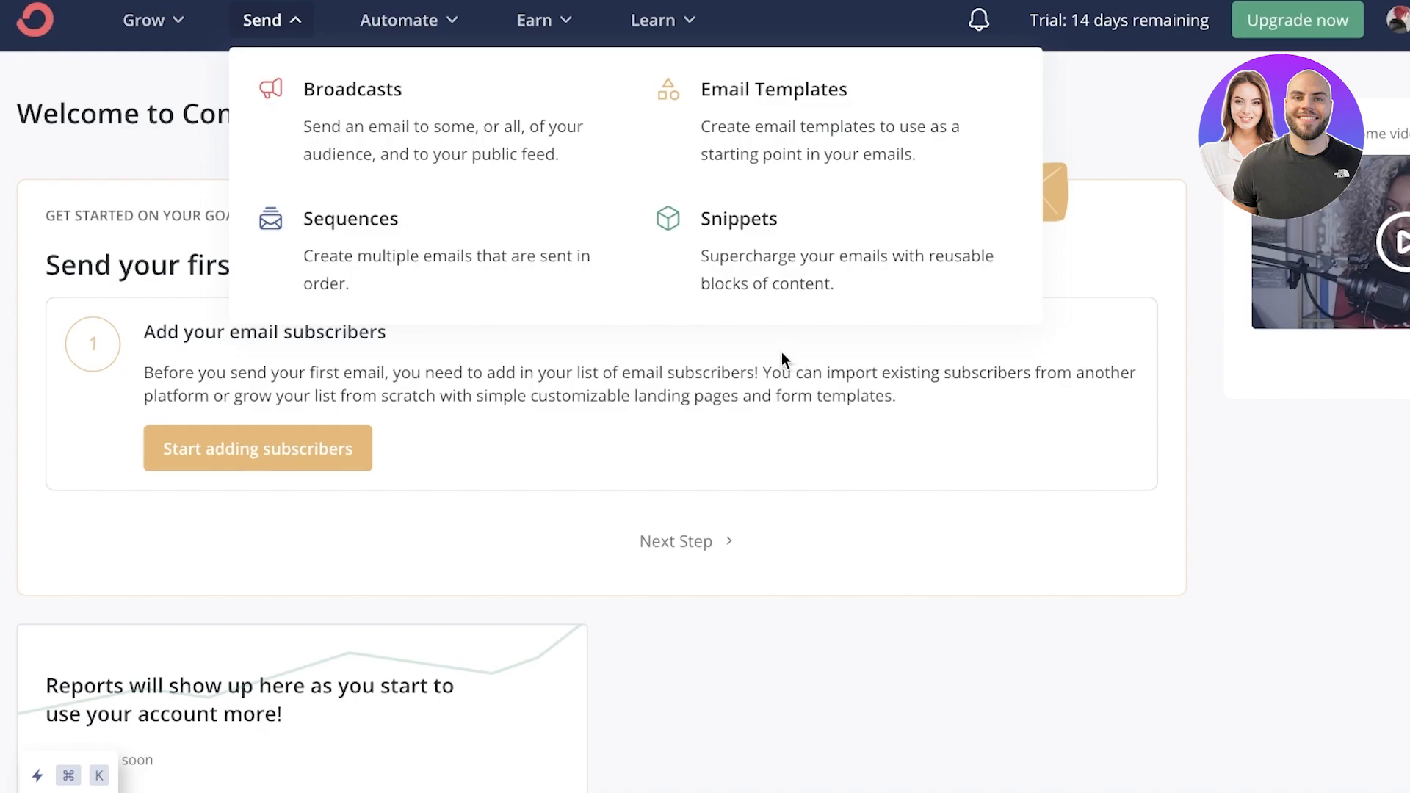
{"action": "mouse_move", "coordinate": [825, 346]}
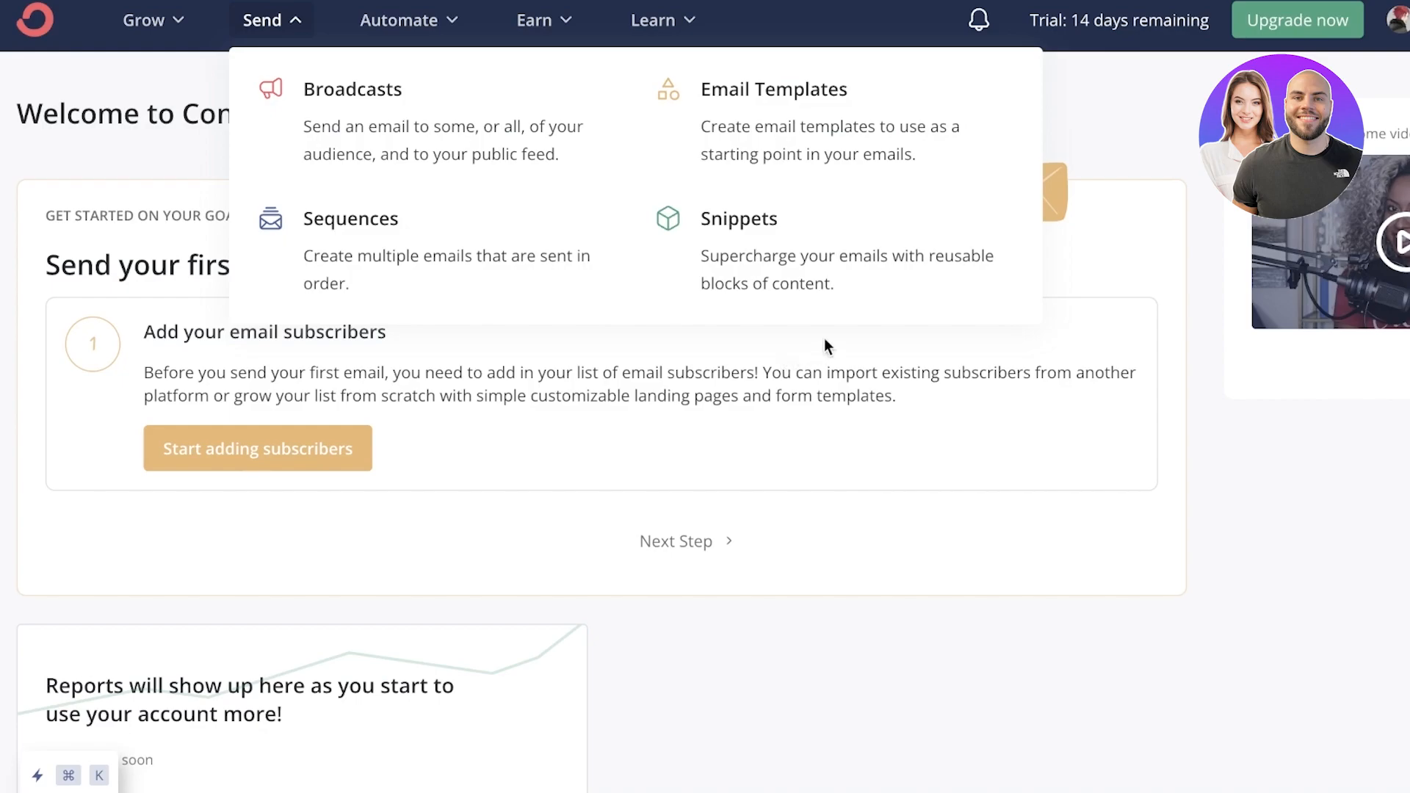
Browse the Automate menu, close it, then view the Learn resources menu
{"action": "left_click", "coordinate": [400, 19]}
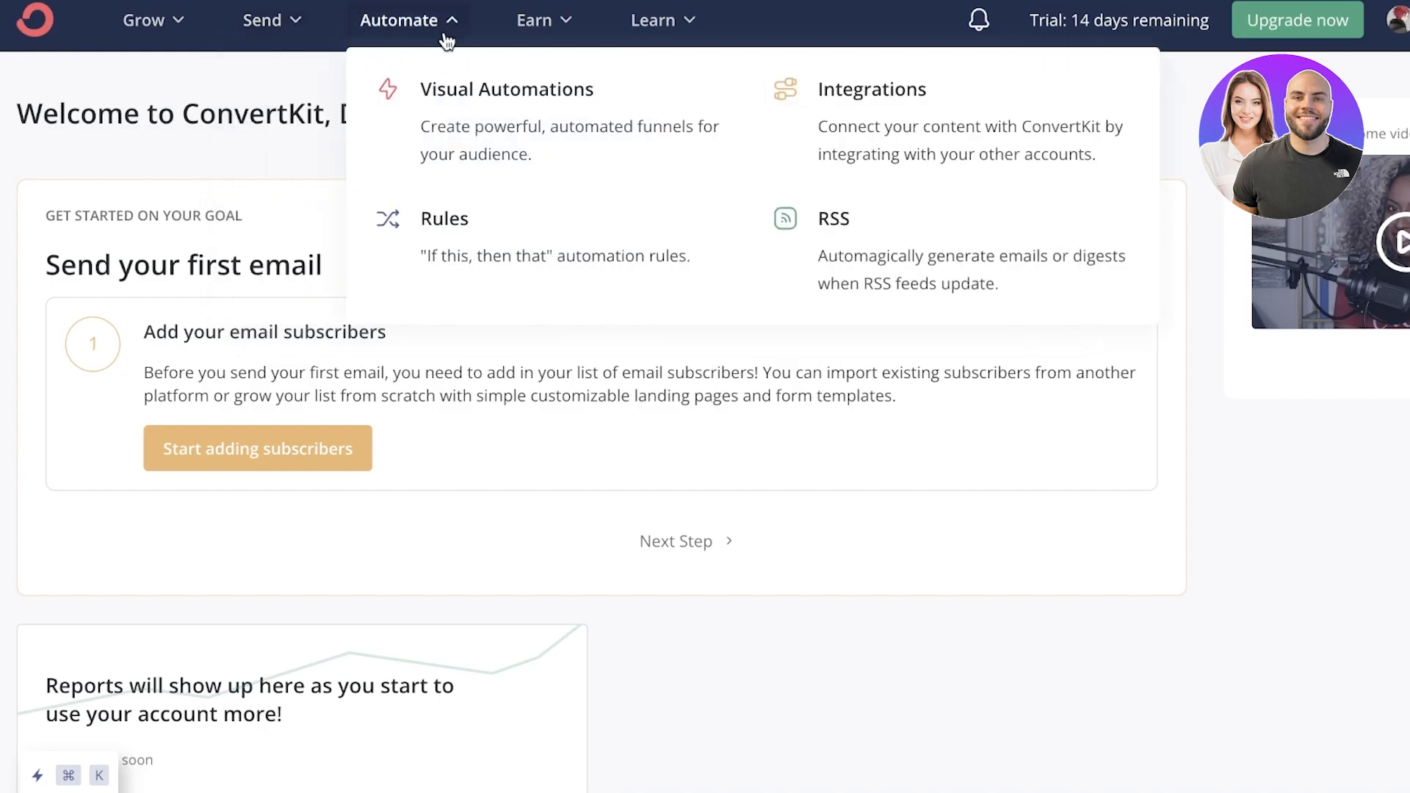
{"action": "mouse_move", "coordinate": [415, 451]}
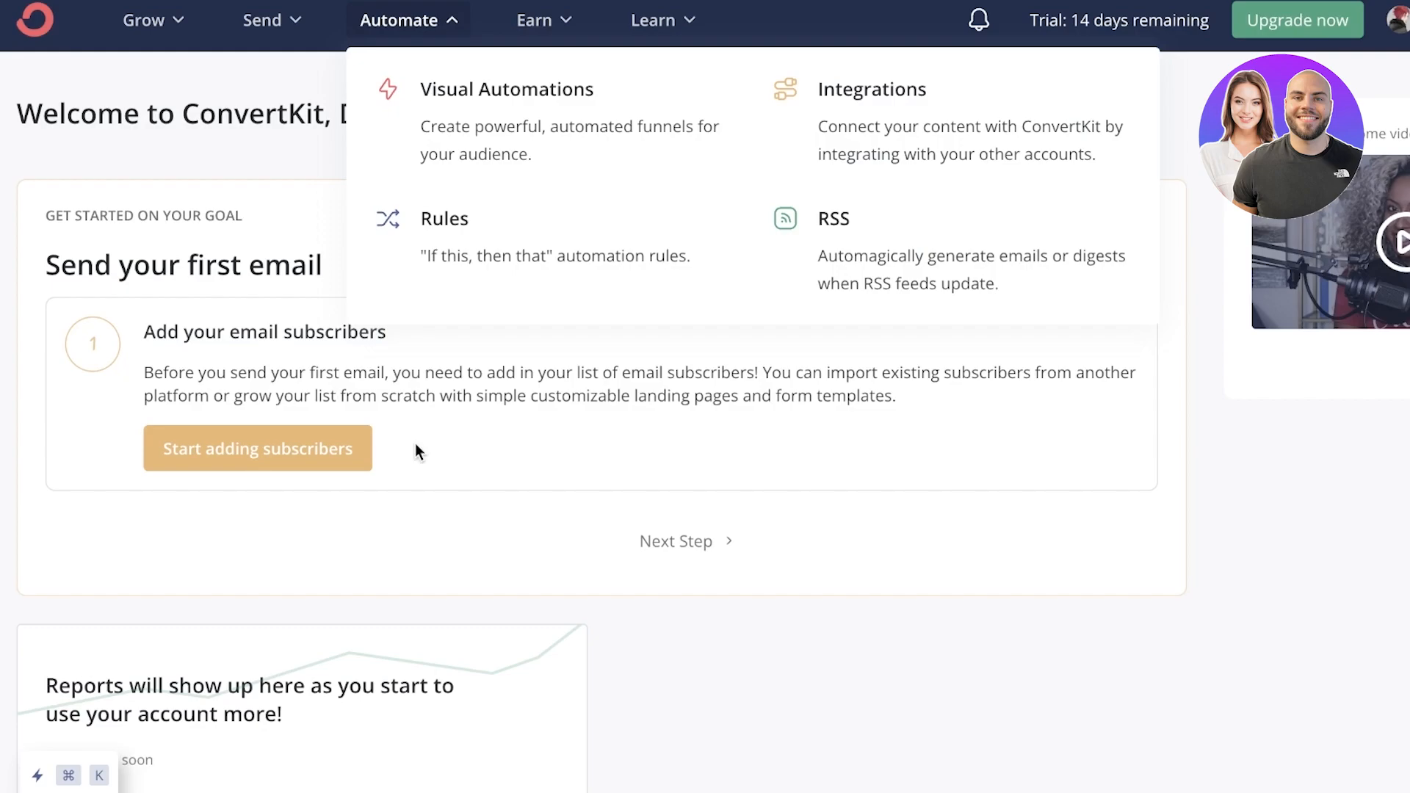
{"action": "mouse_move", "coordinate": [942, 285]}
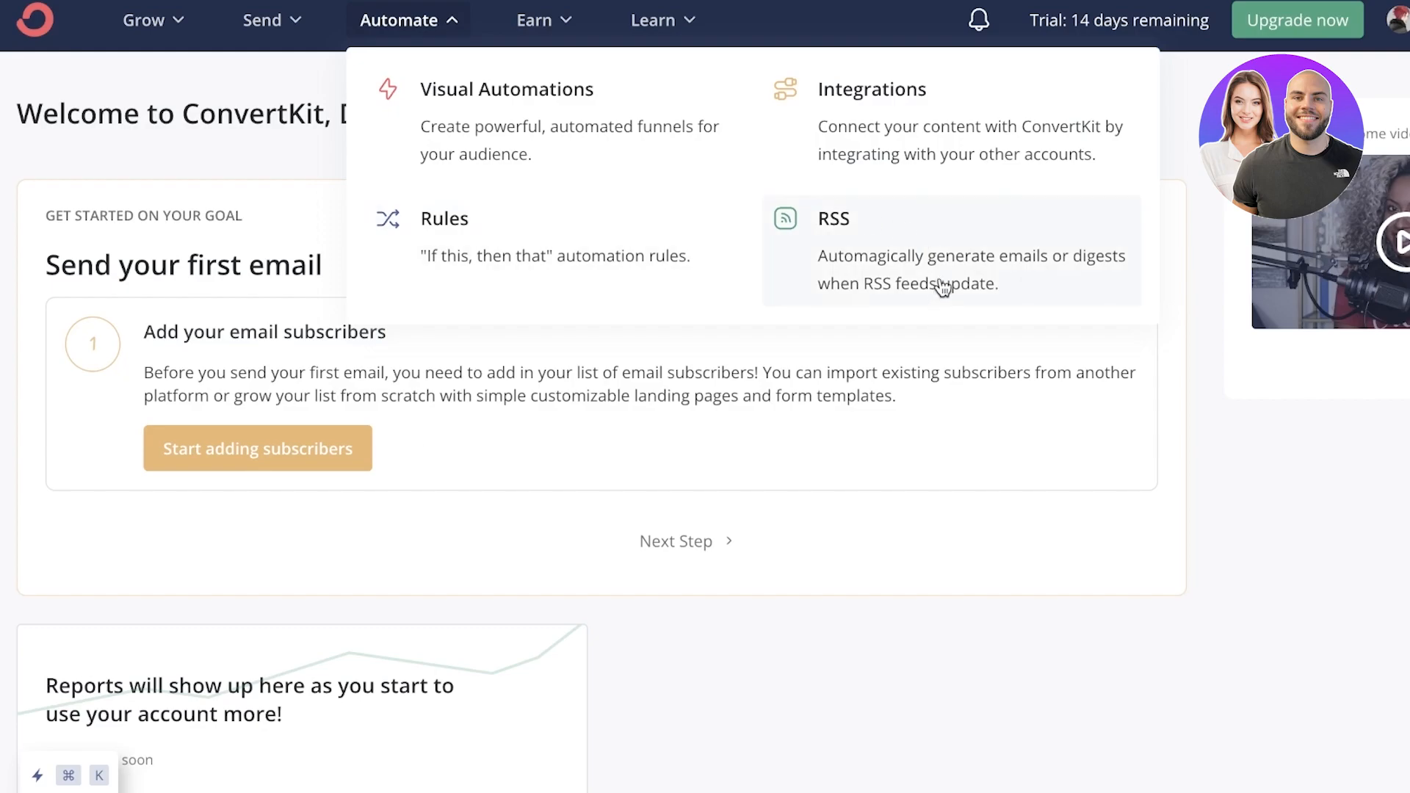
{"action": "mouse_move", "coordinate": [945, 292]}
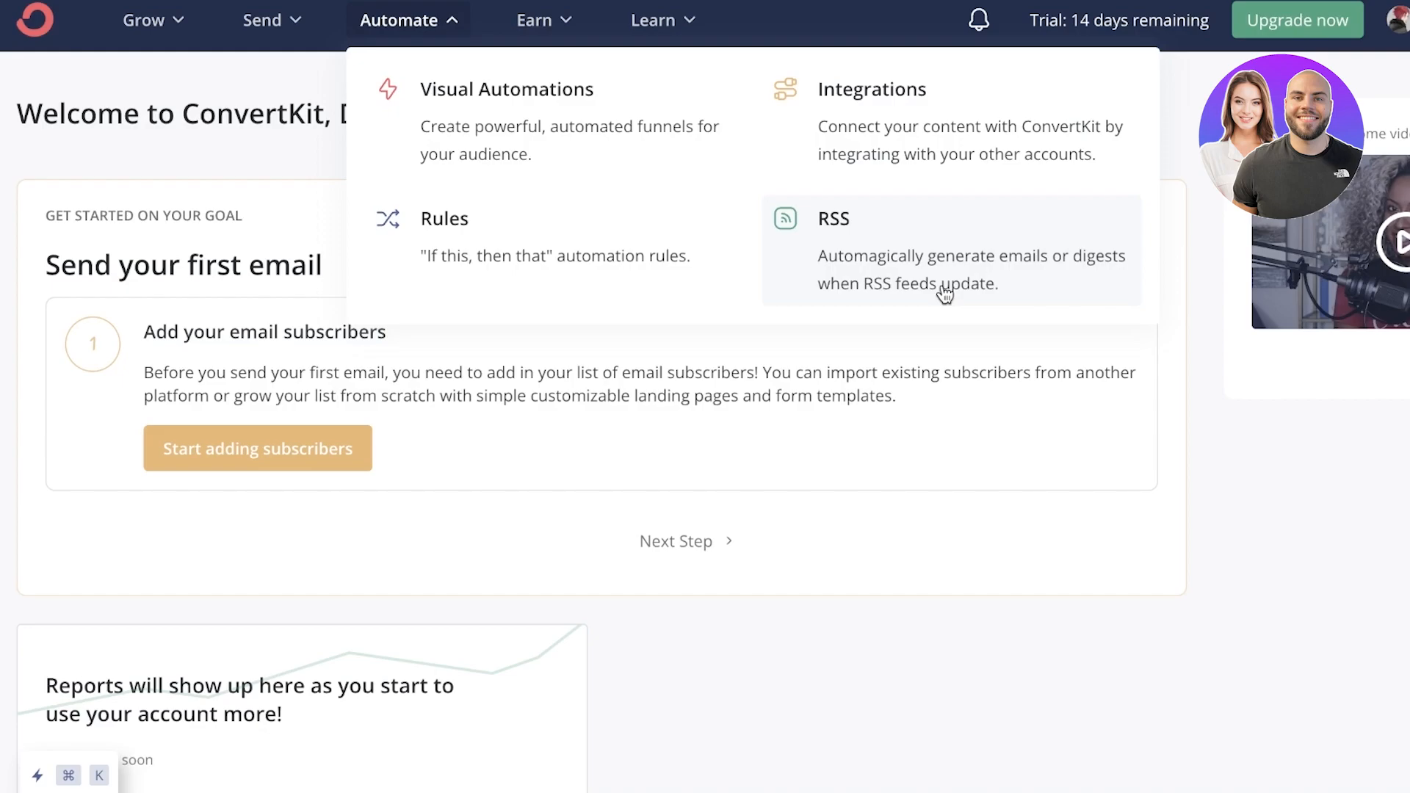
{"action": "mouse_move", "coordinate": [474, 15]}
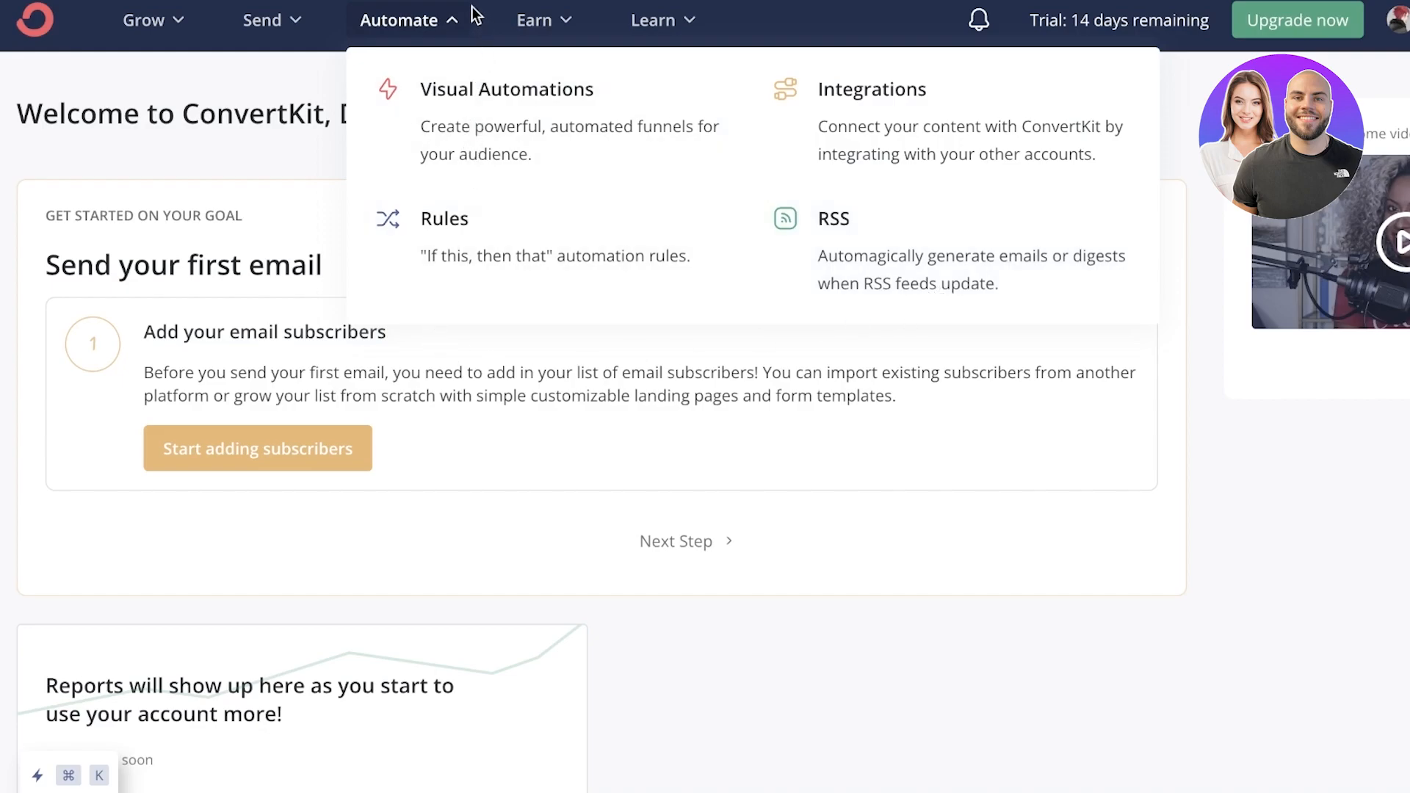
{"action": "mouse_move", "coordinate": [440, 22]}
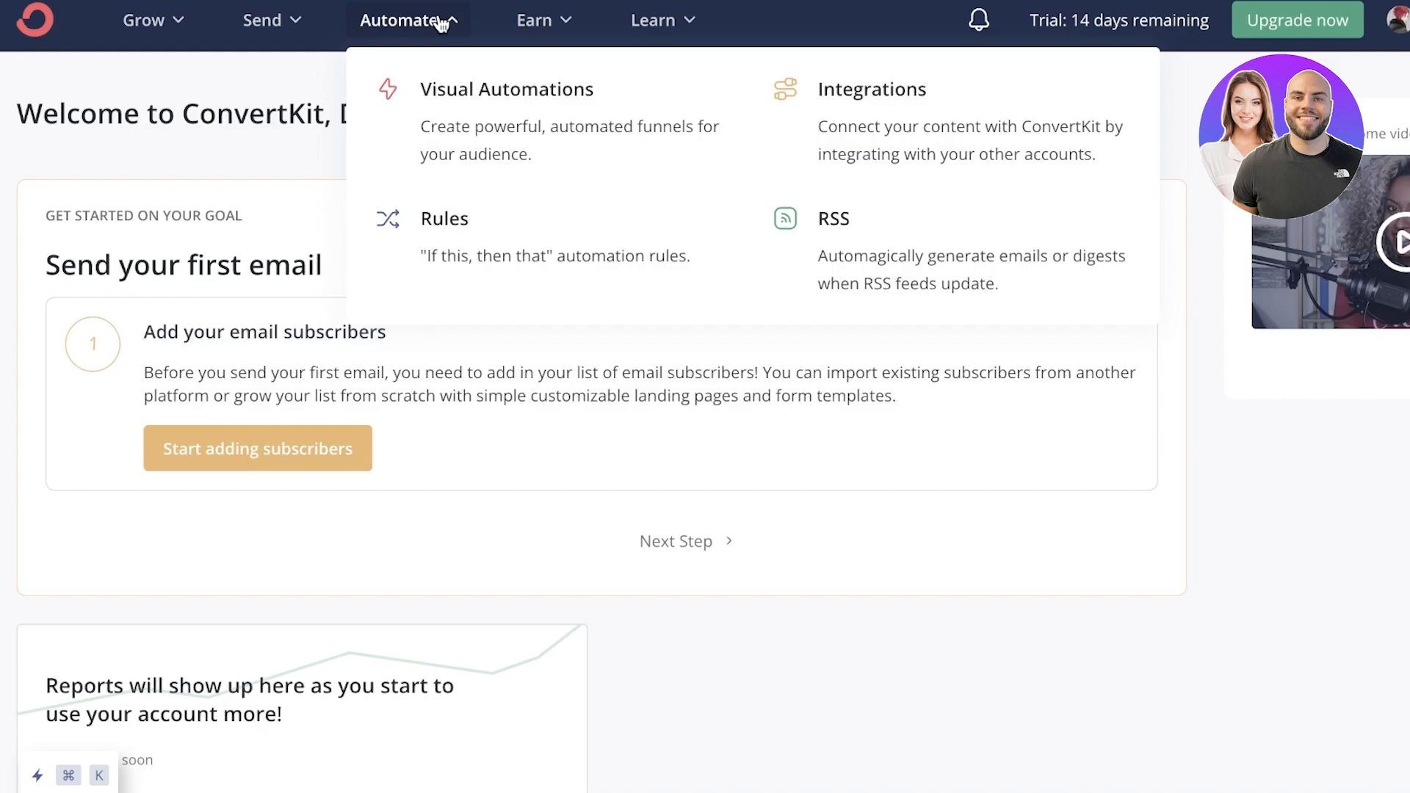
{"action": "left_click", "coordinate": [536, 19]}
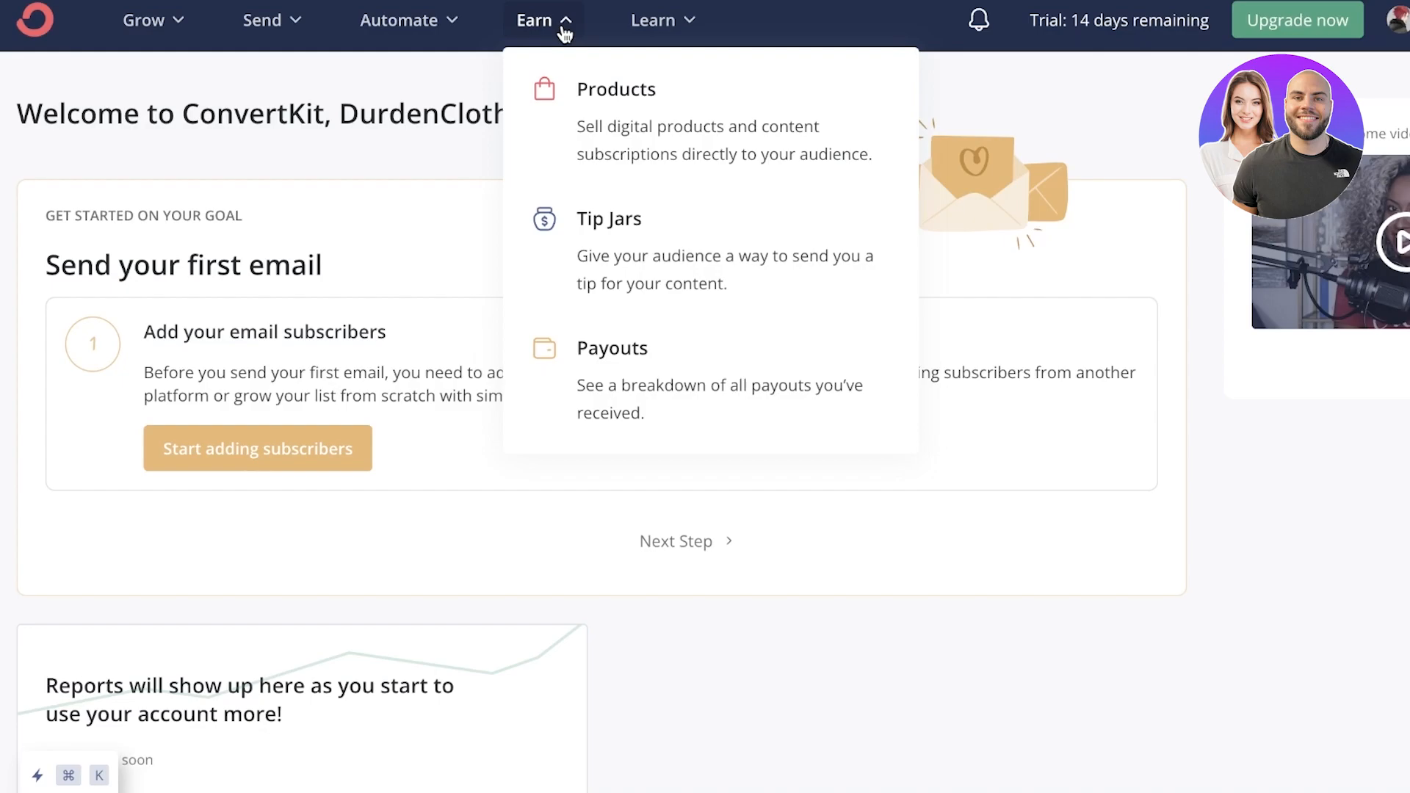
{"action": "left_click", "coordinate": [654, 19]}
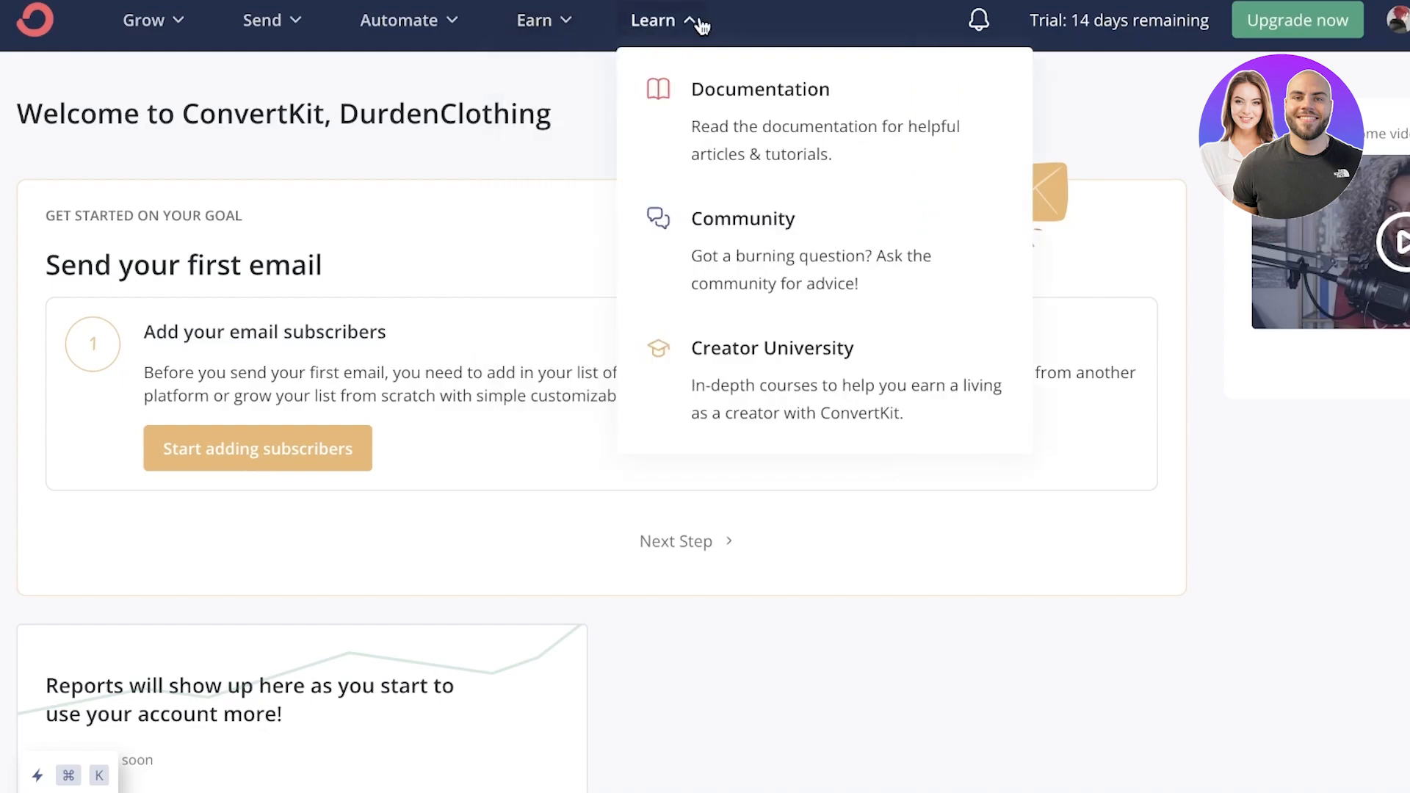
{"action": "mouse_move", "coordinate": [458, 126]}
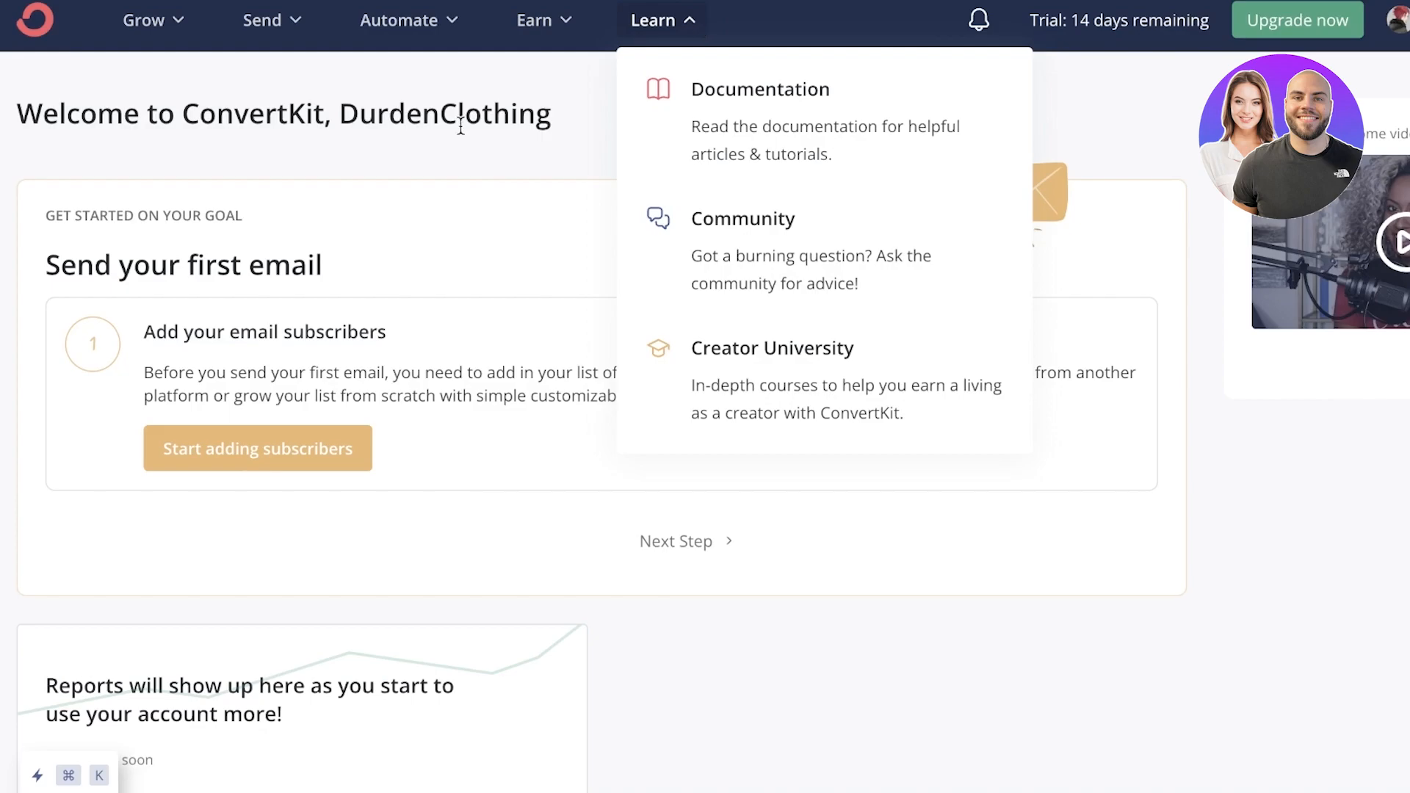
{"action": "mouse_move", "coordinate": [512, 312]}
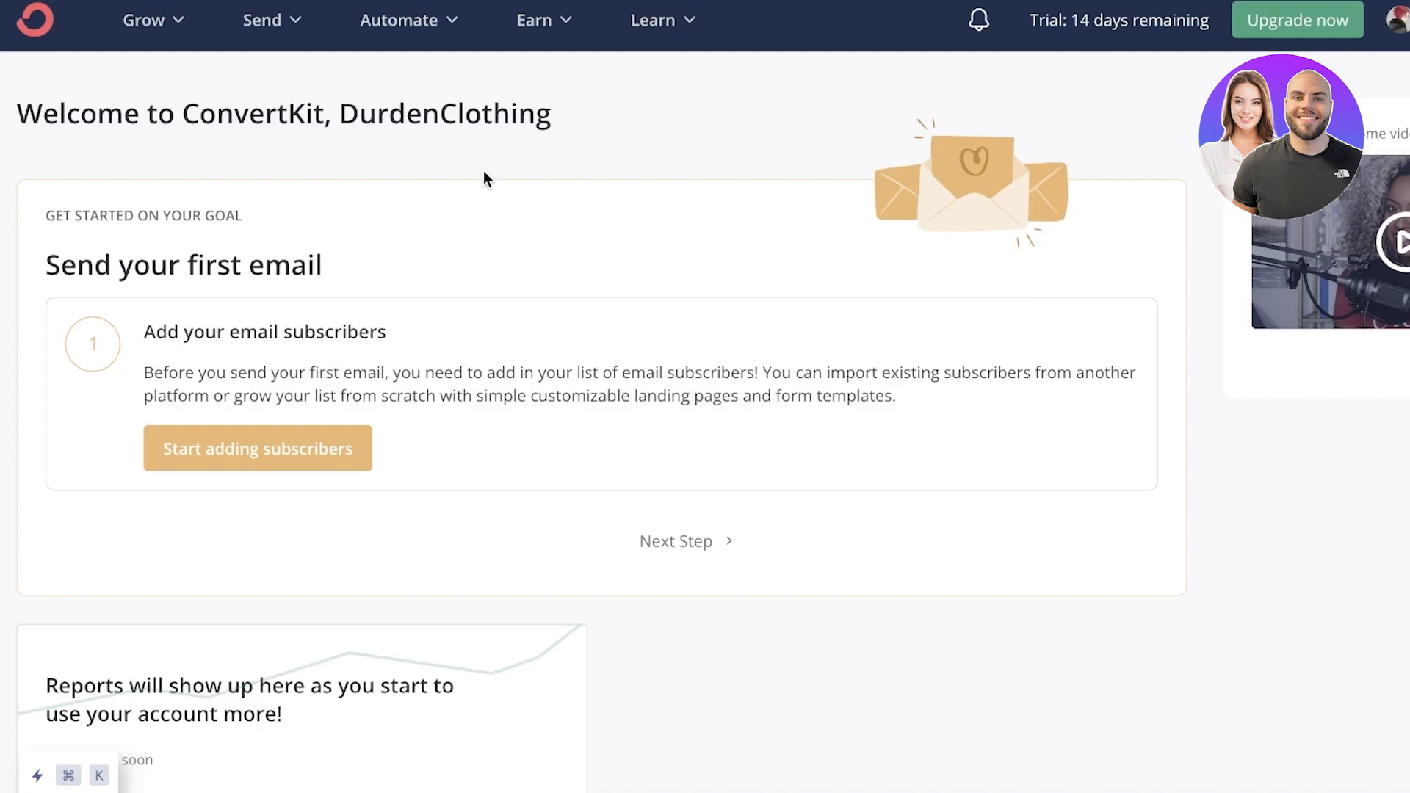
{"action": "mouse_move", "coordinate": [261, 19]}
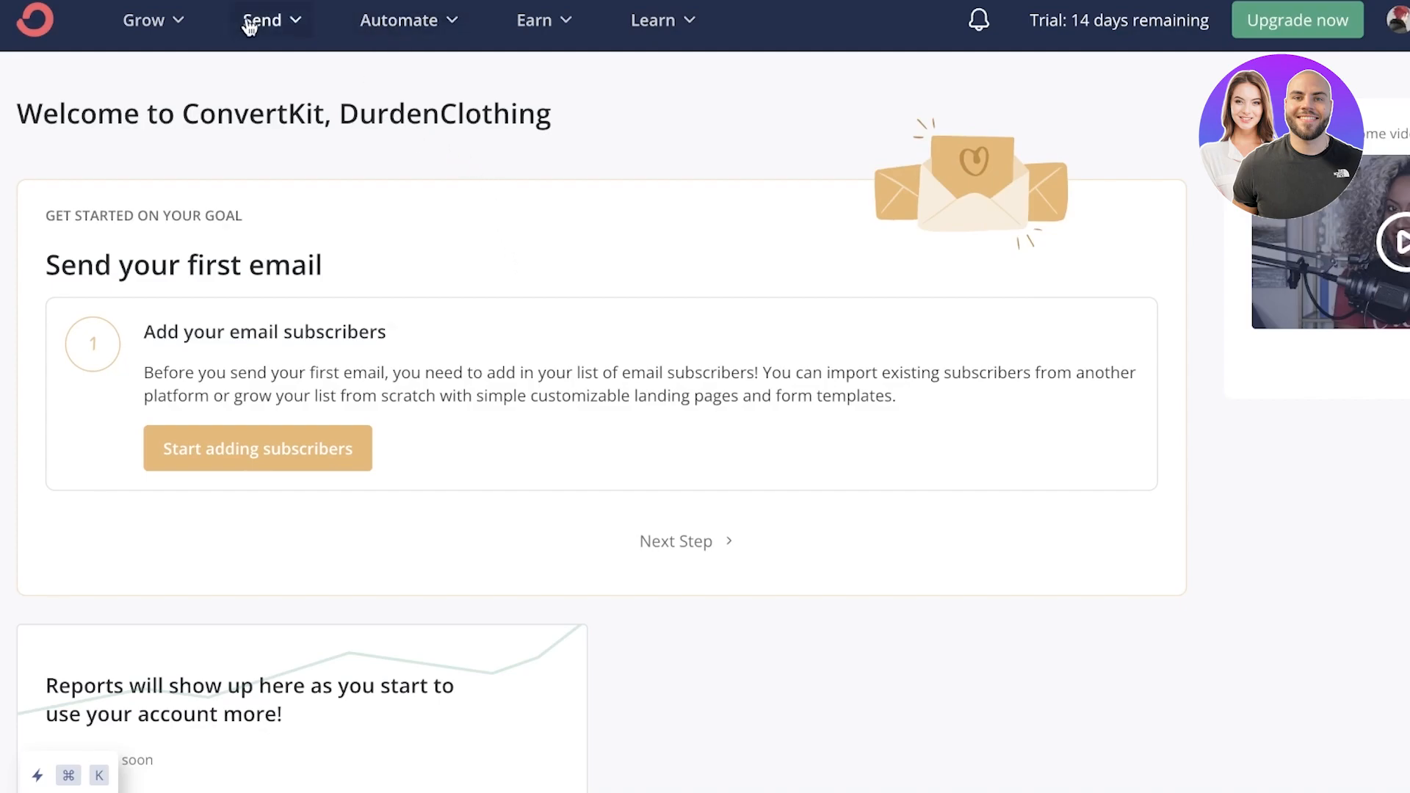
Show the Send menu listing Broadcasts, Sequences, Email Templates and Snippets
{"action": "left_click", "coordinate": [263, 19]}
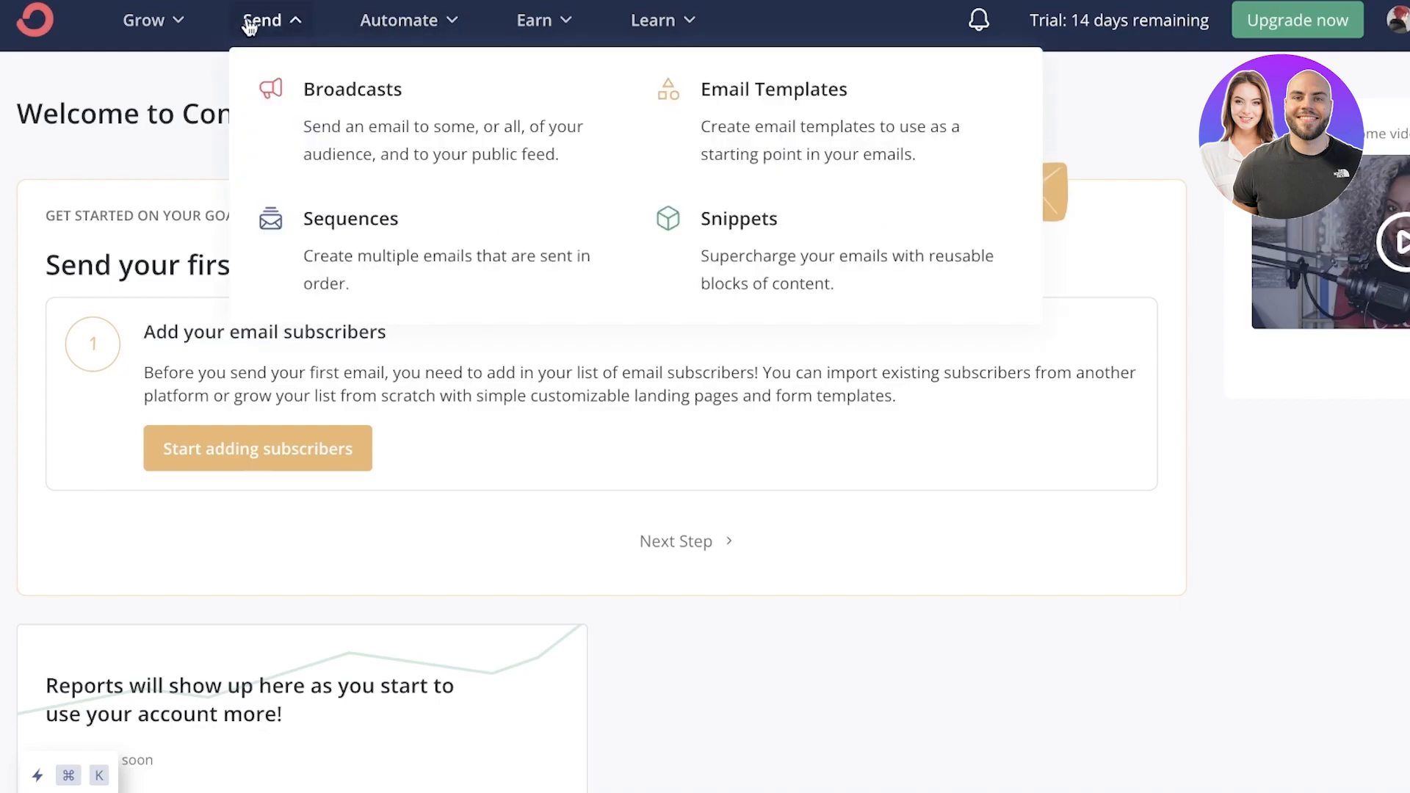
{"action": "mouse_move", "coordinate": [227, 33]}
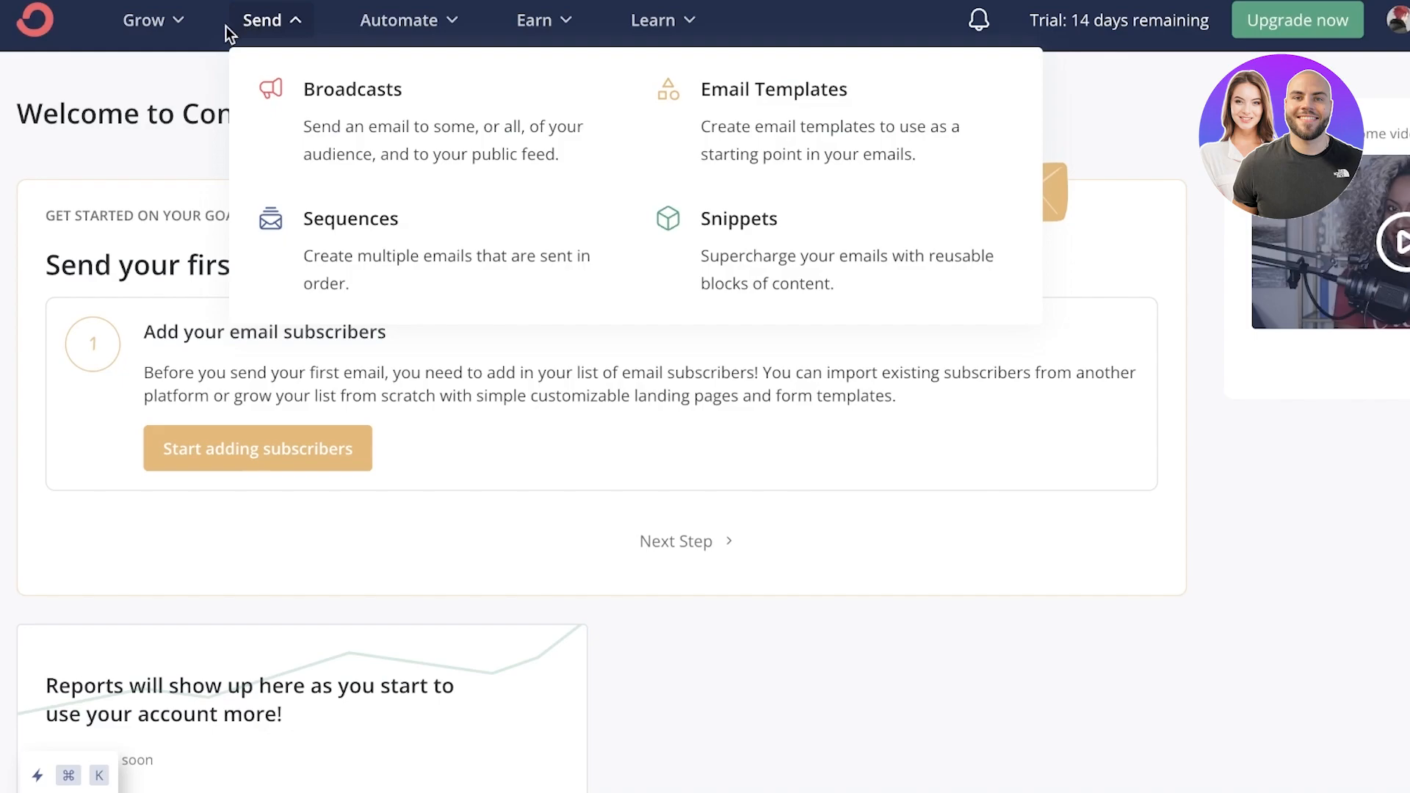
{"action": "mouse_move", "coordinate": [261, 117]}
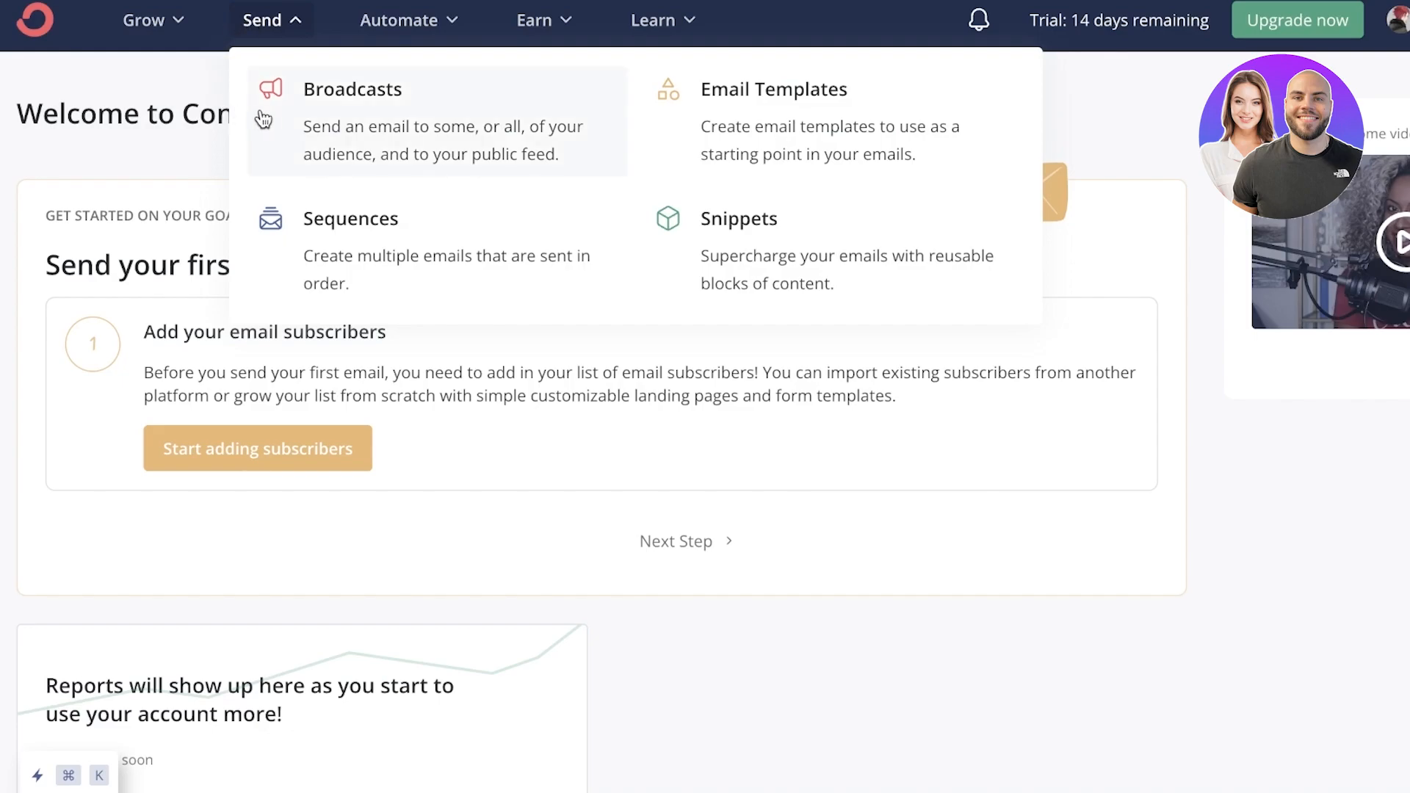
{"action": "mouse_move", "coordinate": [701, 131]}
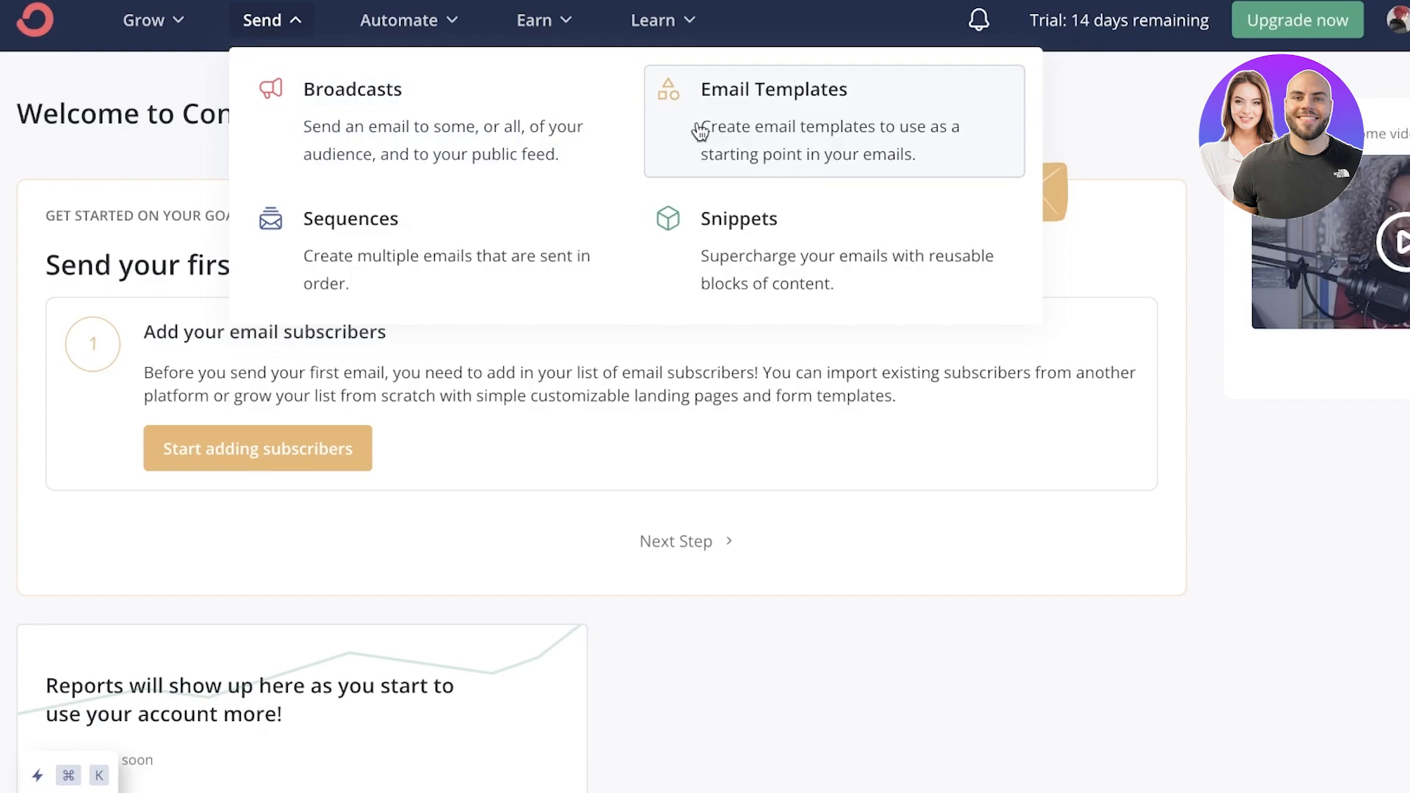
{"action": "mouse_move", "coordinate": [683, 157]}
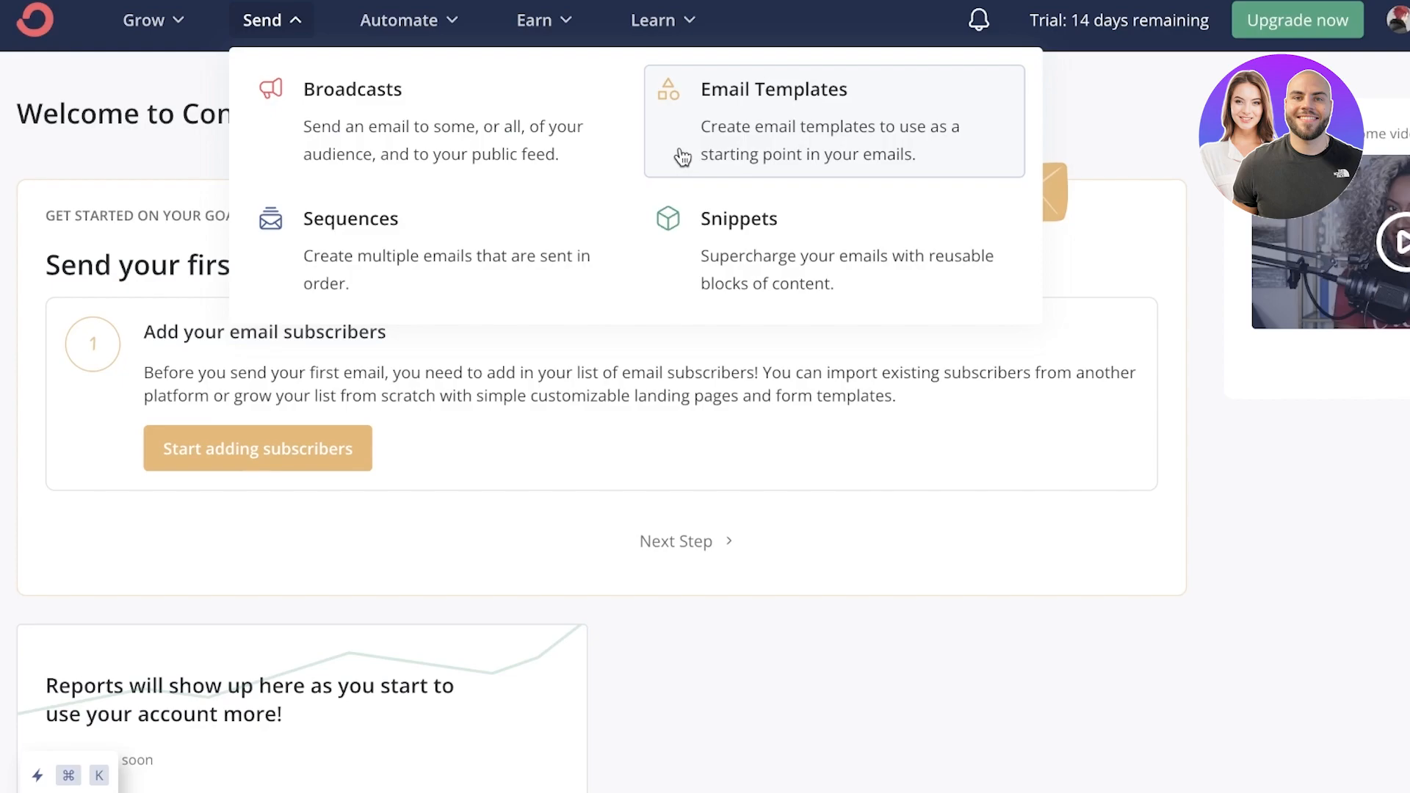
{"action": "mouse_move", "coordinate": [680, 156]}
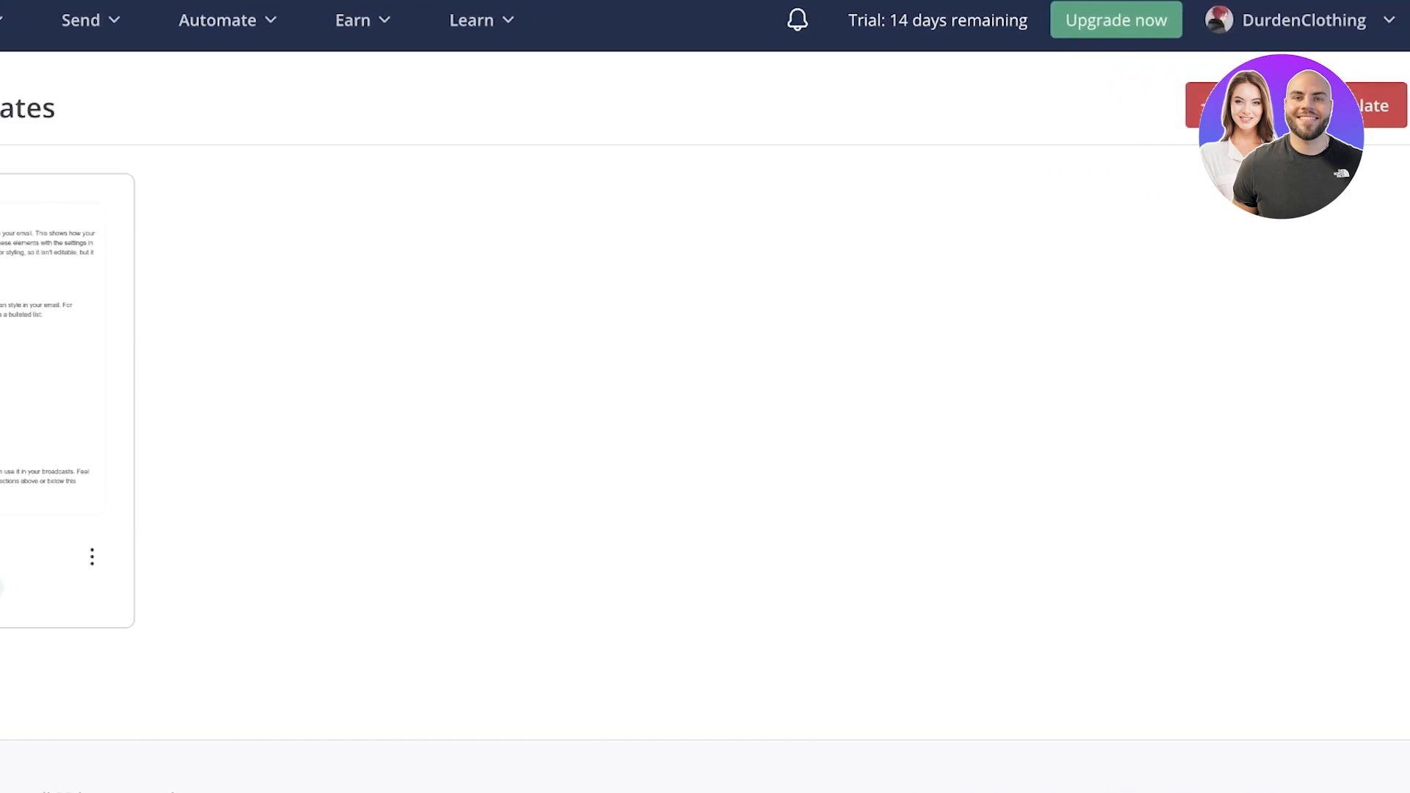
{"action": "scroll", "scroll_direction": "down", "scroll_amount": 3}
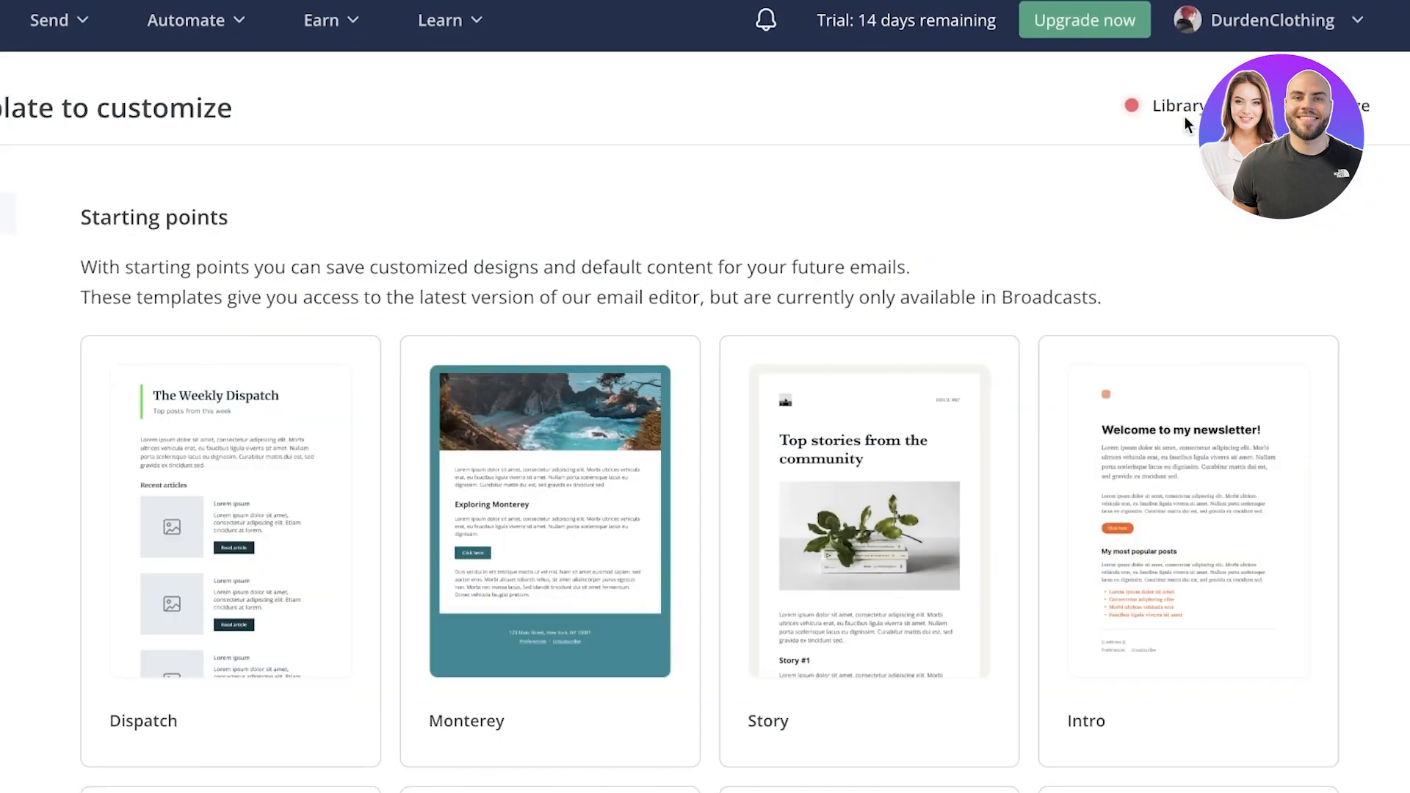
{"action": "scroll", "scroll_direction": "down", "scroll_amount": 3}
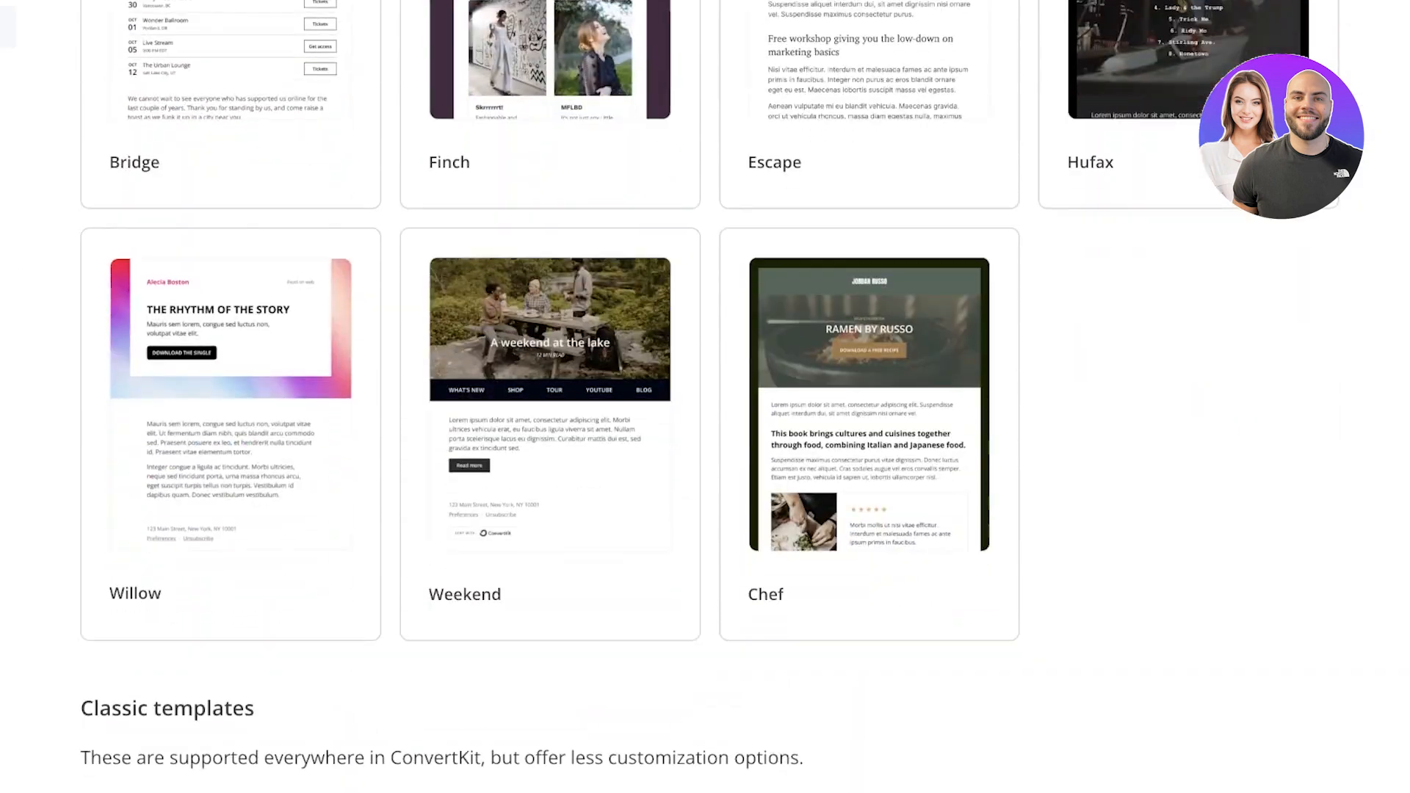
{"action": "scroll", "scroll_direction": "down", "scroll_amount": 3}
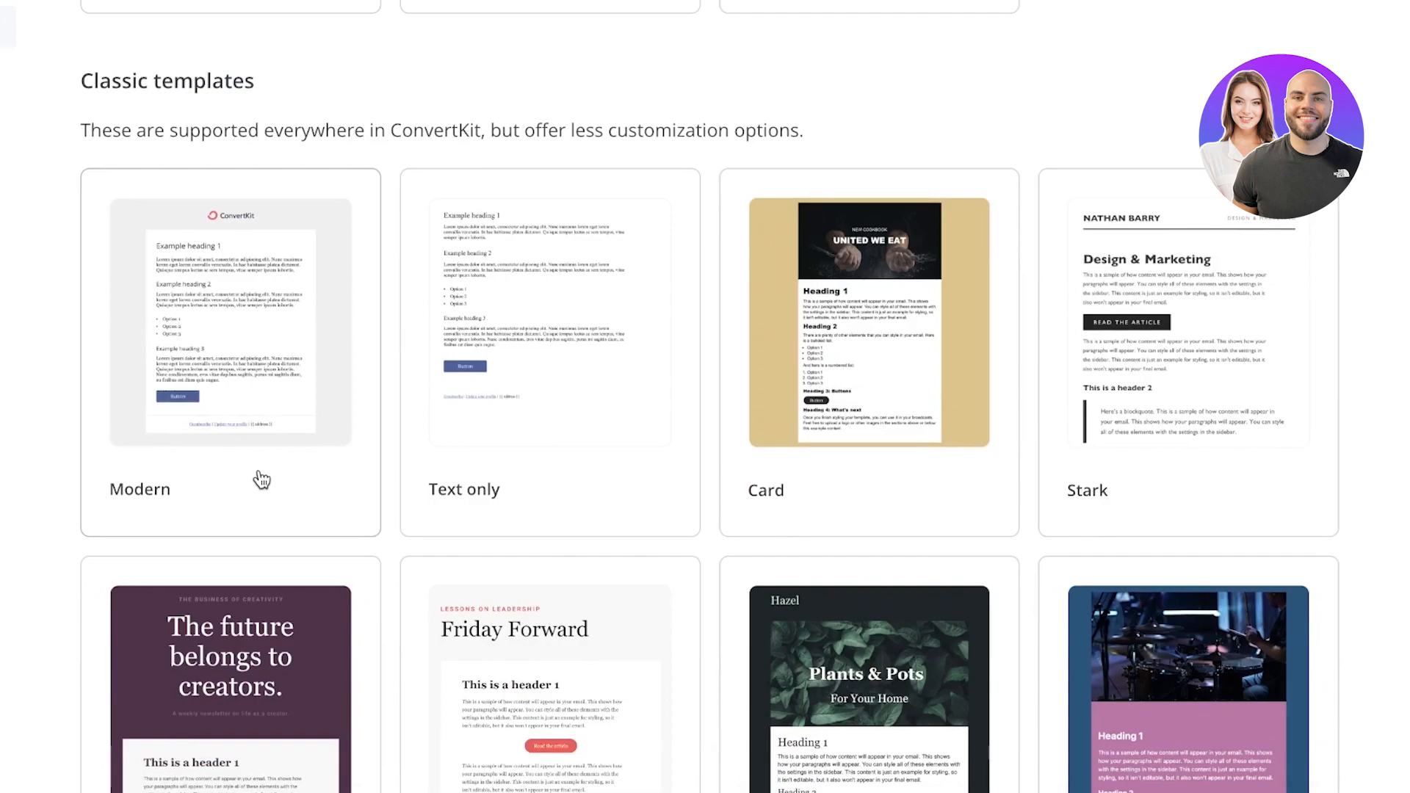
{"action": "scroll", "scroll_direction": "down", "scroll_amount": 3}
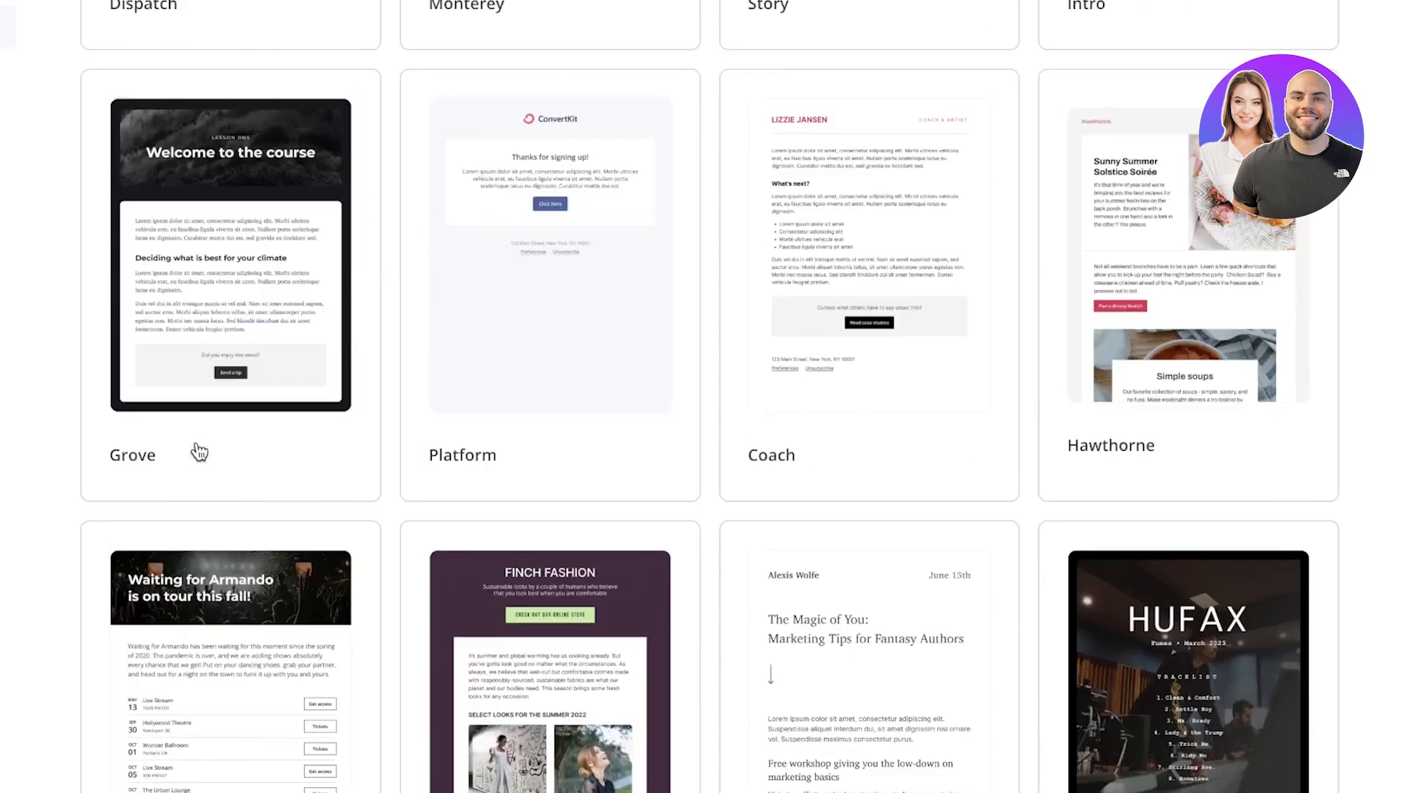
{"action": "scroll", "scroll_direction": "up", "scroll_amount": 3}
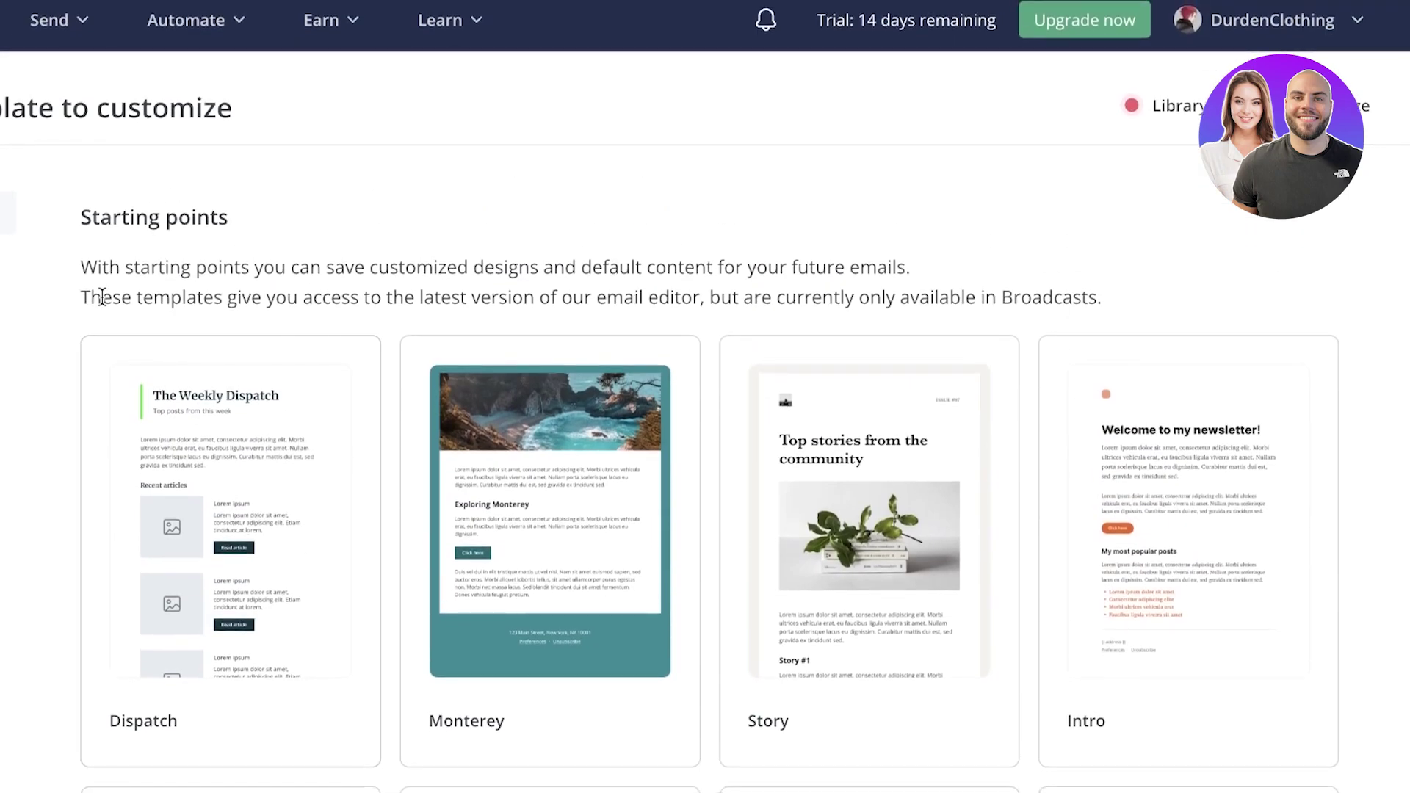
{"action": "scroll", "scroll_direction": "down", "scroll_amount": 3}
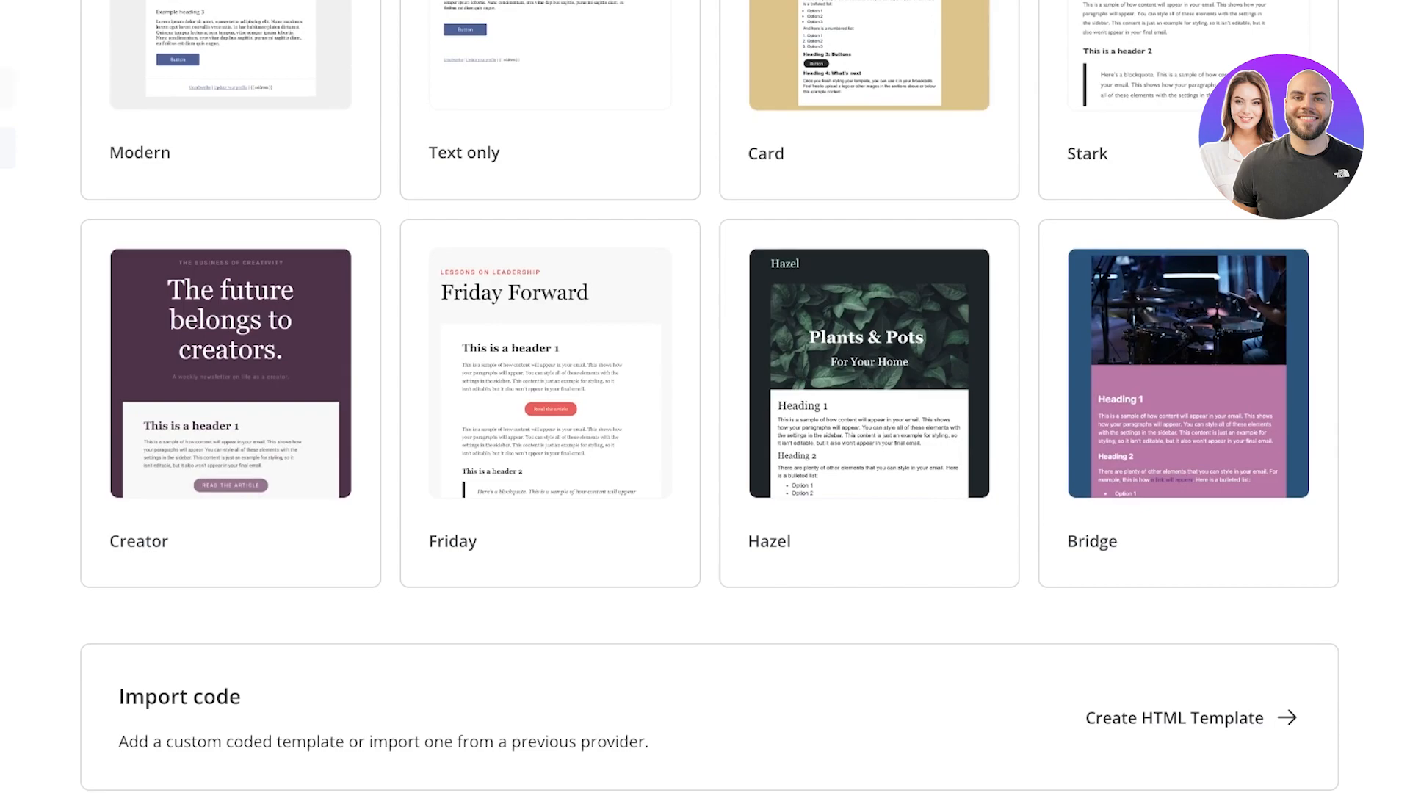
{"action": "scroll", "scroll_direction": "up", "scroll_amount": 3}
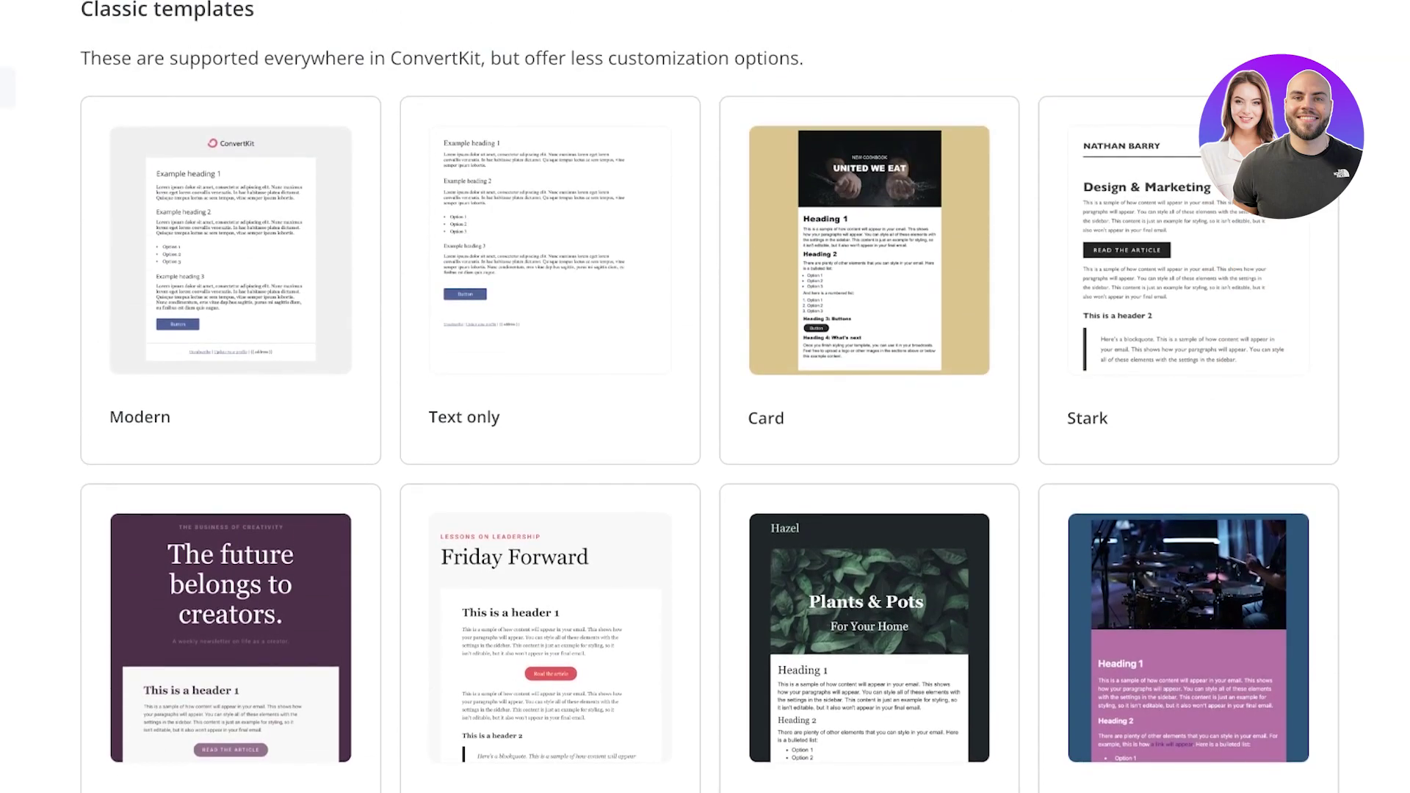
{"action": "scroll", "scroll_direction": "down", "scroll_amount": 3}
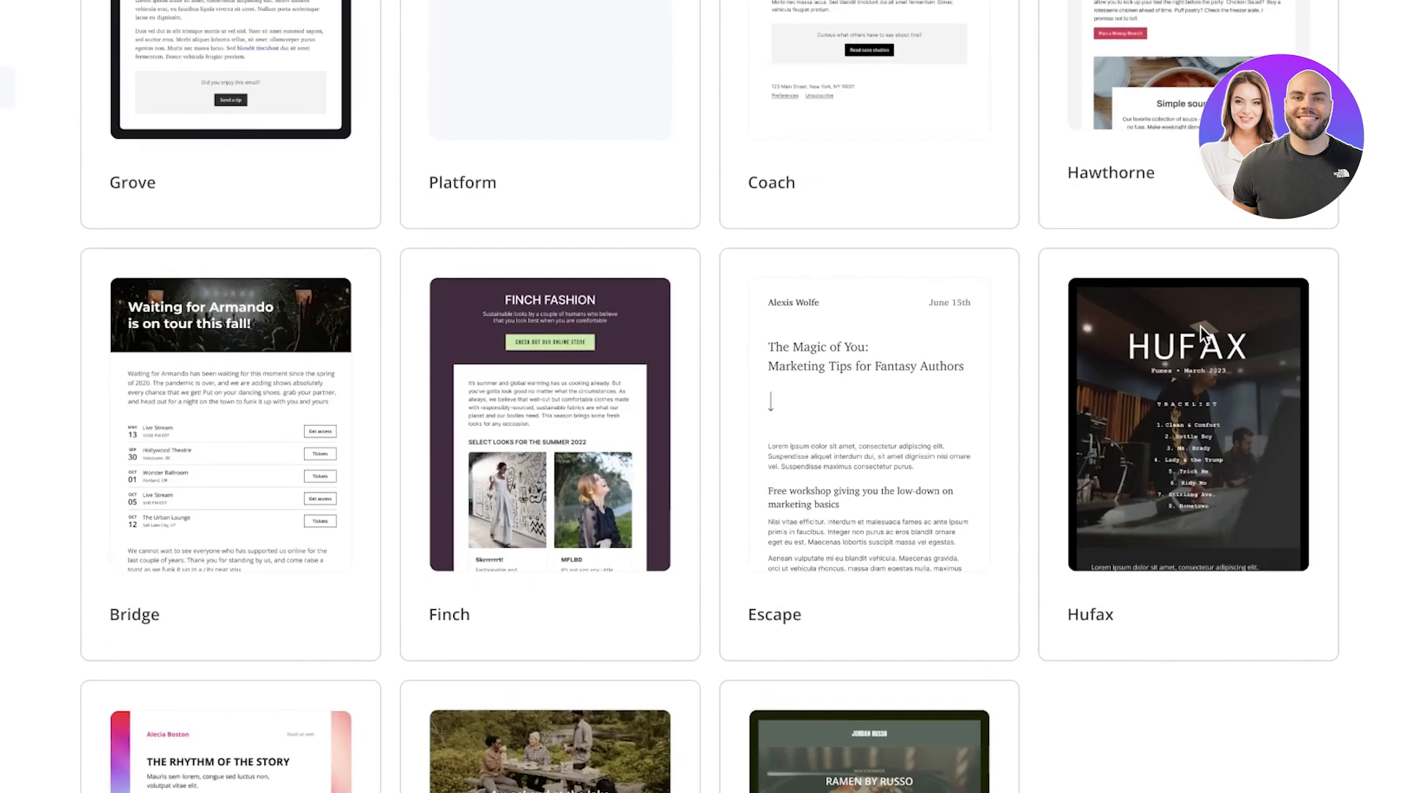
{"action": "scroll", "scroll_direction": "up", "scroll_amount": 3}
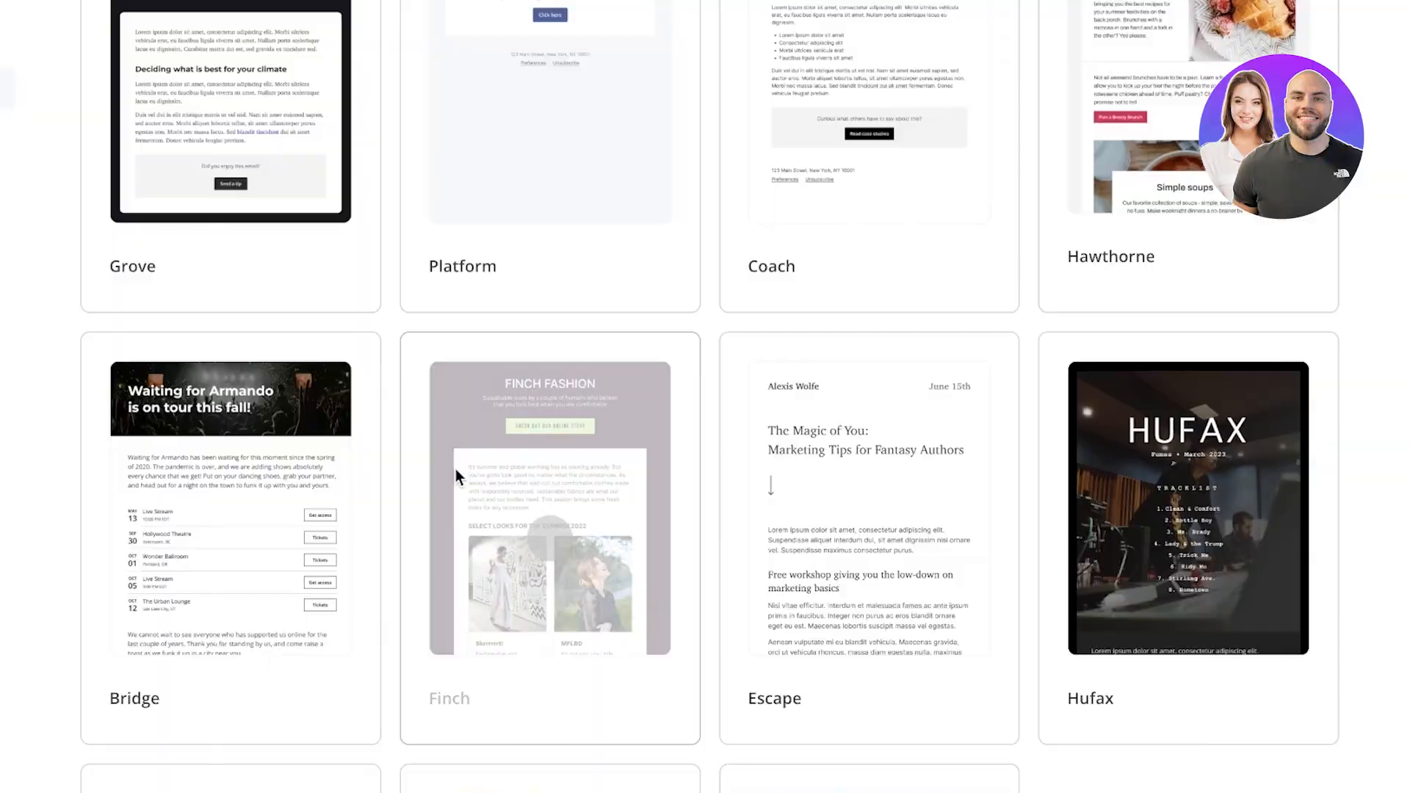
Start a Finch template, inspect its heading, button and intro paragraph, then select the outer background
{"action": "left_click", "coordinate": [548, 504]}
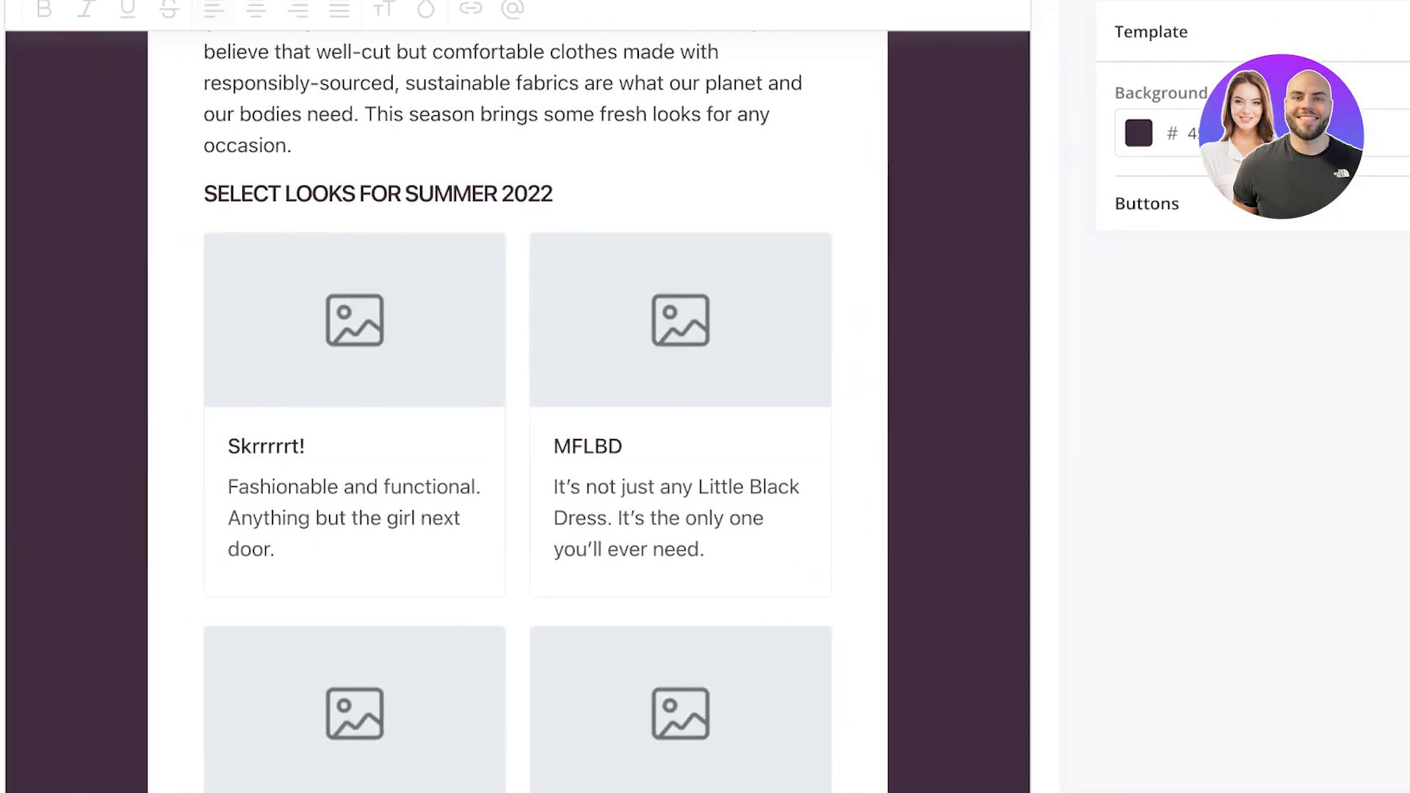
{"action": "scroll", "scroll_direction": "down", "scroll_amount": 3}
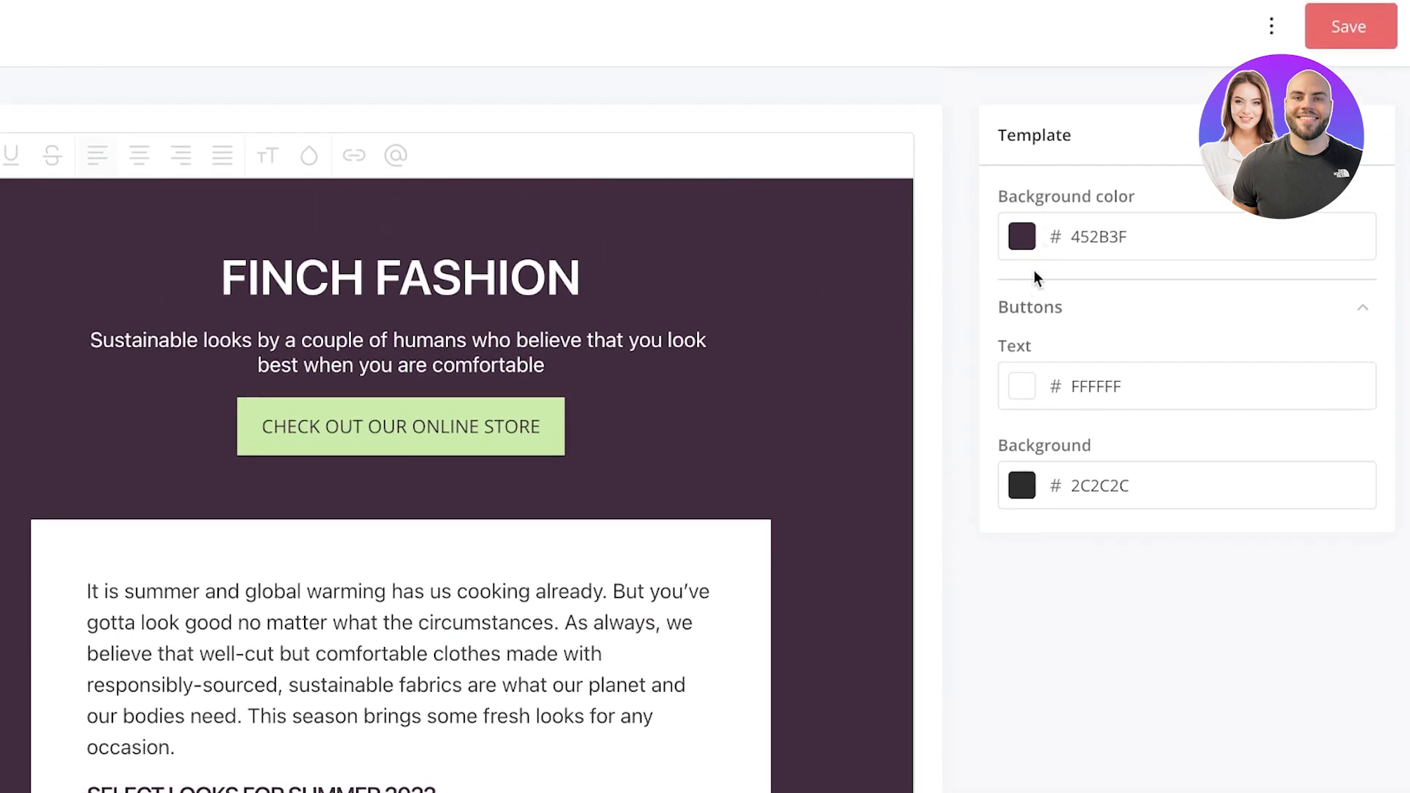
{"action": "mouse_move", "coordinate": [787, 290]}
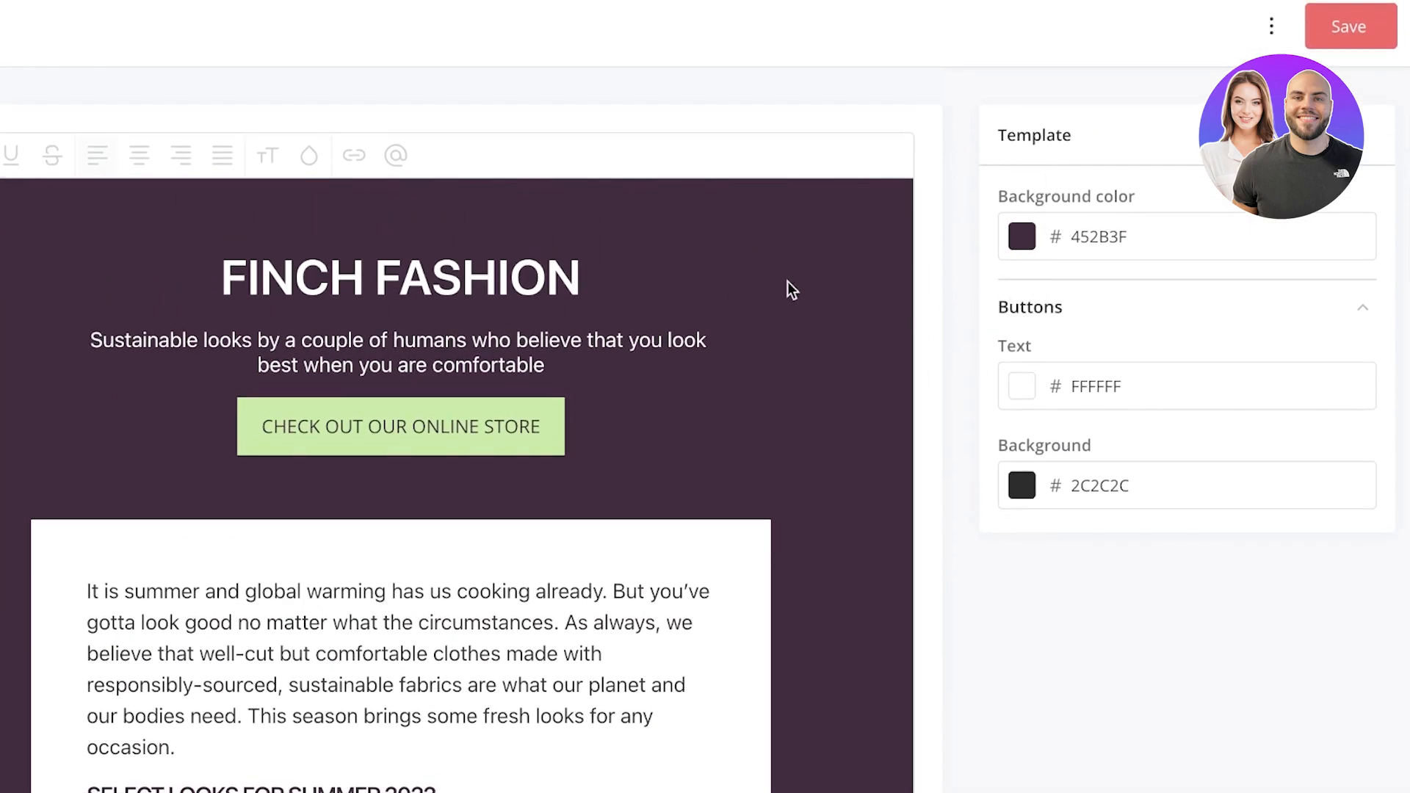
{"action": "left_click", "coordinate": [400, 275]}
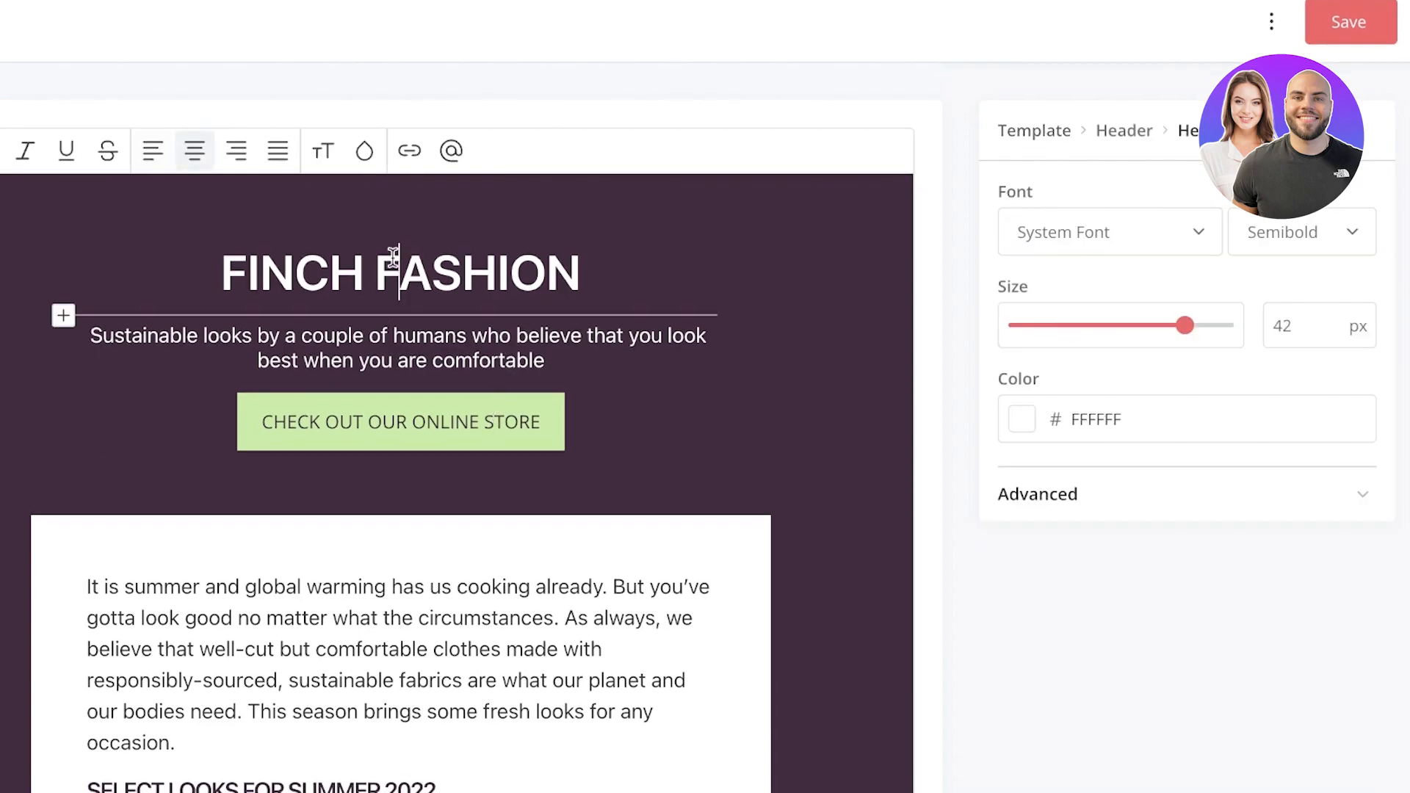
{"action": "left_click", "coordinate": [400, 422]}
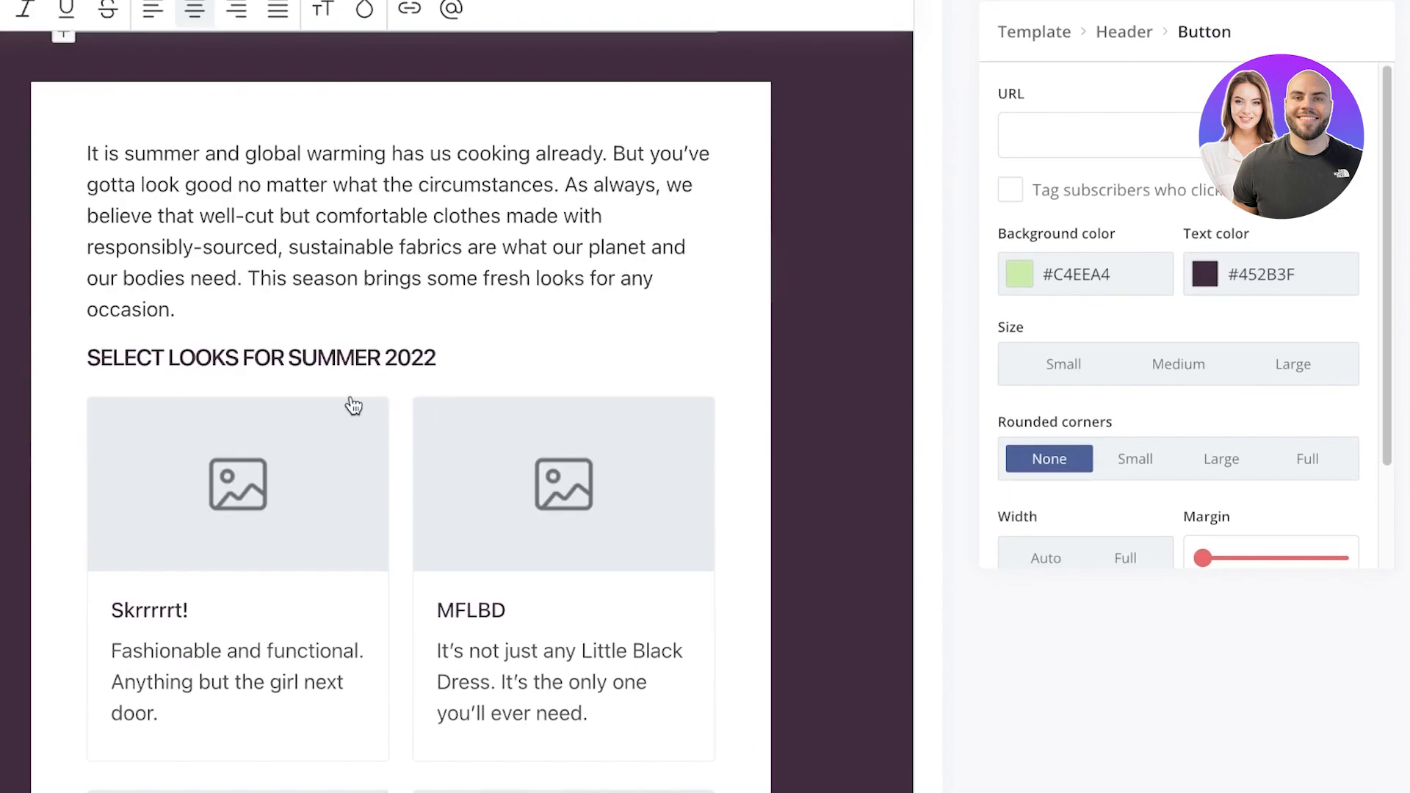
{"action": "left_click", "coordinate": [340, 267]}
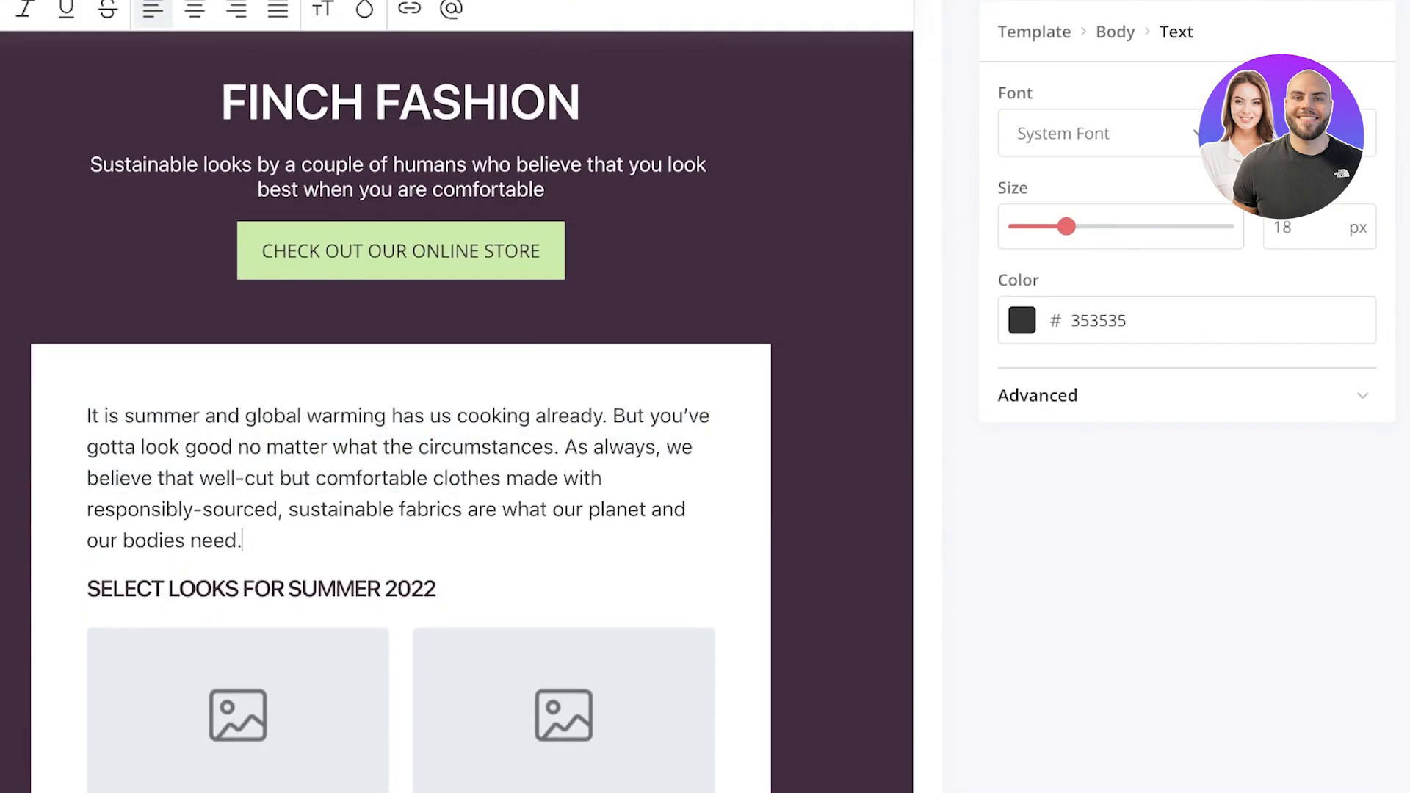
{"action": "scroll", "scroll_direction": "down", "scroll_amount": 3}
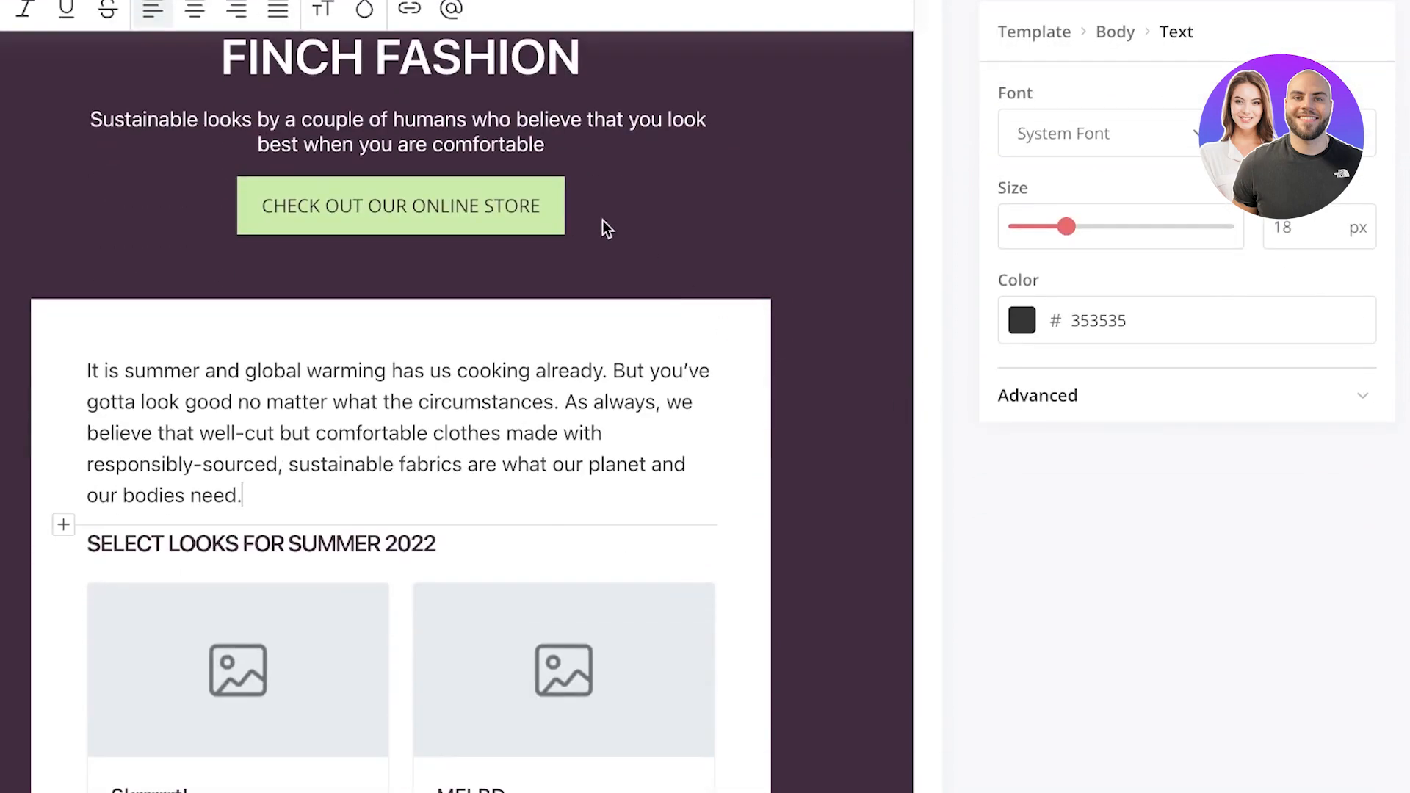
{"action": "left_click", "coordinate": [398, 130]}
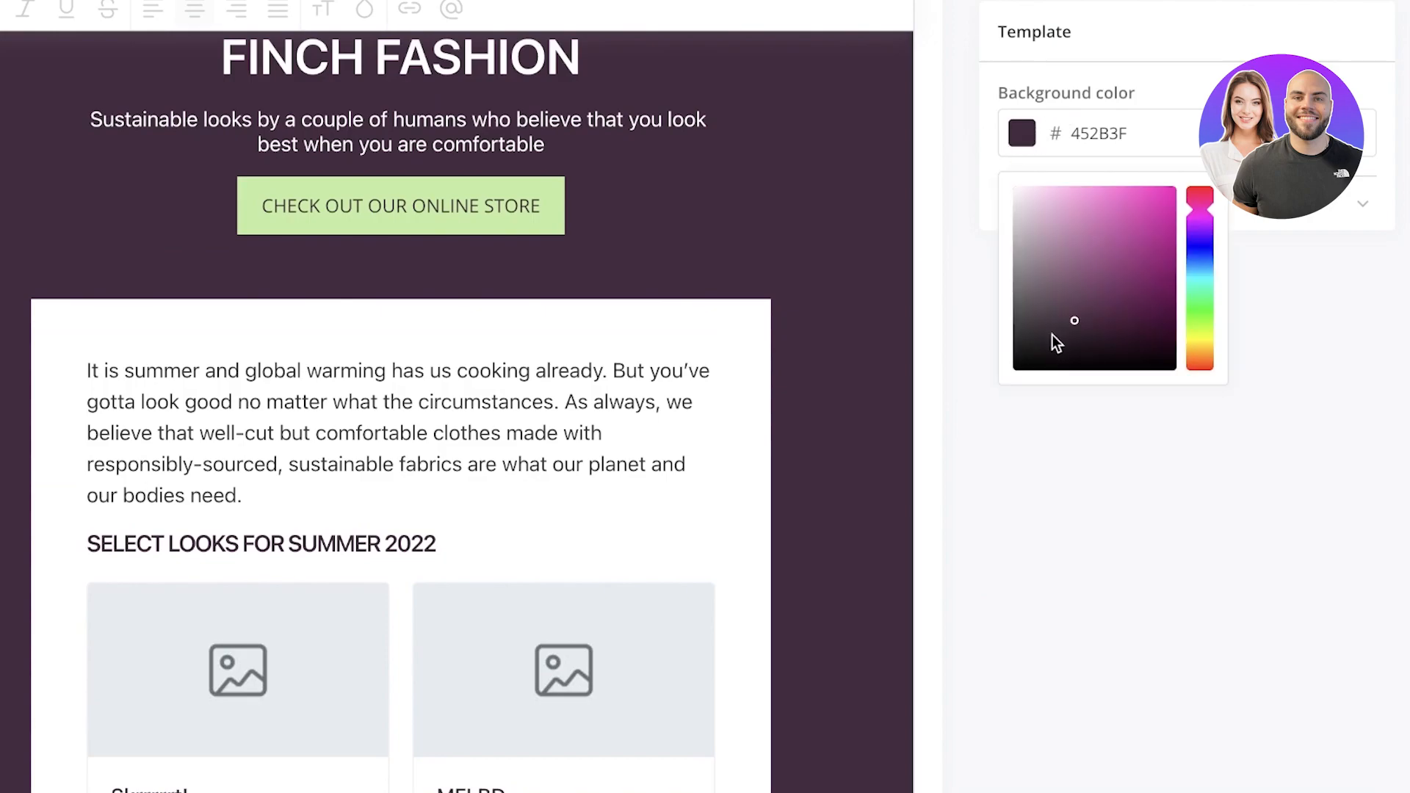
Set the email's outer background to dark red (#751F1F)
{"action": "left_click", "coordinate": [1073, 319]}
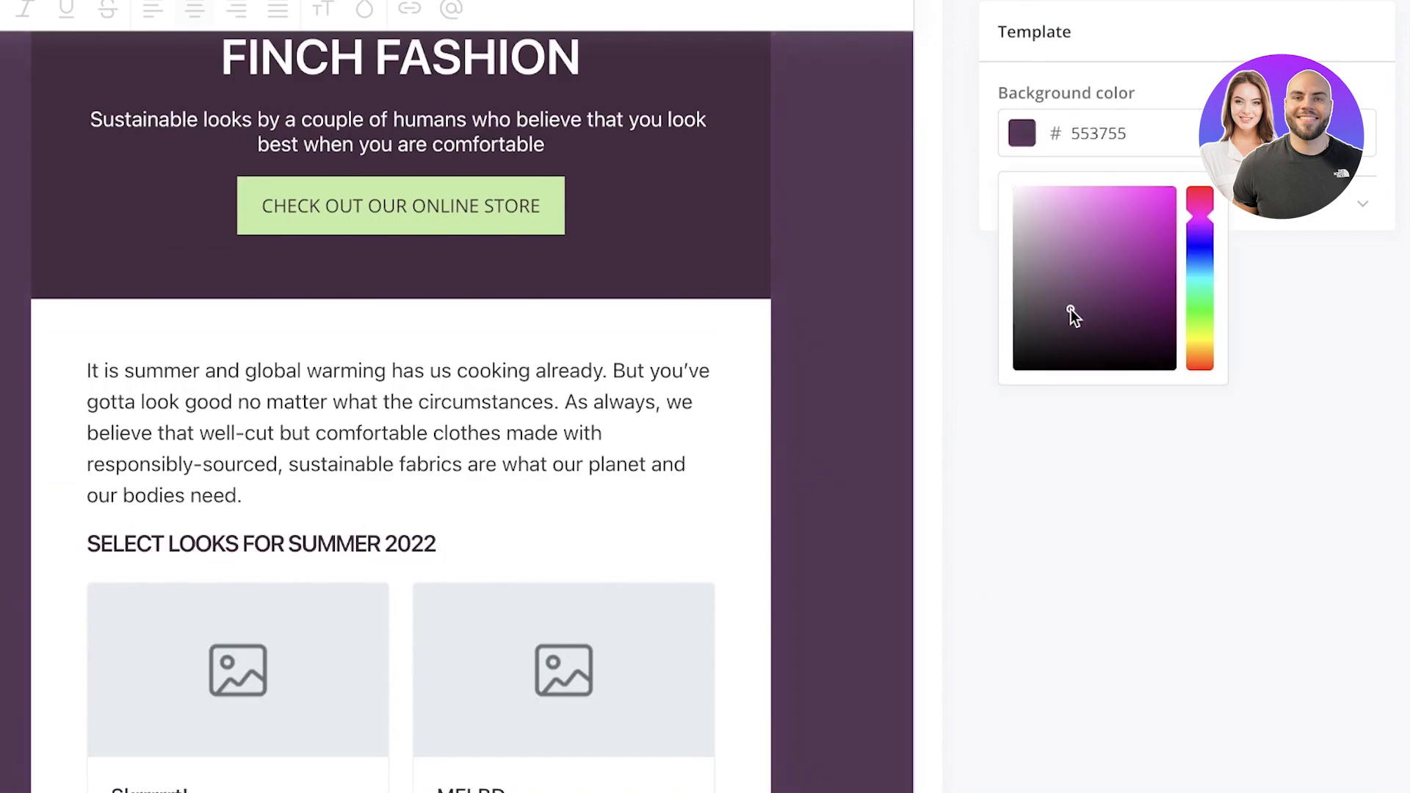
{"action": "left_click", "coordinate": [1200, 355]}
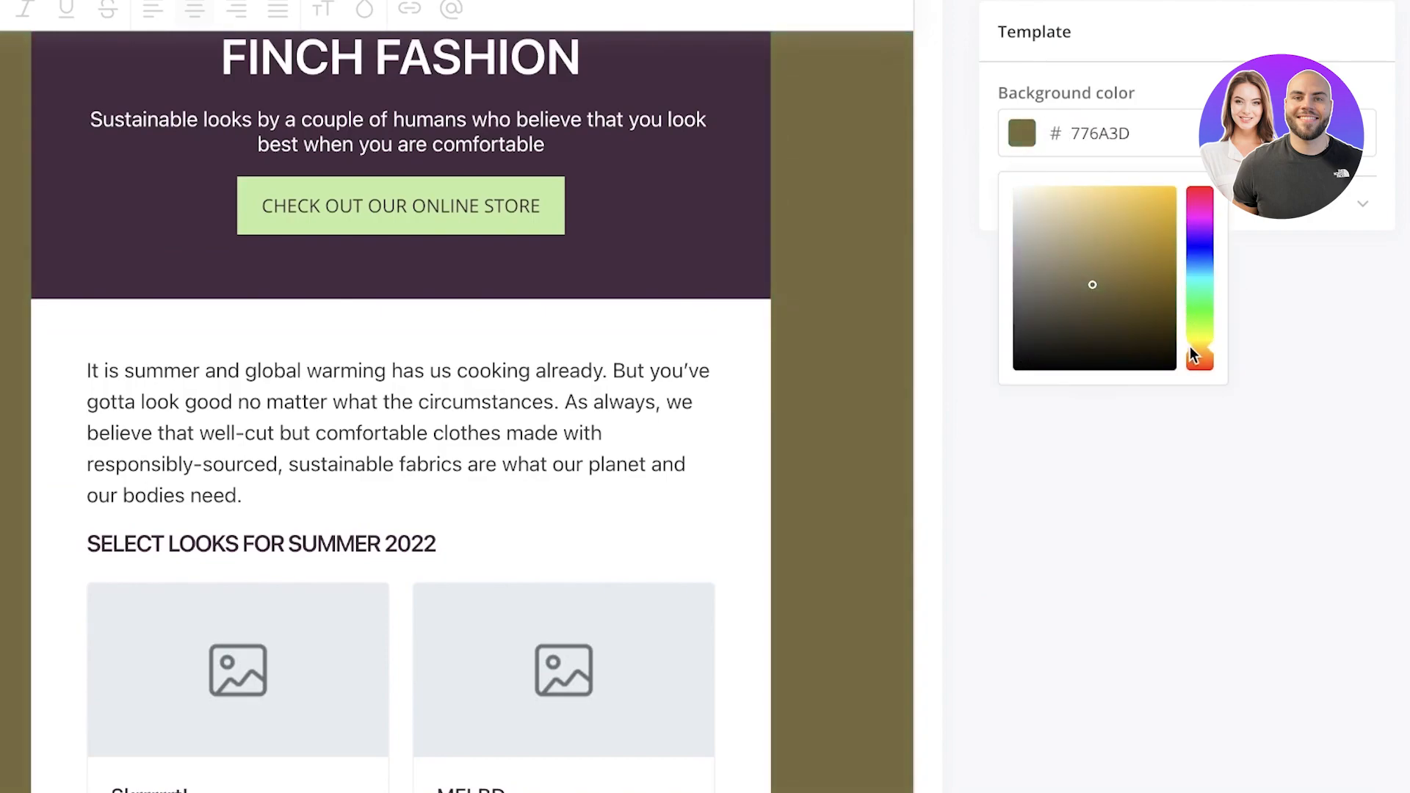
{"action": "left_click", "coordinate": [1200, 367]}
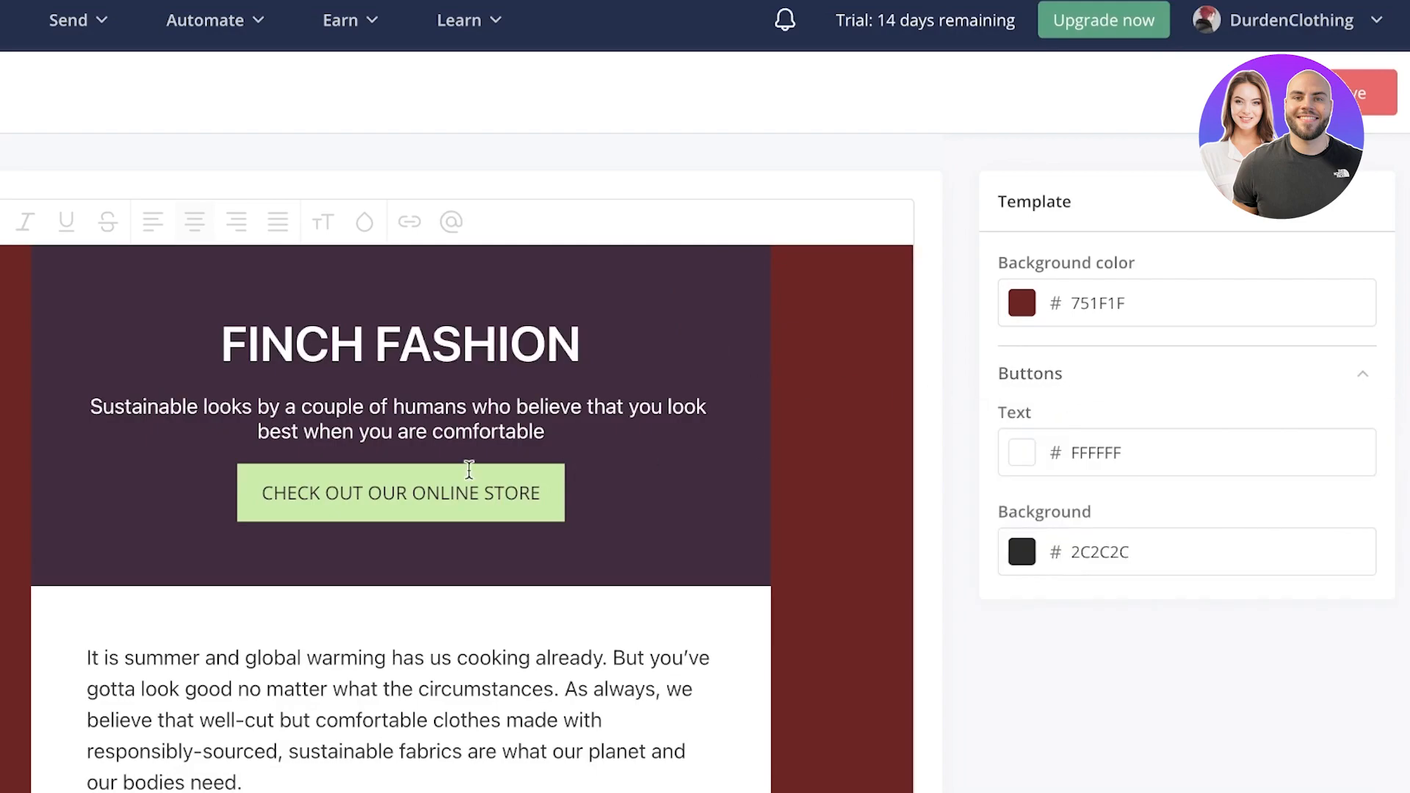
Give the header section a deep brown background (#501E14)
{"action": "left_click", "coordinate": [400, 406]}
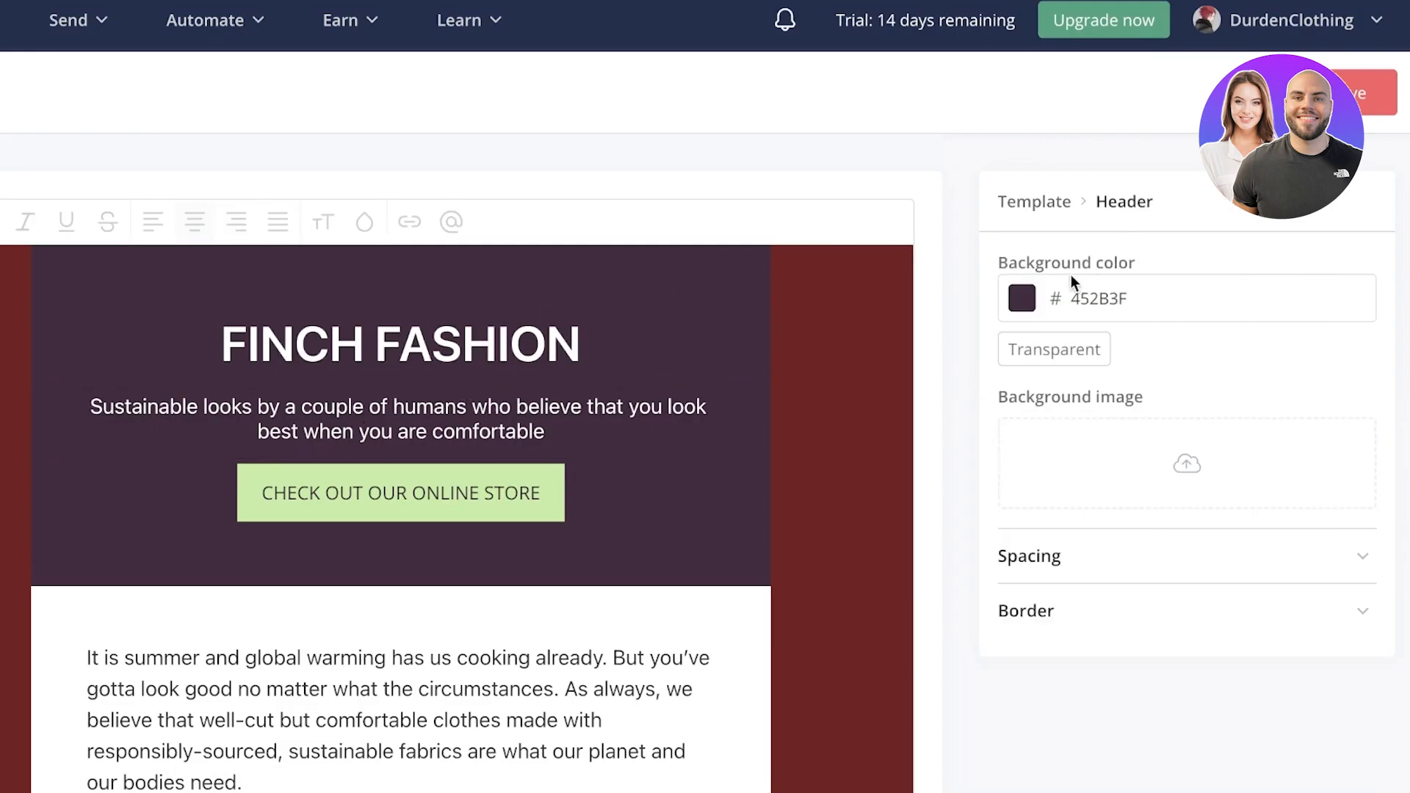
{"action": "left_click", "coordinate": [1023, 298]}
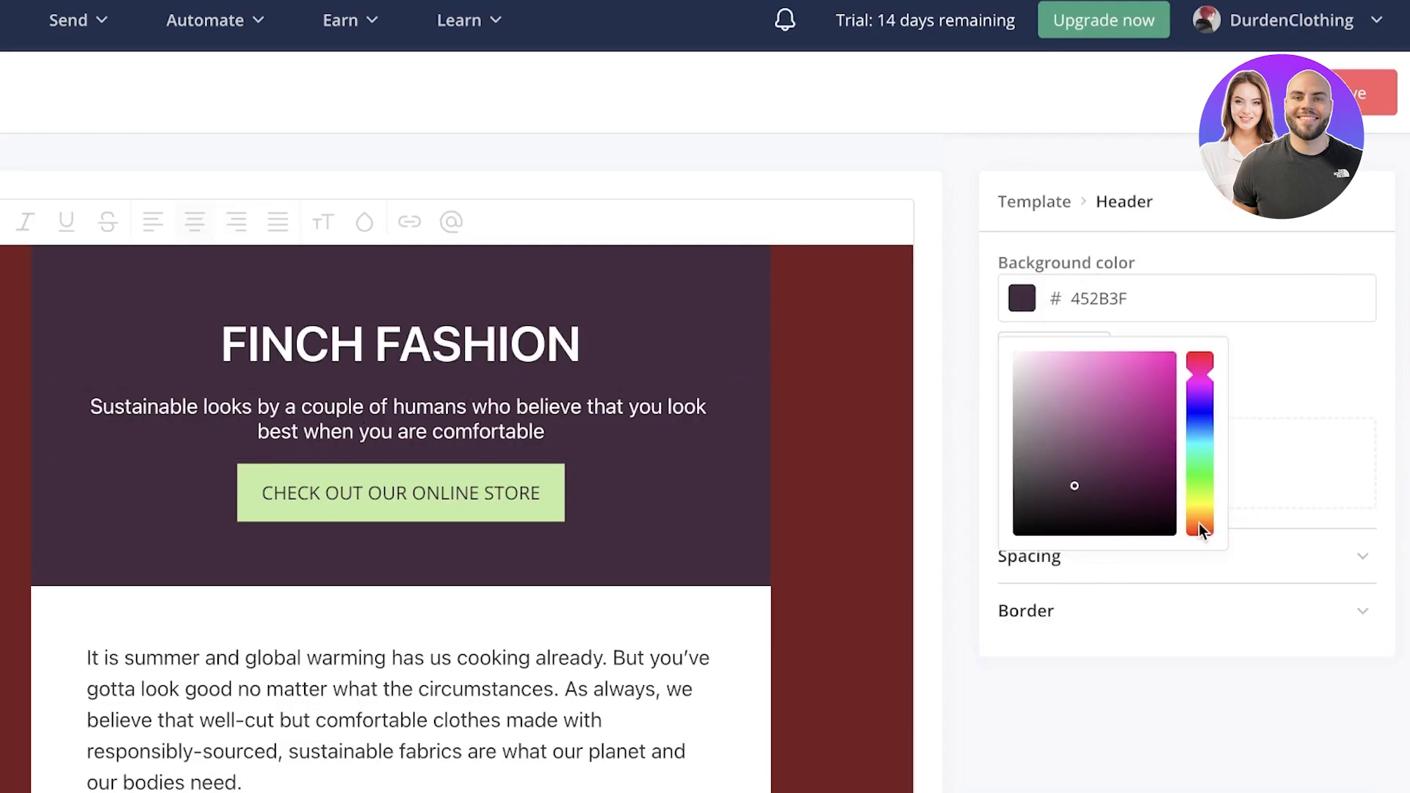
{"action": "left_click_drag", "start_coordinate": [1074, 485], "coordinate": [1136, 478]}
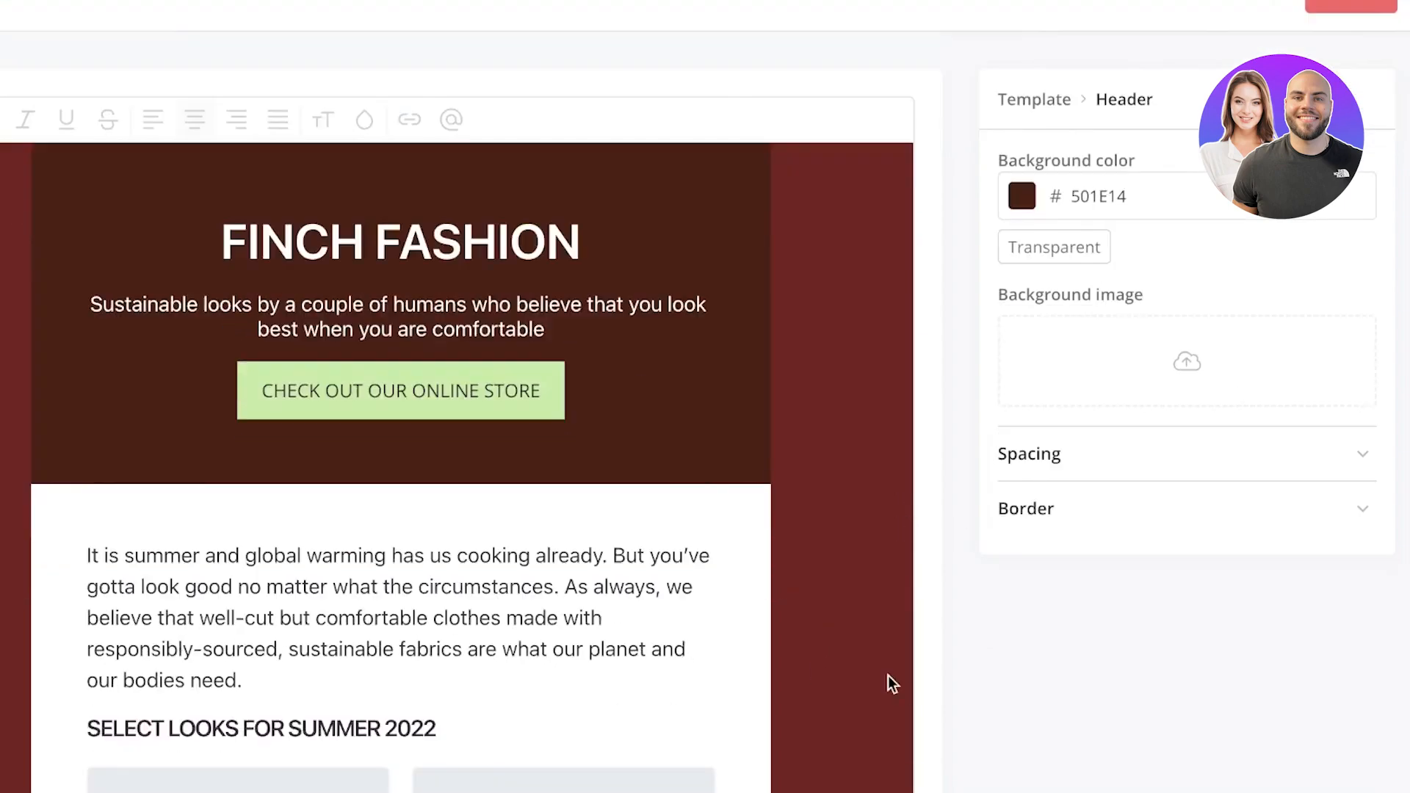
{"action": "scroll", "scroll_direction": "down", "scroll_amount": 3}
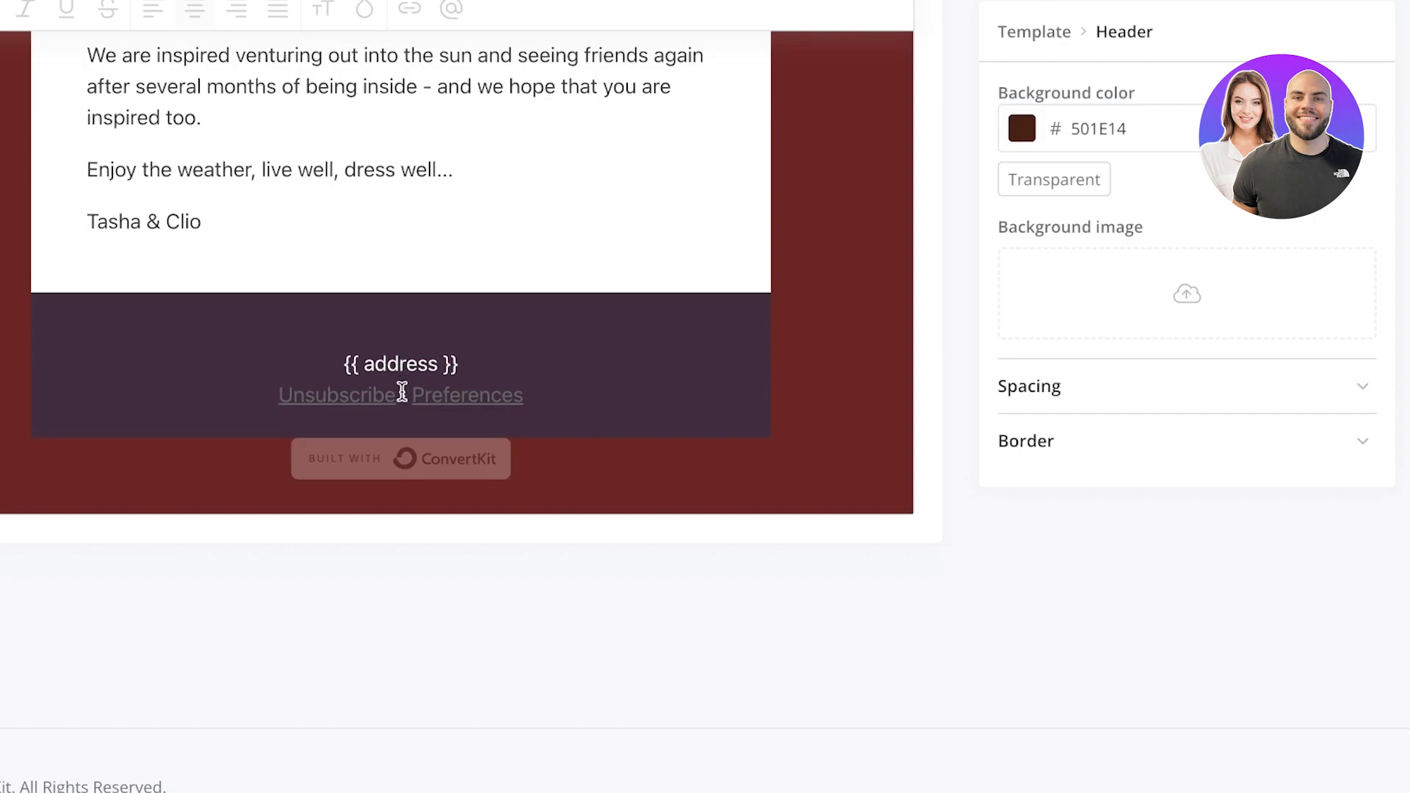
{"action": "scroll", "scroll_direction": "up", "scroll_amount": 3}
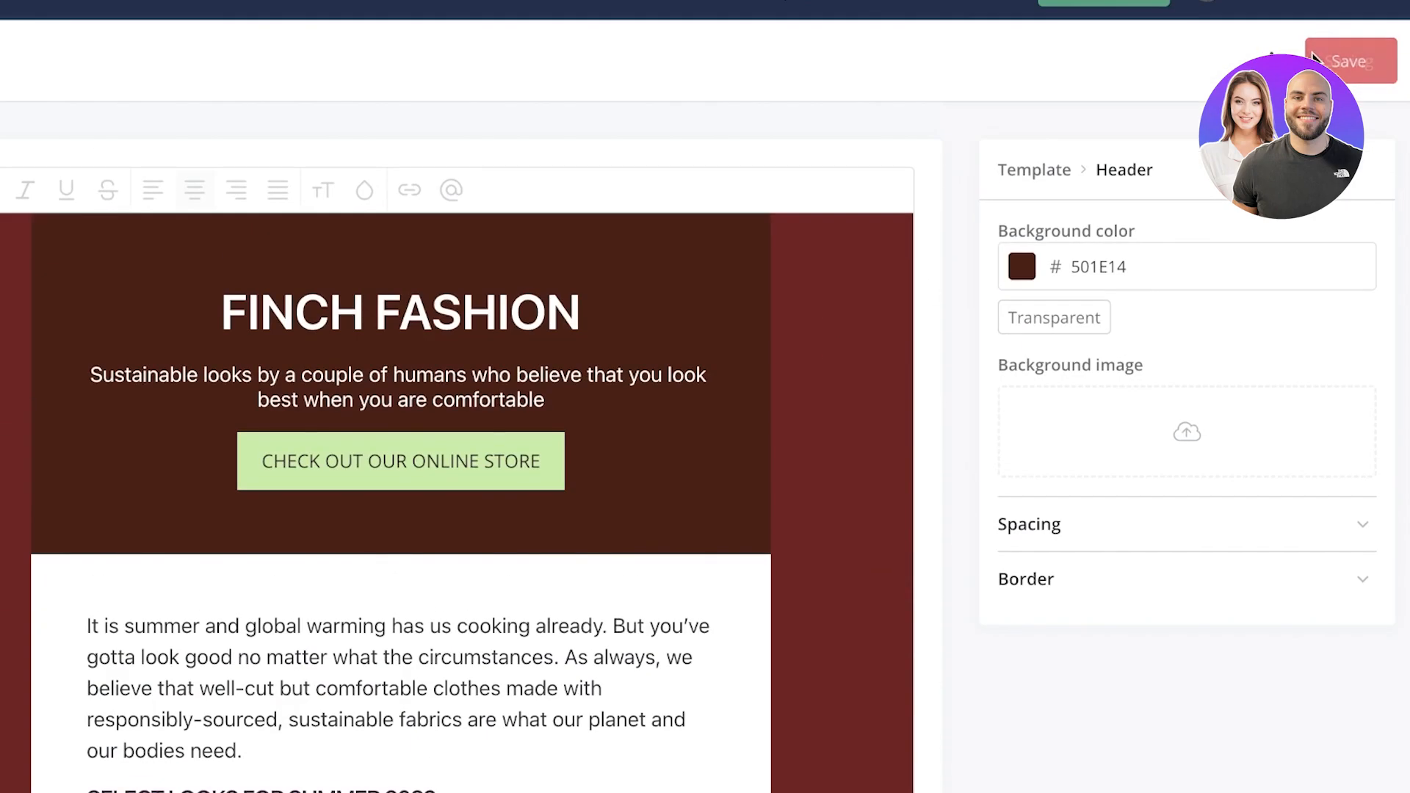
Save the recoloured Finch template and review the email body
{"action": "left_click", "coordinate": [1349, 60]}
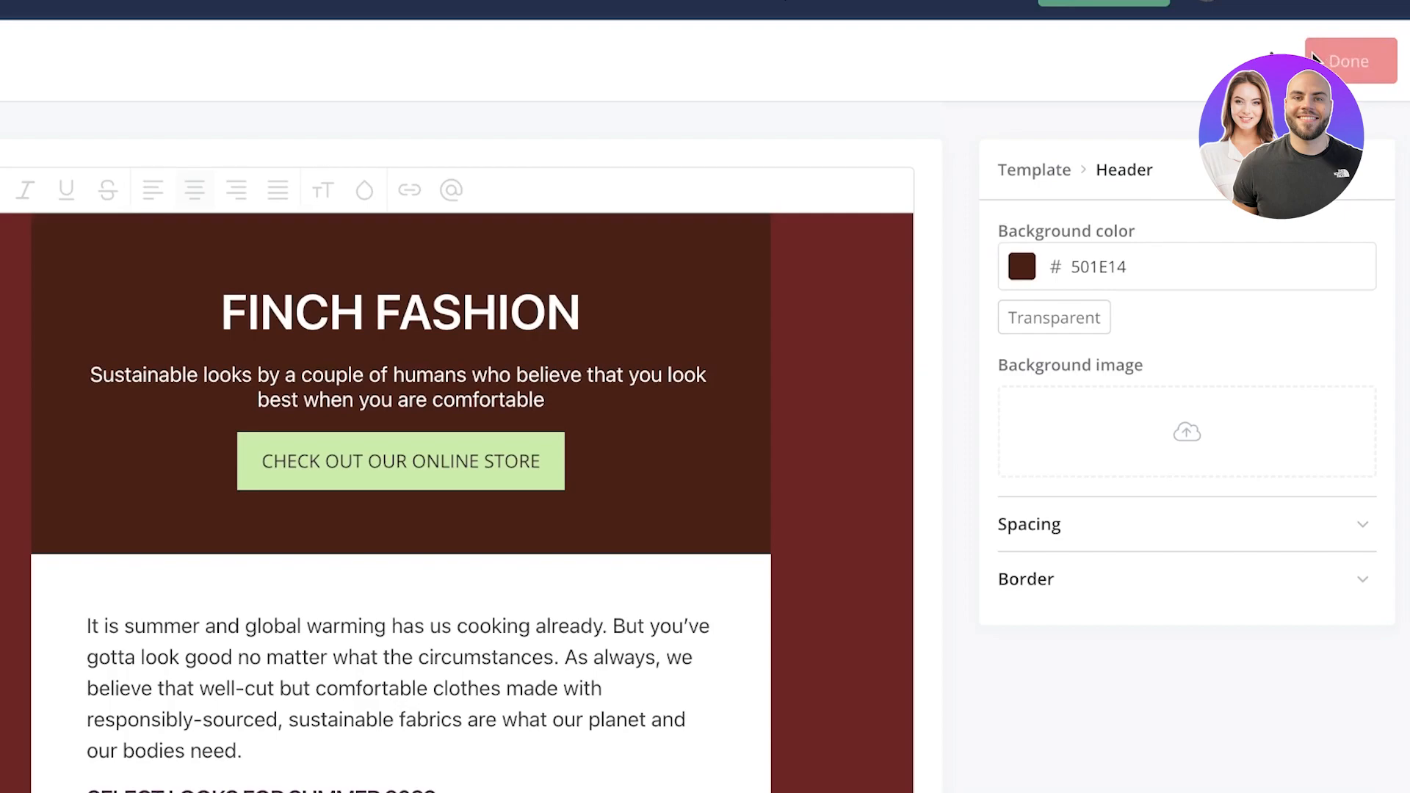
{"action": "scroll", "scroll_direction": "up", "scroll_amount": 3}
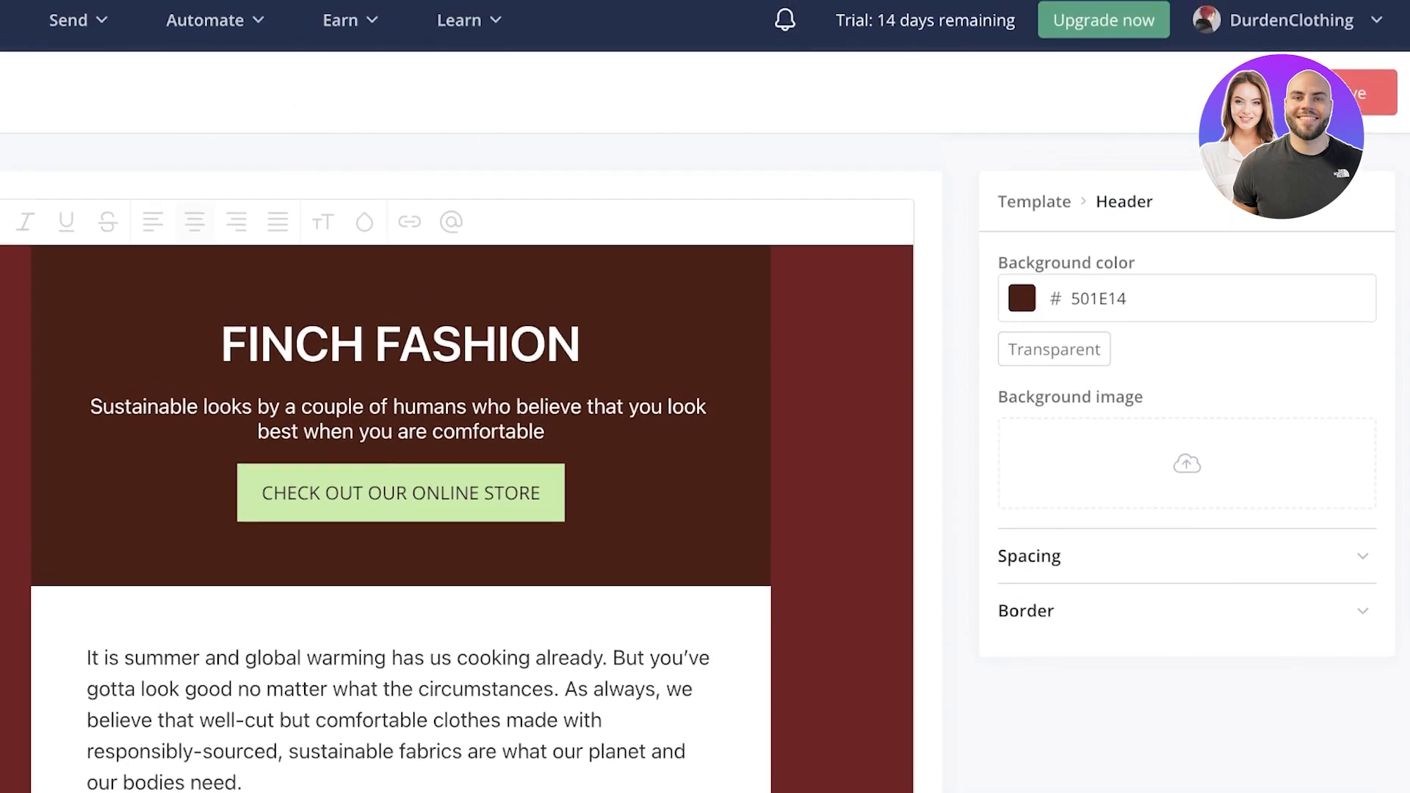
{"action": "scroll", "scroll_direction": "down", "scroll_amount": 3}
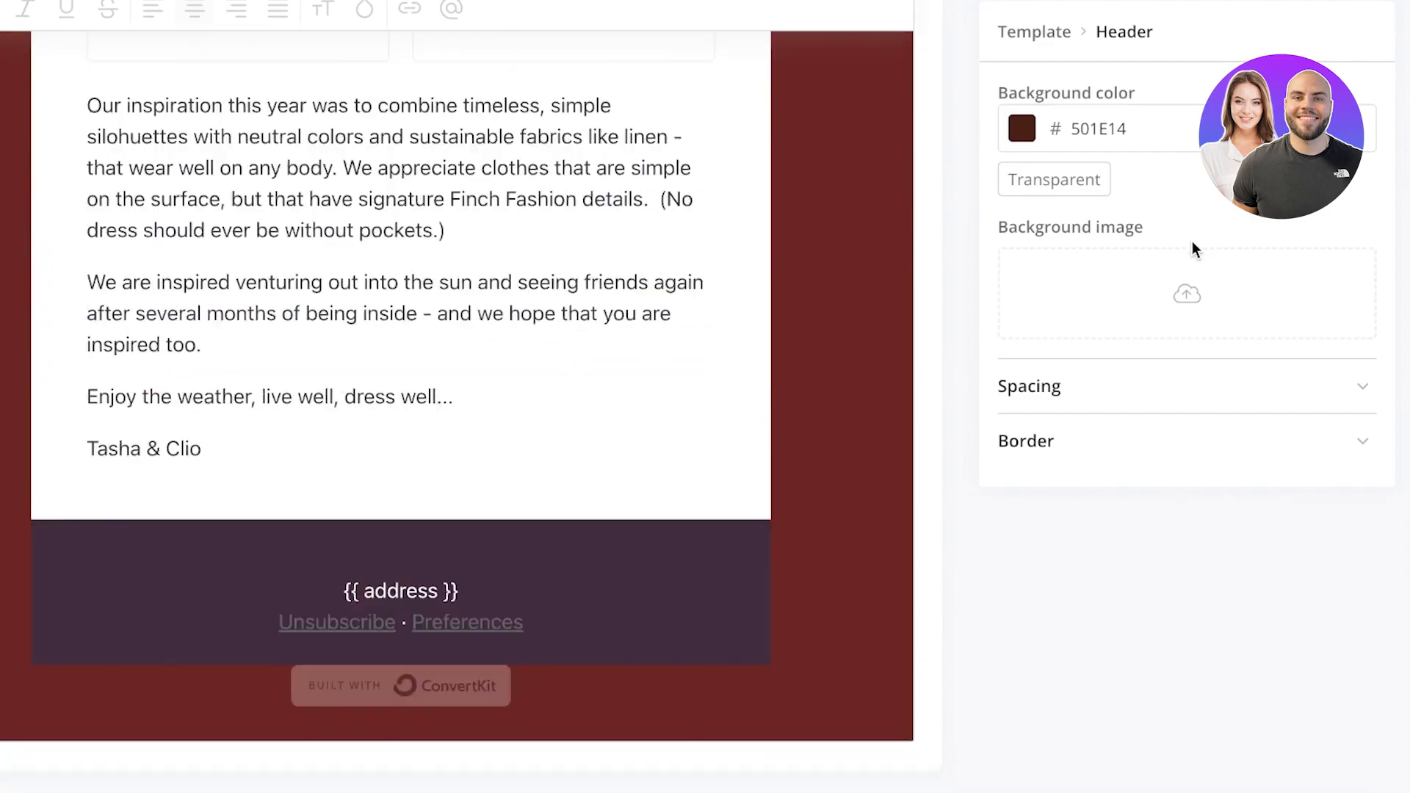
{"action": "scroll", "scroll_direction": "up", "scroll_amount": 3}
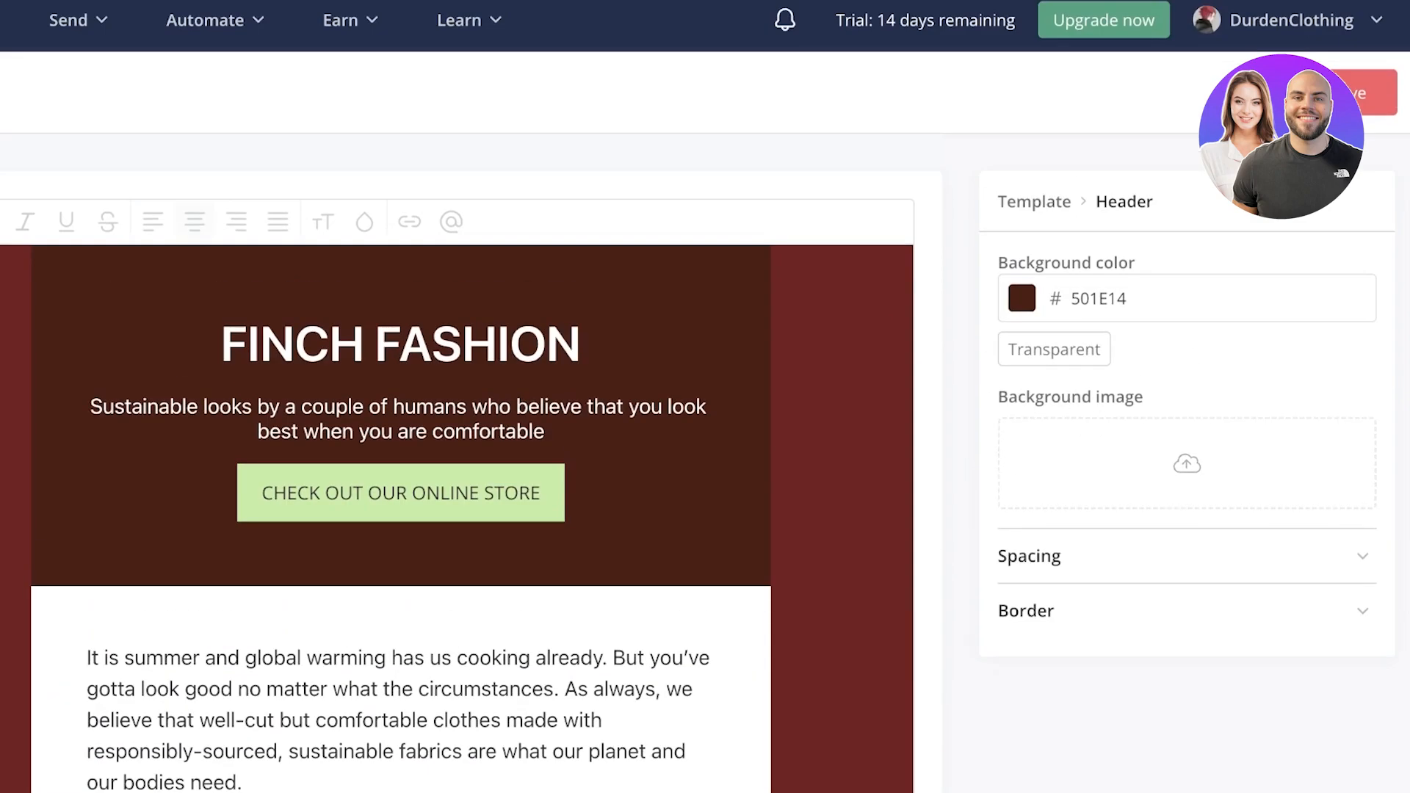
Expand the Header section's Spacing options showing zero space below and custom padding
{"action": "left_click", "coordinate": [1029, 556]}
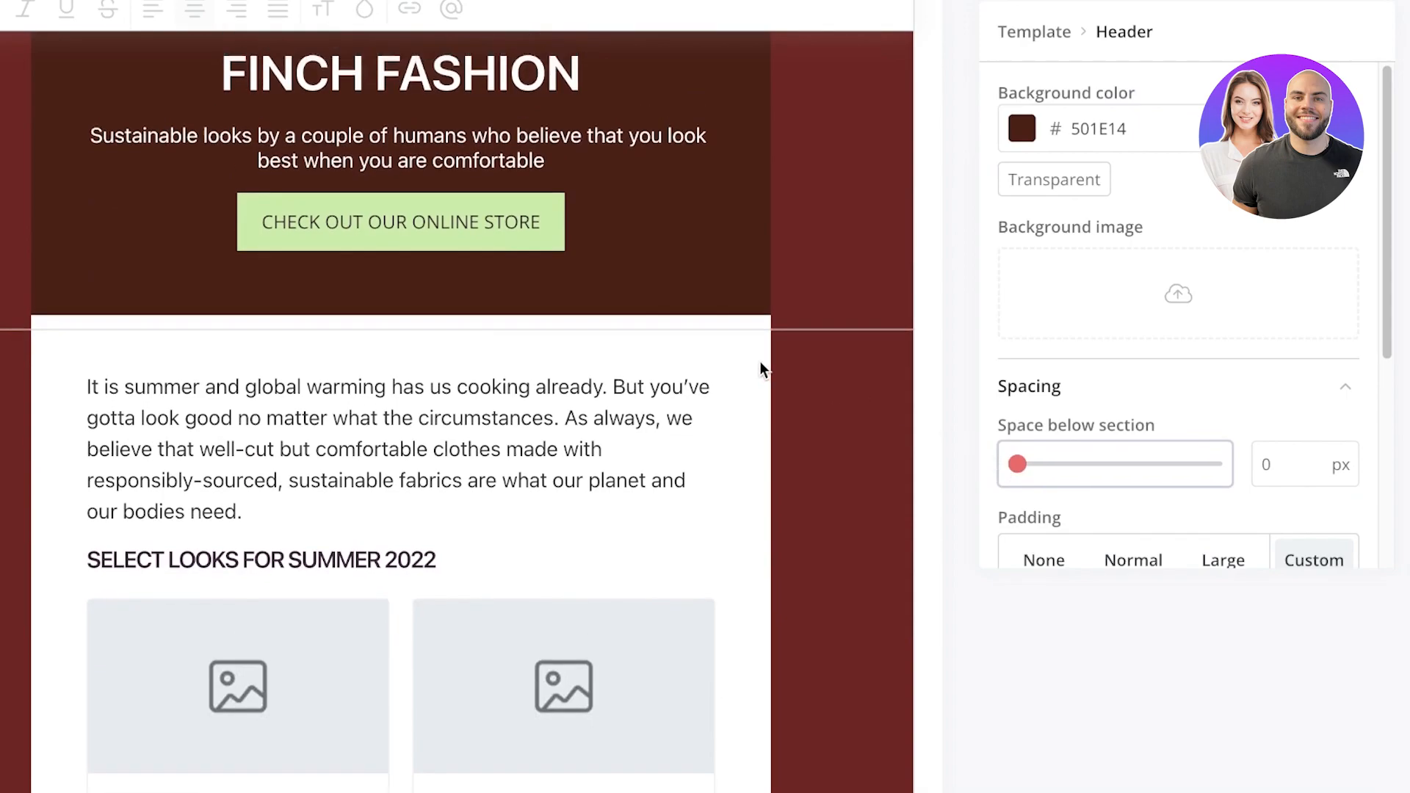
{"action": "scroll", "scroll_direction": "down", "scroll_amount": 3}
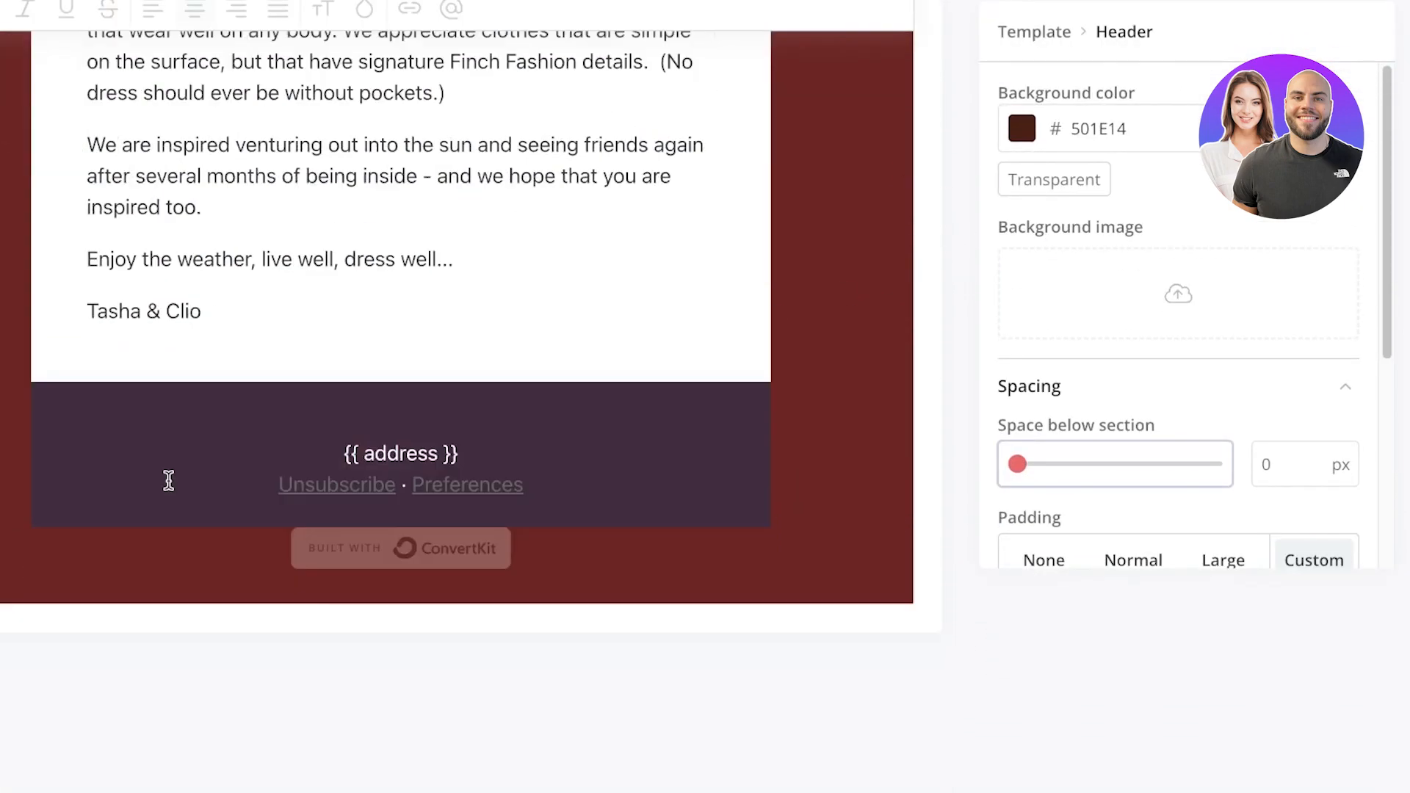
{"action": "scroll", "scroll_direction": "up", "scroll_amount": 3}
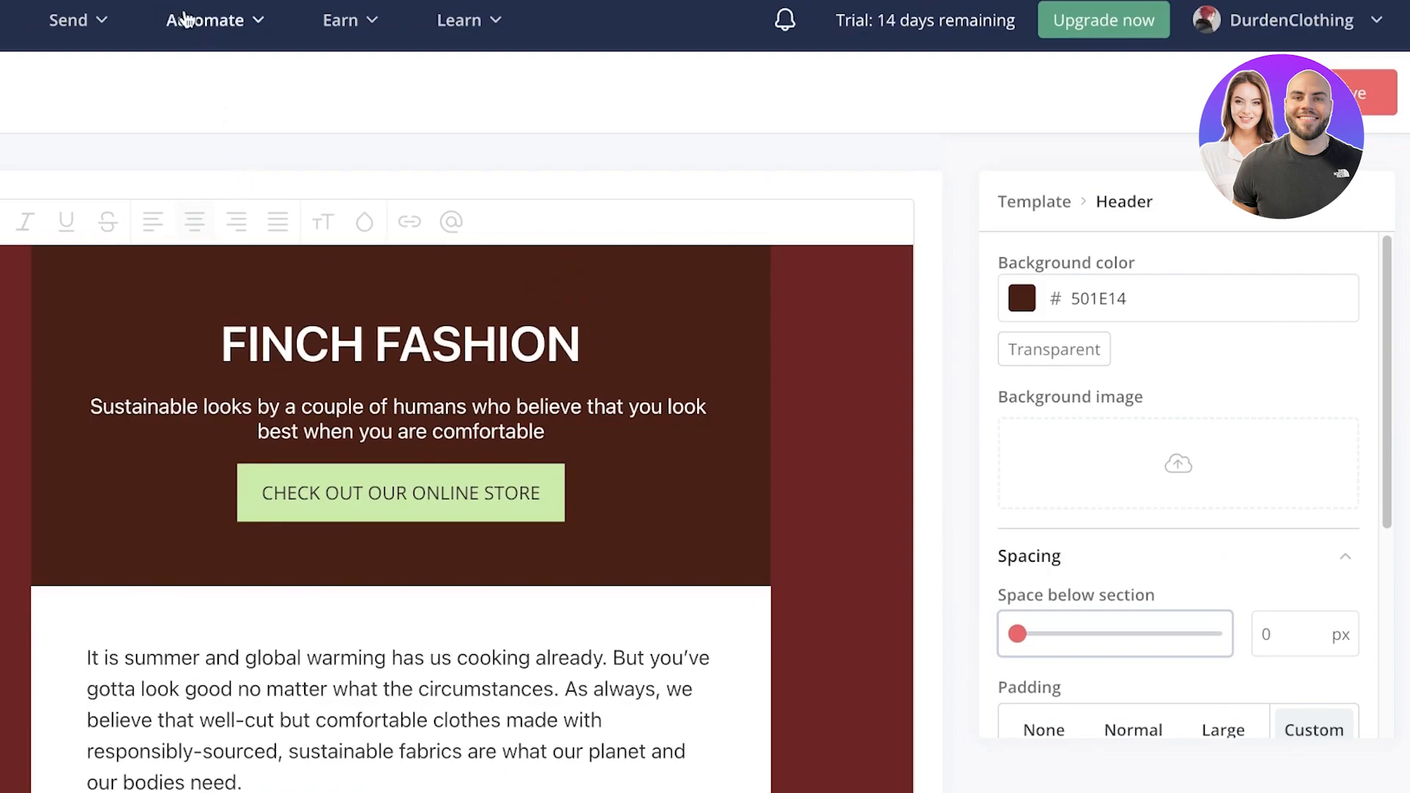
Go to Send > Email Templates, where Finch is listed, and dismiss its options menu
{"action": "left_click", "coordinate": [69, 19]}
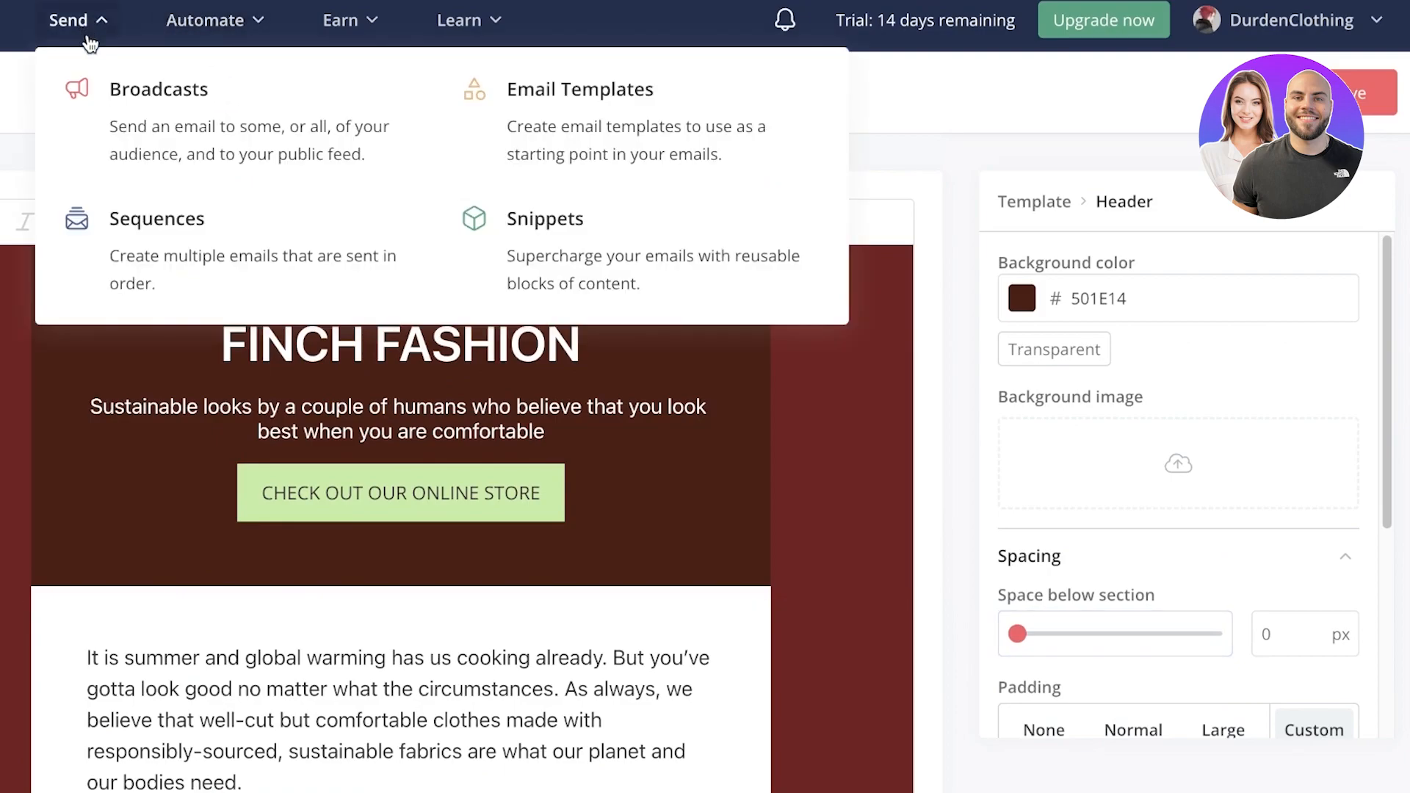
{"action": "mouse_move", "coordinate": [491, 98]}
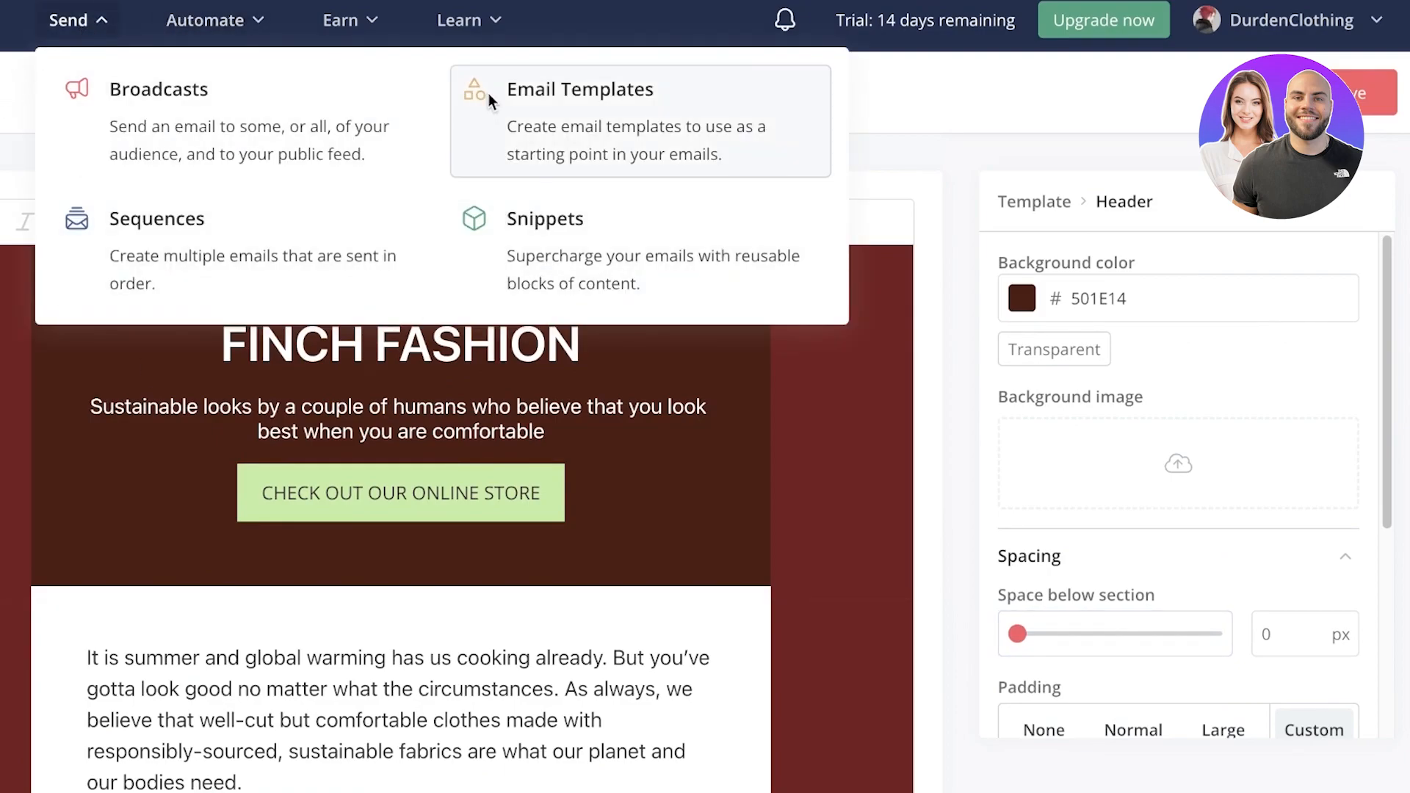
{"action": "left_click", "coordinate": [581, 89]}
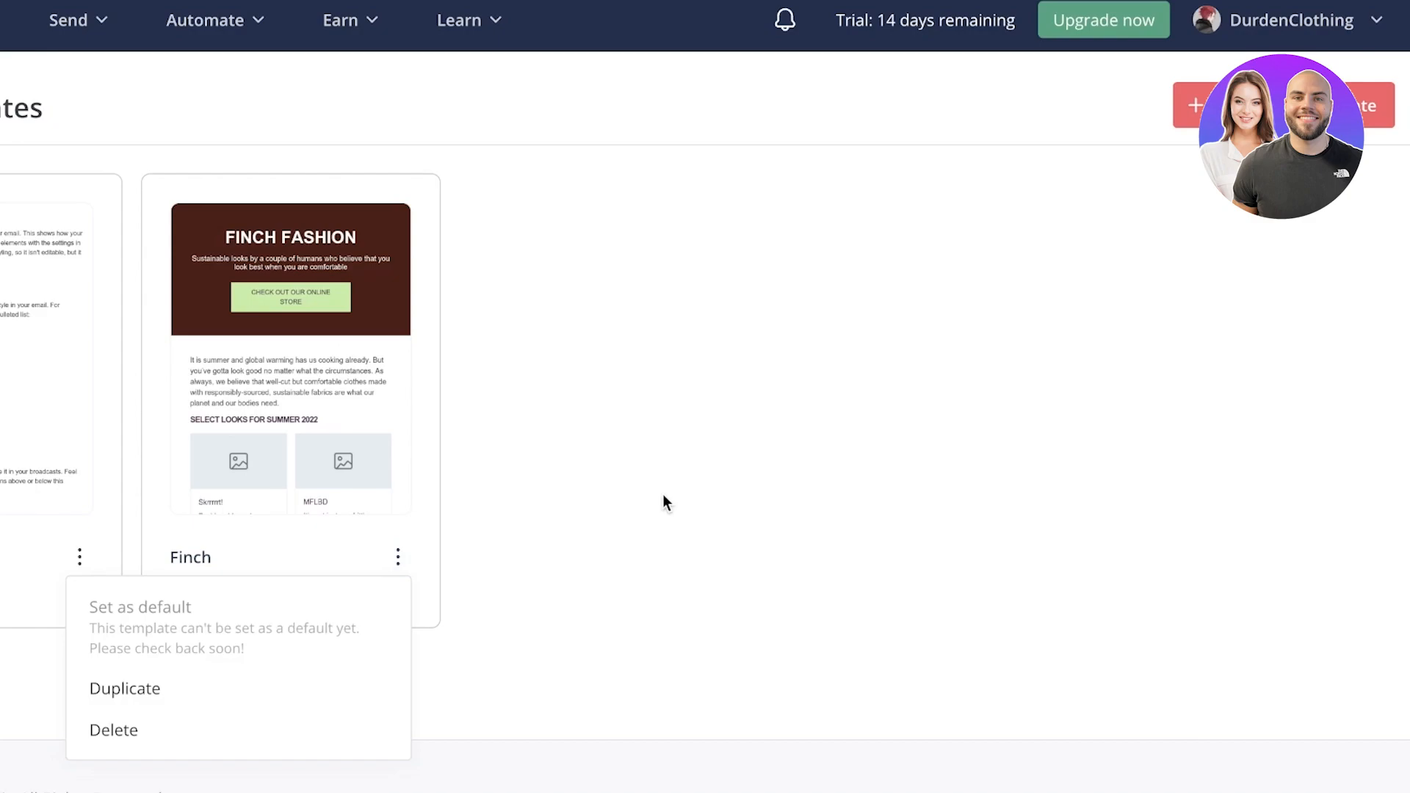
{"action": "left_click", "coordinate": [487, 489]}
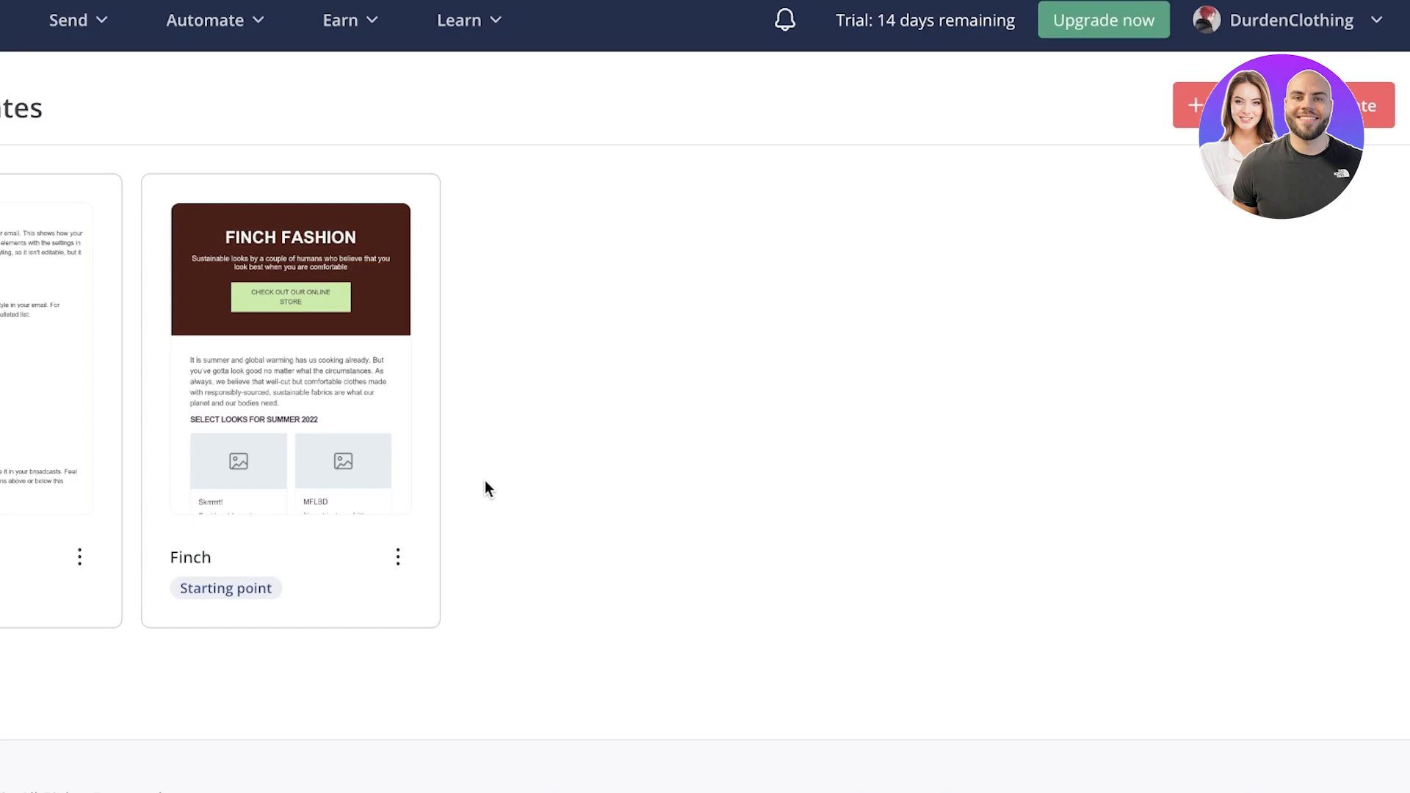
{"action": "mouse_move", "coordinate": [469, 417]}
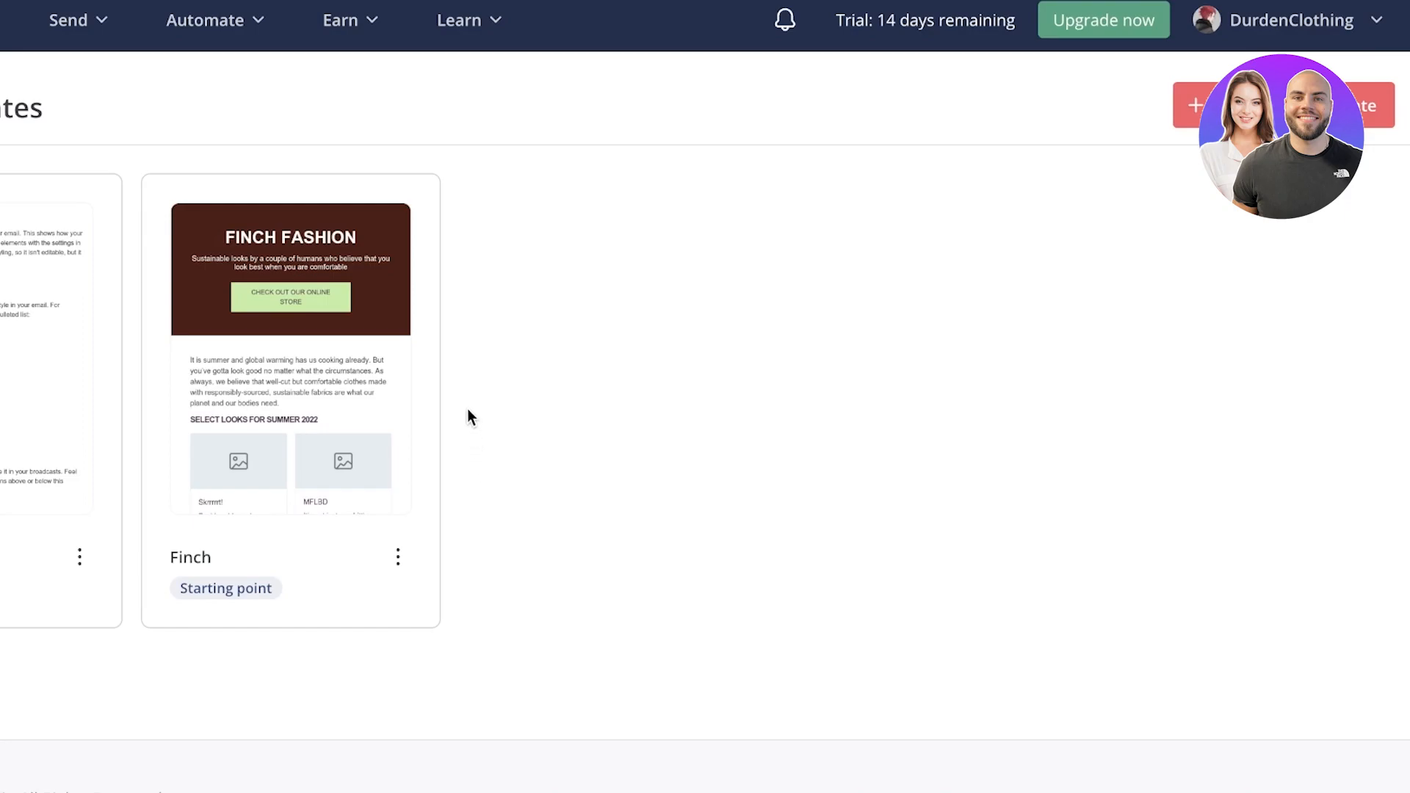
Go to Send > Broadcasts and start a new broadcast at the template choice step
{"action": "left_click", "coordinate": [69, 19]}
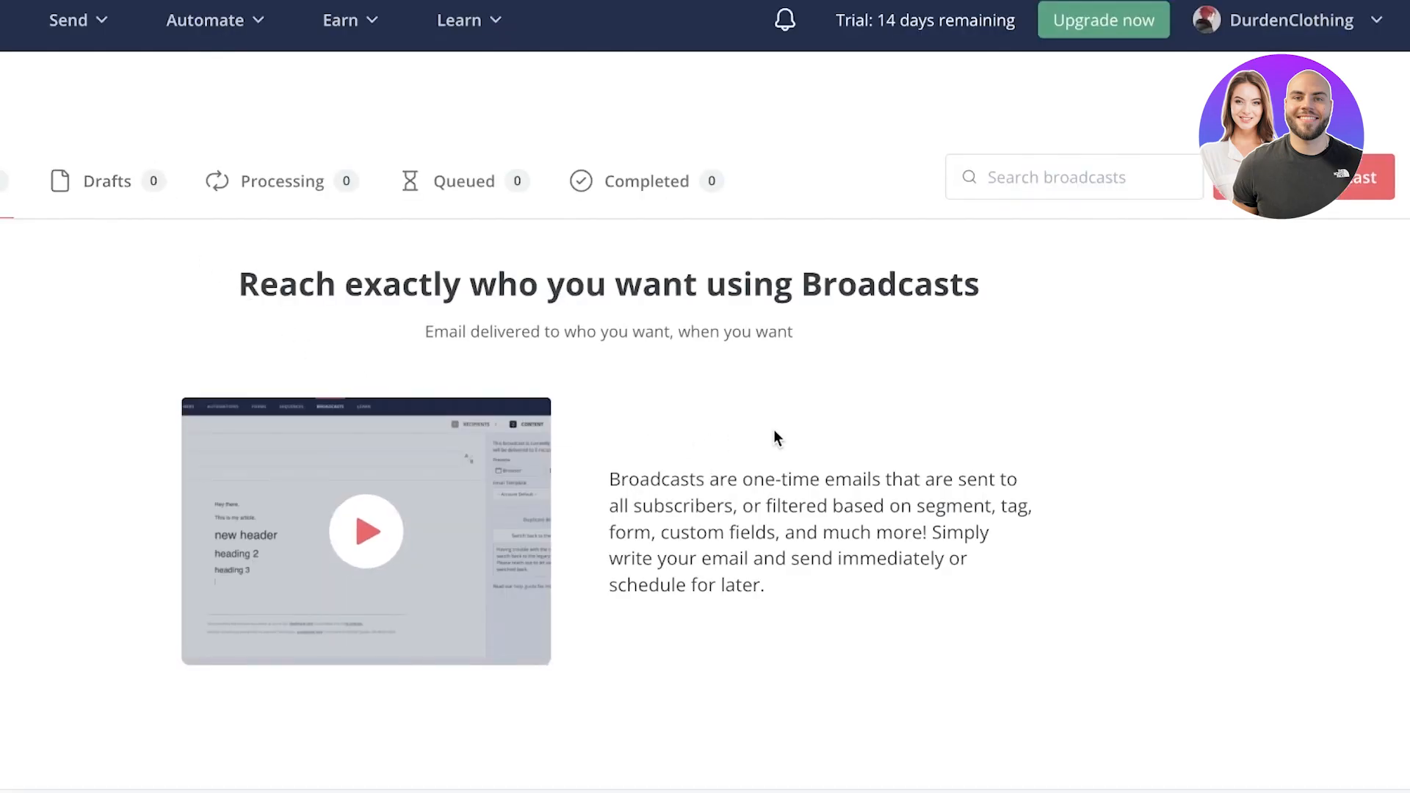
{"action": "scroll", "scroll_direction": "down", "scroll_amount": 3}
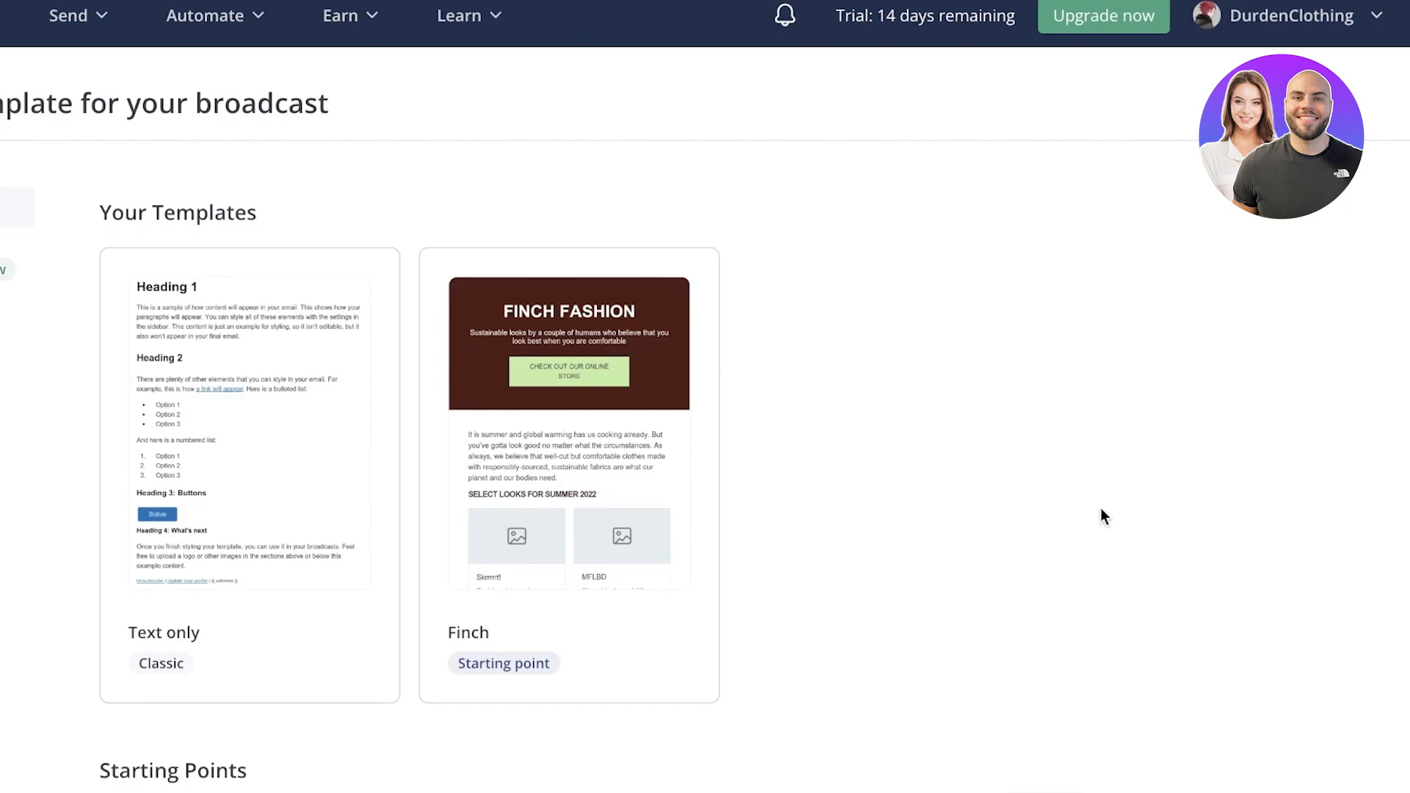
{"action": "mouse_move", "coordinate": [987, 458]}
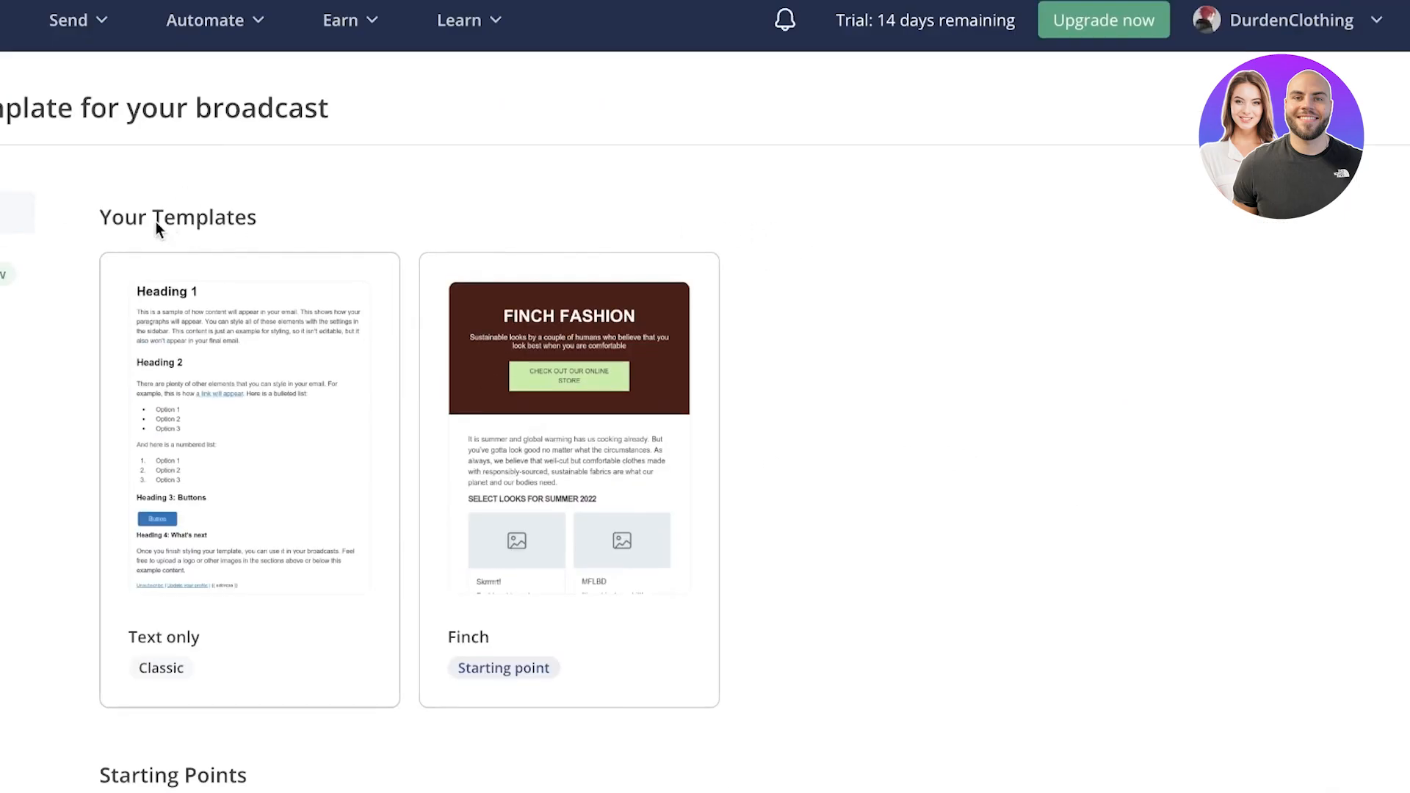
Browse Your Templates and Starting Points and choose the Finch template for the broadcast
{"action": "scroll", "scroll_direction": "down", "scroll_amount": 3}
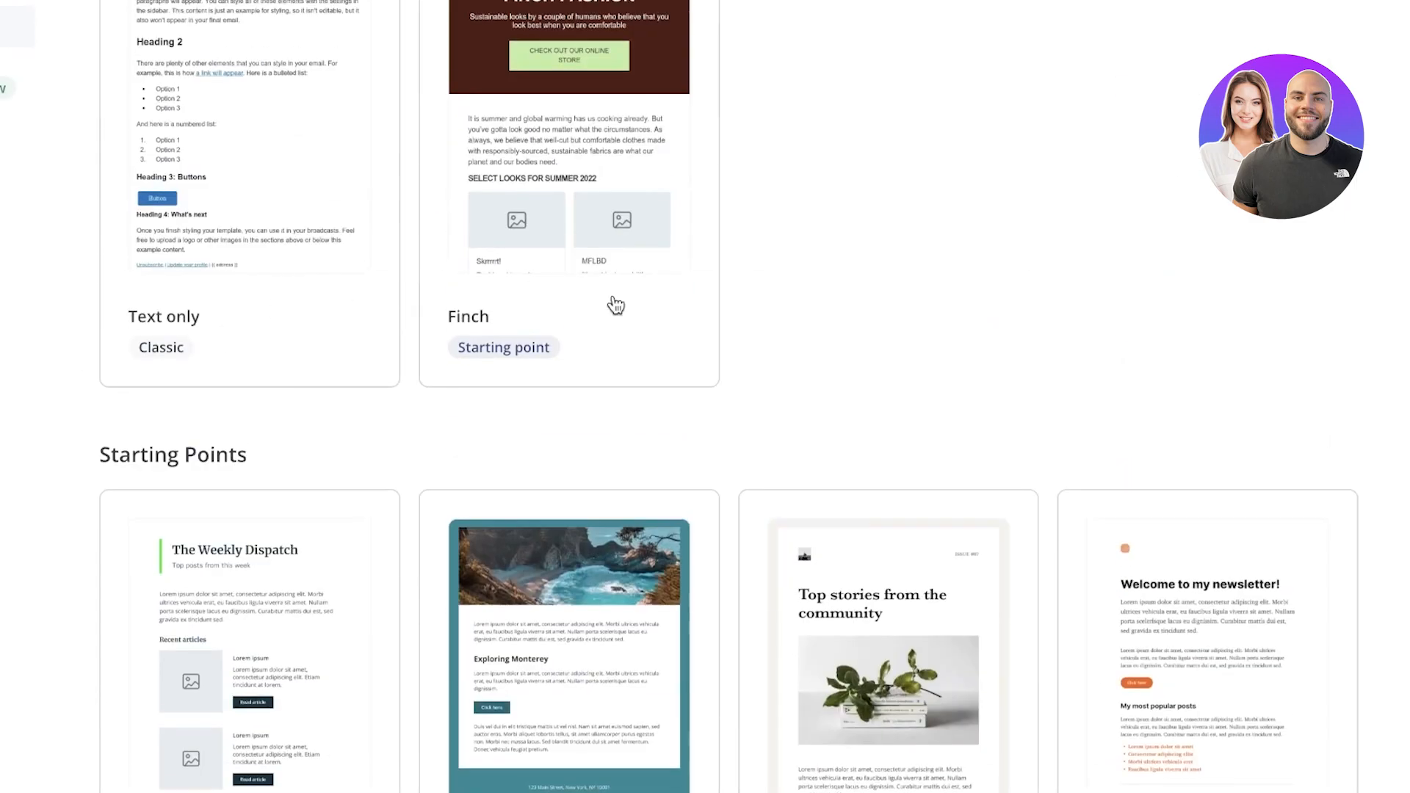
{"action": "scroll", "scroll_direction": "down", "scroll_amount": 3}
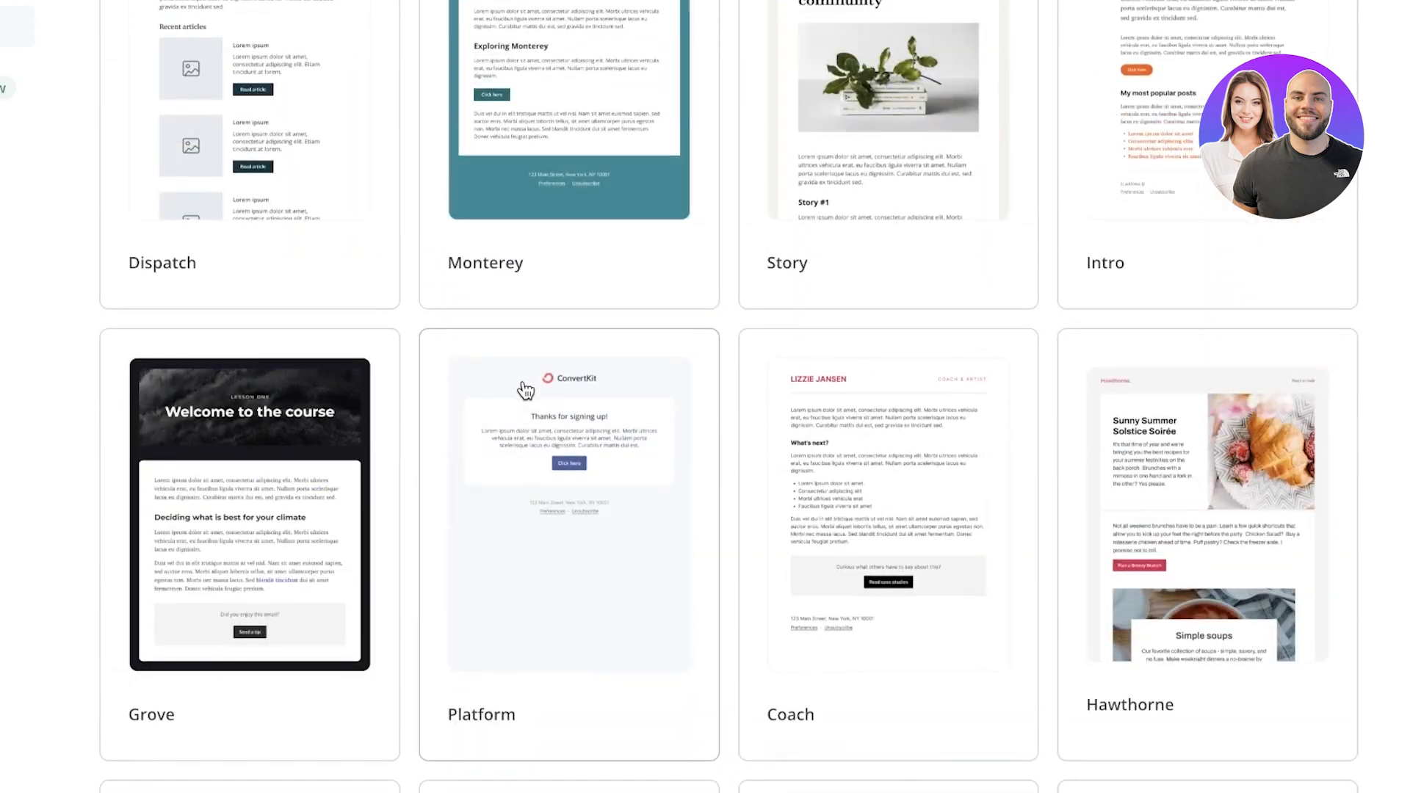
{"action": "scroll", "scroll_direction": "up", "scroll_amount": 3}
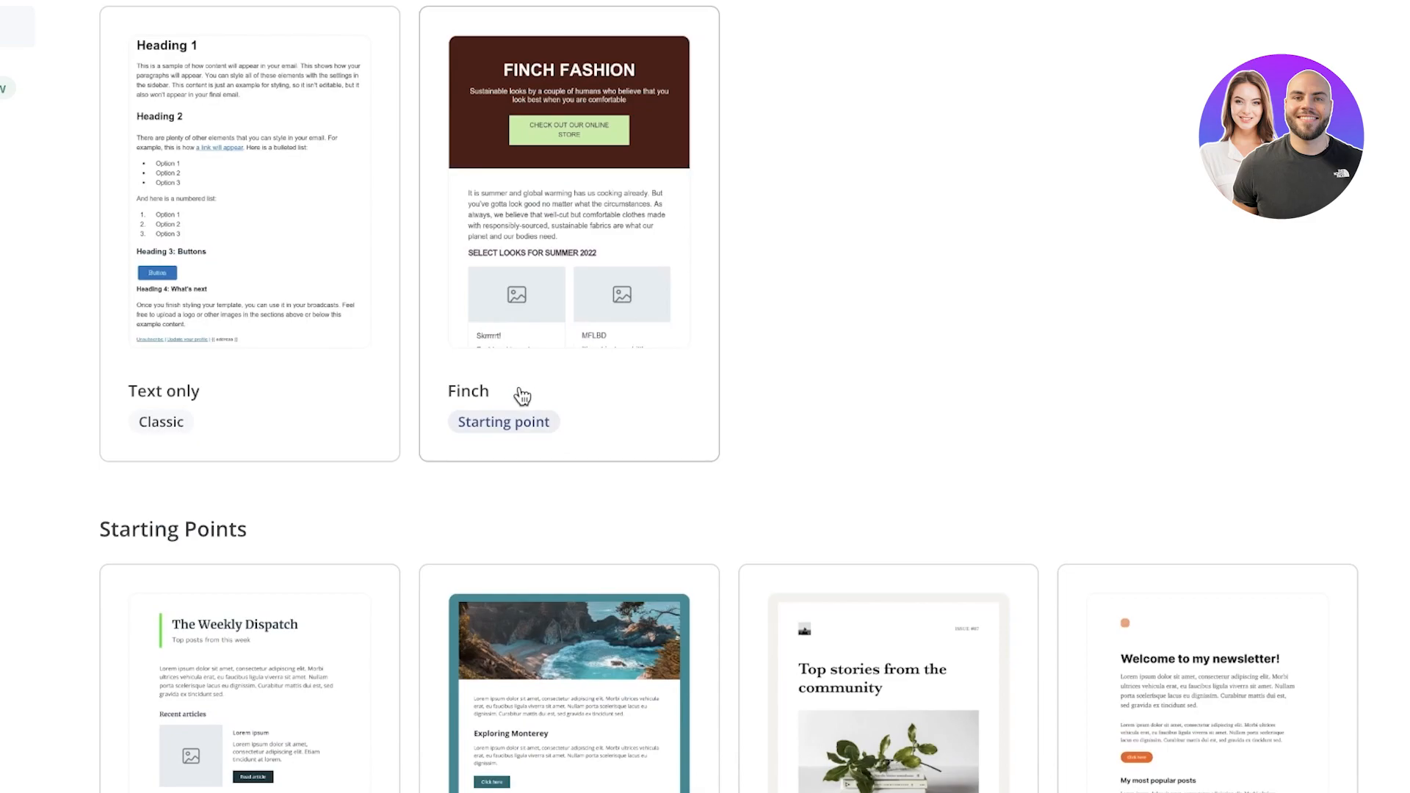
{"action": "scroll", "scroll_direction": "up", "scroll_amount": 3}
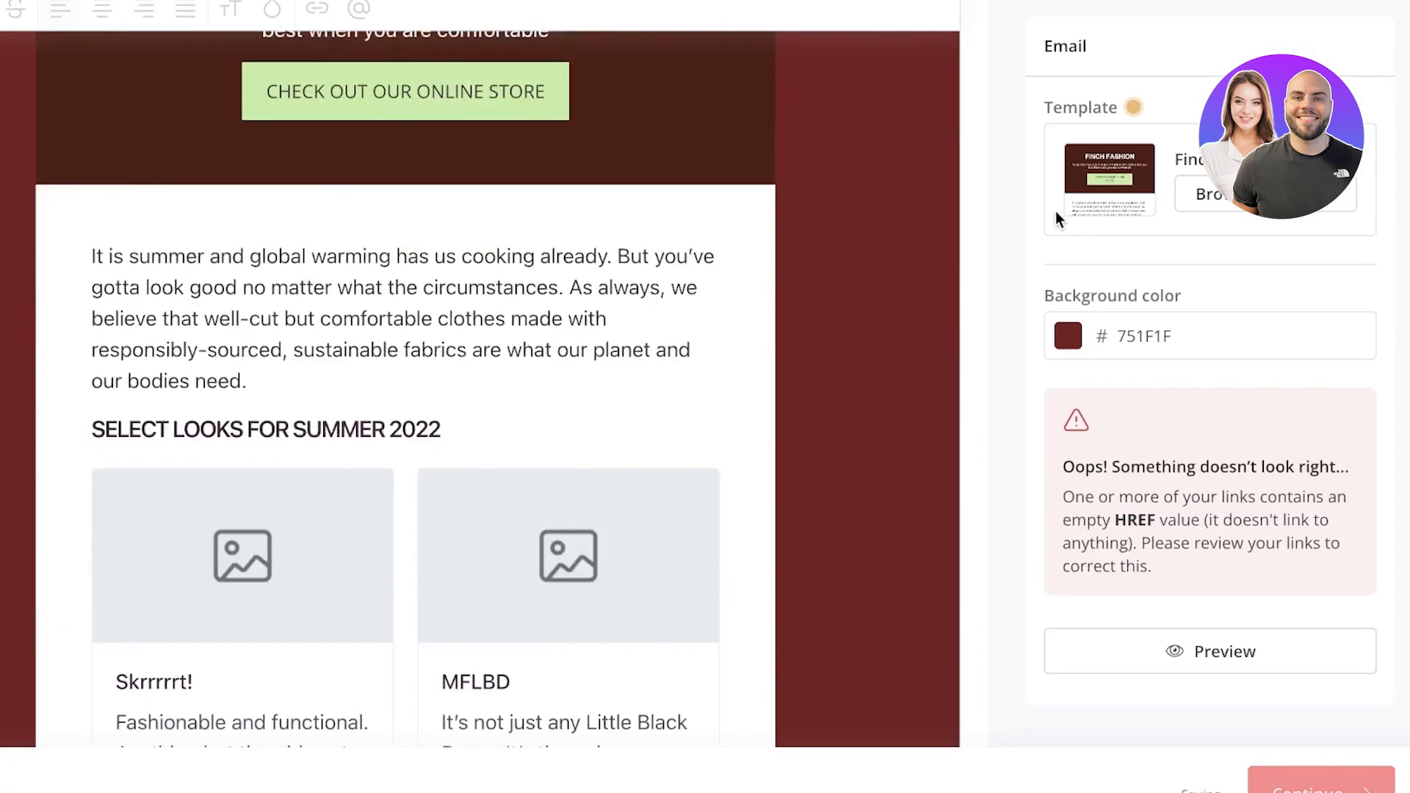
Review the Finch email content and continue to the Newsletter March sending step
{"action": "scroll", "scroll_direction": "up", "scroll_amount": 3}
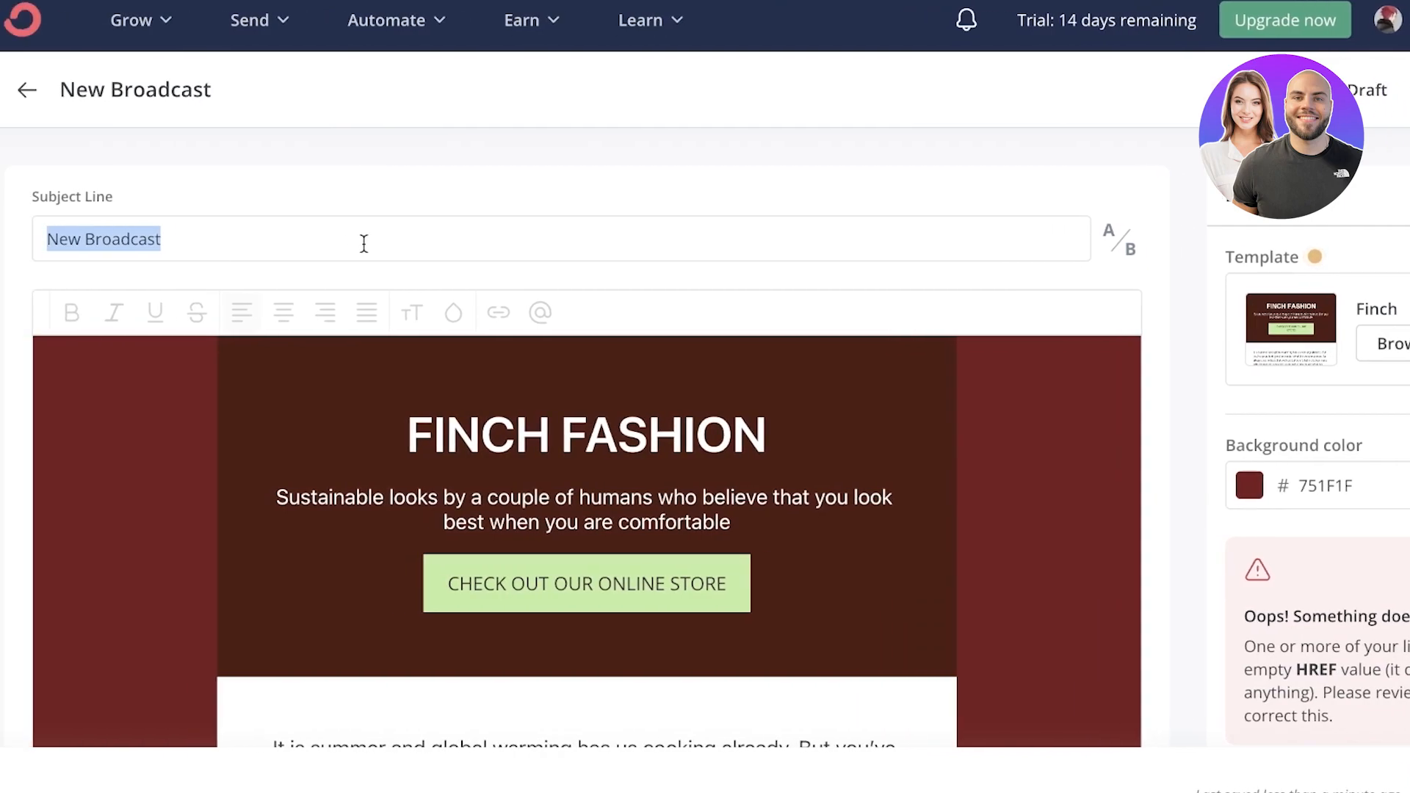
{"action": "scroll", "scroll_direction": "down", "scroll_amount": 3}
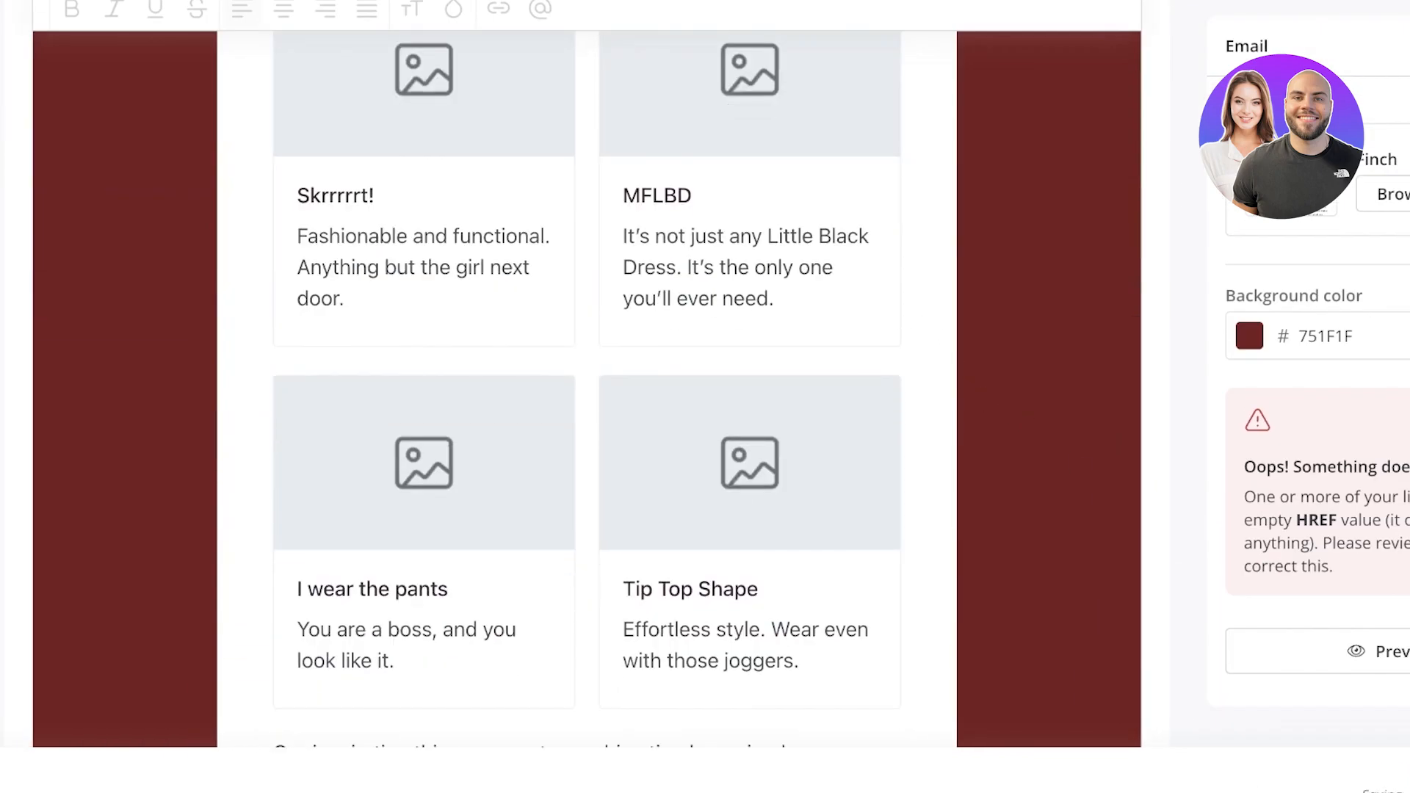
{"action": "scroll", "scroll_direction": "up", "scroll_amount": 3}
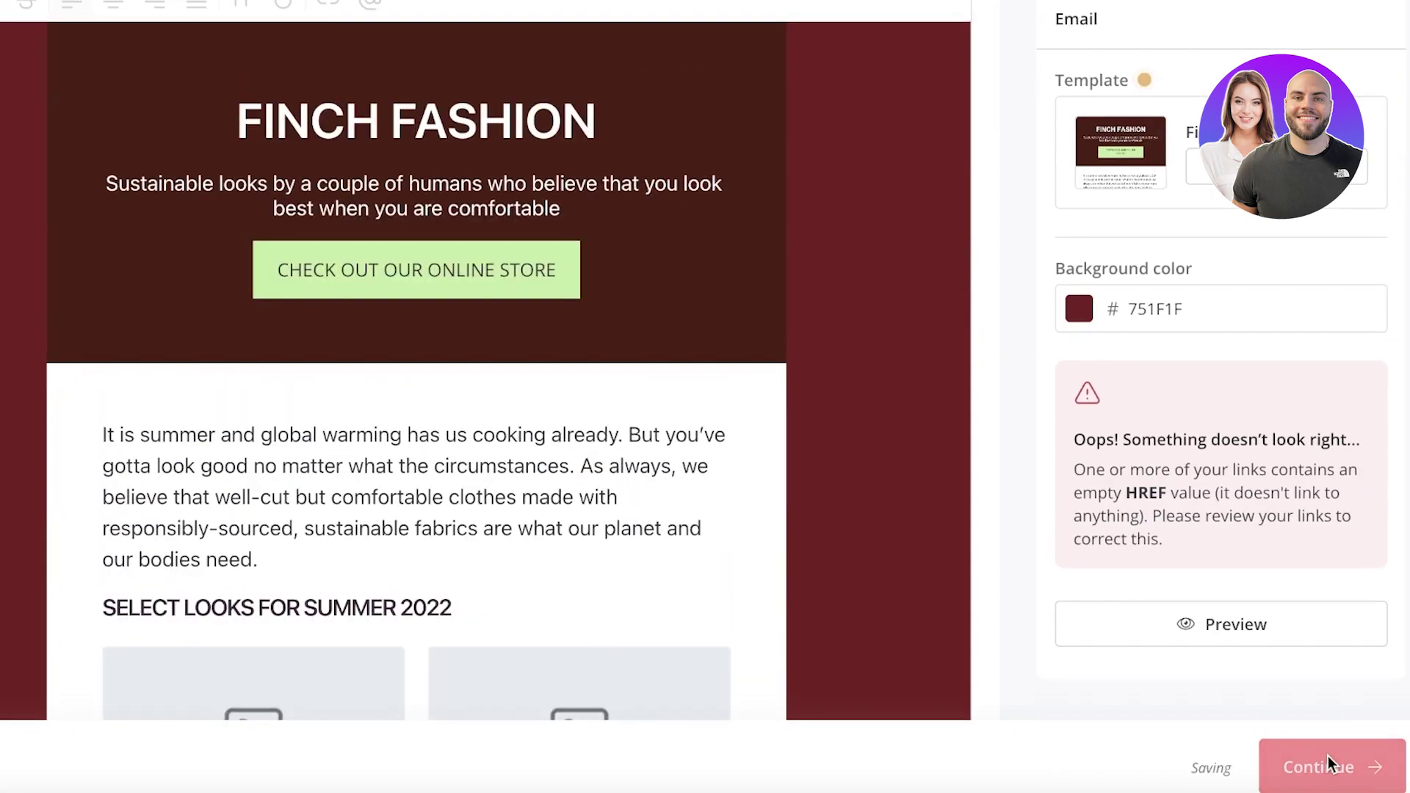
{"action": "left_click", "coordinate": [1324, 767]}
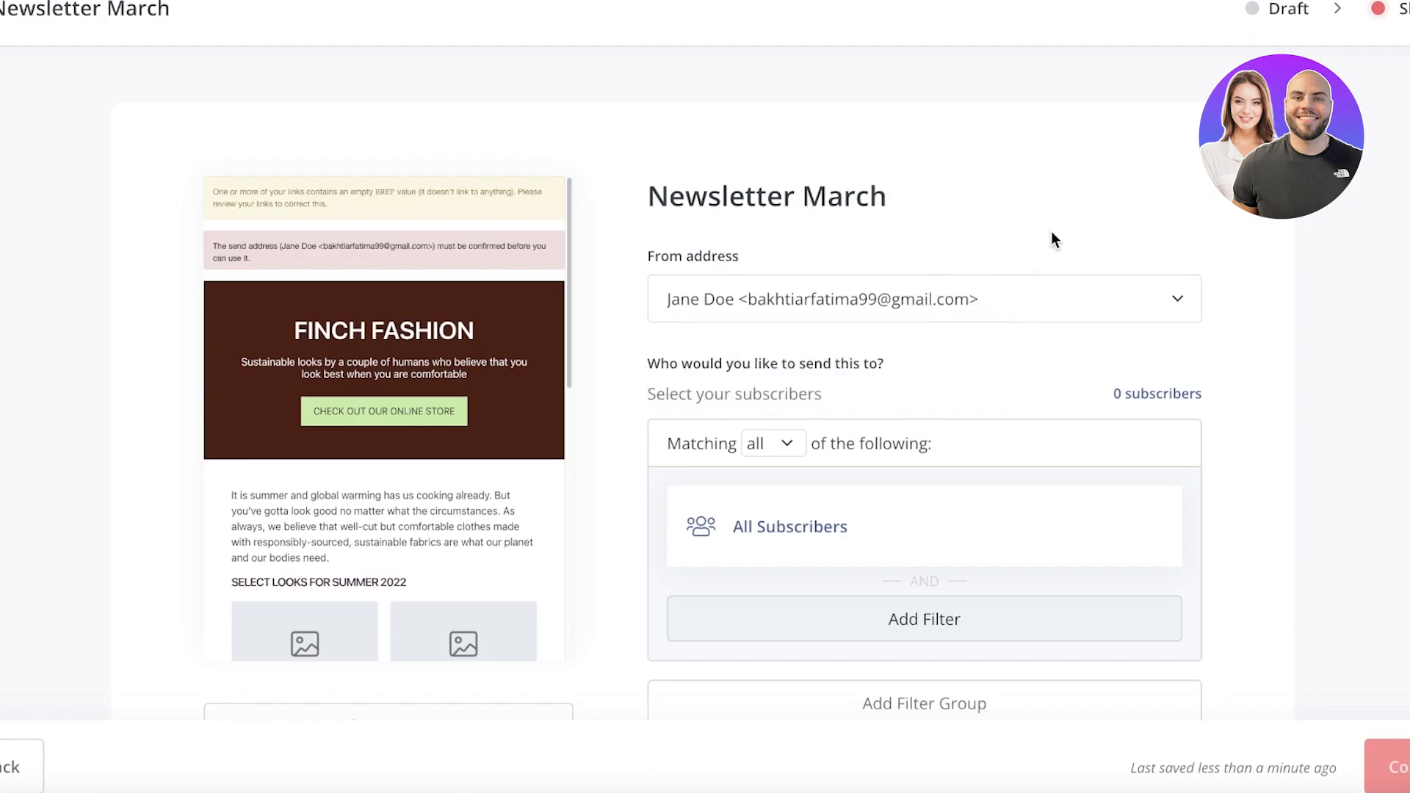
{"action": "mouse_move", "coordinate": [927, 318]}
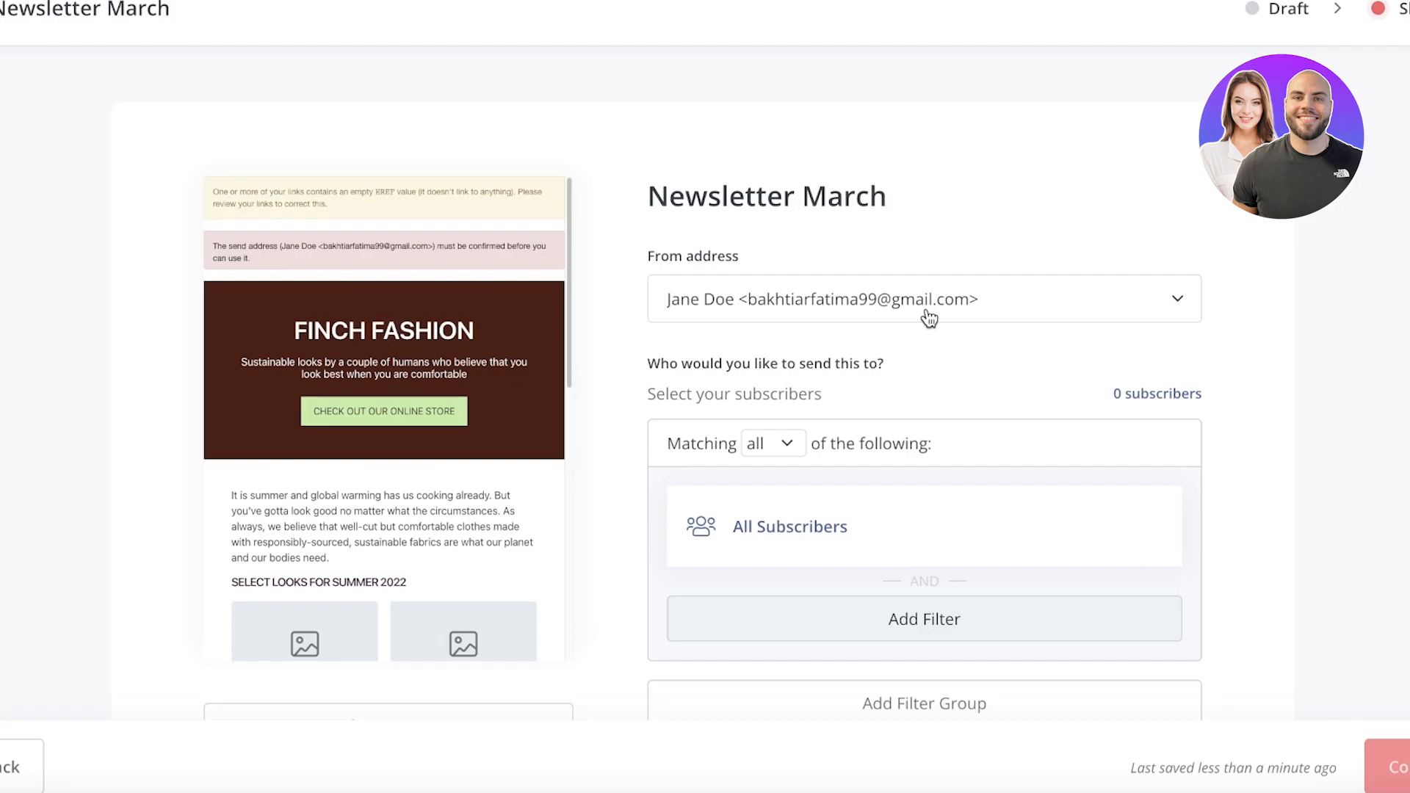
{"action": "mouse_move", "coordinate": [736, 314]}
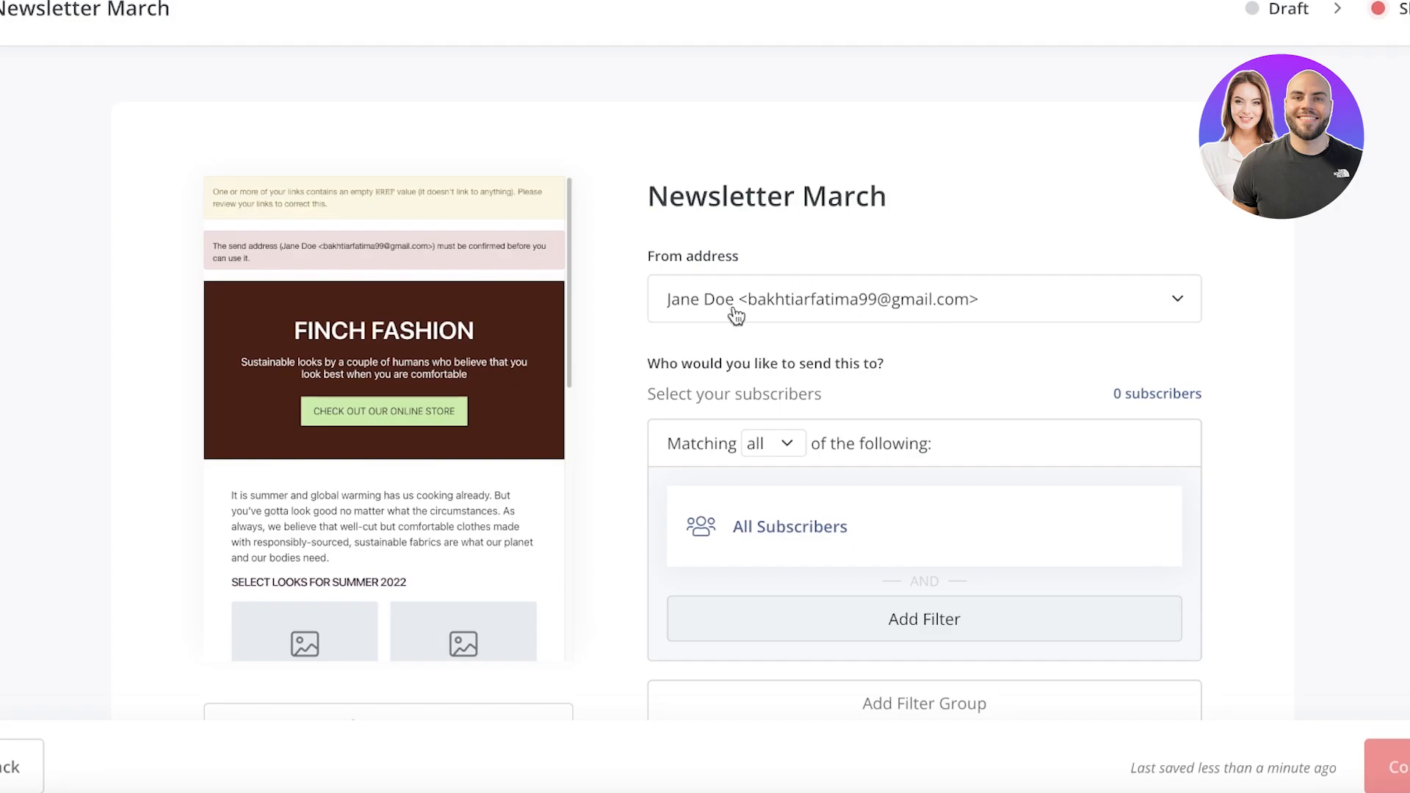
Inspect the All Subscribers audience filter and keep it unchanged
{"action": "scroll", "scroll_direction": "down", "scroll_amount": 3}
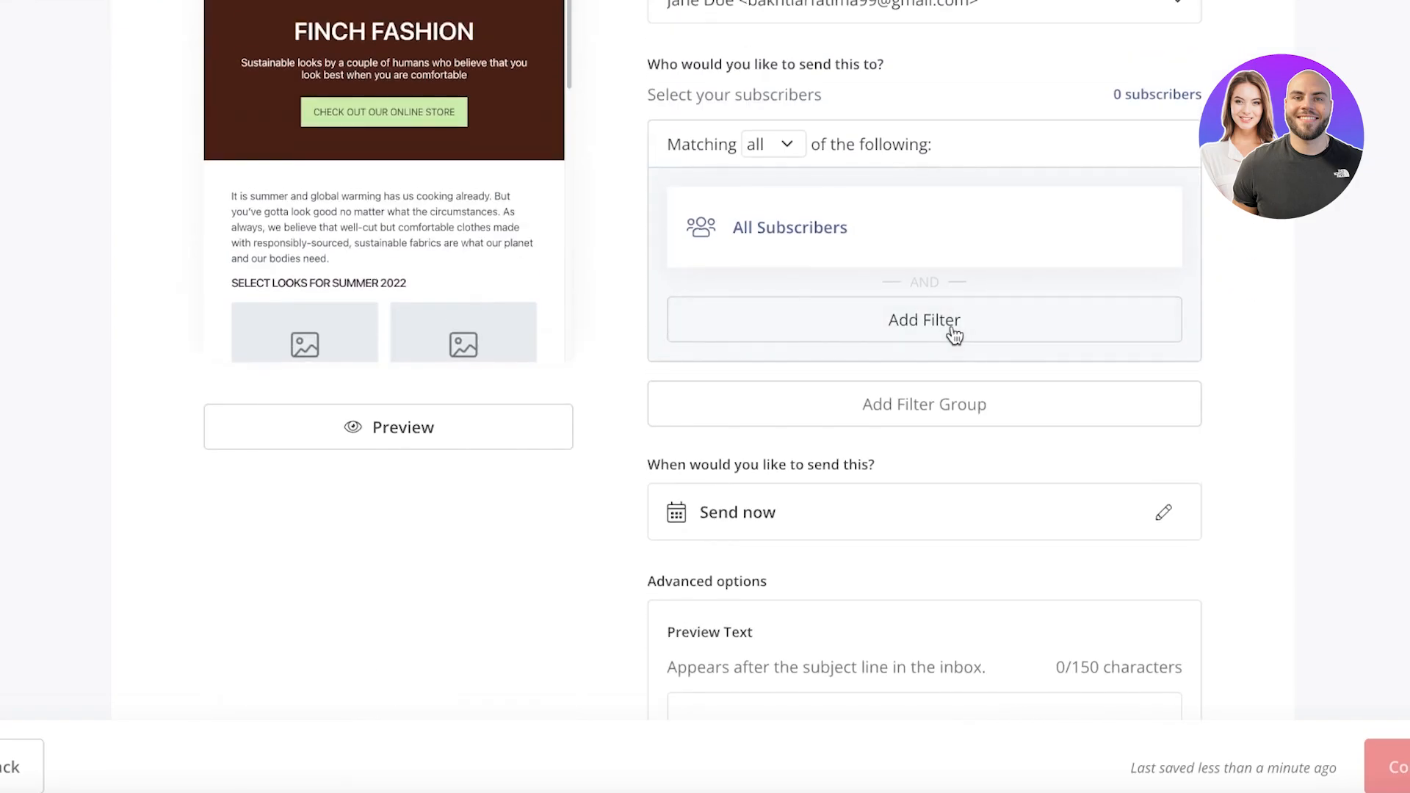
{"action": "left_click", "coordinate": [770, 144]}
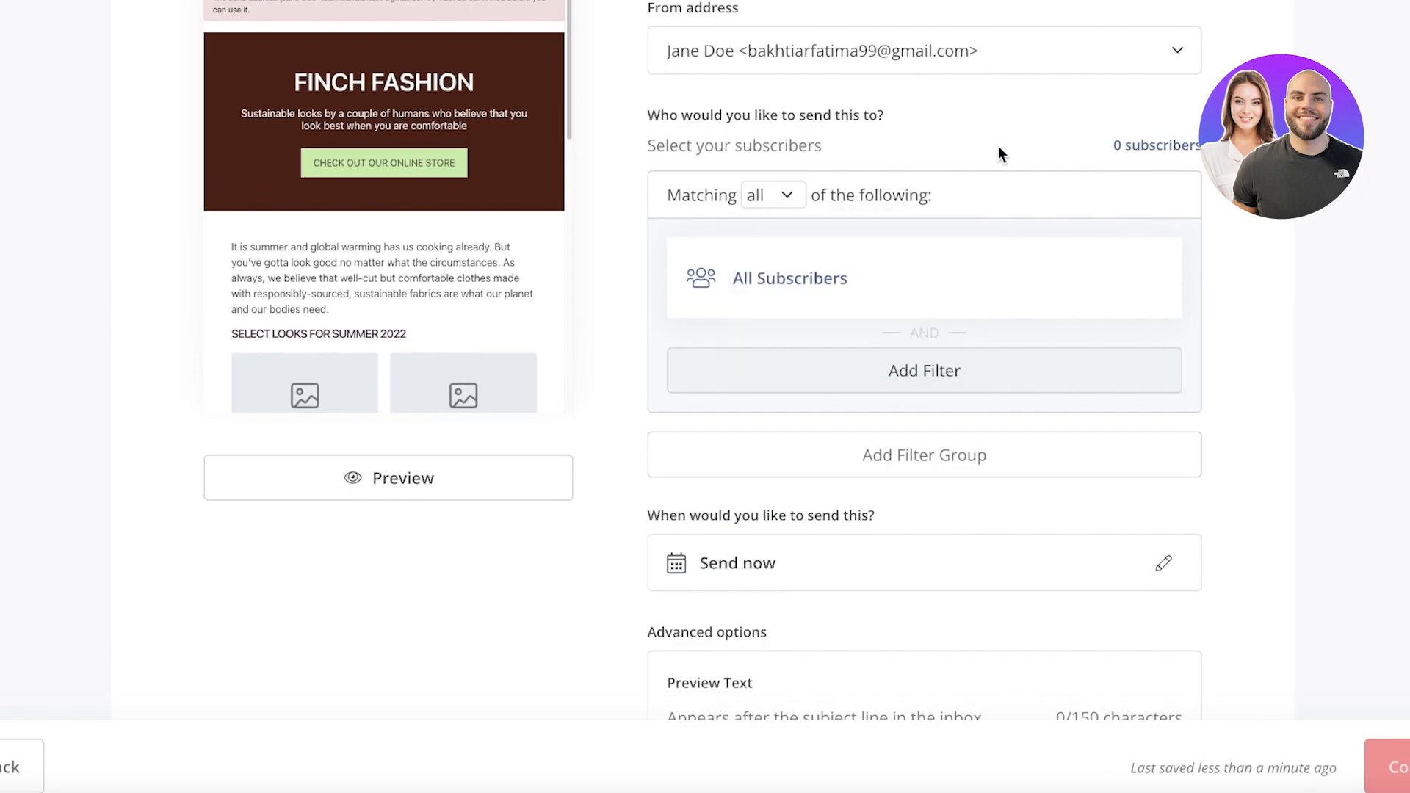
{"action": "mouse_move", "coordinate": [781, 282]}
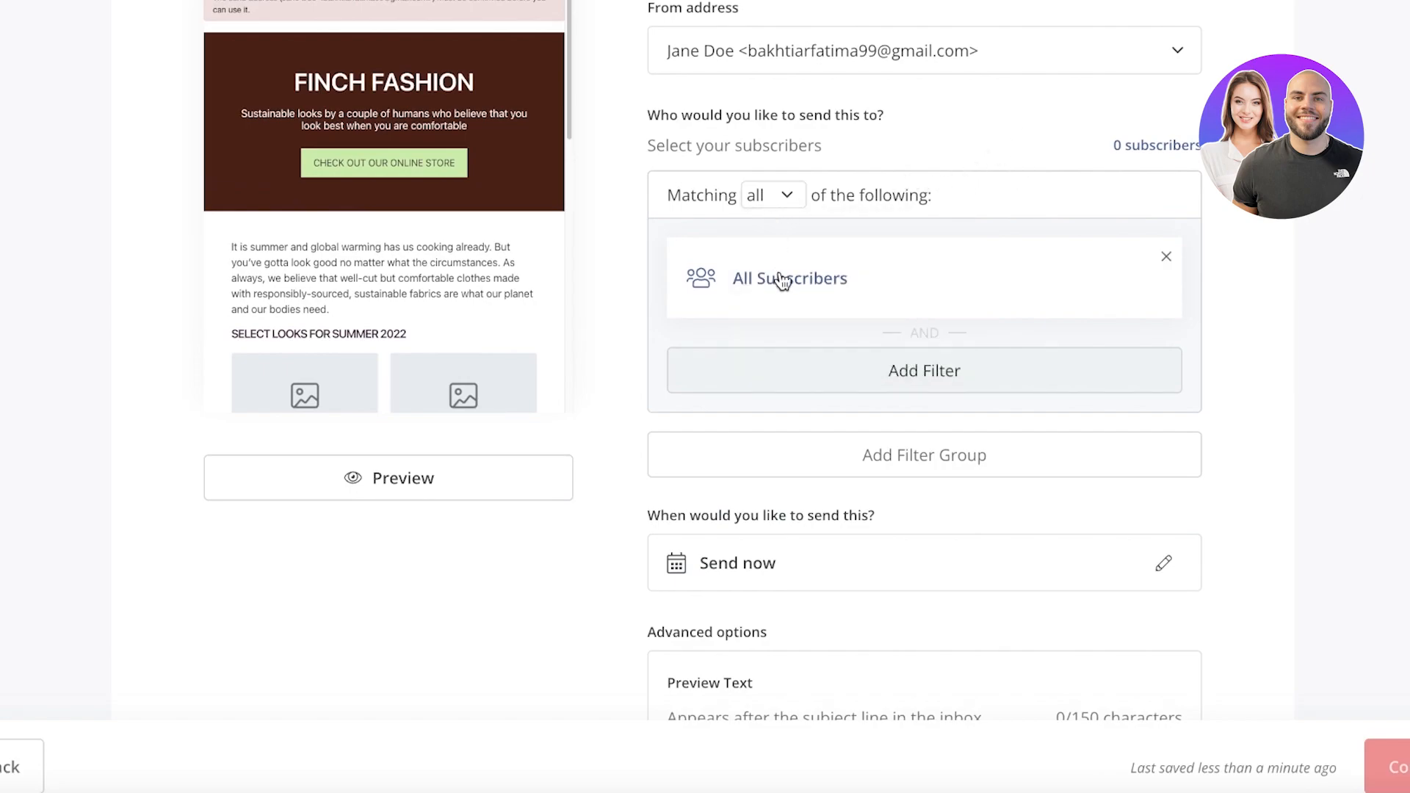
{"action": "left_click", "coordinate": [923, 370]}
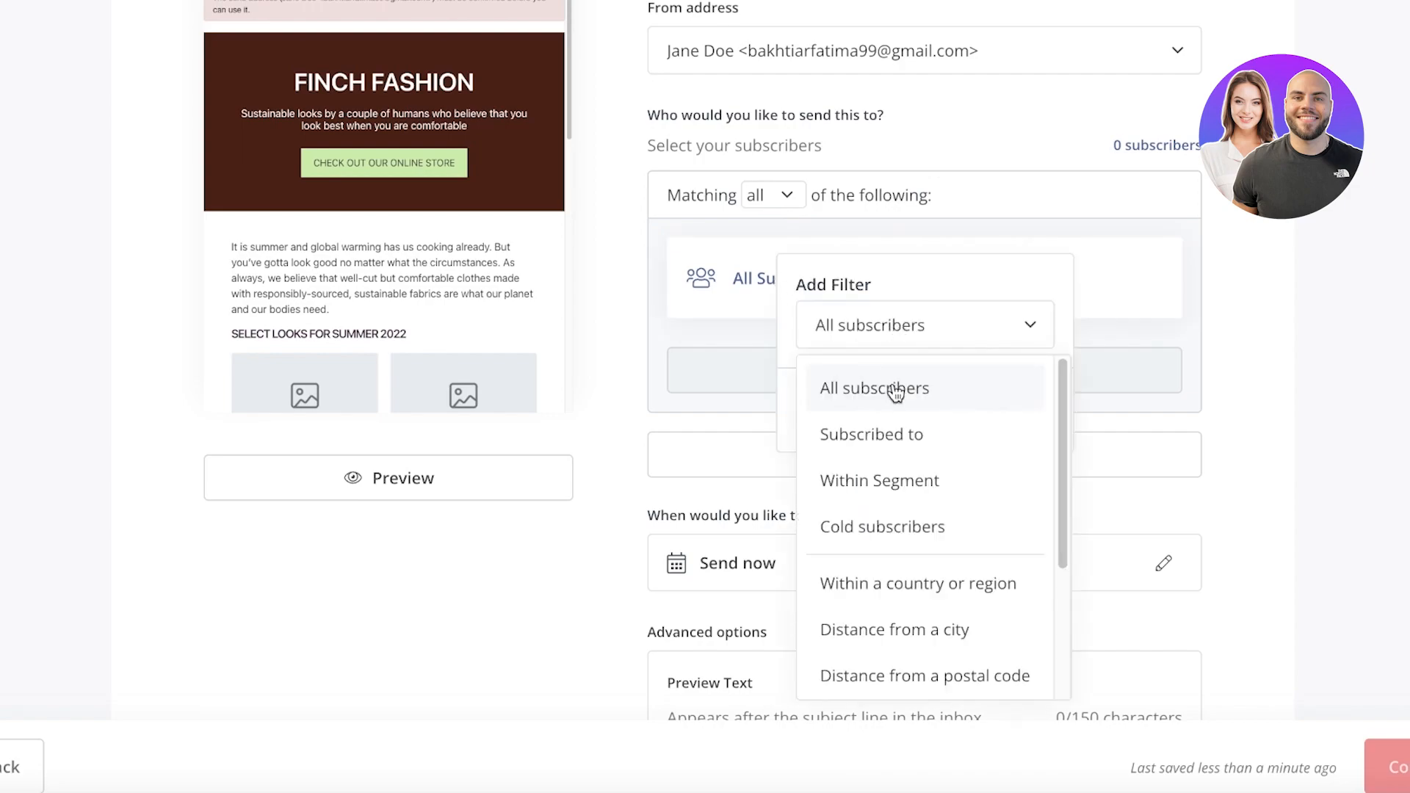
{"action": "left_click", "coordinate": [873, 388]}
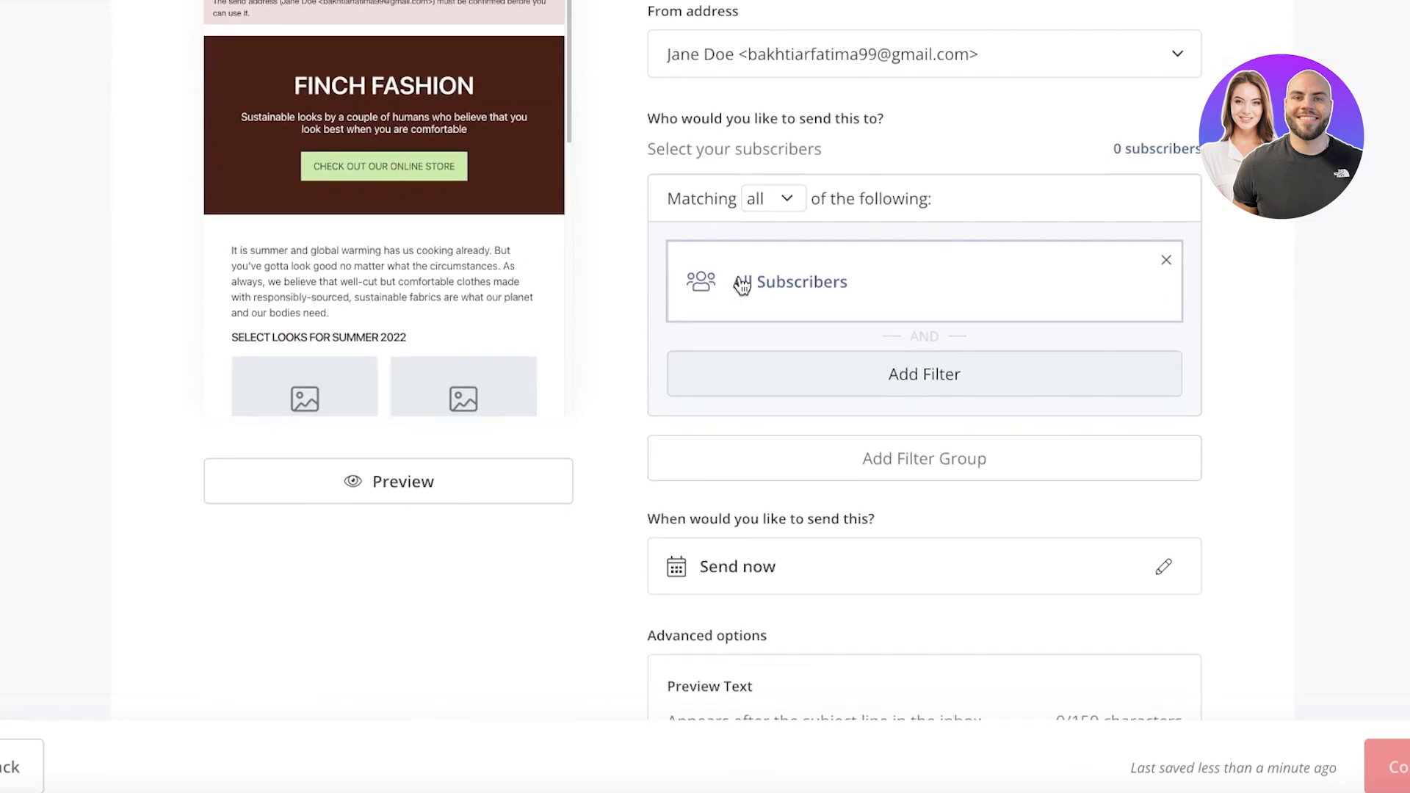
Change the recipient matching to 'any' with All subscribers as the filter
{"action": "left_click", "coordinate": [770, 198]}
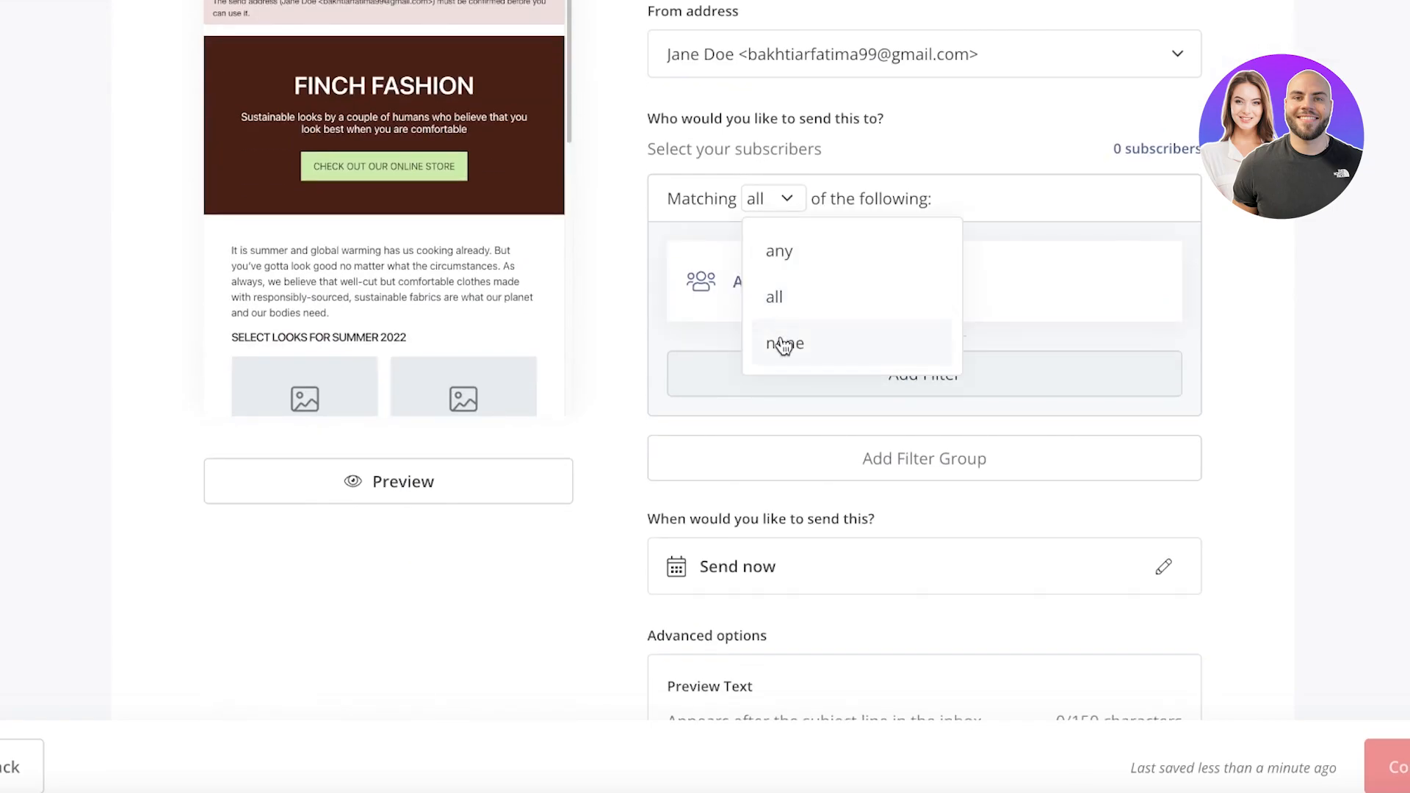
{"action": "left_click", "coordinate": [777, 251]}
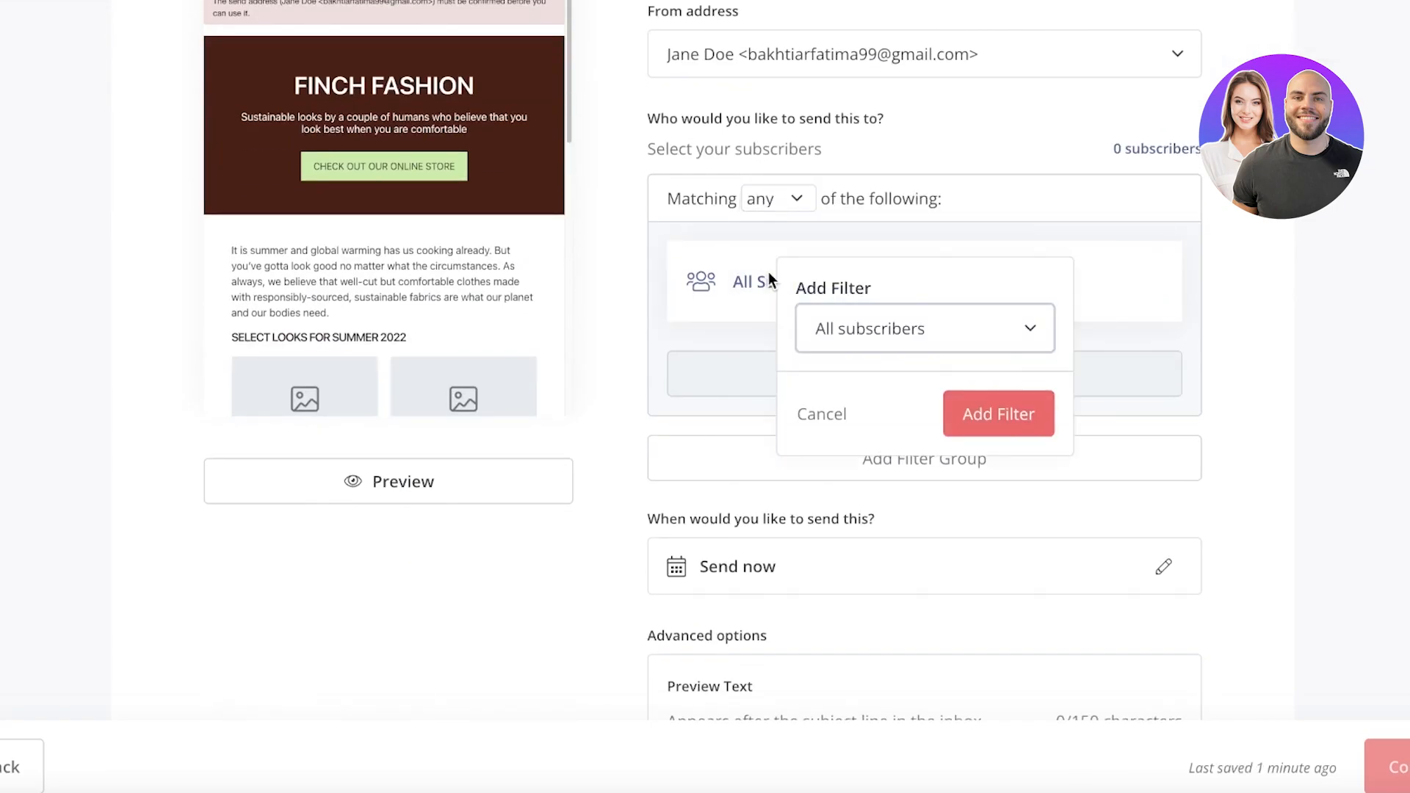
{"action": "left_click", "coordinate": [997, 414]}
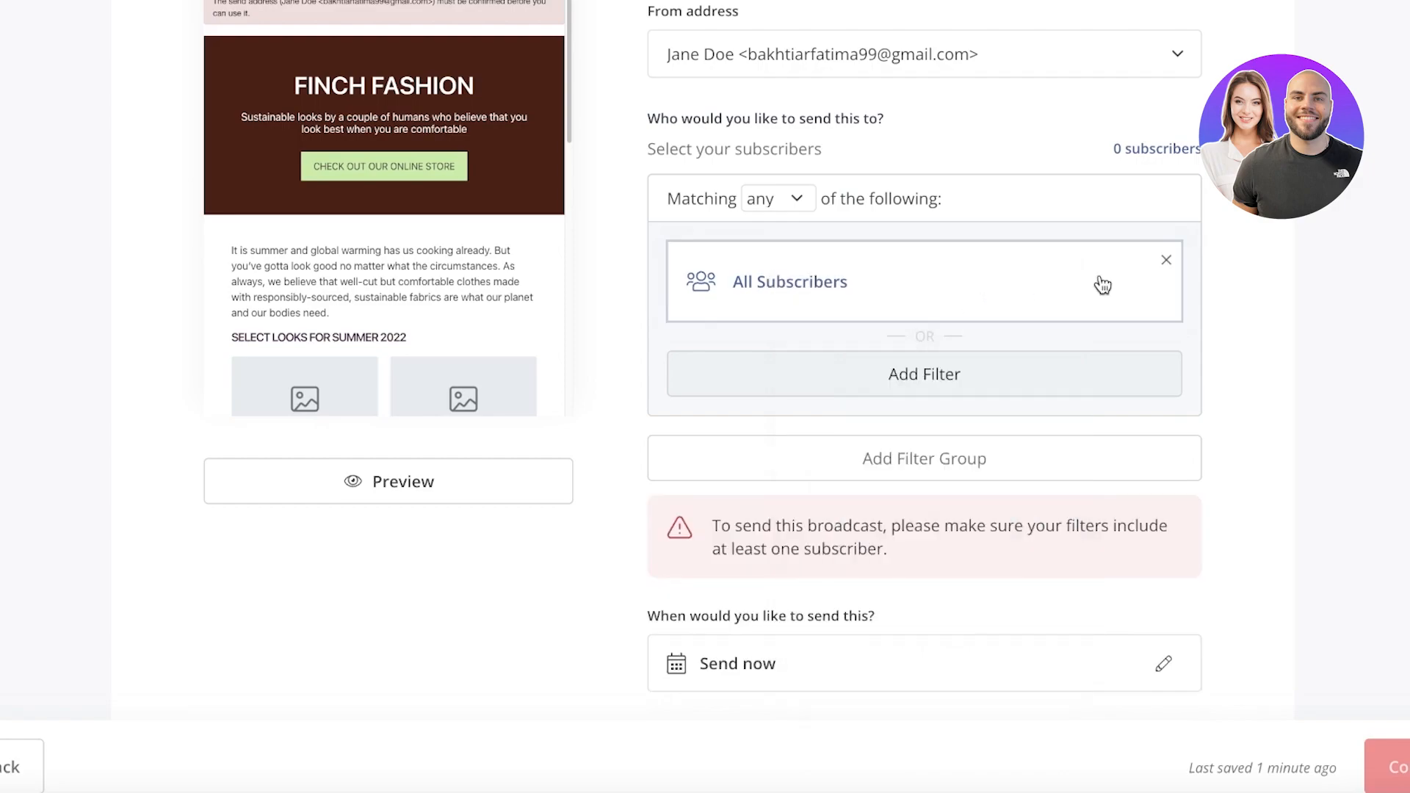
{"action": "left_click", "coordinate": [776, 198]}
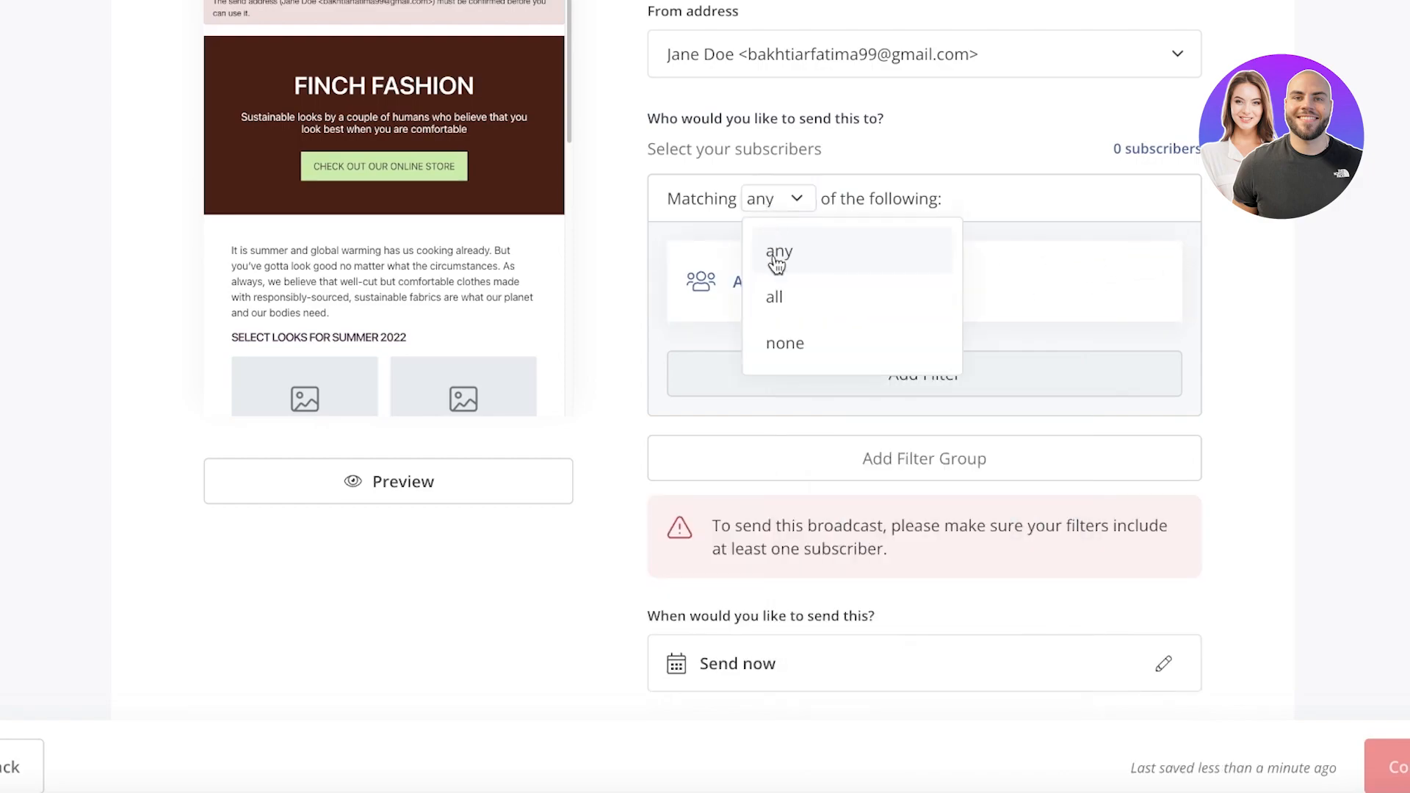
Set matching back to 'all' and try Subscribed-to and Cold subscribers filter types
{"action": "left_click", "coordinate": [772, 297]}
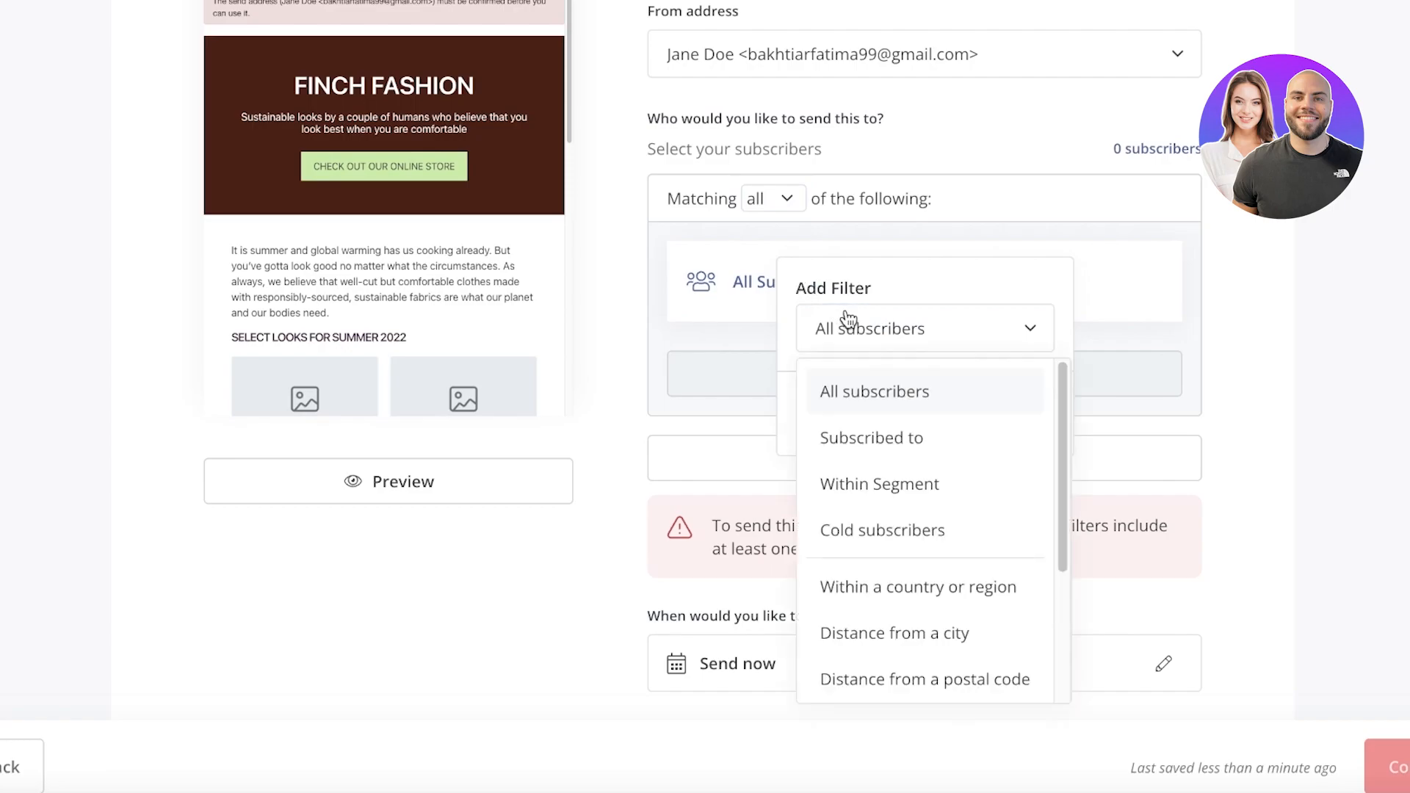
{"action": "mouse_move", "coordinate": [901, 441]}
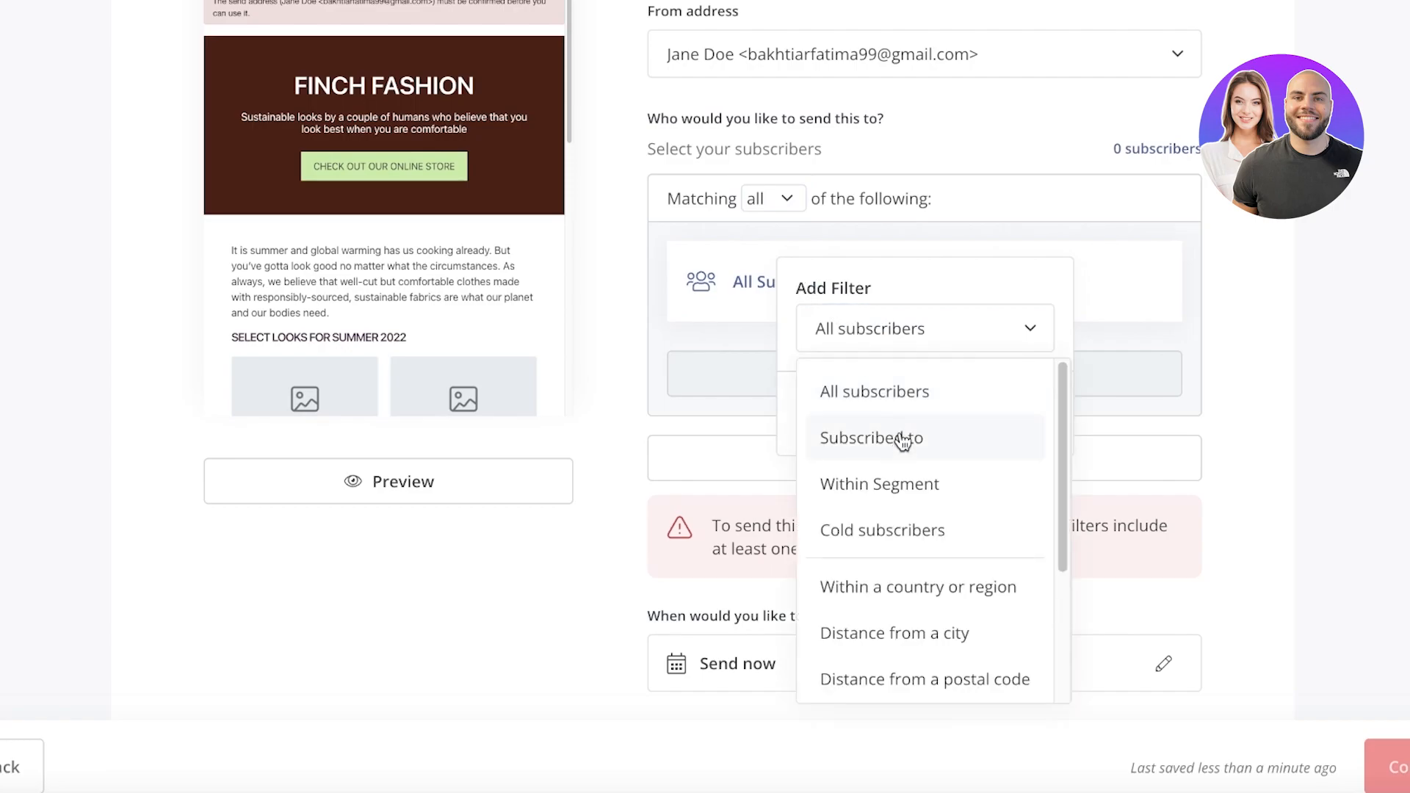
{"action": "left_click", "coordinate": [871, 438]}
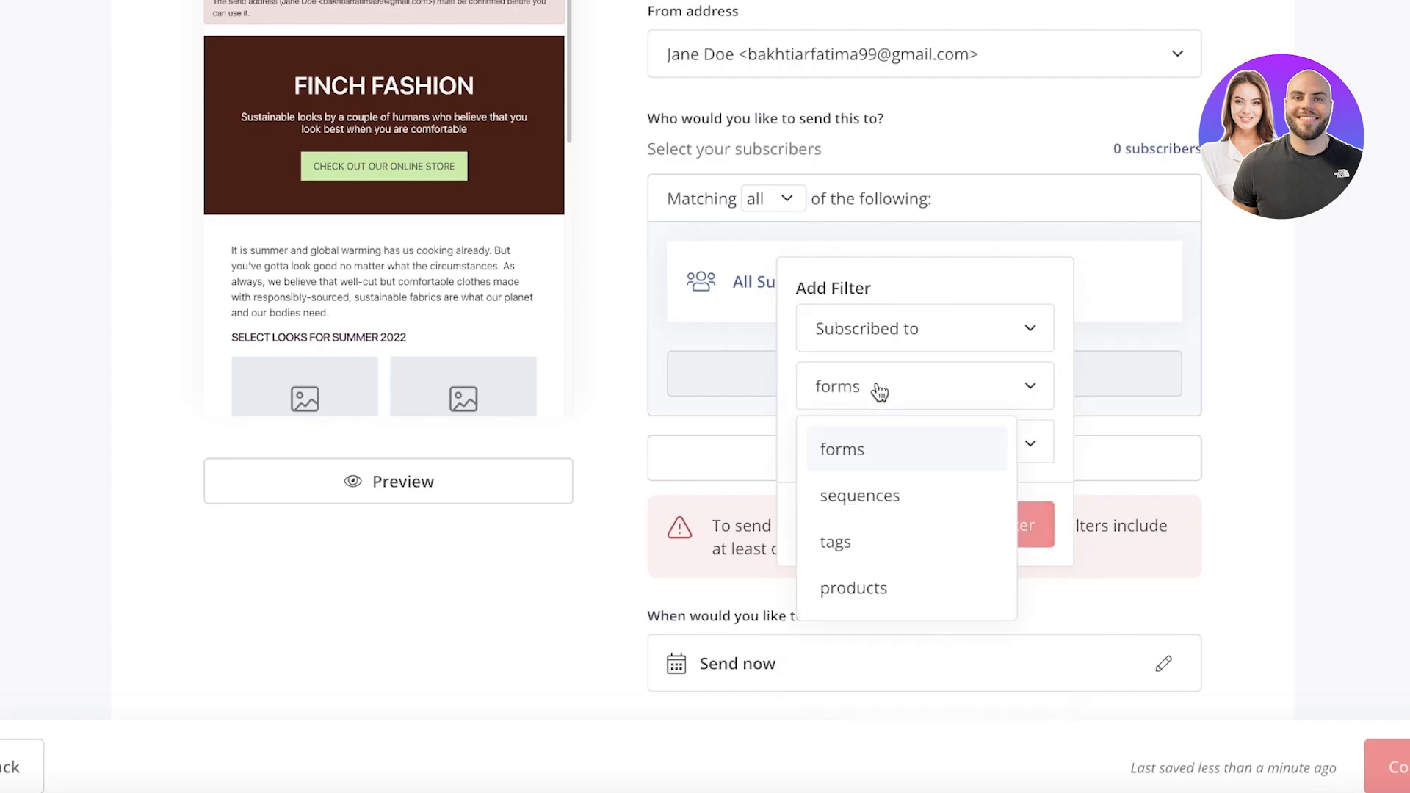
{"action": "mouse_move", "coordinate": [983, 335]}
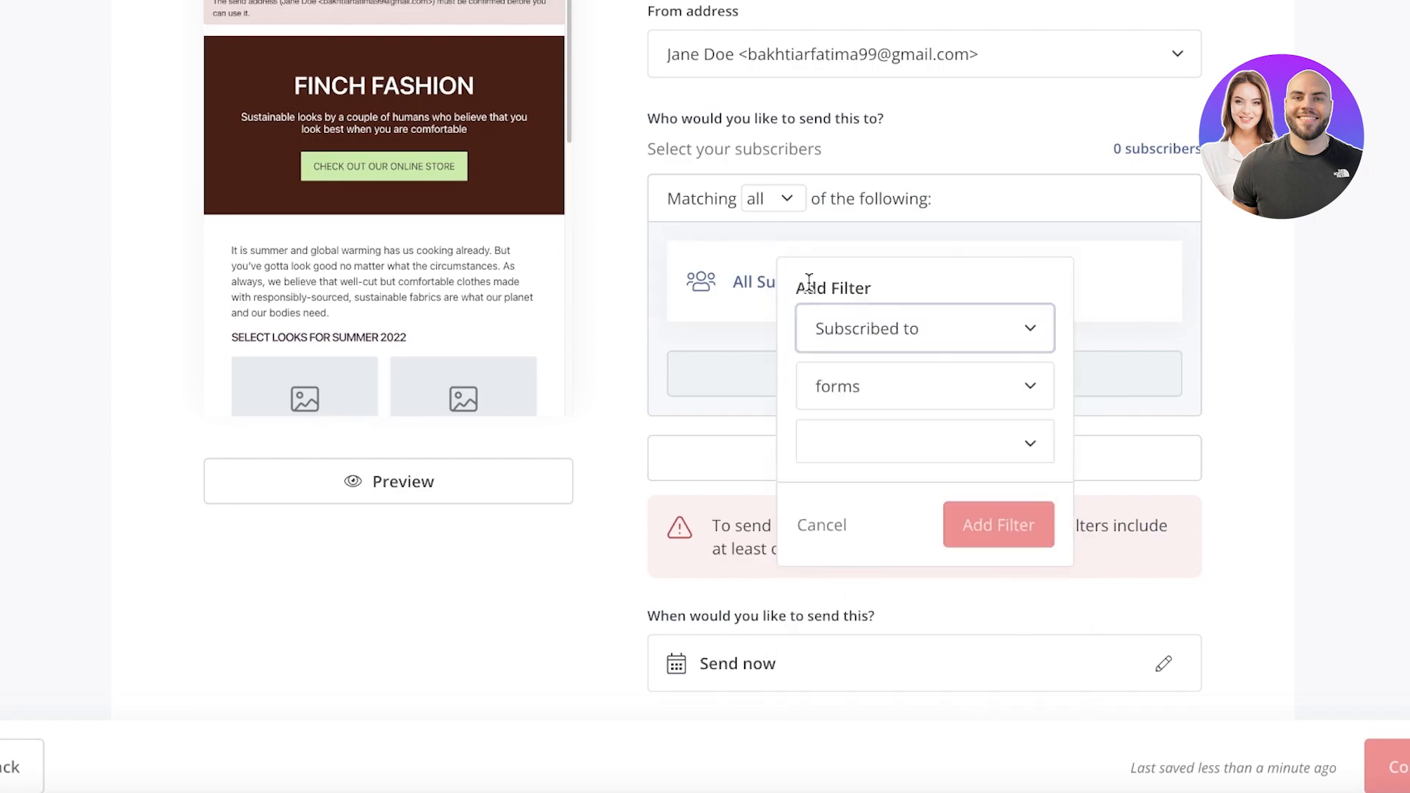
{"action": "left_click", "coordinate": [924, 327]}
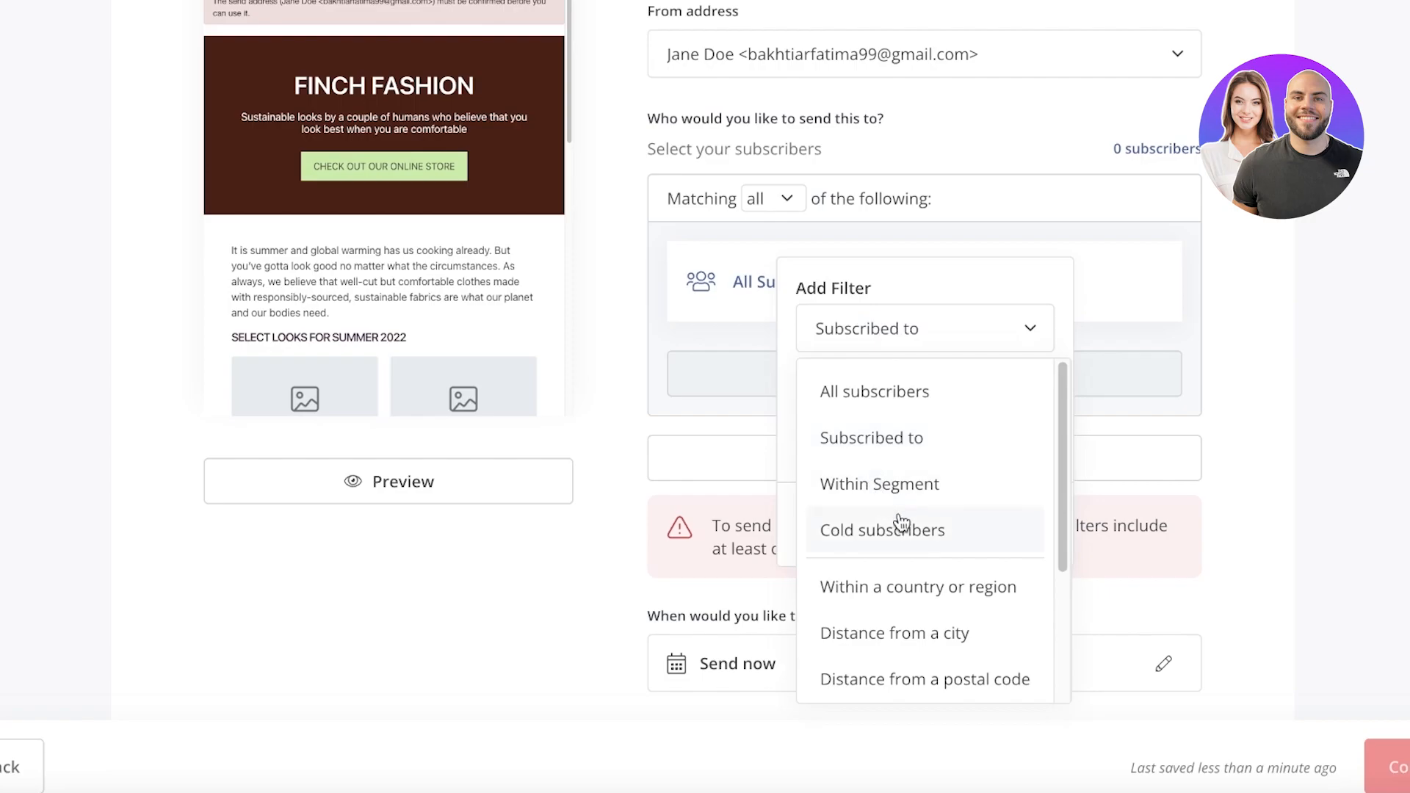
{"action": "left_click", "coordinate": [883, 529]}
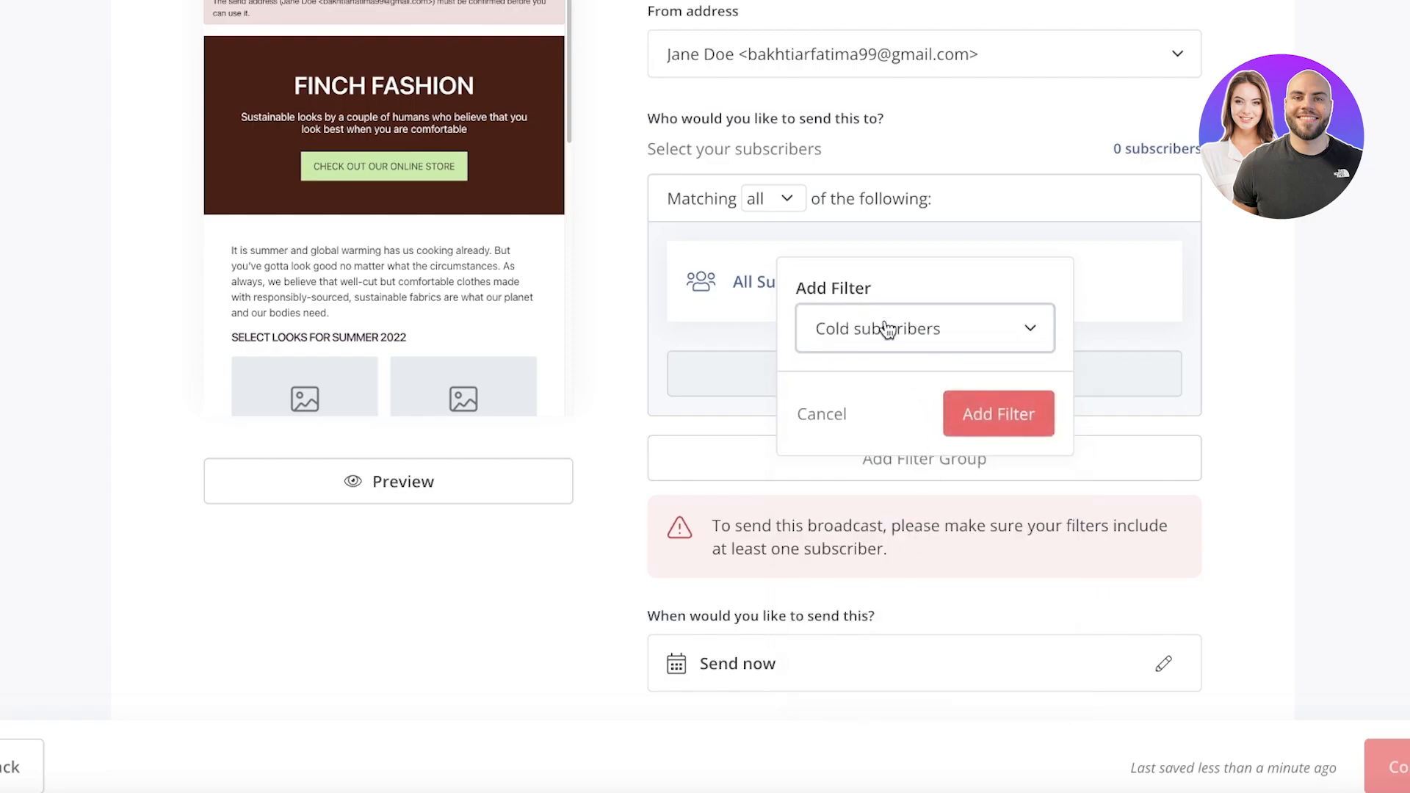
{"action": "left_click", "coordinate": [924, 328]}
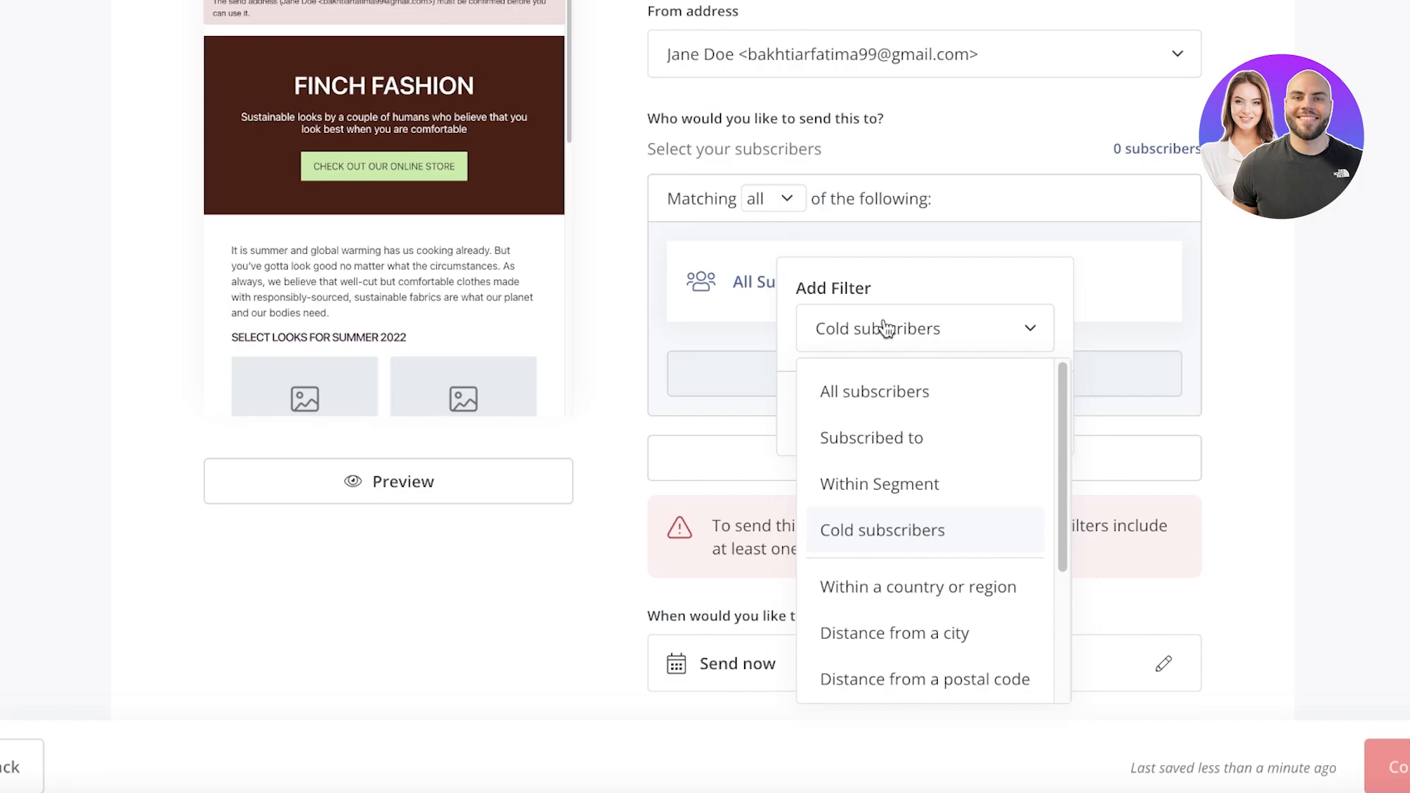
{"action": "mouse_move", "coordinate": [878, 344]}
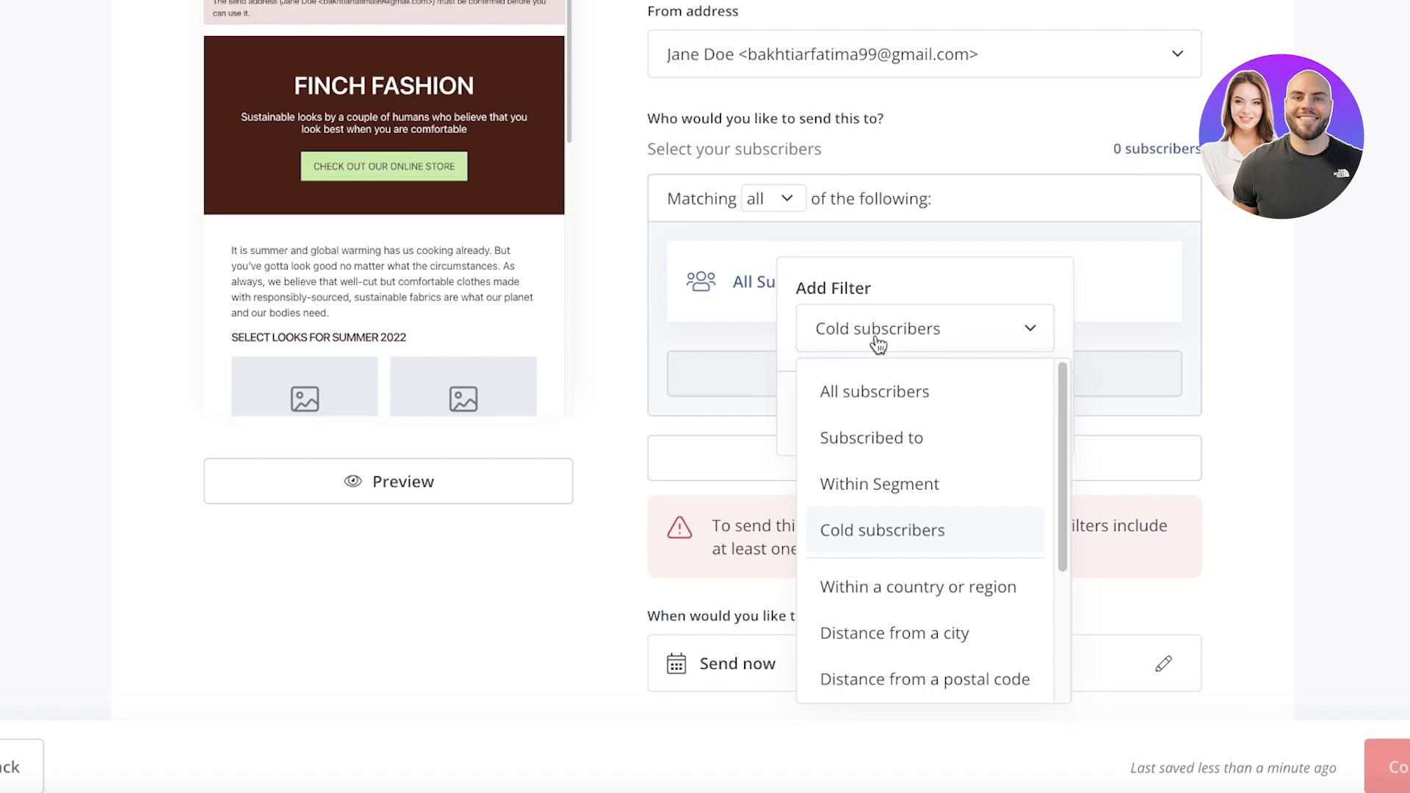
Cancel the Distance-from-a-city filter, keep All Subscribers, and start adding another filter
{"action": "scroll", "scroll_direction": "down", "scroll_amount": 3}
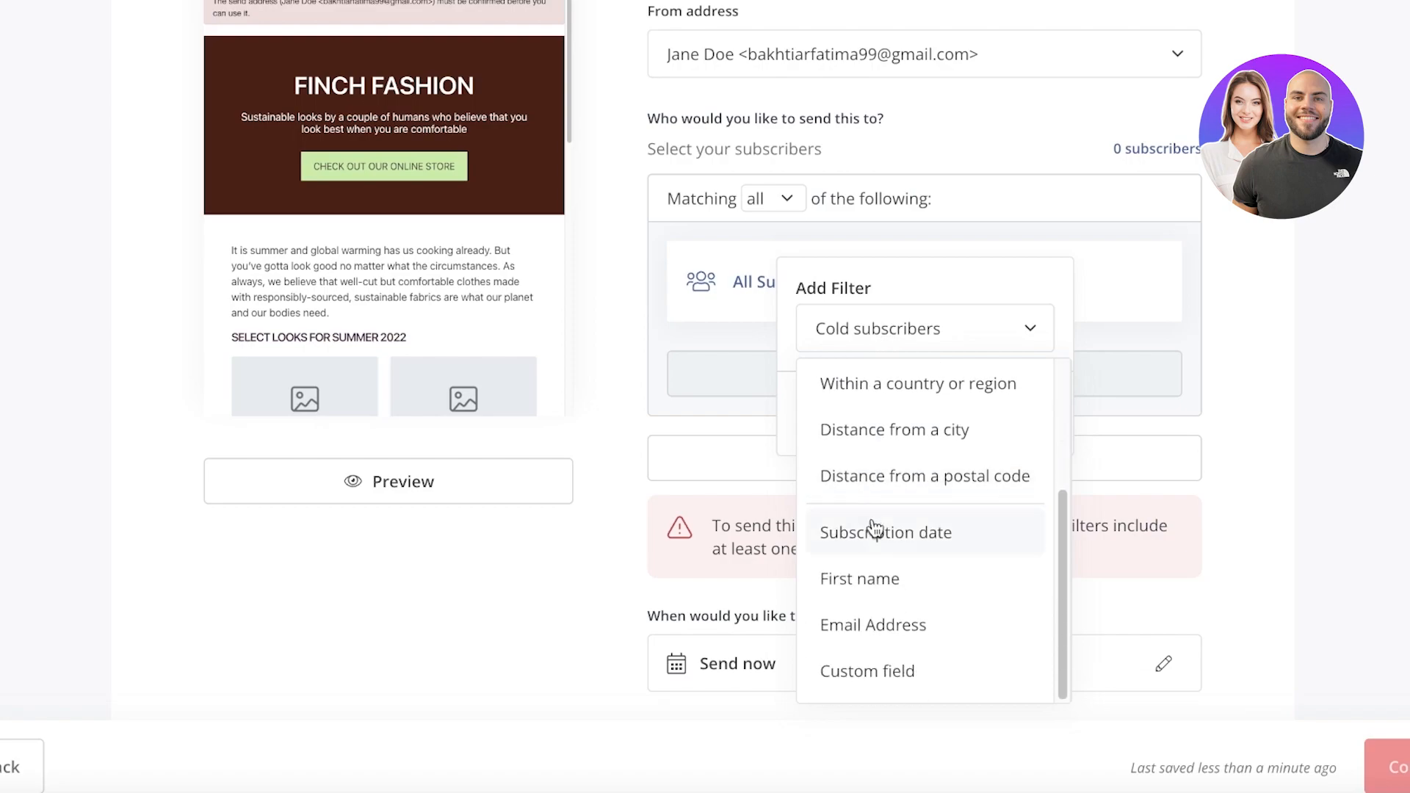
{"action": "scroll", "scroll_direction": "up", "scroll_amount": 3}
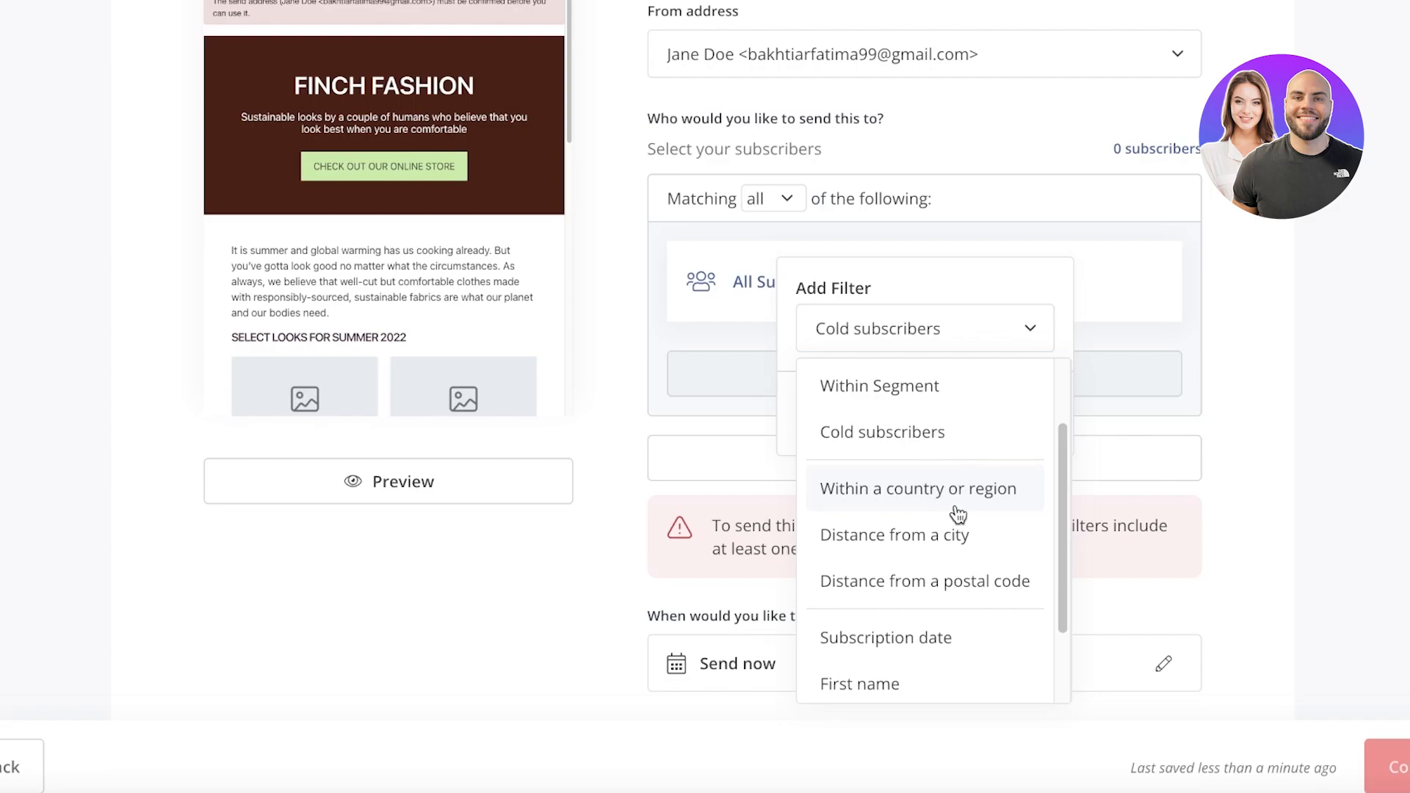
{"action": "mouse_move", "coordinate": [961, 554]}
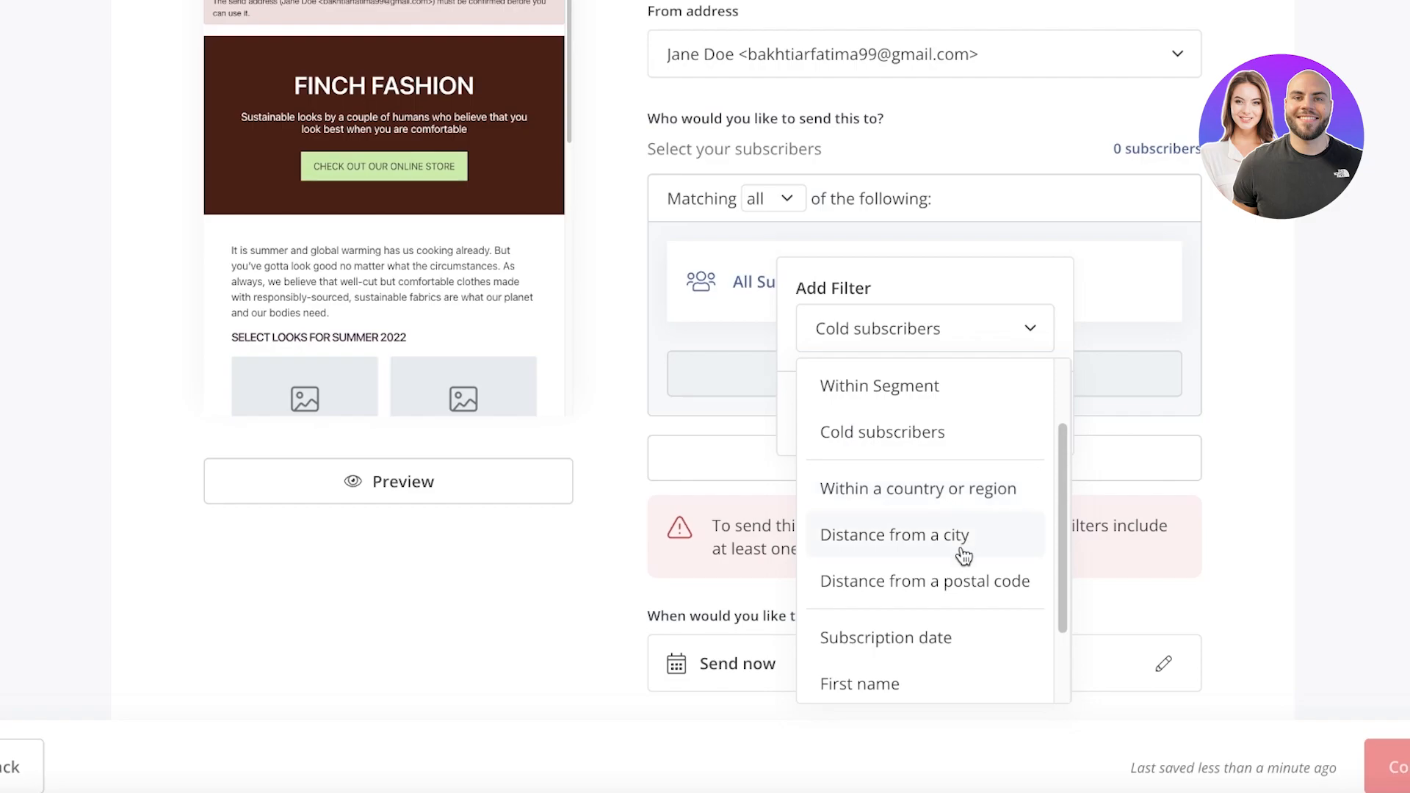
{"action": "left_click", "coordinate": [893, 535]}
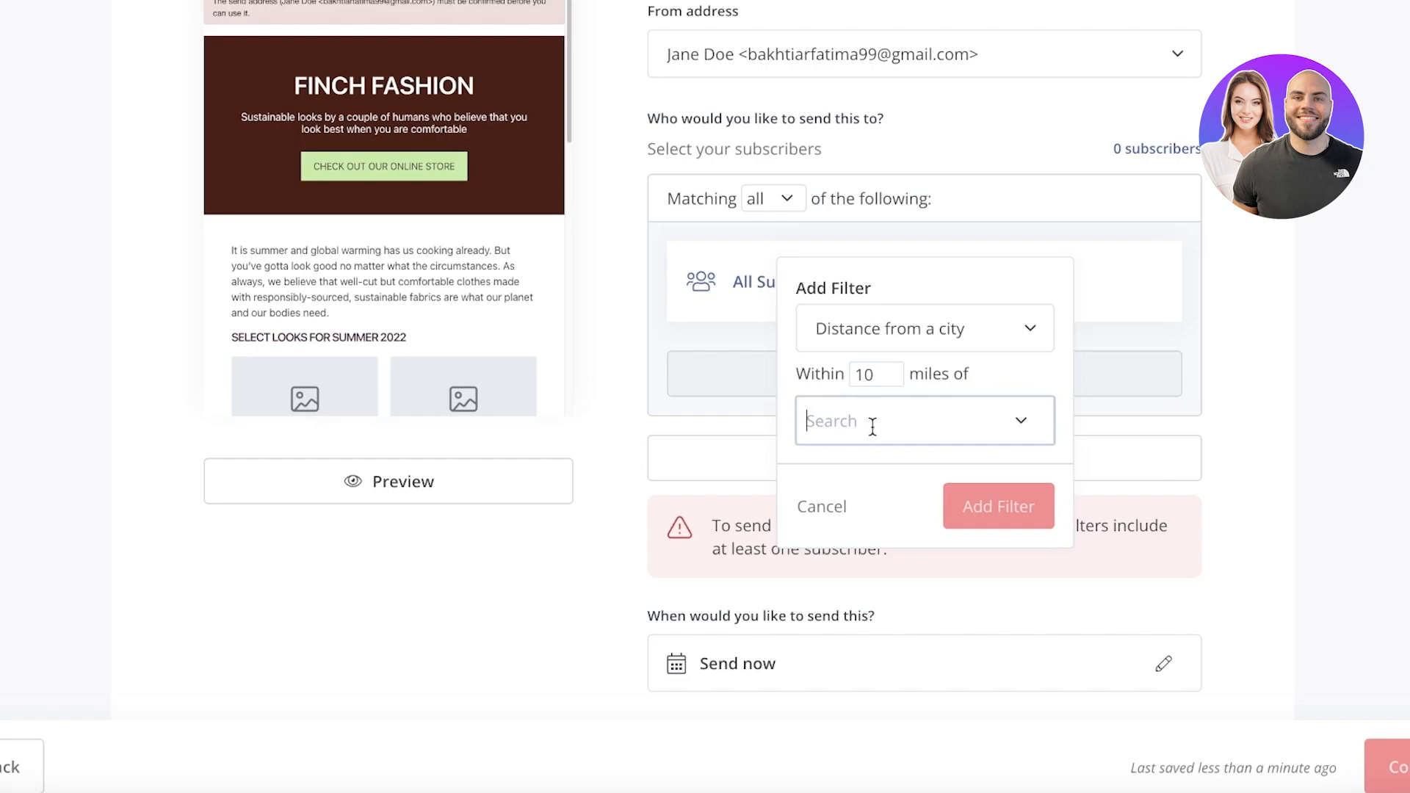
{"action": "left_click", "coordinate": [820, 507]}
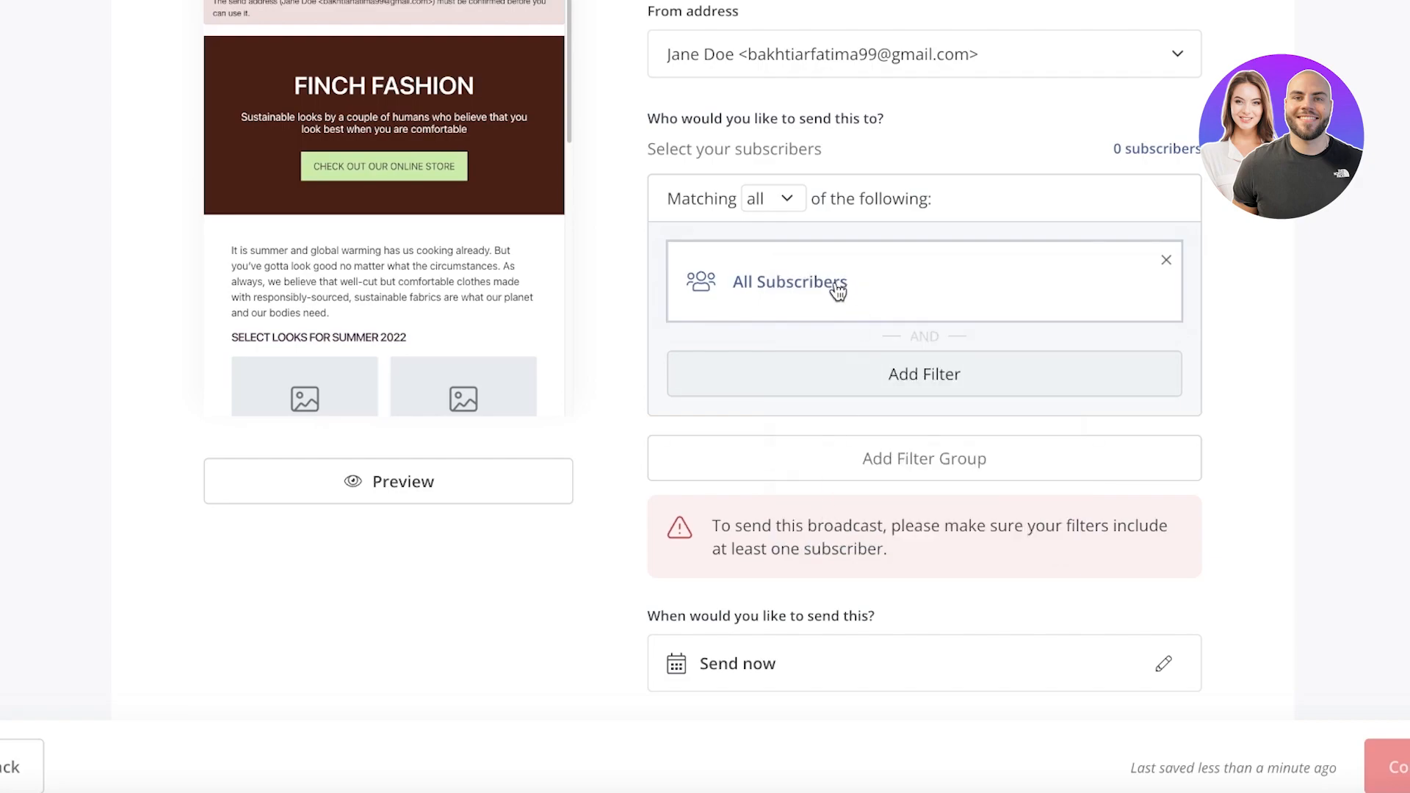
{"action": "mouse_move", "coordinate": [677, 303]}
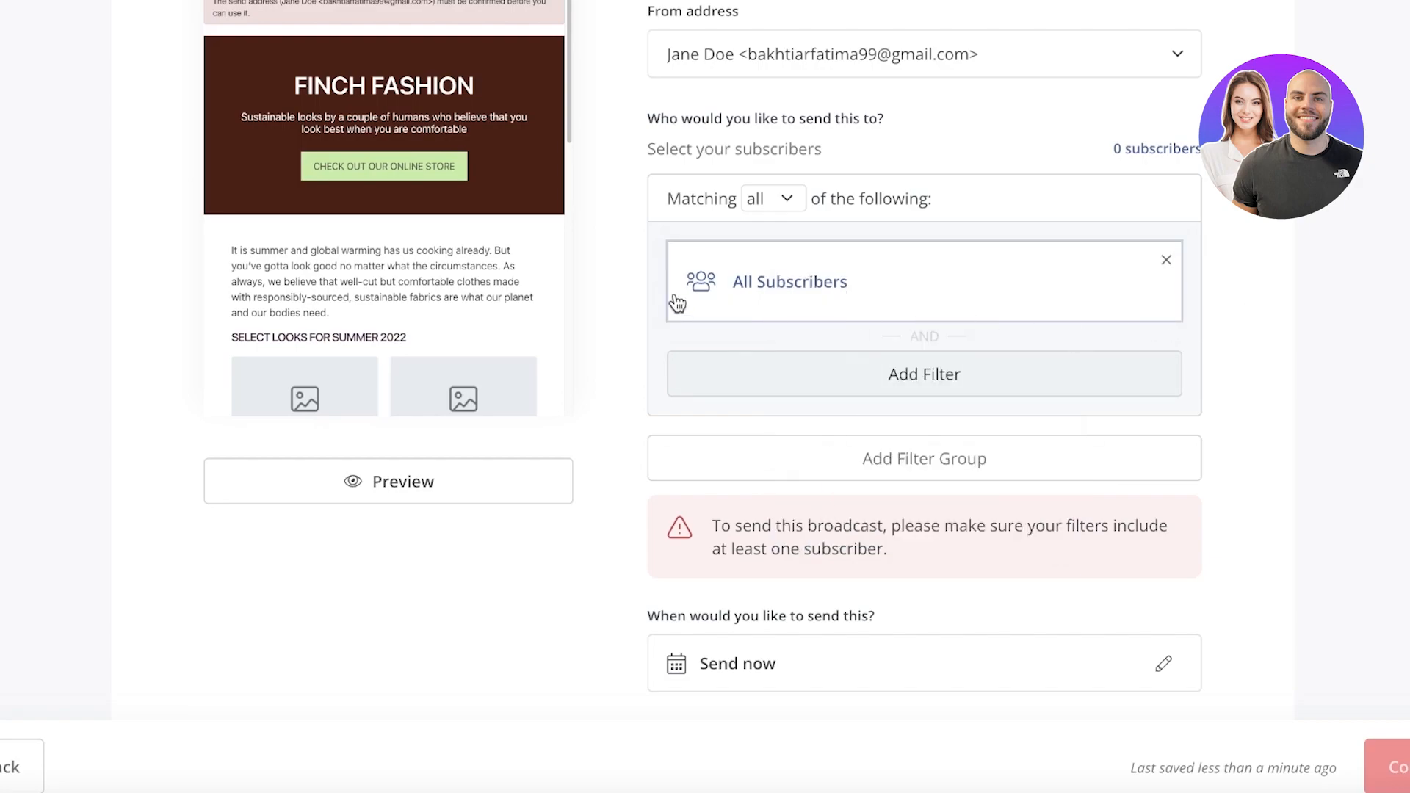
{"action": "left_click", "coordinate": [924, 373]}
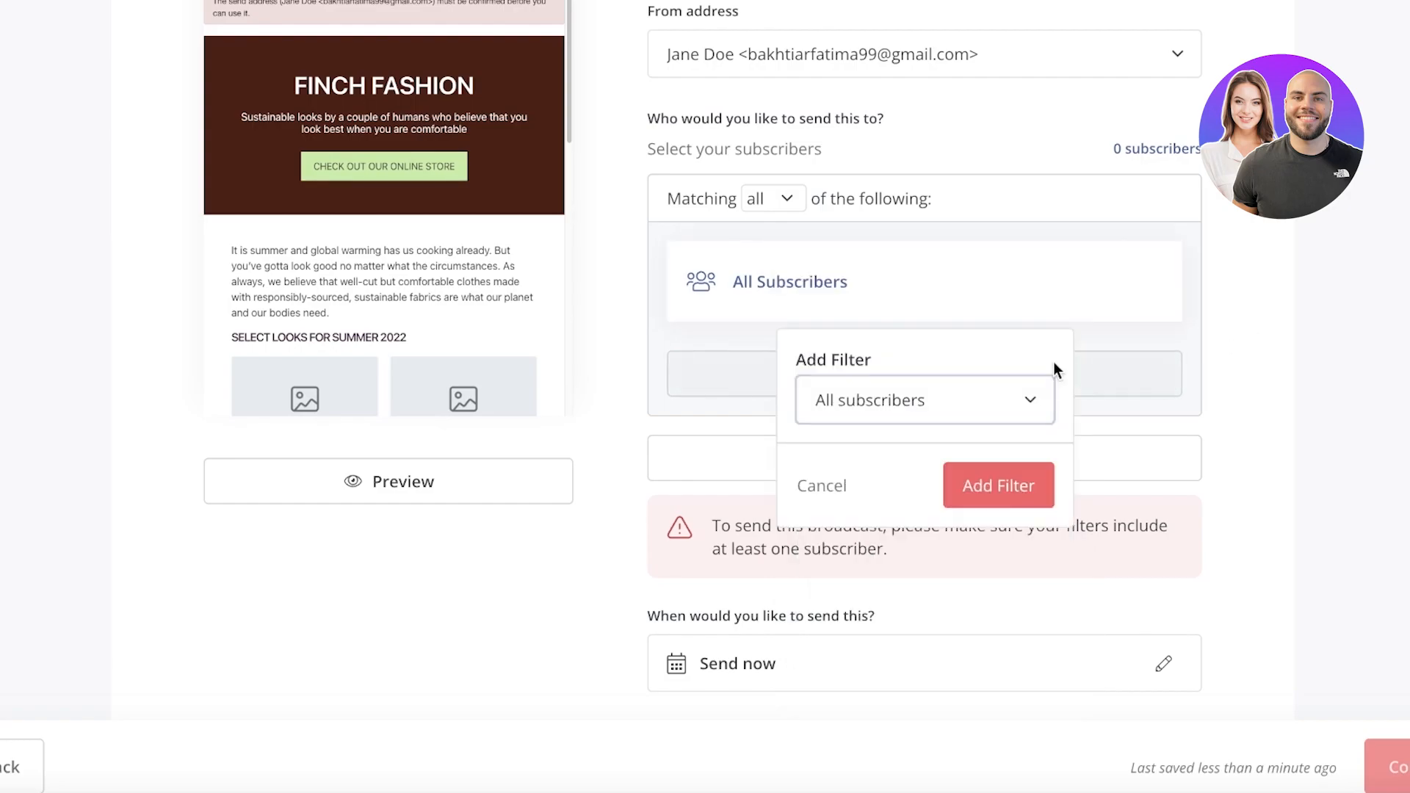
Add a second, empty filter group set to match any of its conditions
{"action": "left_click", "coordinate": [997, 485]}
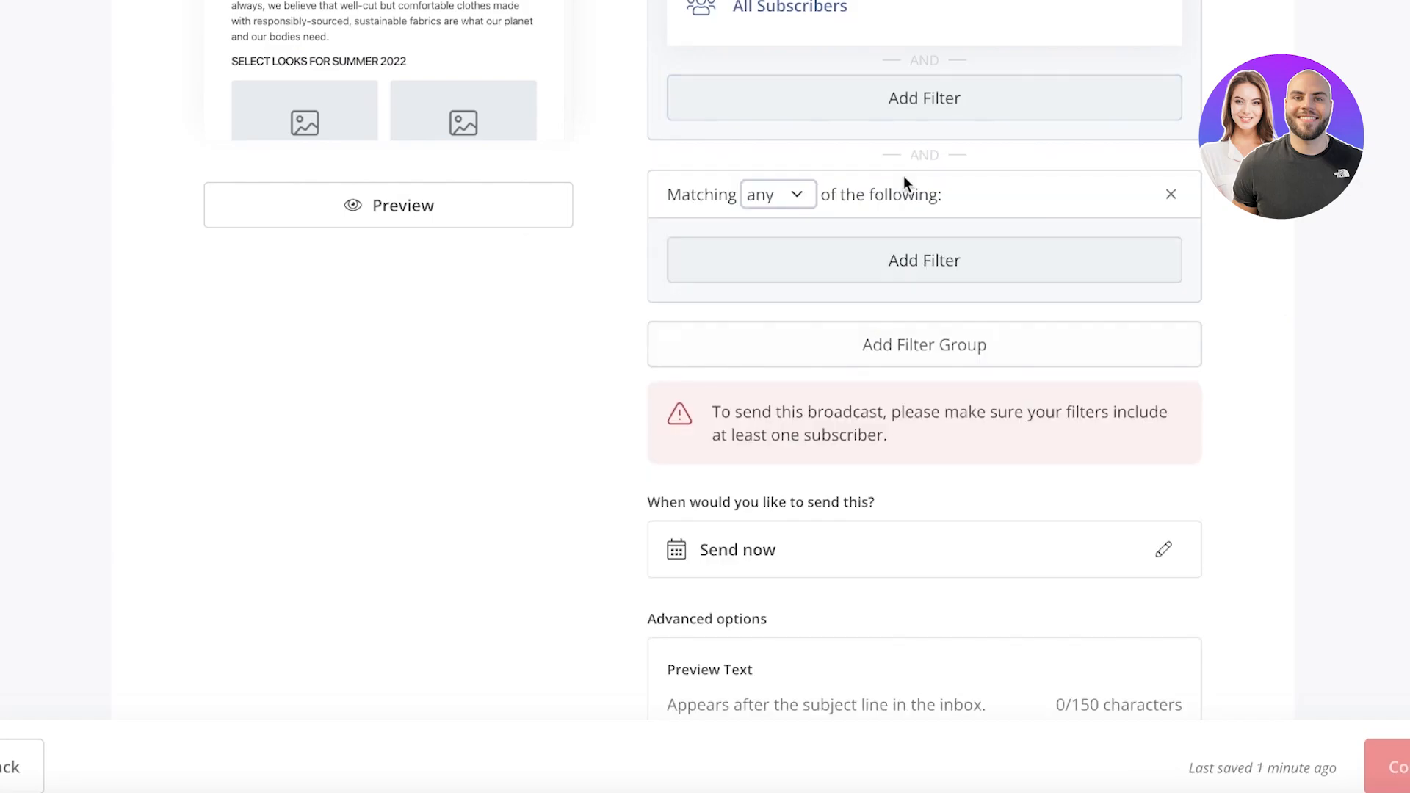
{"action": "left_click", "coordinate": [924, 261]}
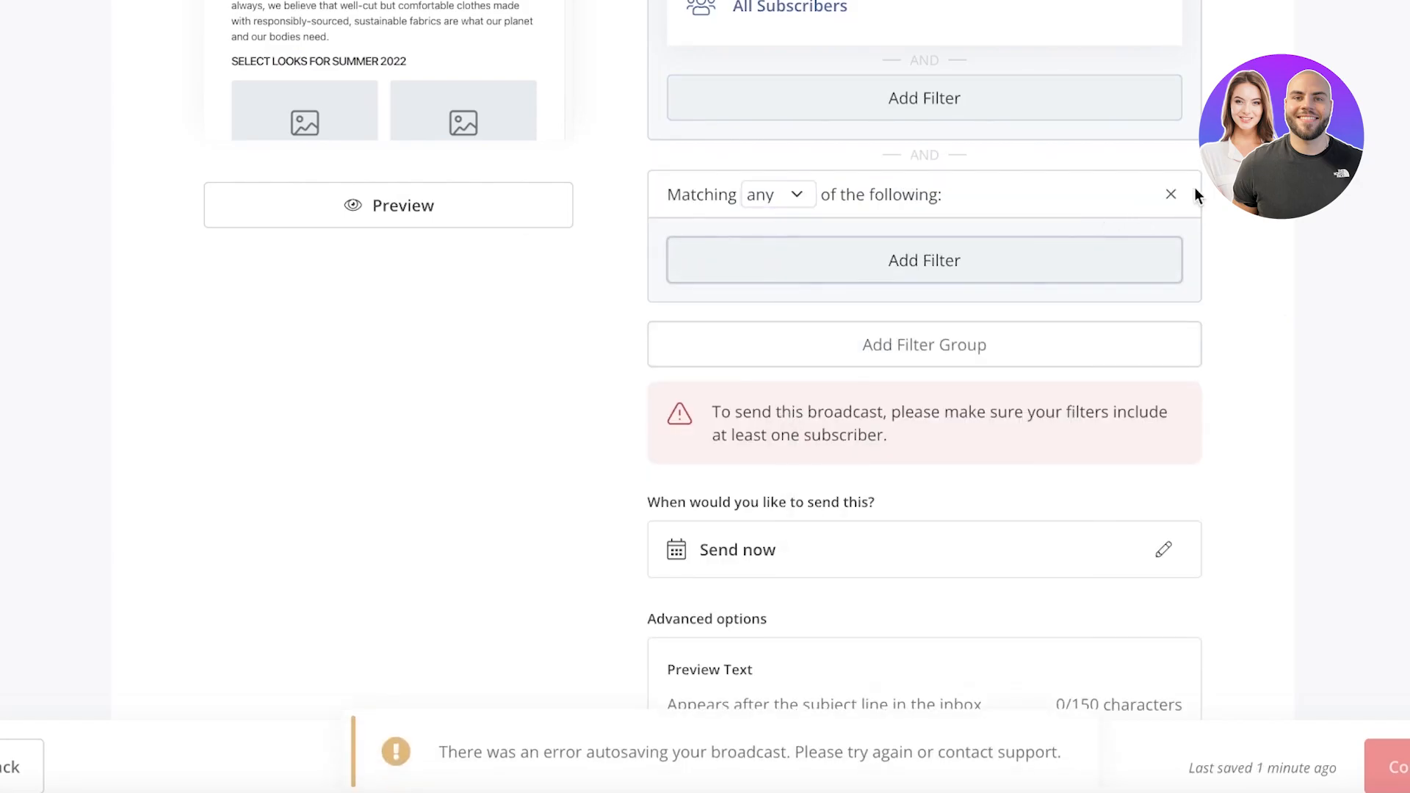
{"action": "scroll", "scroll_direction": "down", "scroll_amount": 3}
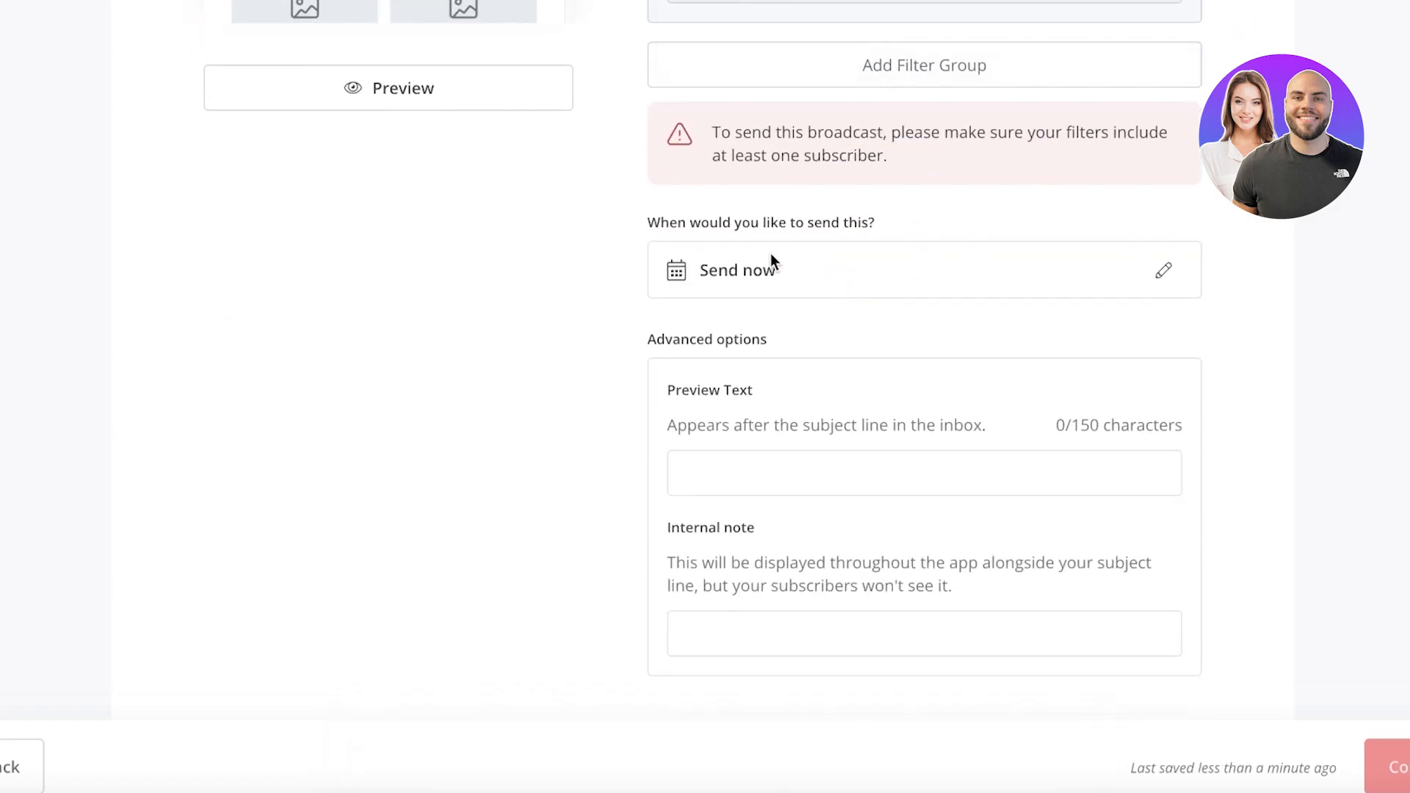
Schedule the broadcast for Mar 8, 2023 at 10:39 GMT-5 instead of sending now
{"action": "left_click", "coordinate": [1164, 270]}
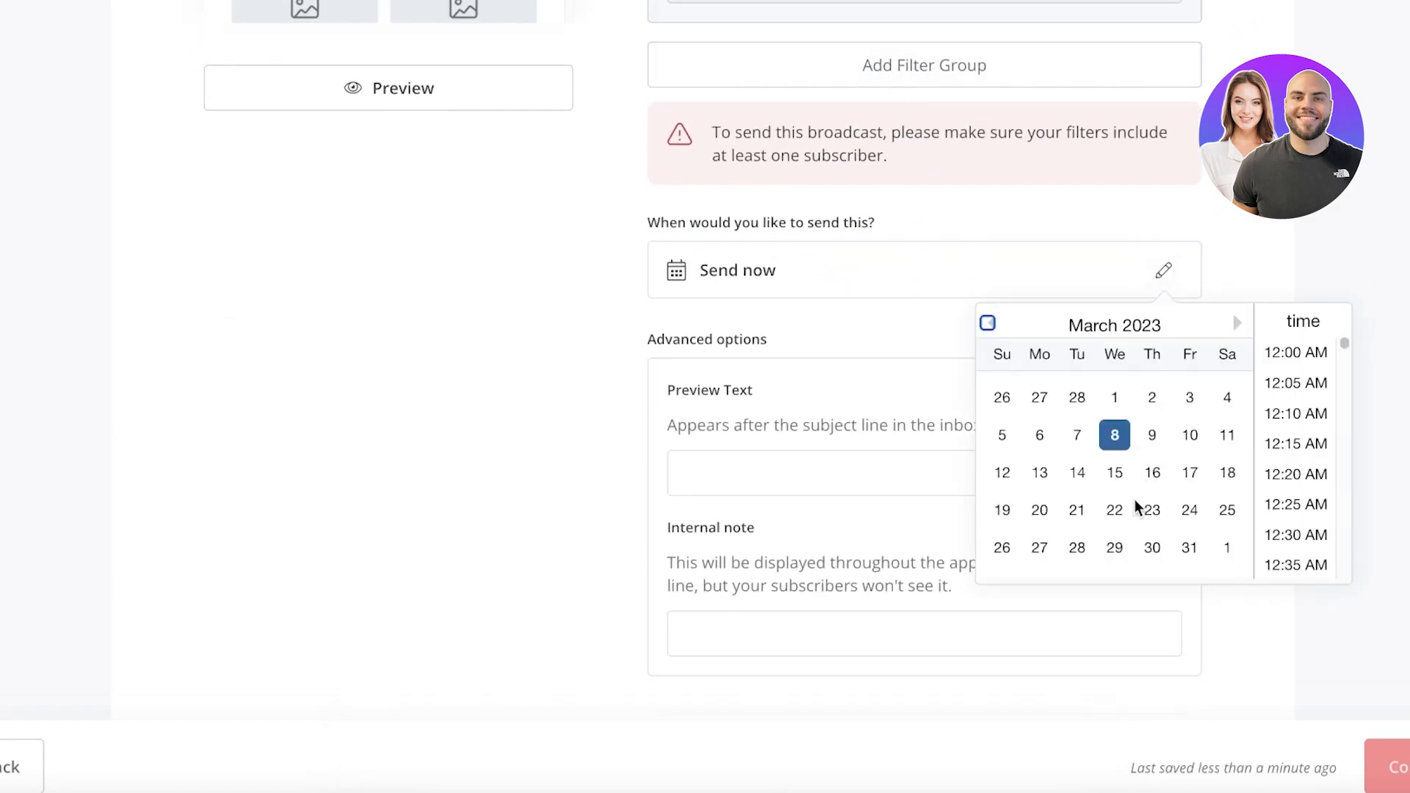
{"action": "left_click", "coordinate": [1114, 435]}
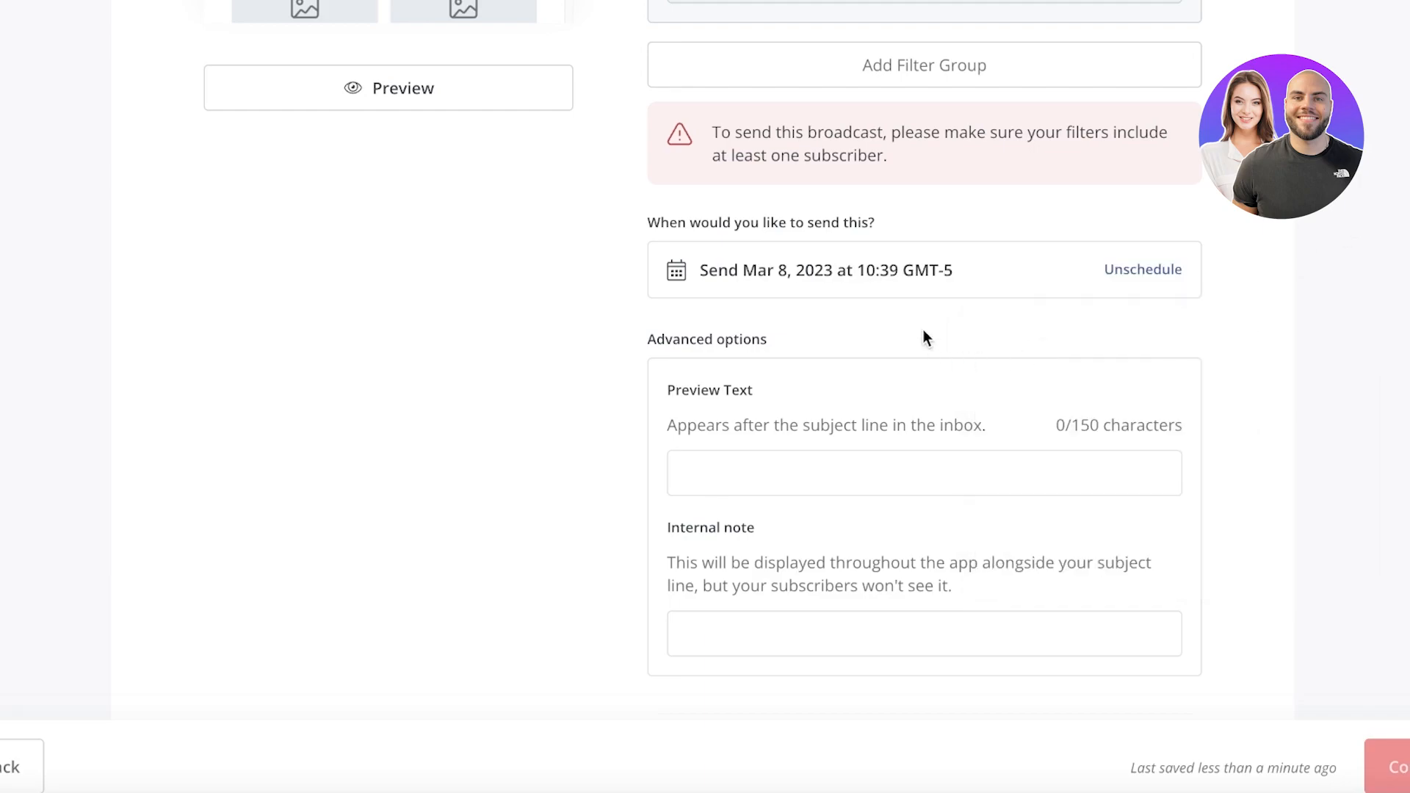
{"action": "scroll", "scroll_direction": "down", "scroll_amount": 3}
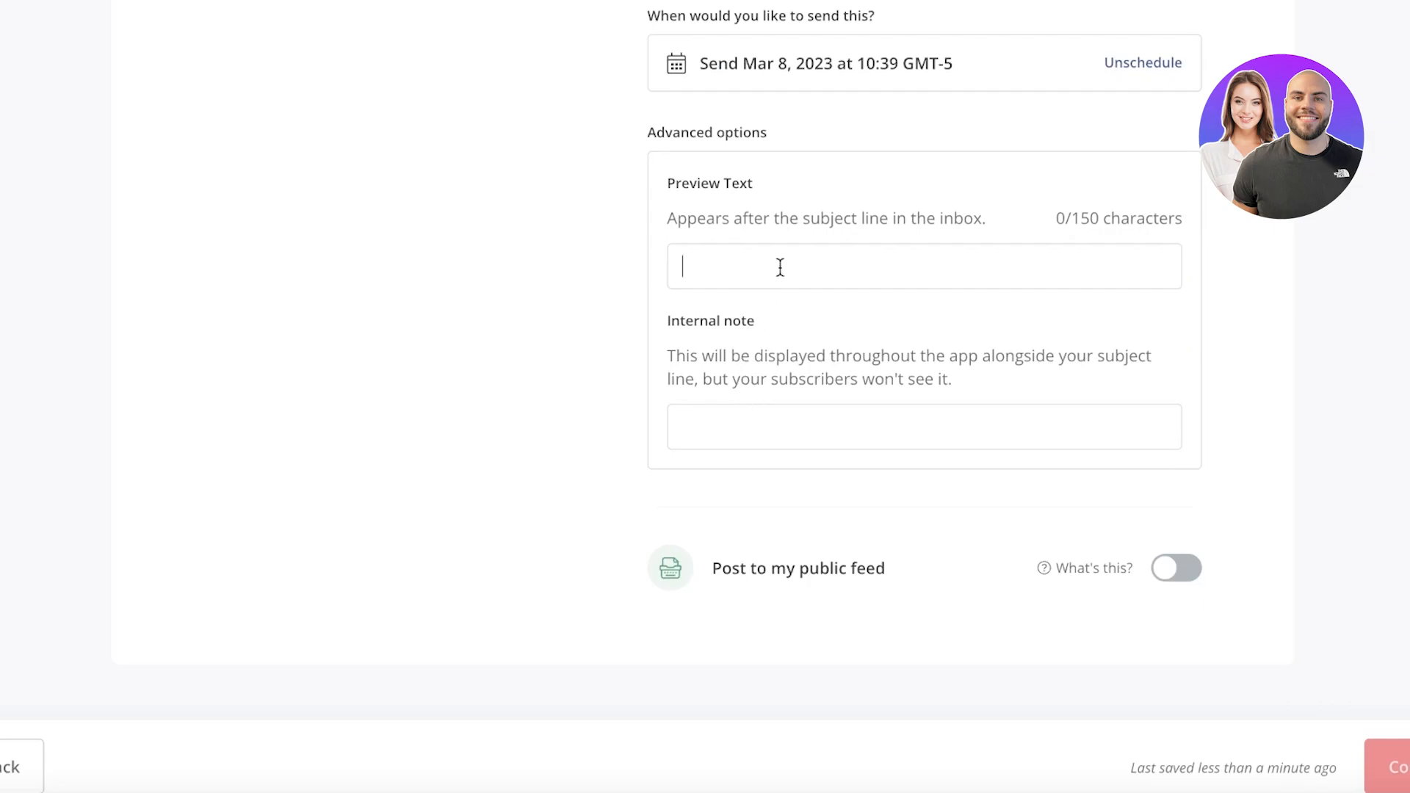
{"action": "mouse_move", "coordinate": [775, 275]}
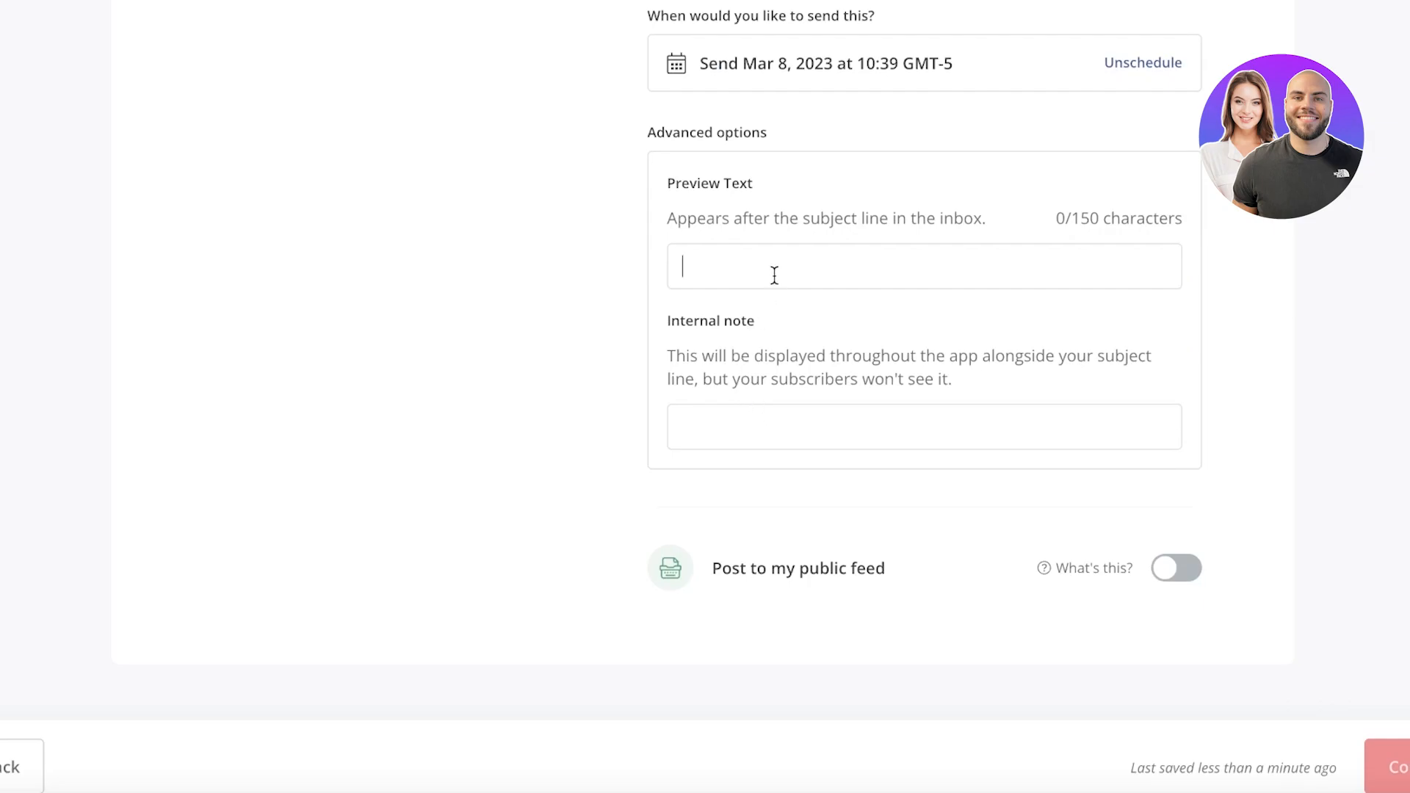
{"action": "mouse_move", "coordinate": [1200, 636]}
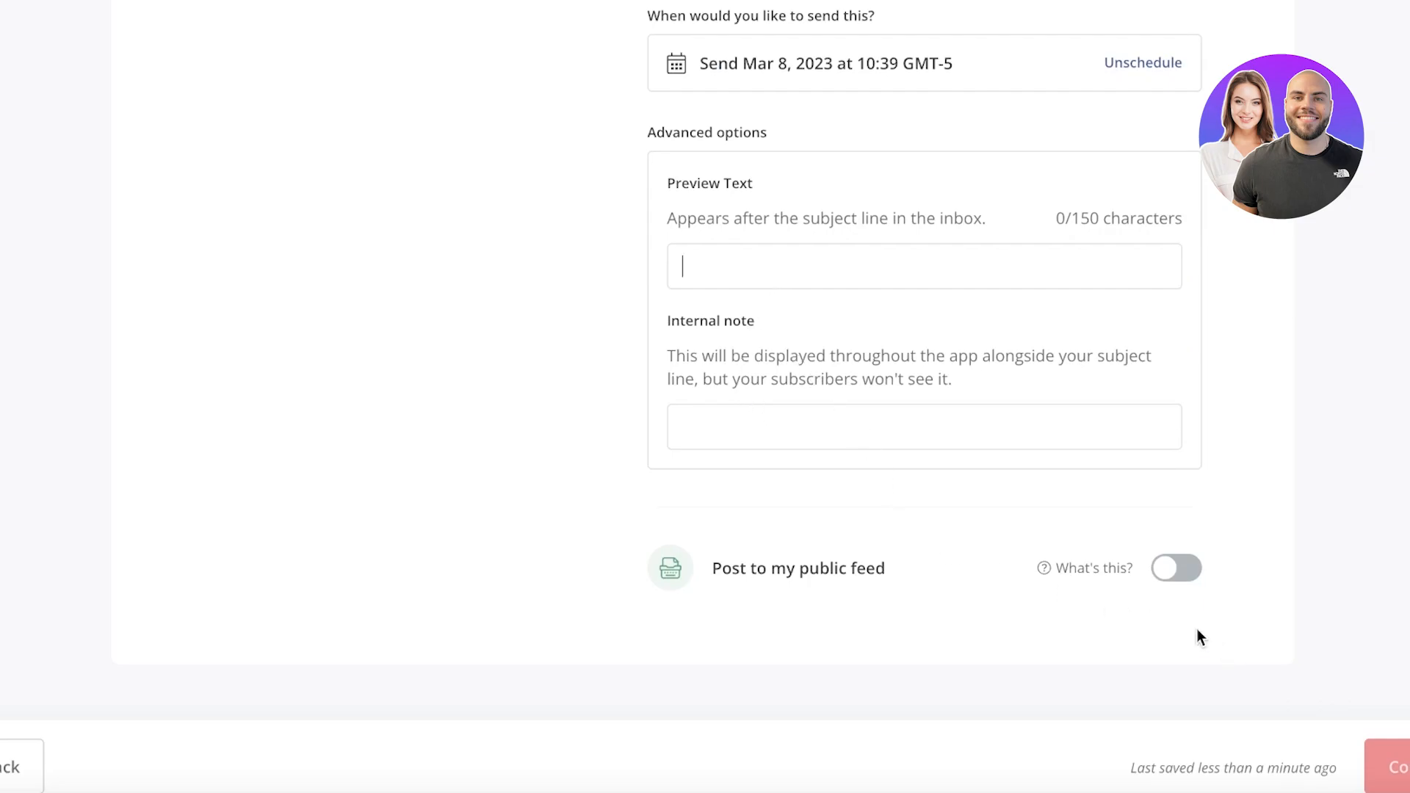
{"action": "mouse_move", "coordinate": [1140, 597]}
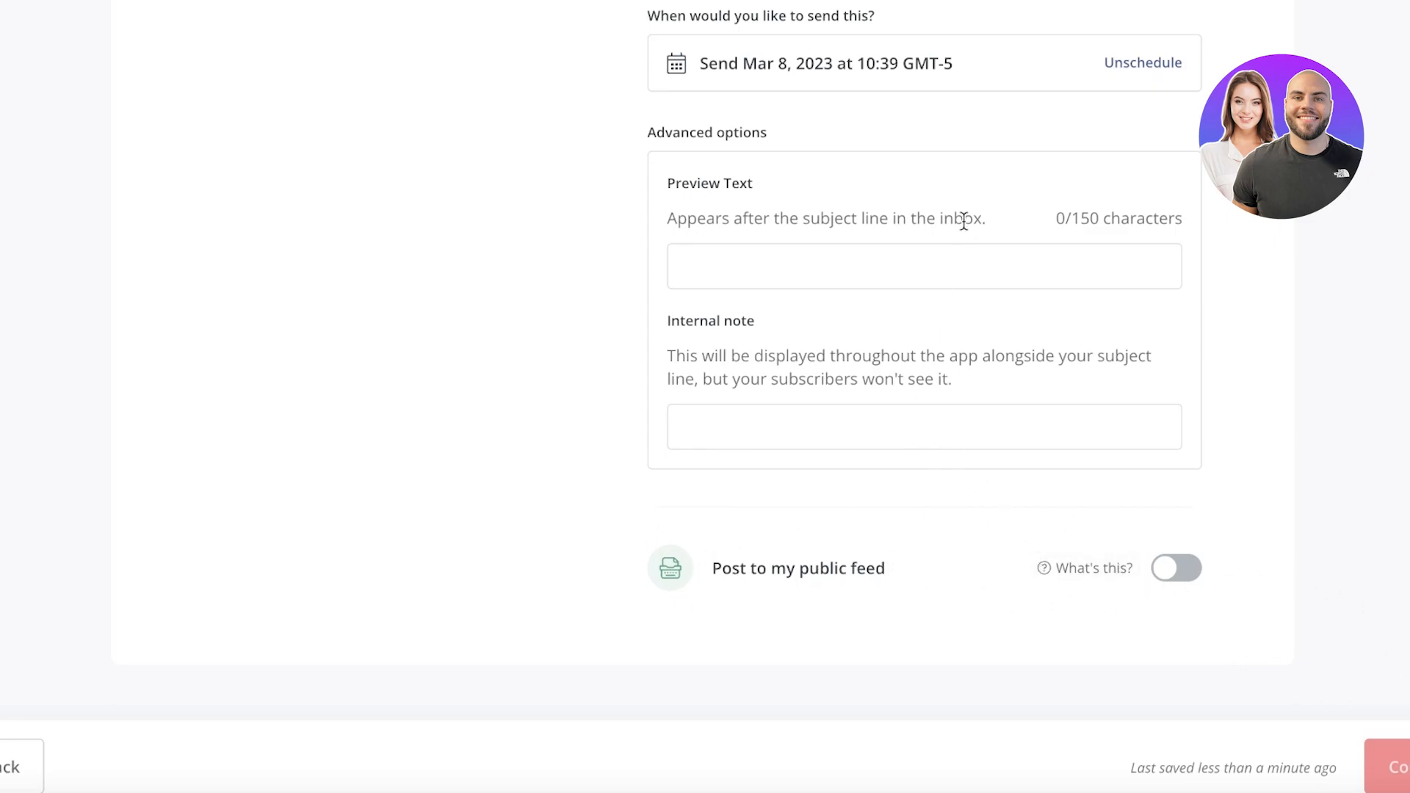
Visit Grow > Subscribers and return so Newsletter March counts 1 subscriber in All Subscribers
{"action": "left_click", "coordinate": [922, 266]}
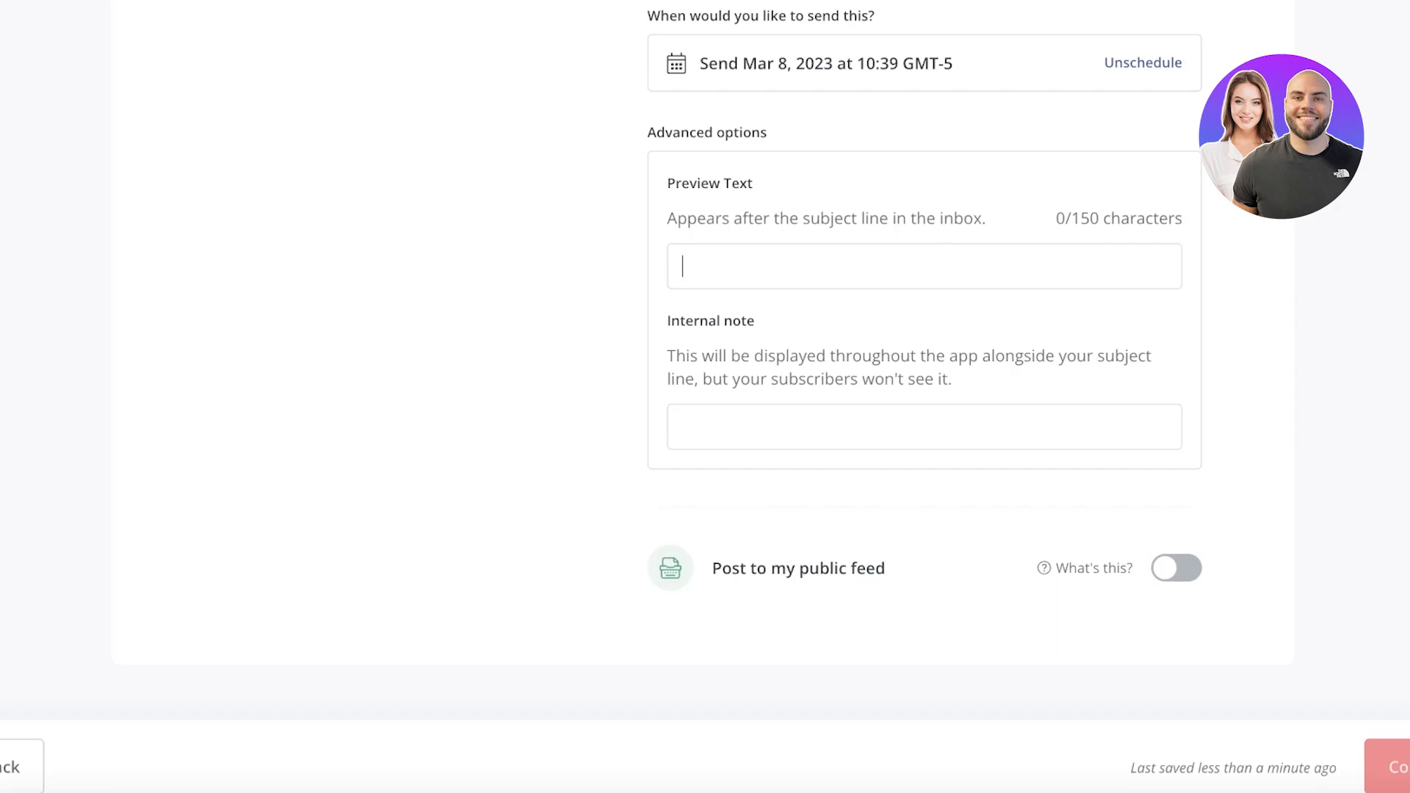
{"action": "scroll", "scroll_direction": "up", "scroll_amount": 3}
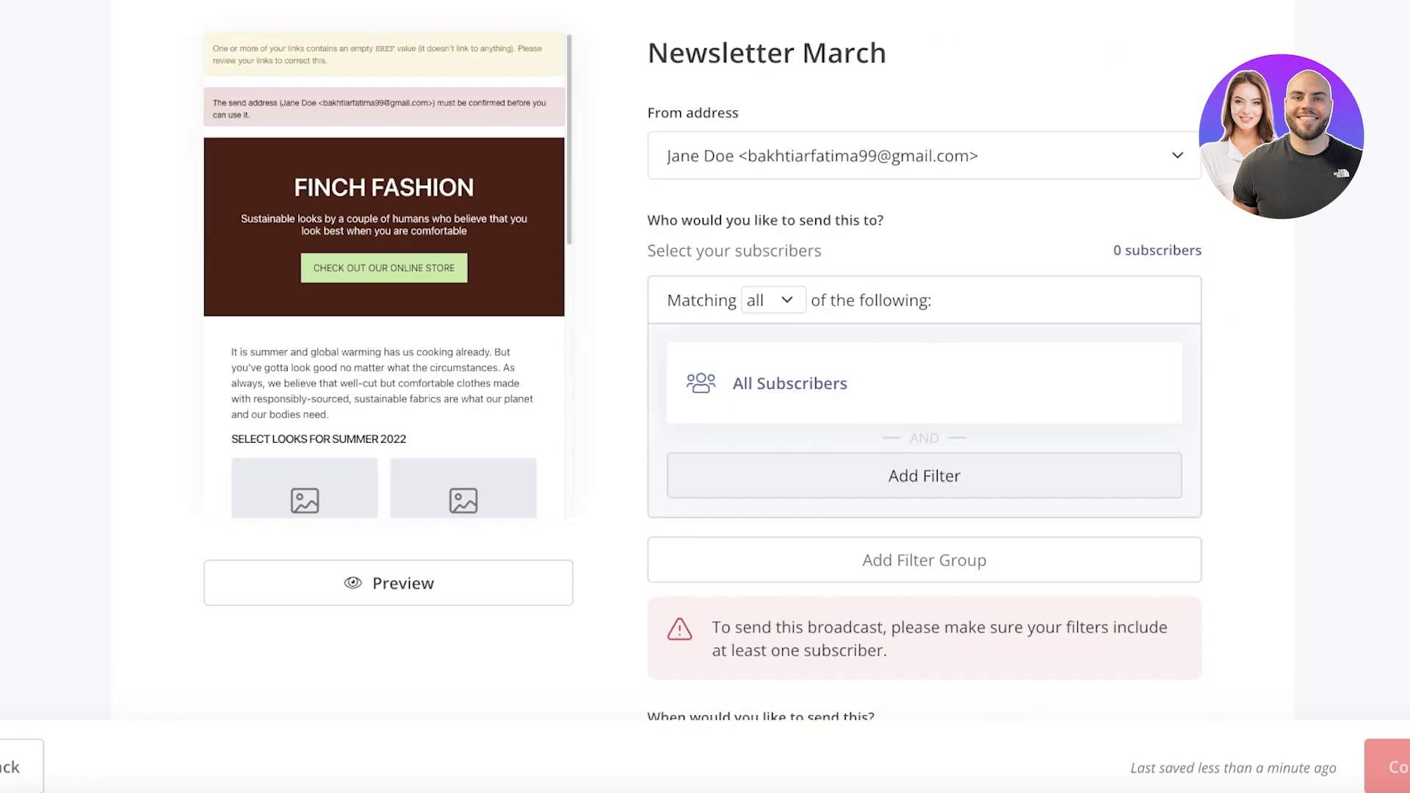
{"action": "scroll", "scroll_direction": "down", "scroll_amount": 3}
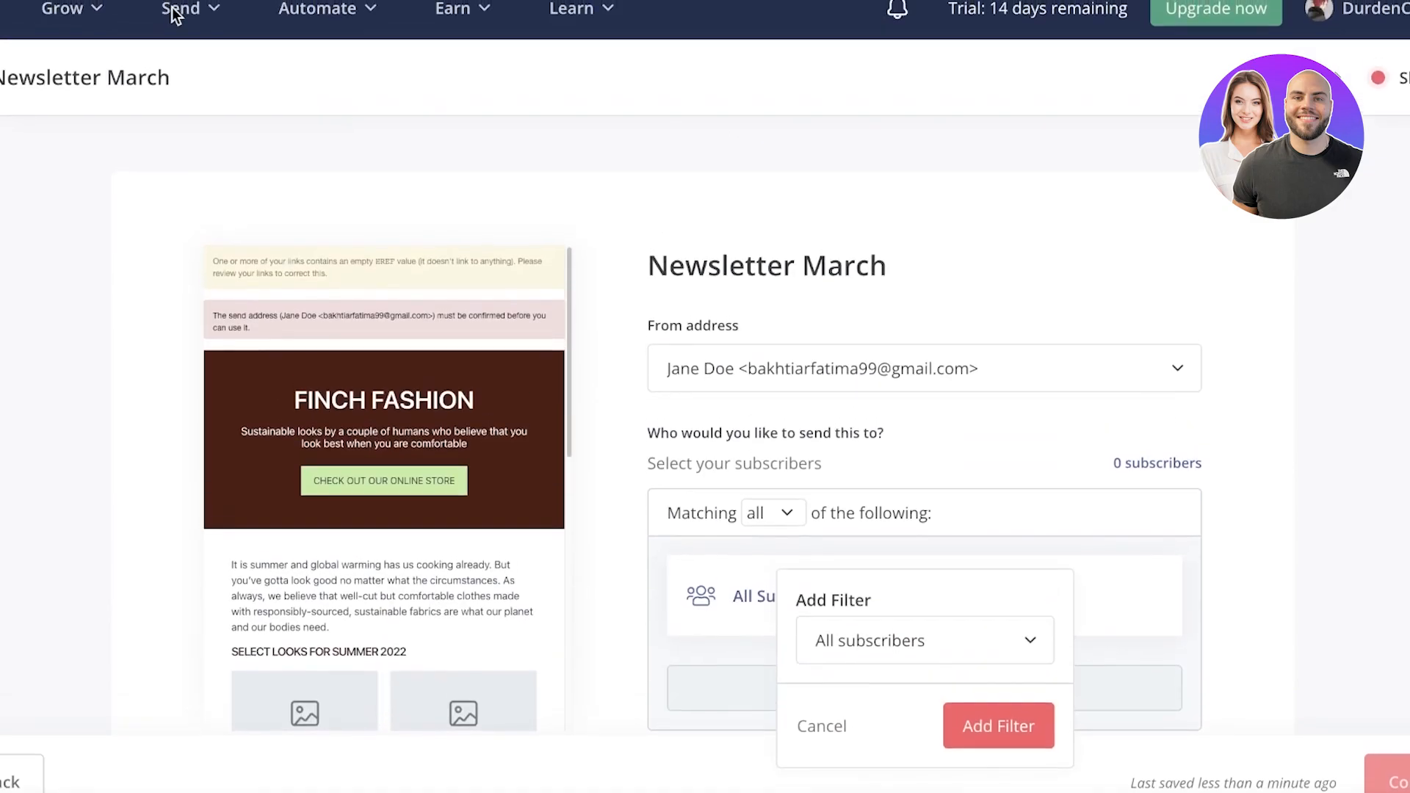
{"action": "left_click", "coordinate": [62, 17]}
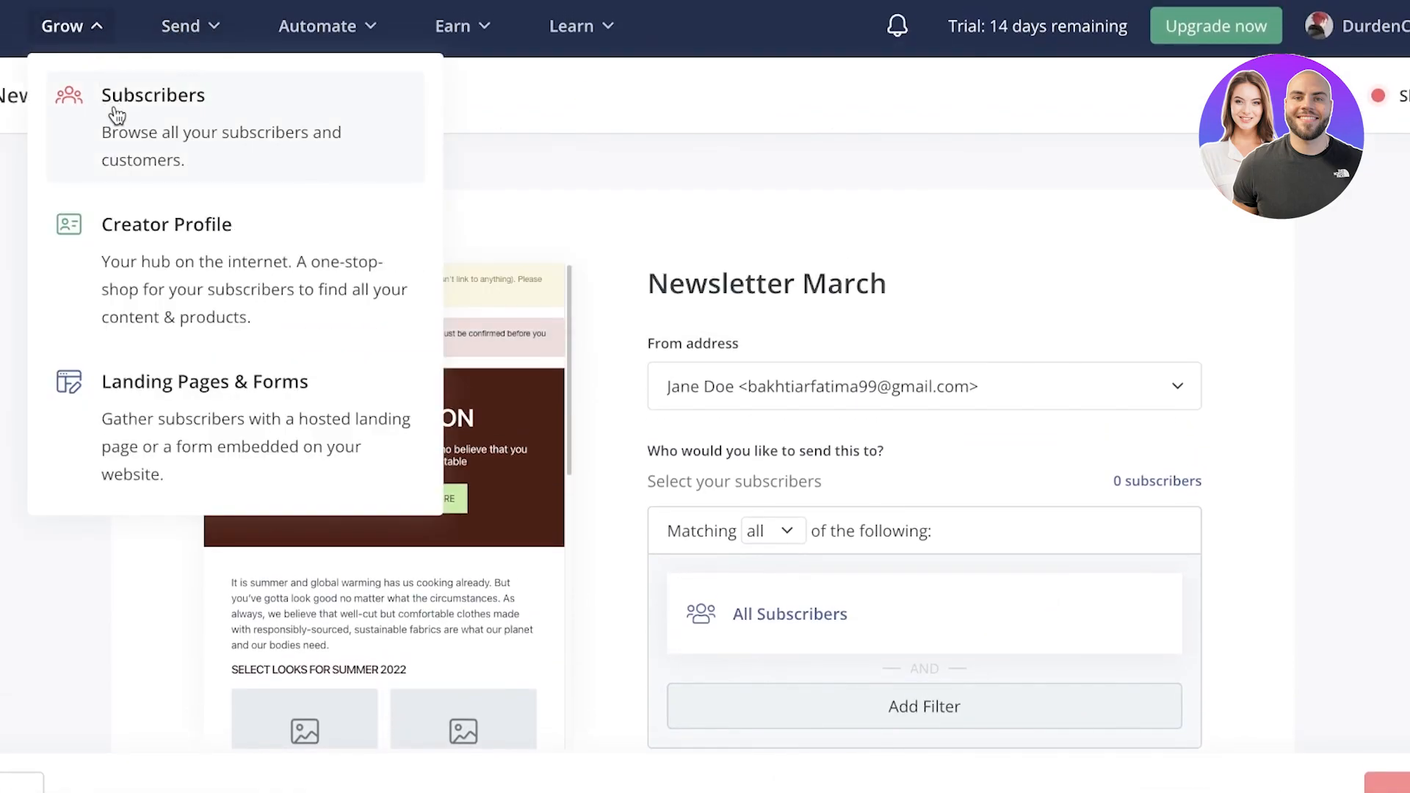
{"action": "left_click", "coordinate": [154, 96]}
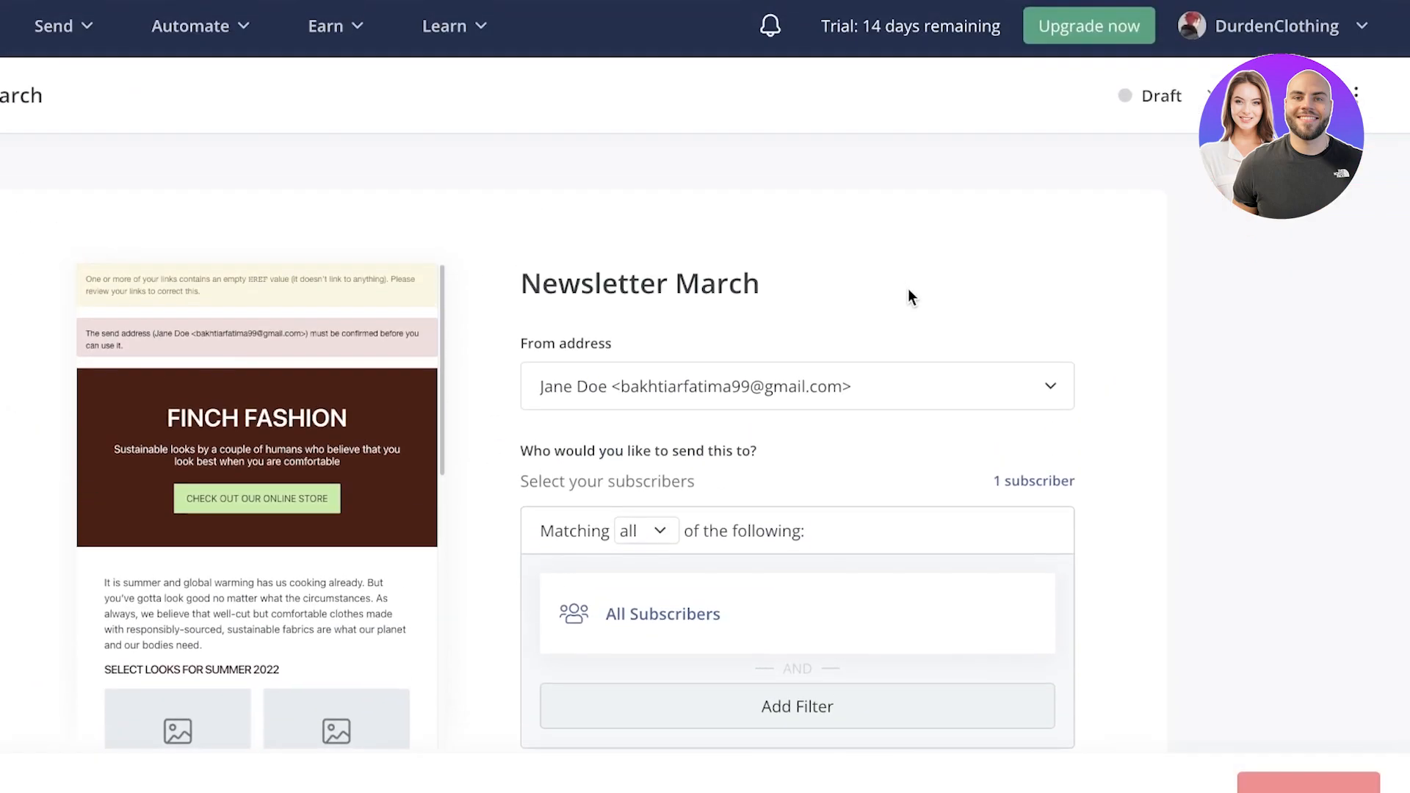
{"action": "scroll", "scroll_direction": "down", "scroll_amount": 3}
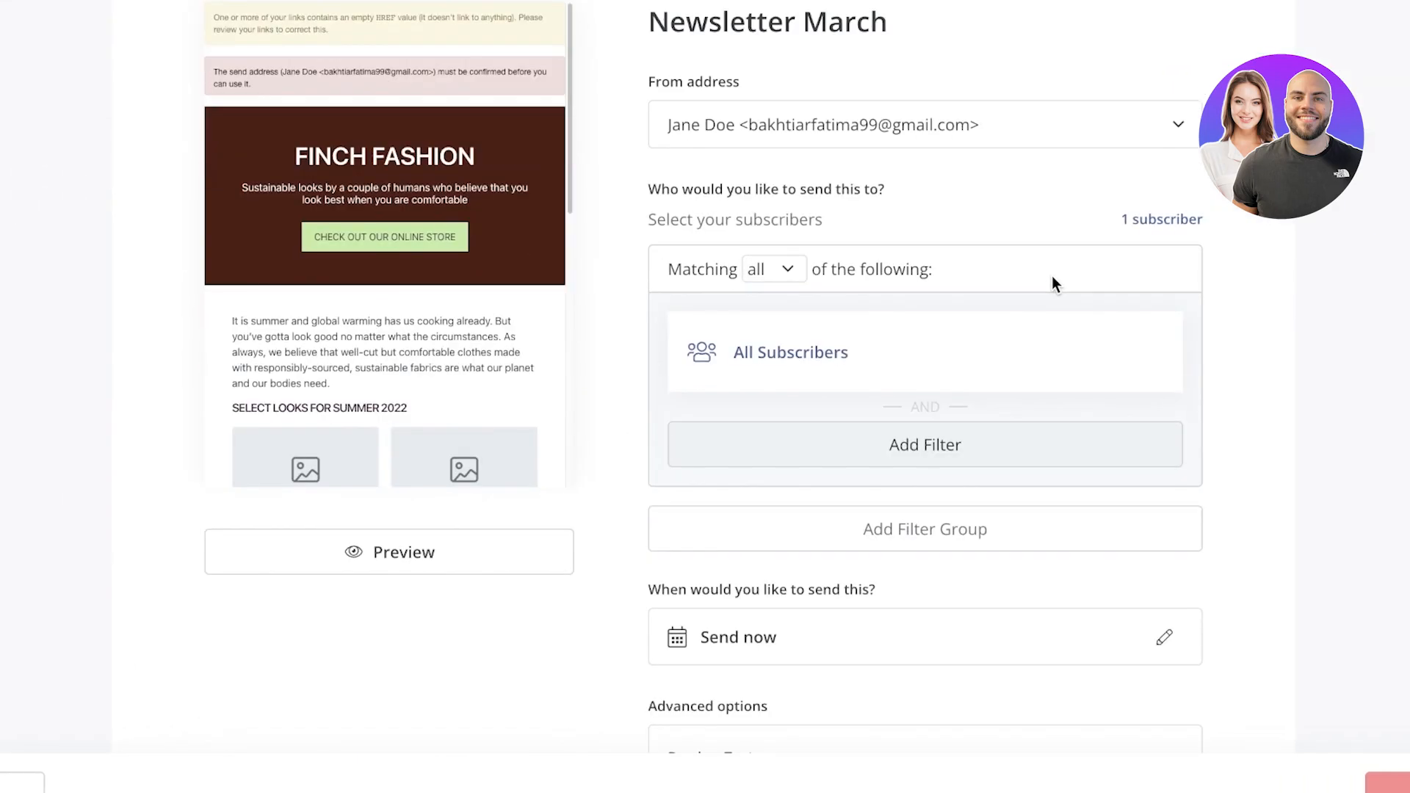
{"action": "mouse_move", "coordinate": [974, 260]}
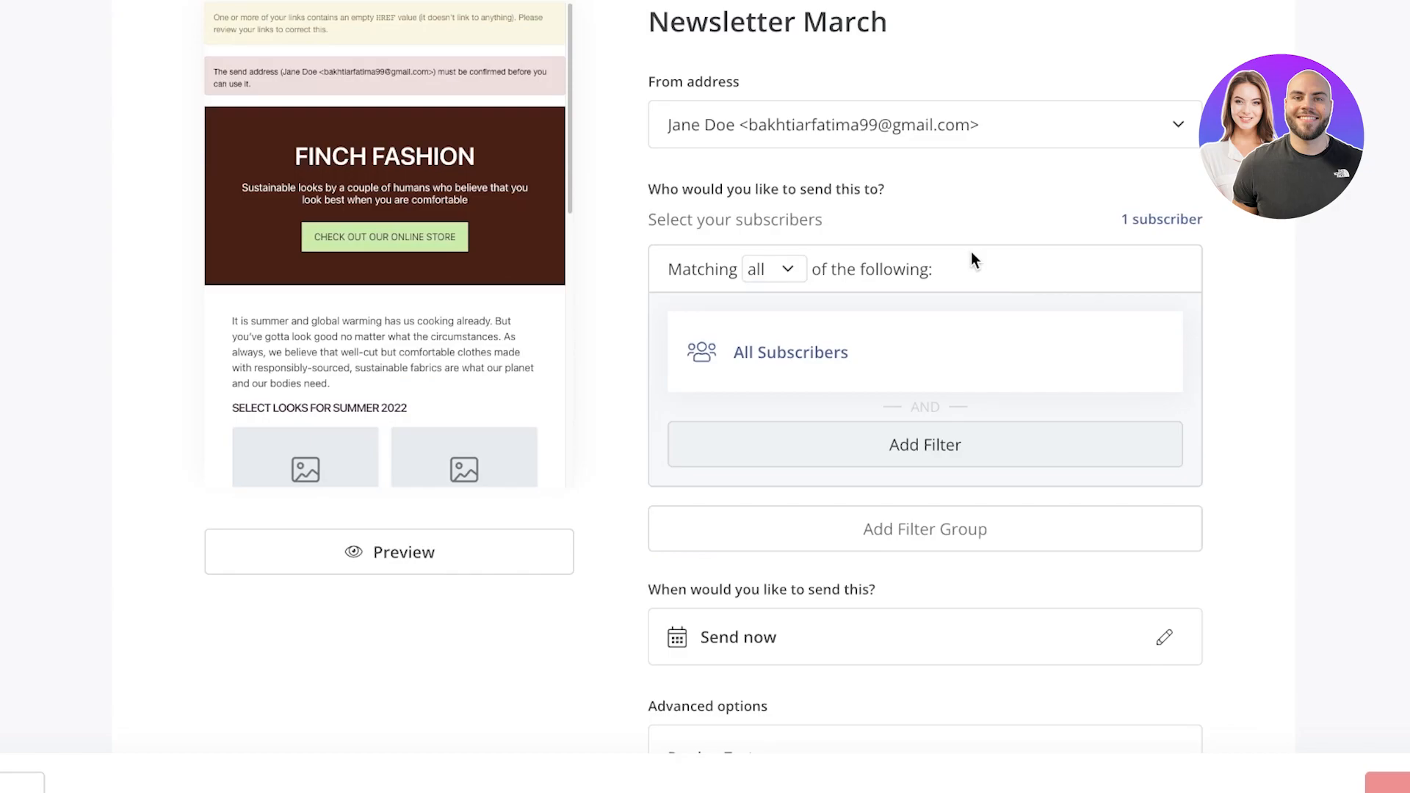
{"action": "scroll", "scroll_direction": "up", "scroll_amount": 3}
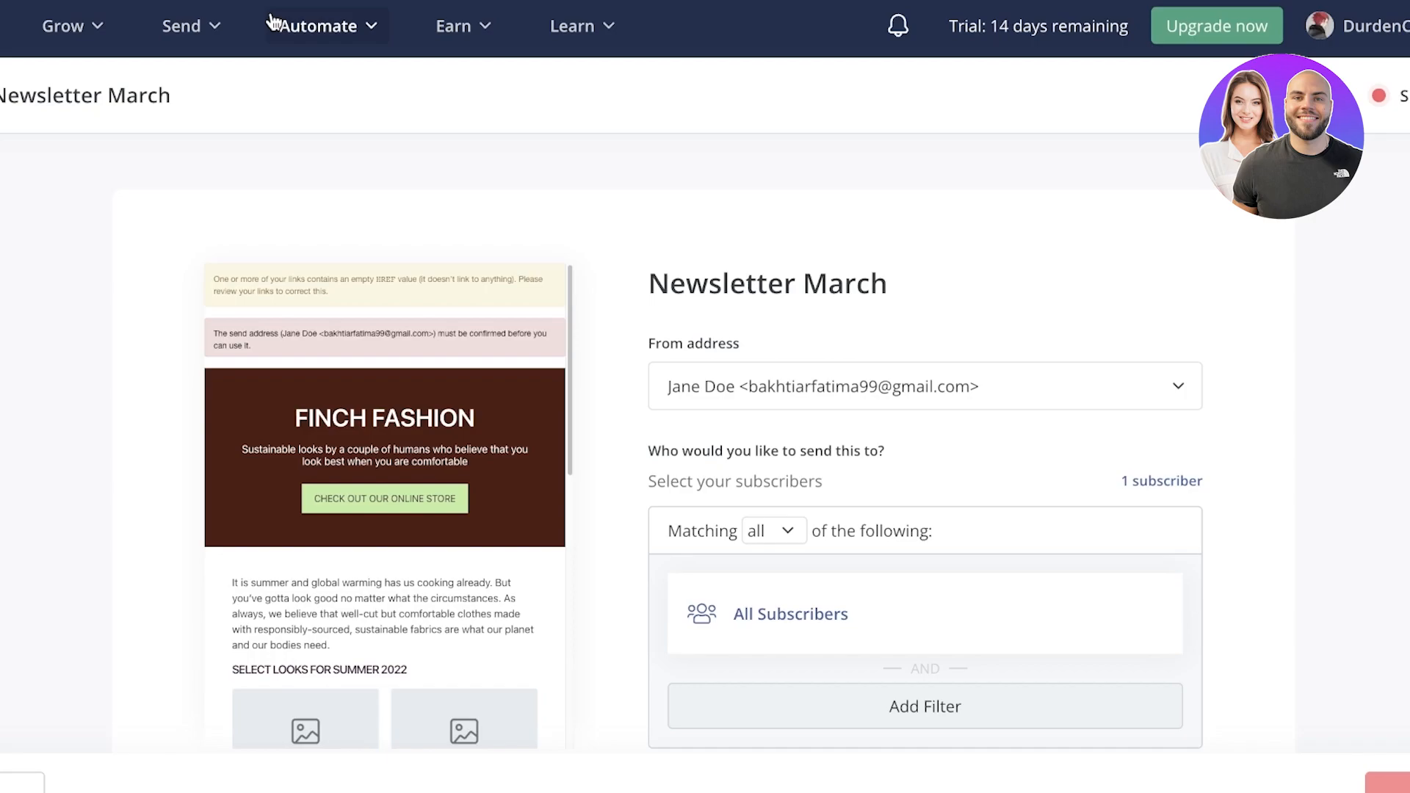
{"action": "mouse_move", "coordinate": [189, 24]}
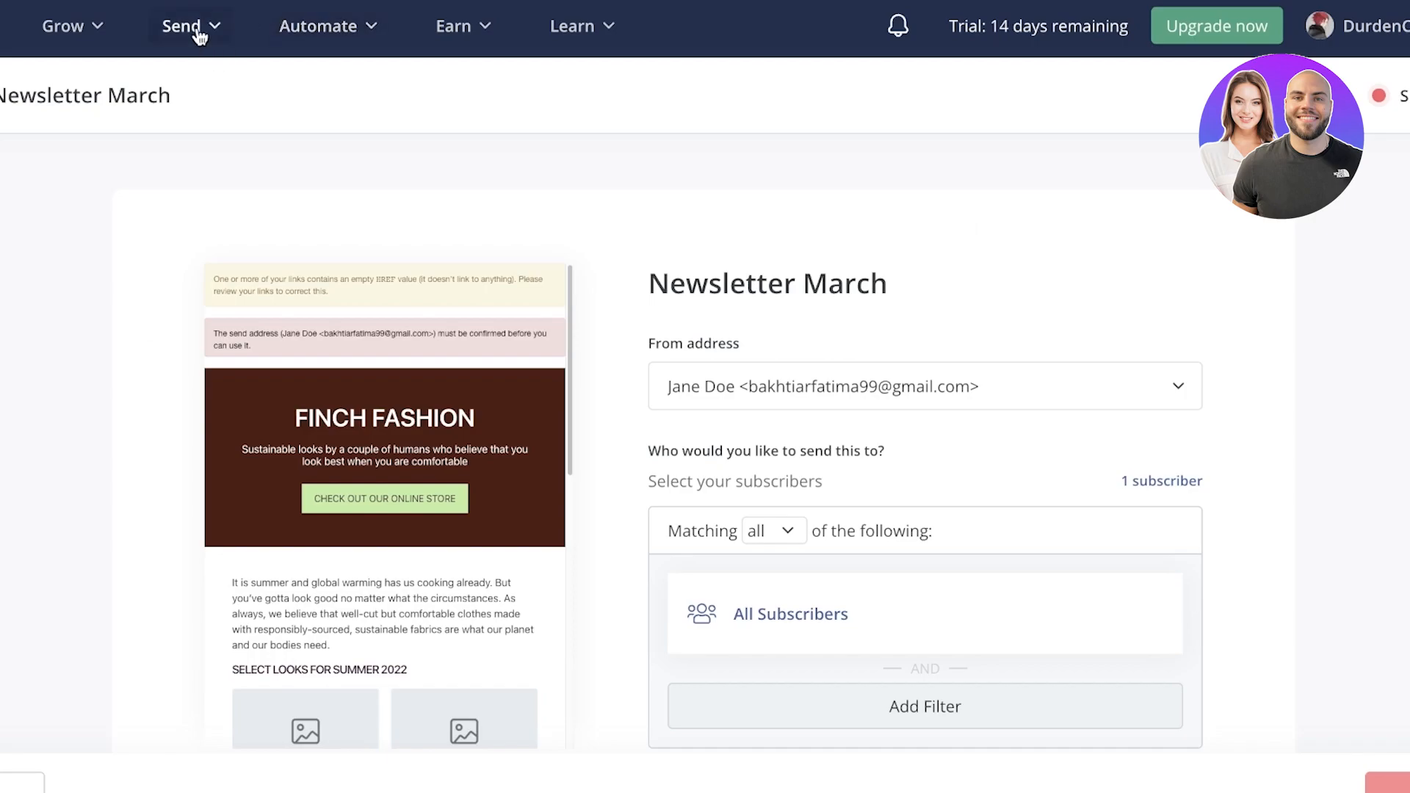
Navigate via the Grow menu to Landing Pages & Forms and look through the page
{"action": "left_click", "coordinate": [64, 25]}
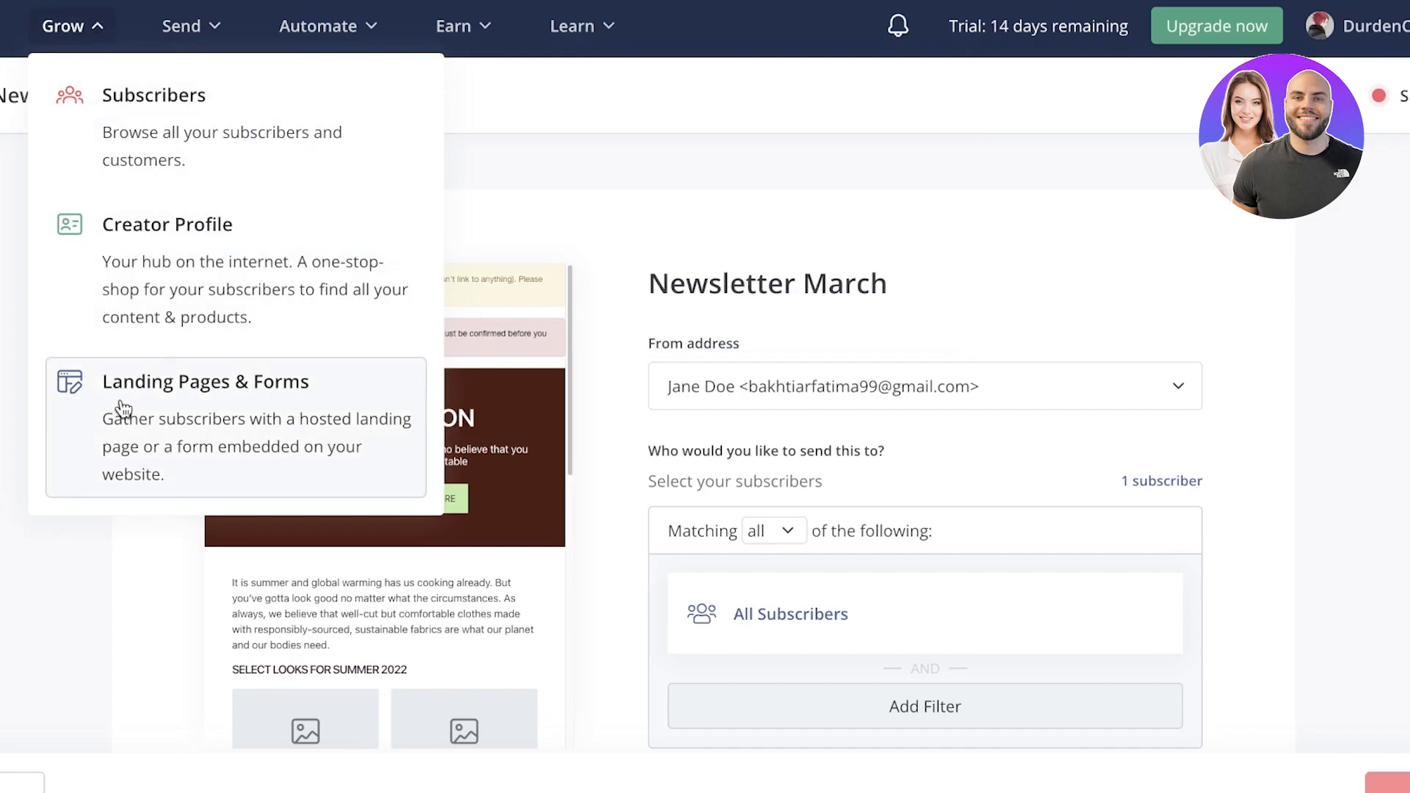
{"action": "left_click", "coordinate": [205, 382]}
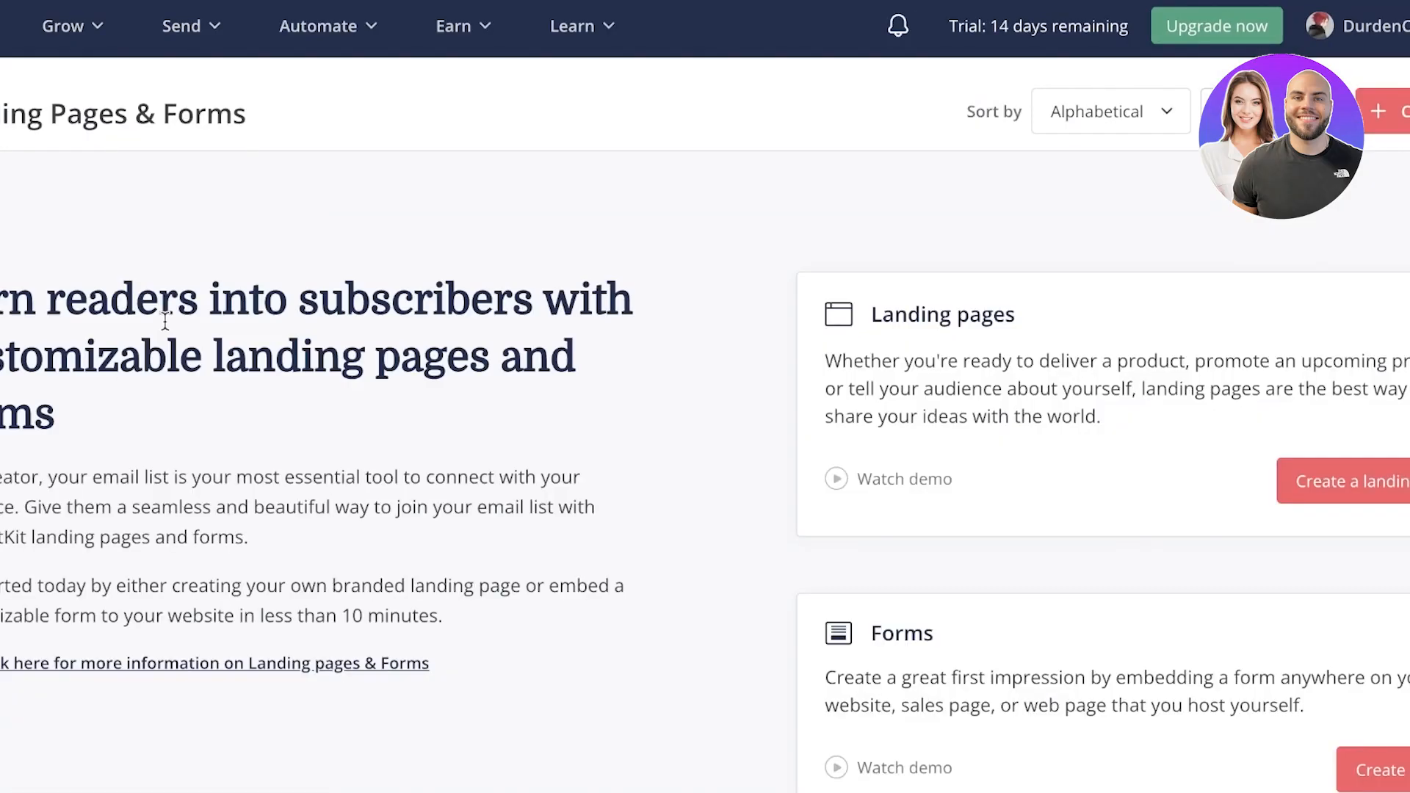
{"action": "scroll", "scroll_direction": "down", "scroll_amount": 3}
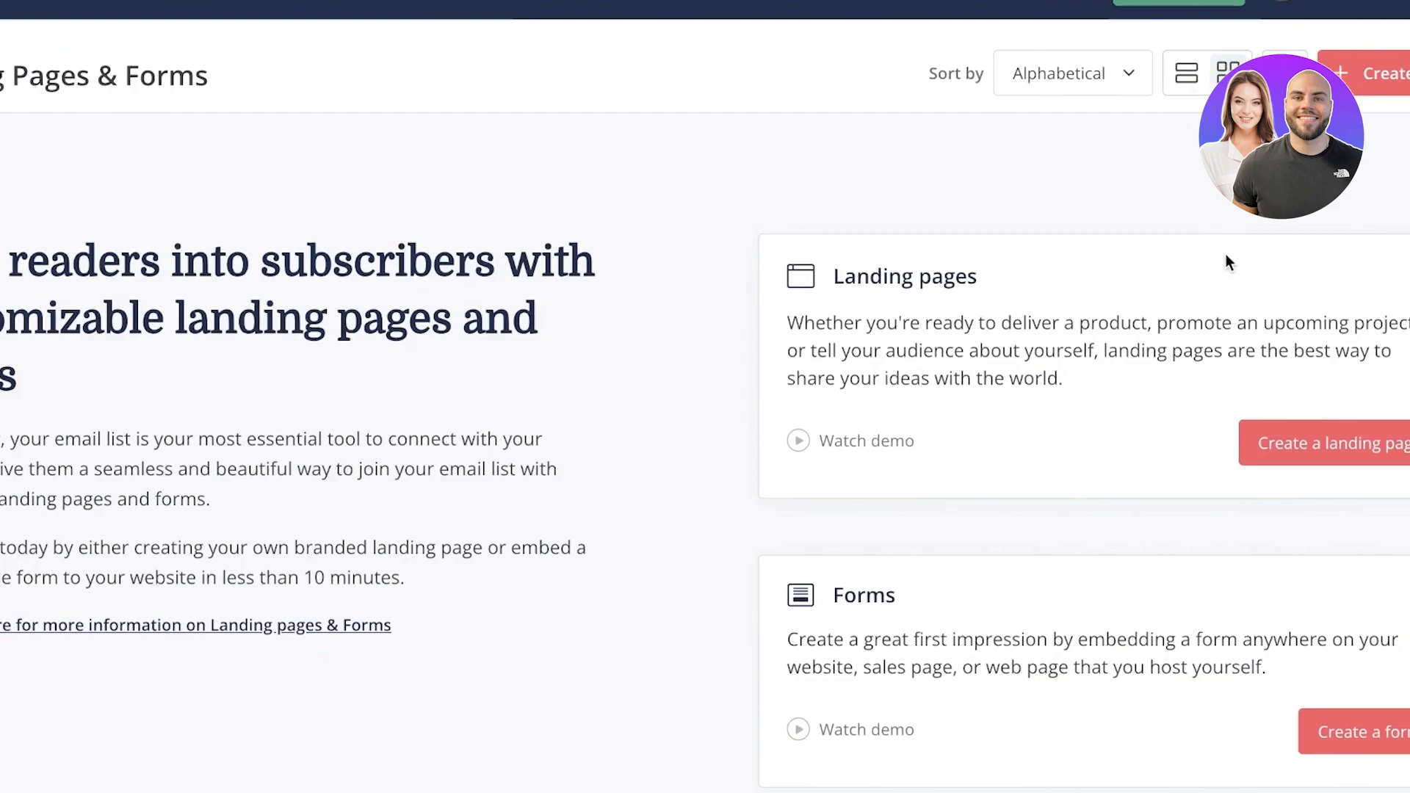
{"action": "scroll", "scroll_direction": "down", "scroll_amount": 3}
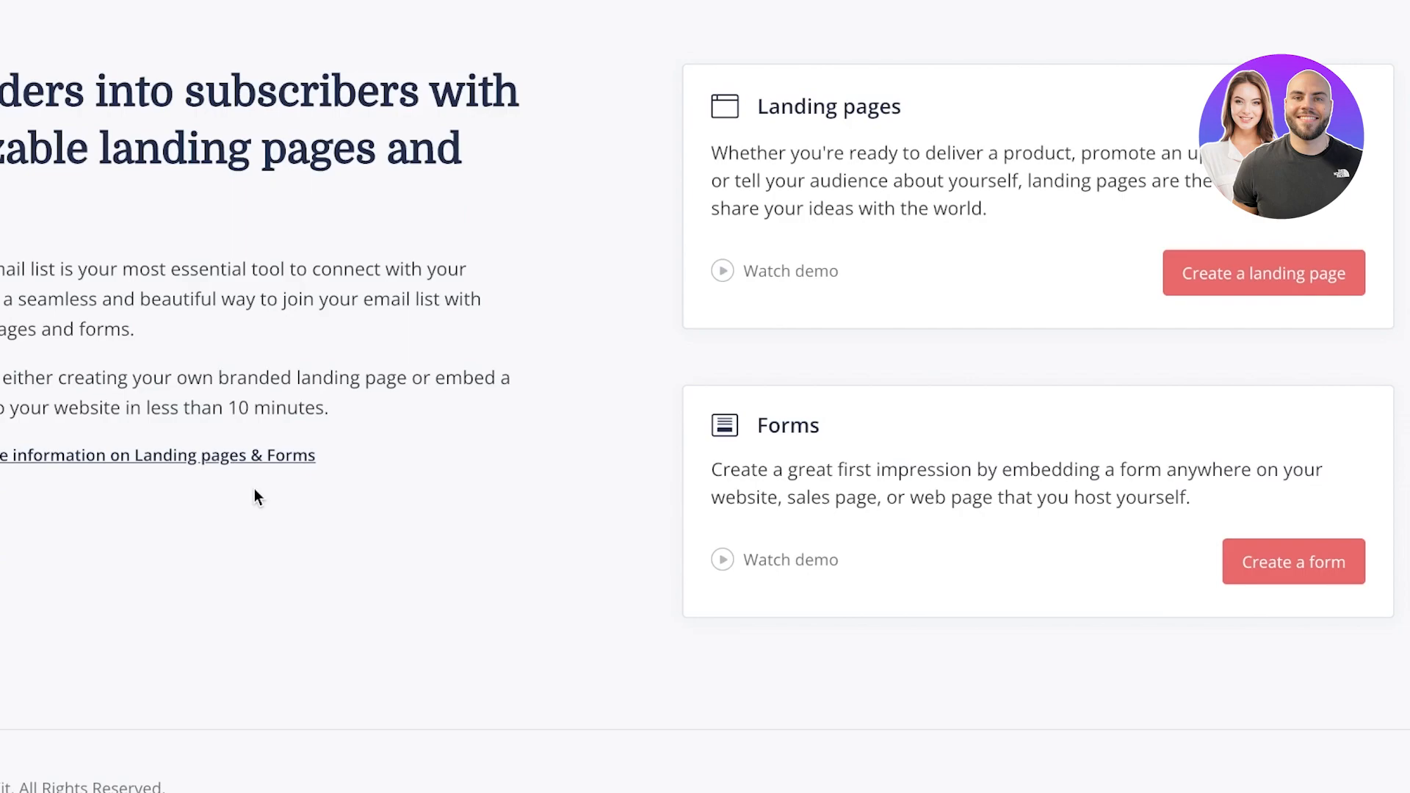
{"action": "mouse_move", "coordinate": [273, 471]}
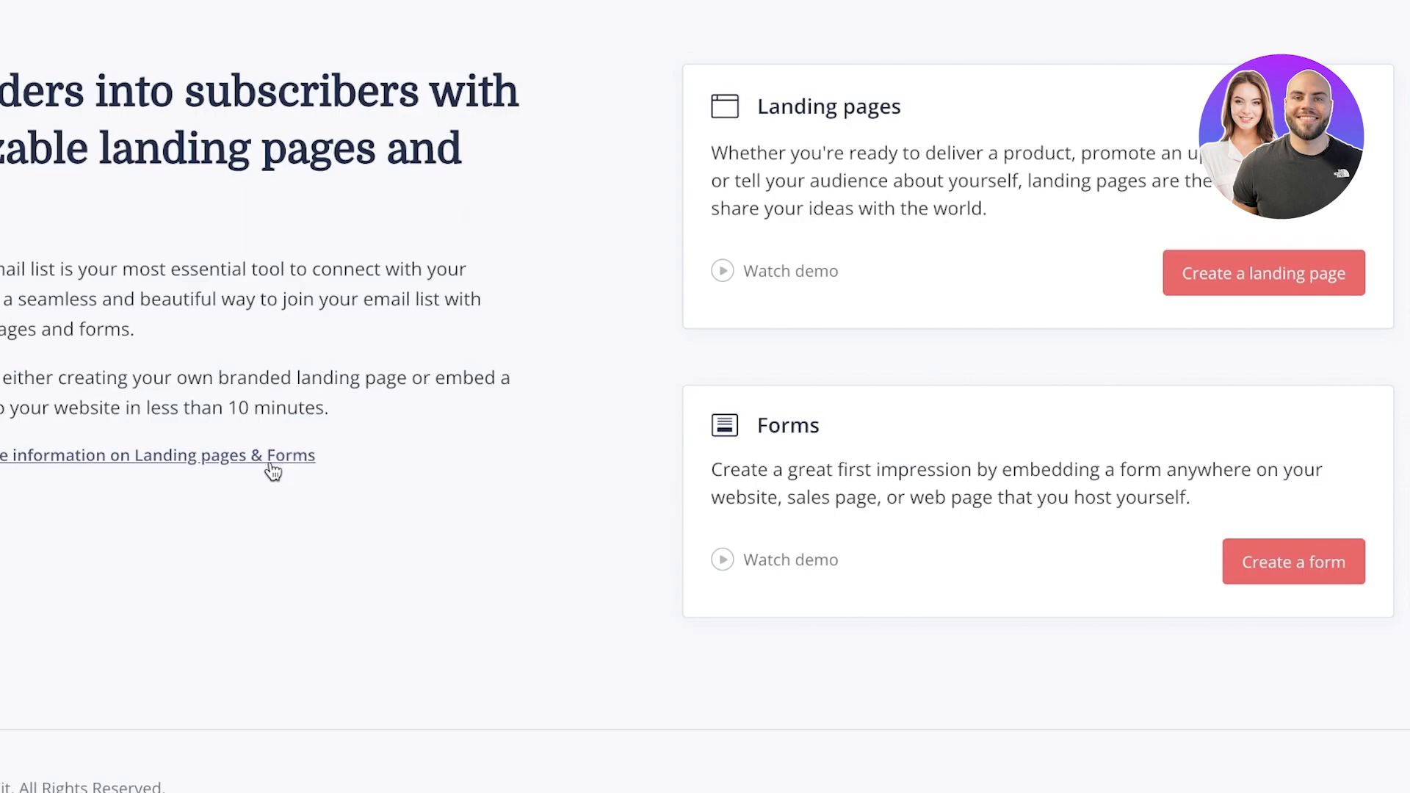
{"action": "mouse_move", "coordinate": [988, 326]}
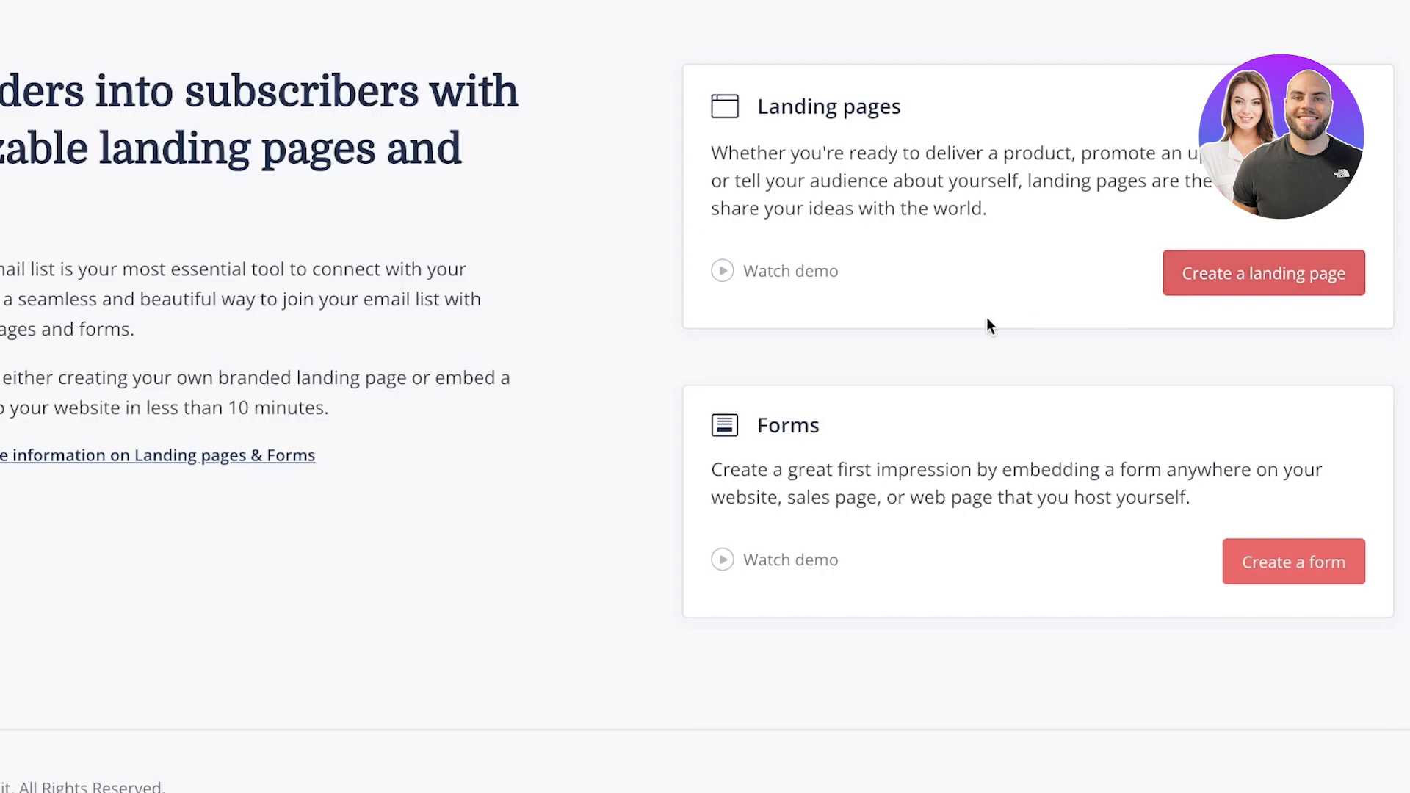
{"action": "mouse_move", "coordinate": [20, 466]}
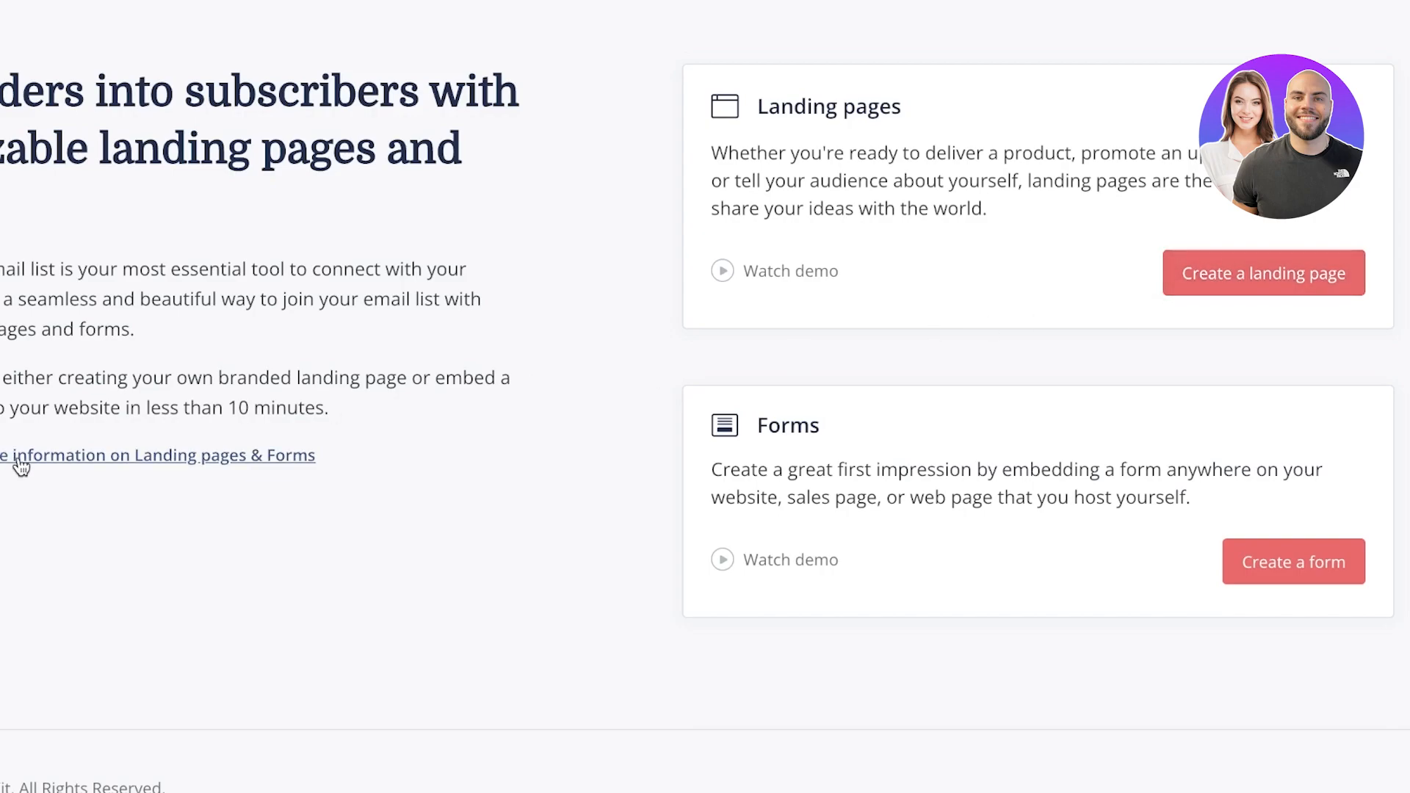
{"action": "scroll", "scroll_direction": "left", "scroll_amount": 3}
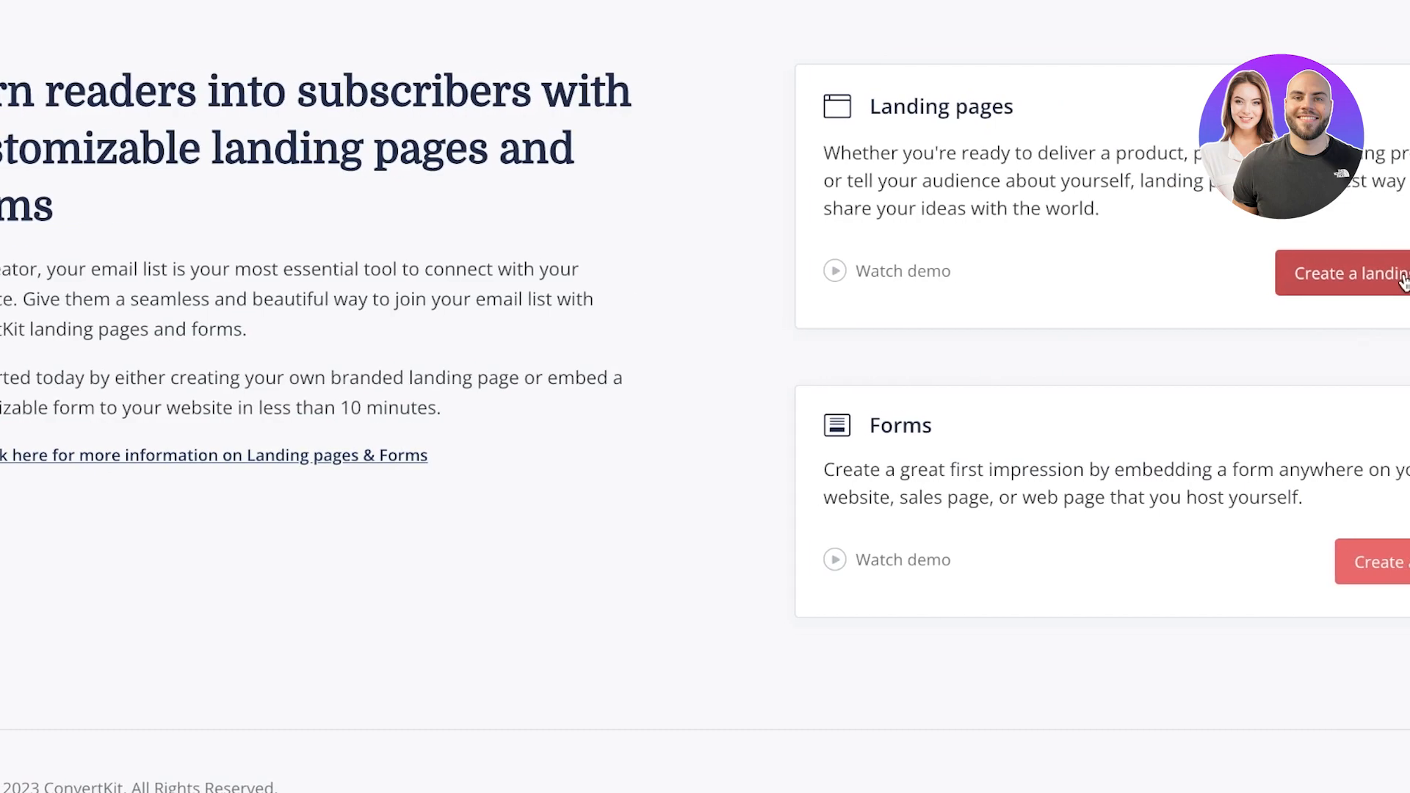
Begin a new landing page and filter templates to the Product category
{"action": "left_click", "coordinate": [1348, 273]}
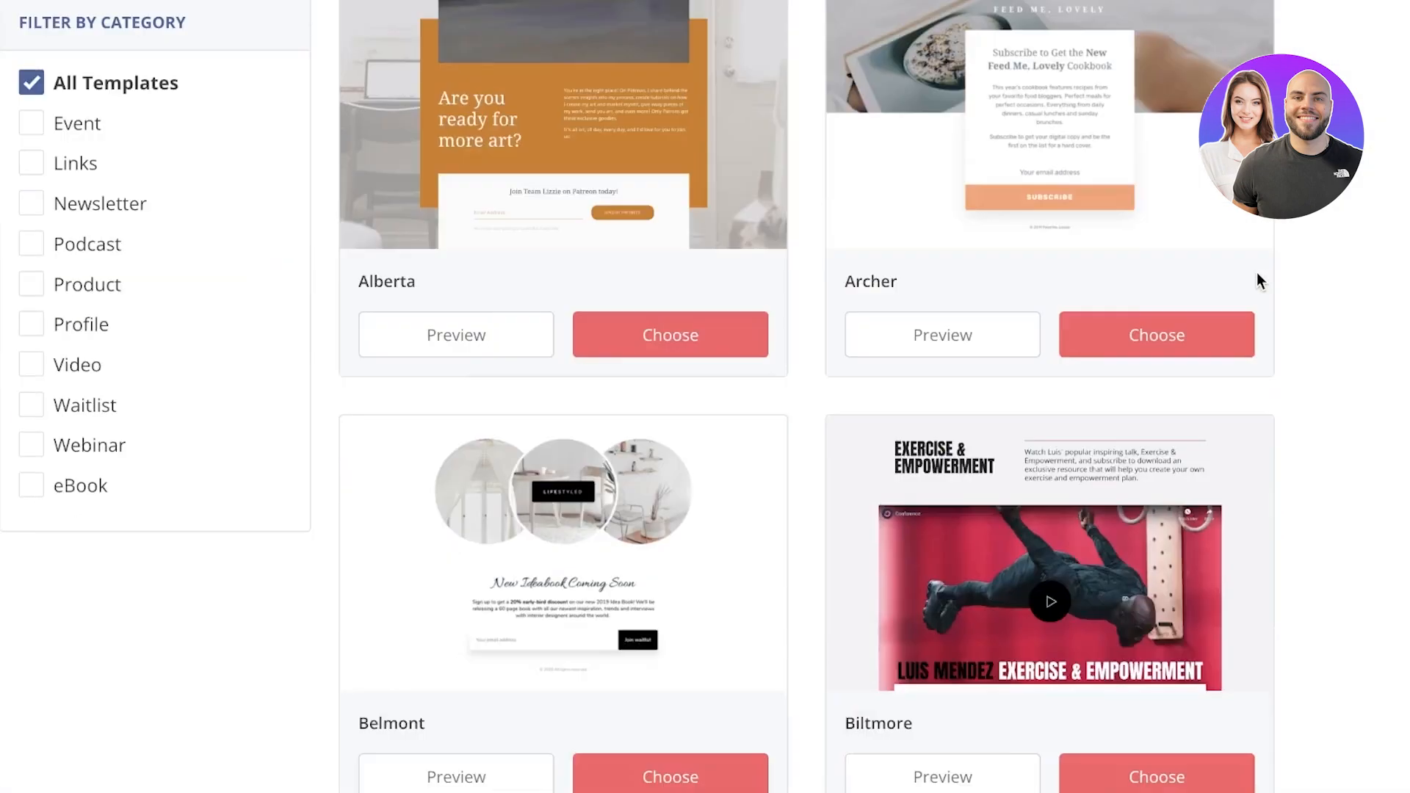
{"action": "scroll", "scroll_direction": "down", "scroll_amount": 3}
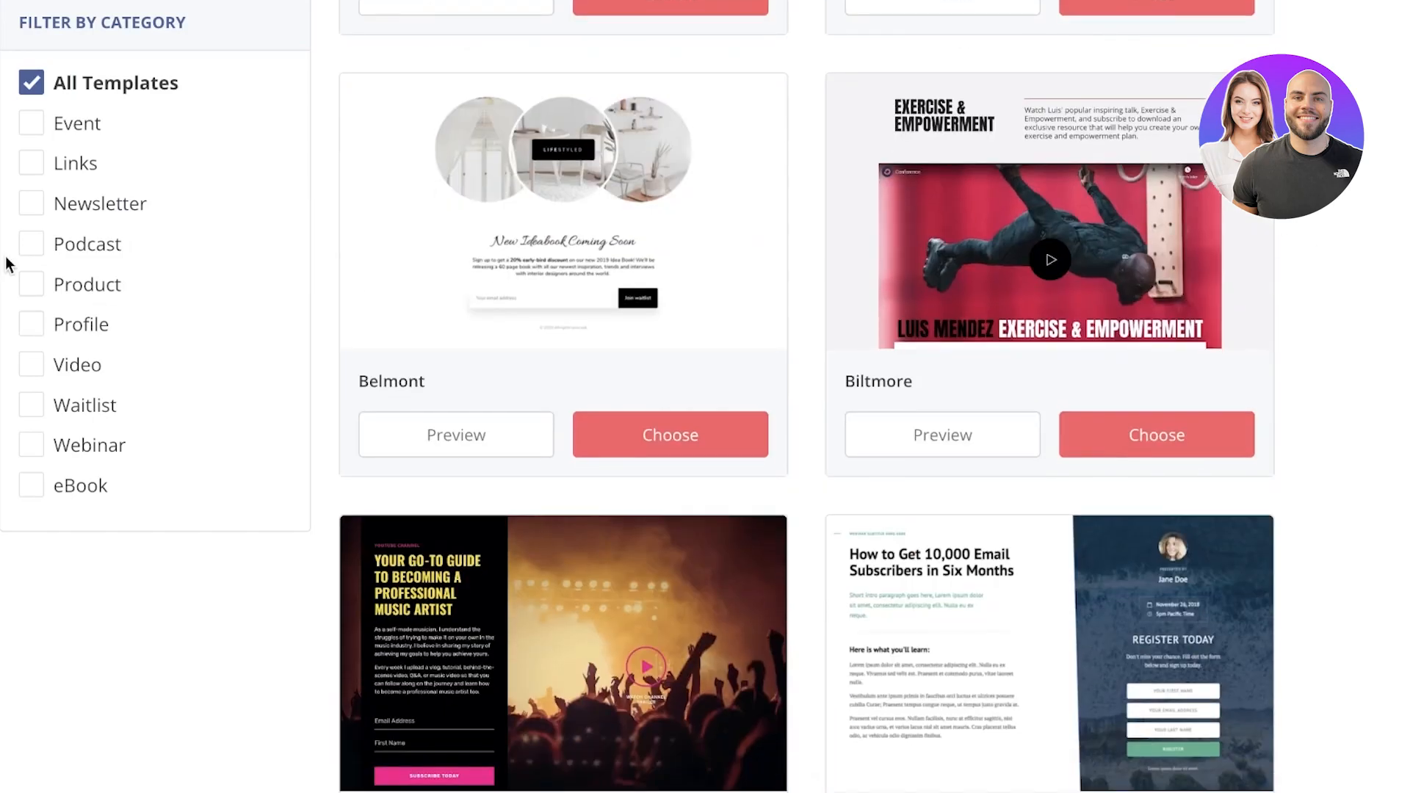
{"action": "left_click", "coordinate": [30, 284]}
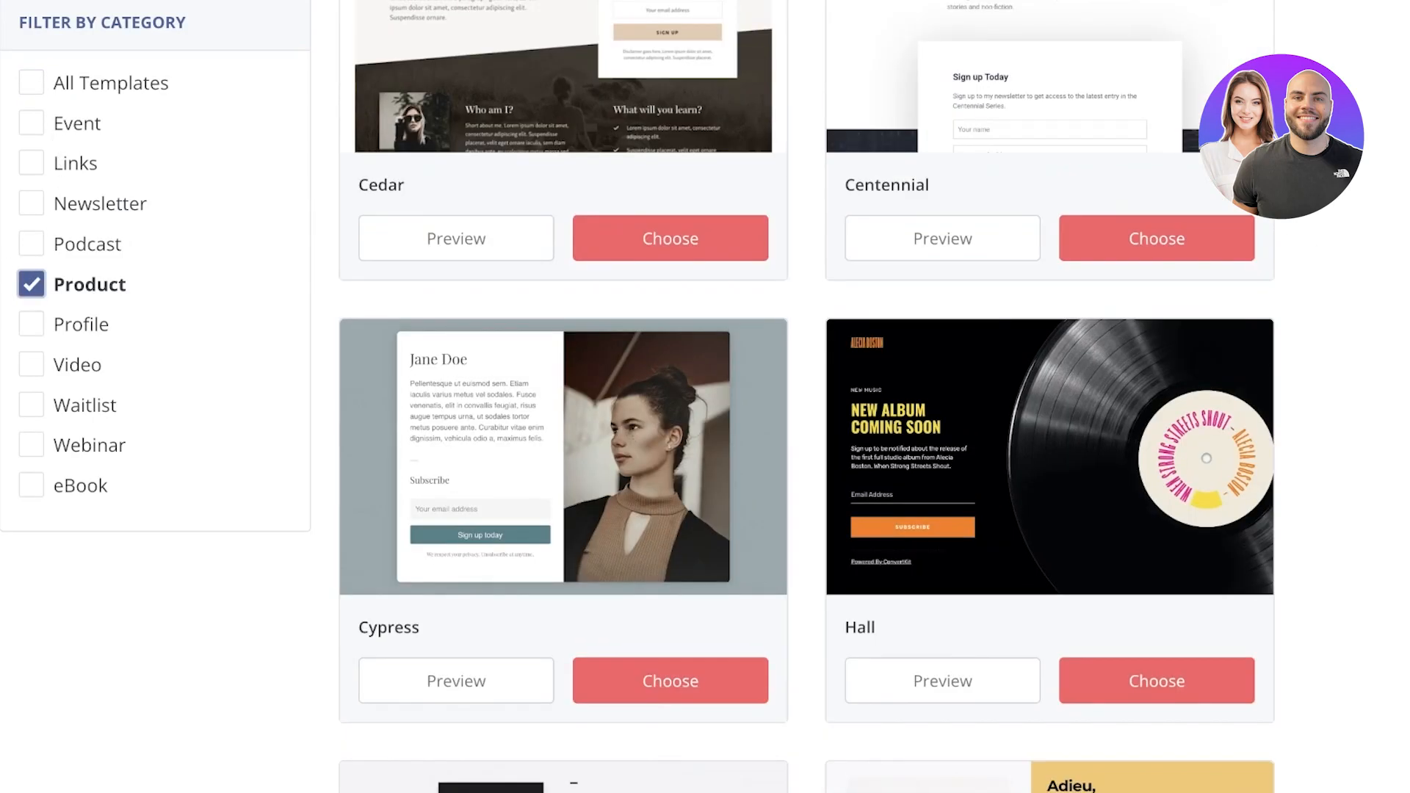
Browse the Product templates and choose Madison to build the page
{"action": "scroll", "scroll_direction": "down", "scroll_amount": 3}
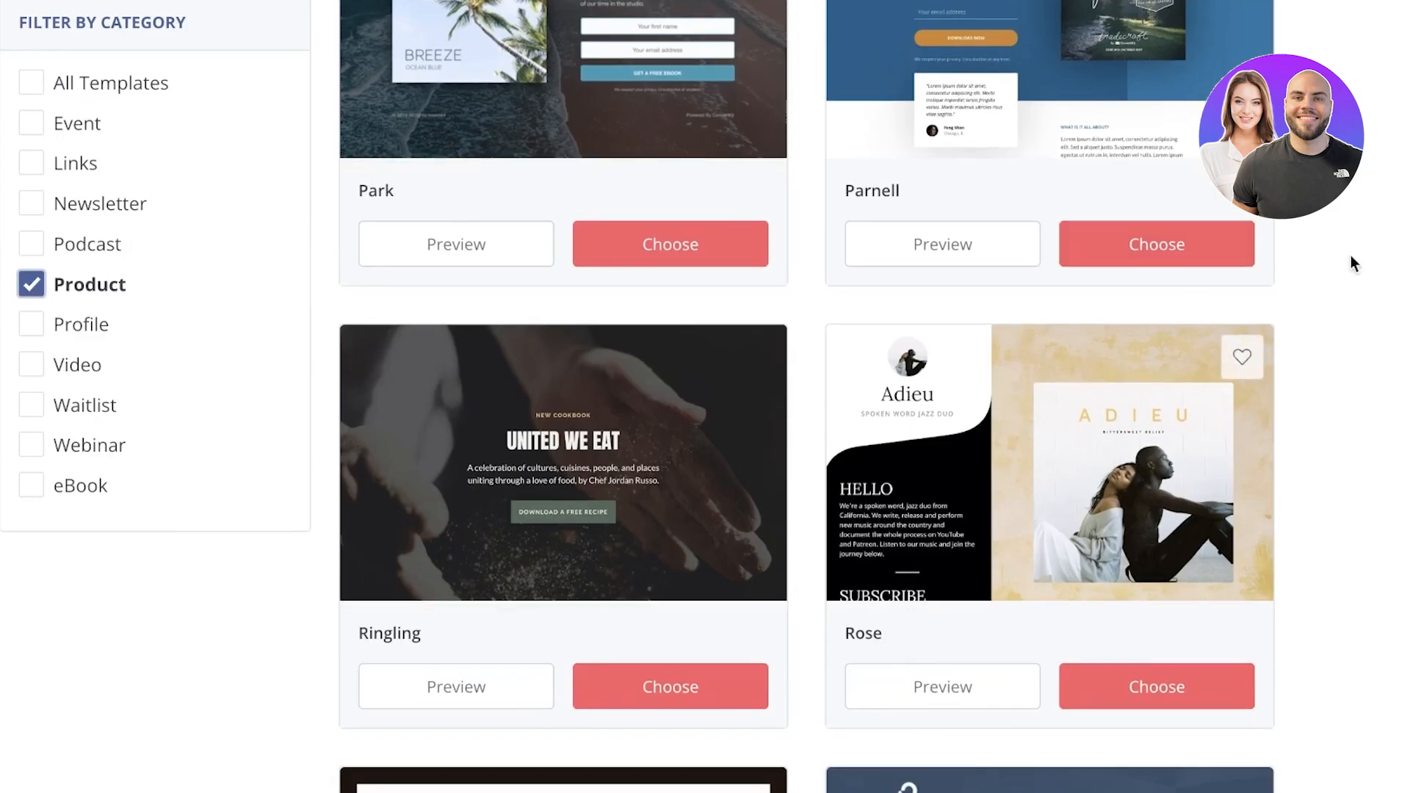
{"action": "scroll", "scroll_direction": "down", "scroll_amount": 3}
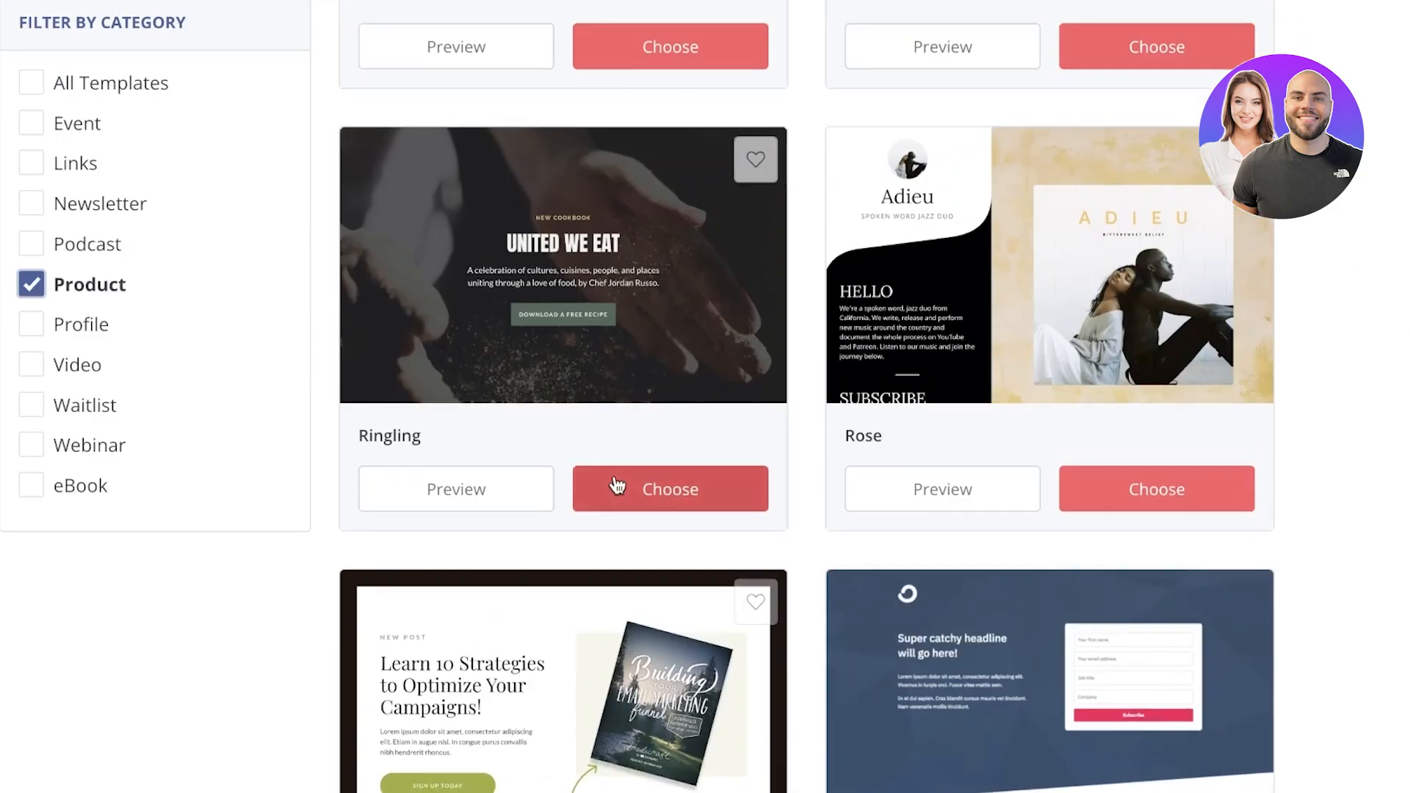
{"action": "scroll", "scroll_direction": "up", "scroll_amount": 3}
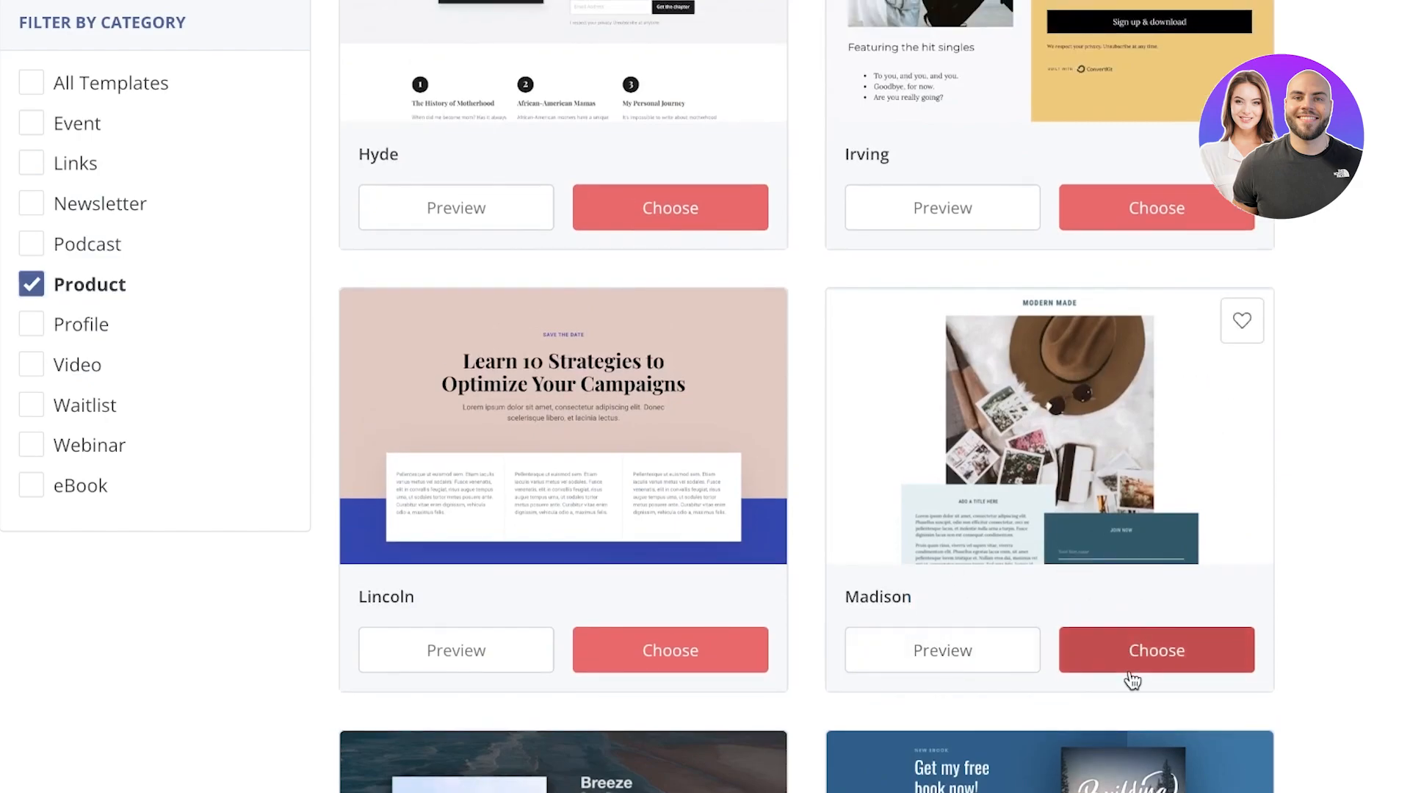
{"action": "left_click", "coordinate": [1155, 649]}
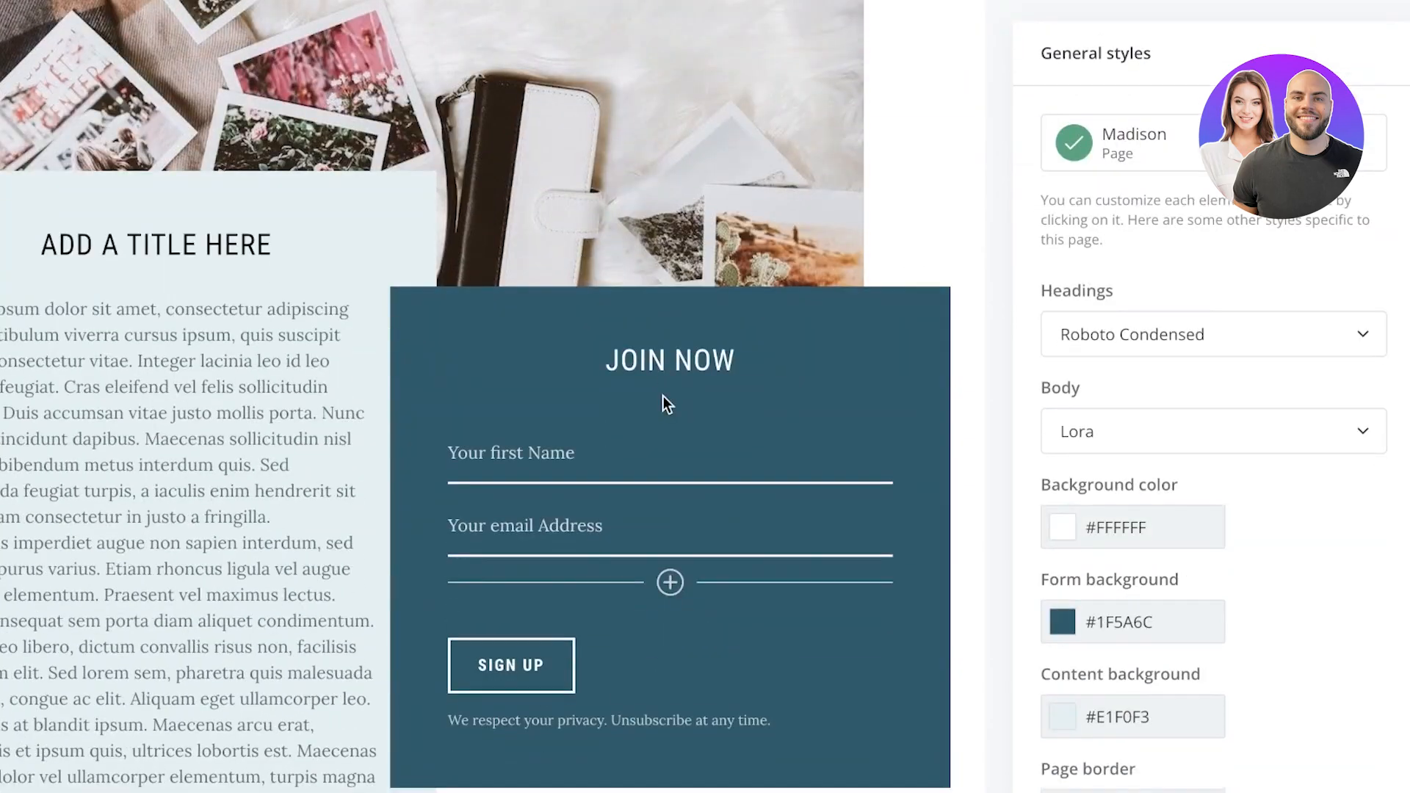
Publish the Madison page and select its live durdenclothing.ck.page share URL
{"action": "scroll", "scroll_direction": "up", "scroll_amount": 3}
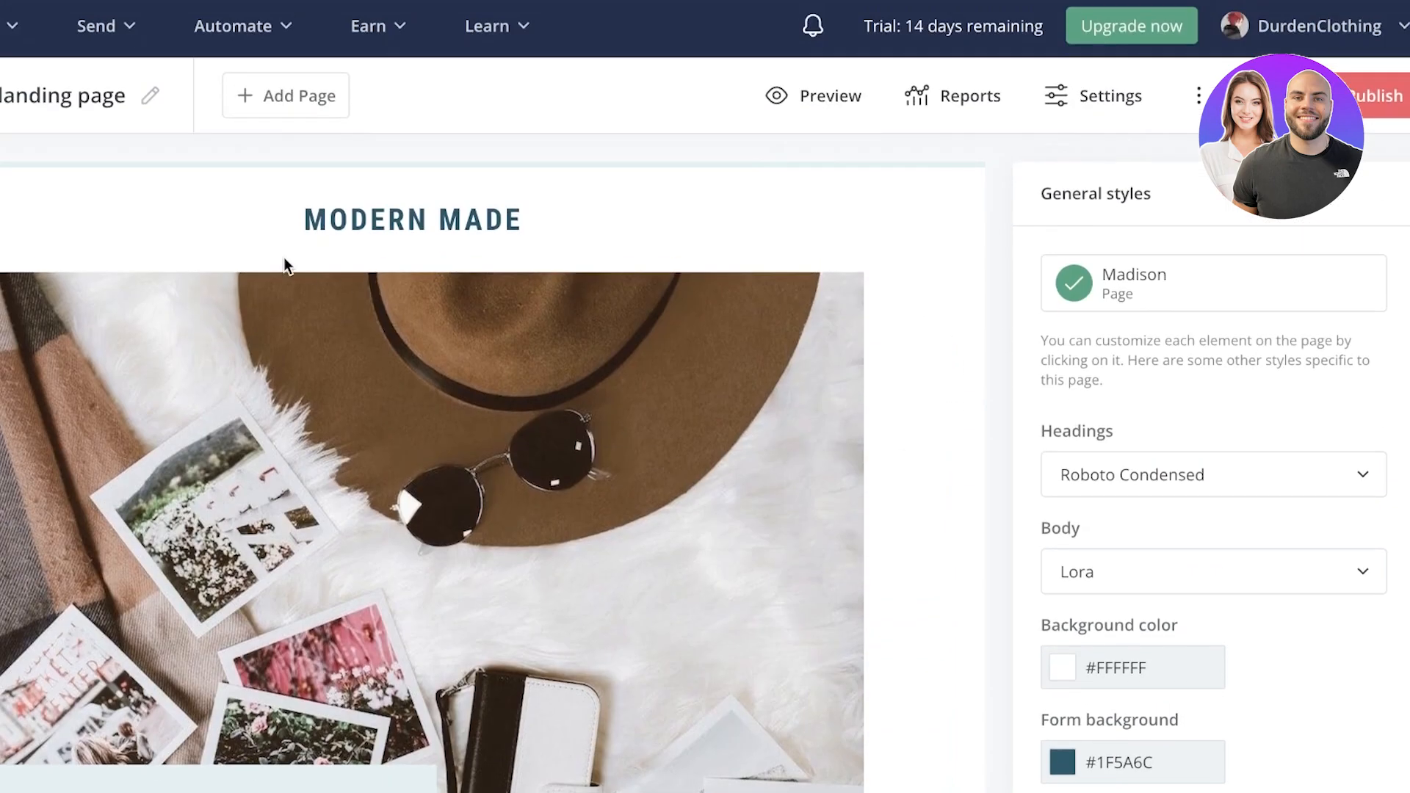
{"action": "scroll", "scroll_direction": "down", "scroll_amount": 3}
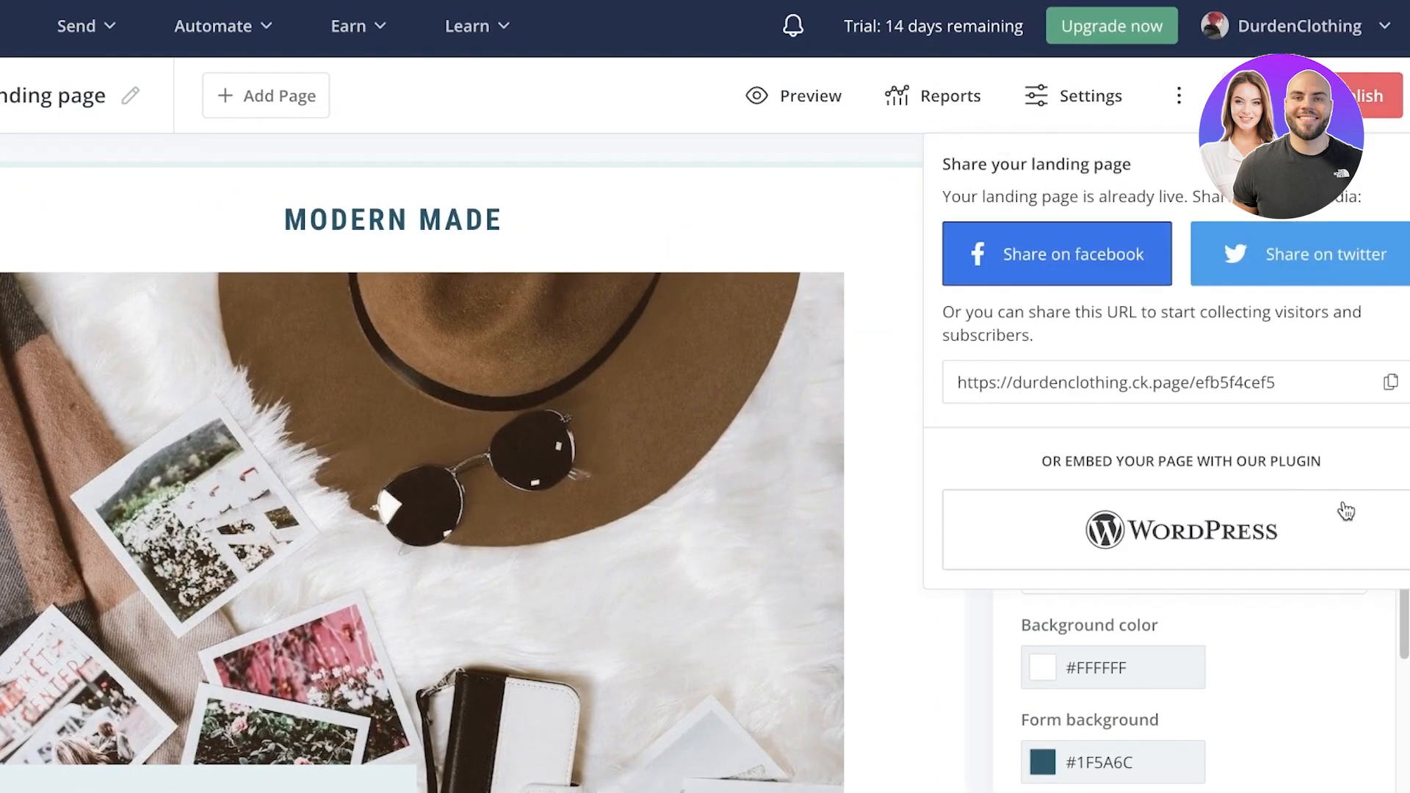
{"action": "mouse_move", "coordinate": [1394, 382]}
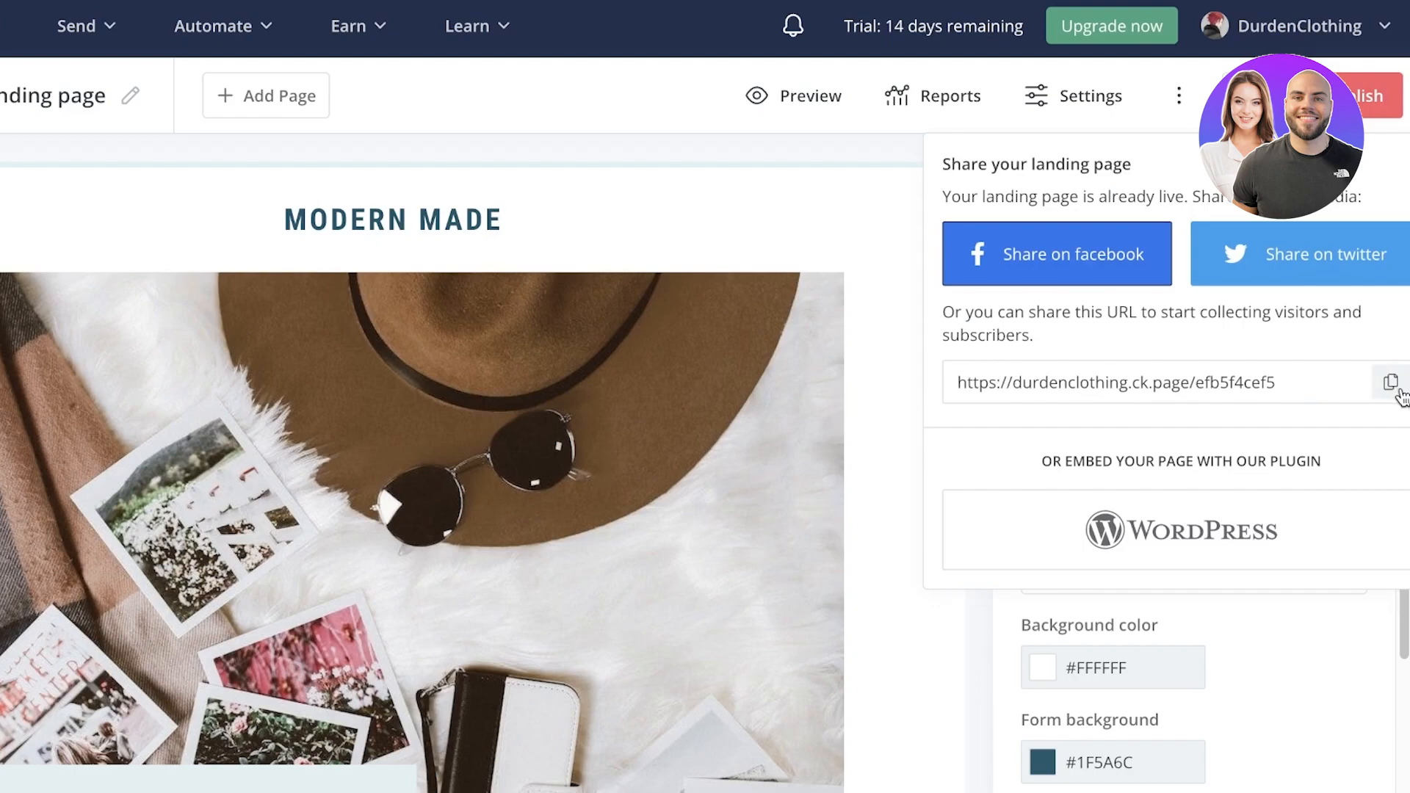
{"action": "triple_click", "coordinate": [1115, 382]}
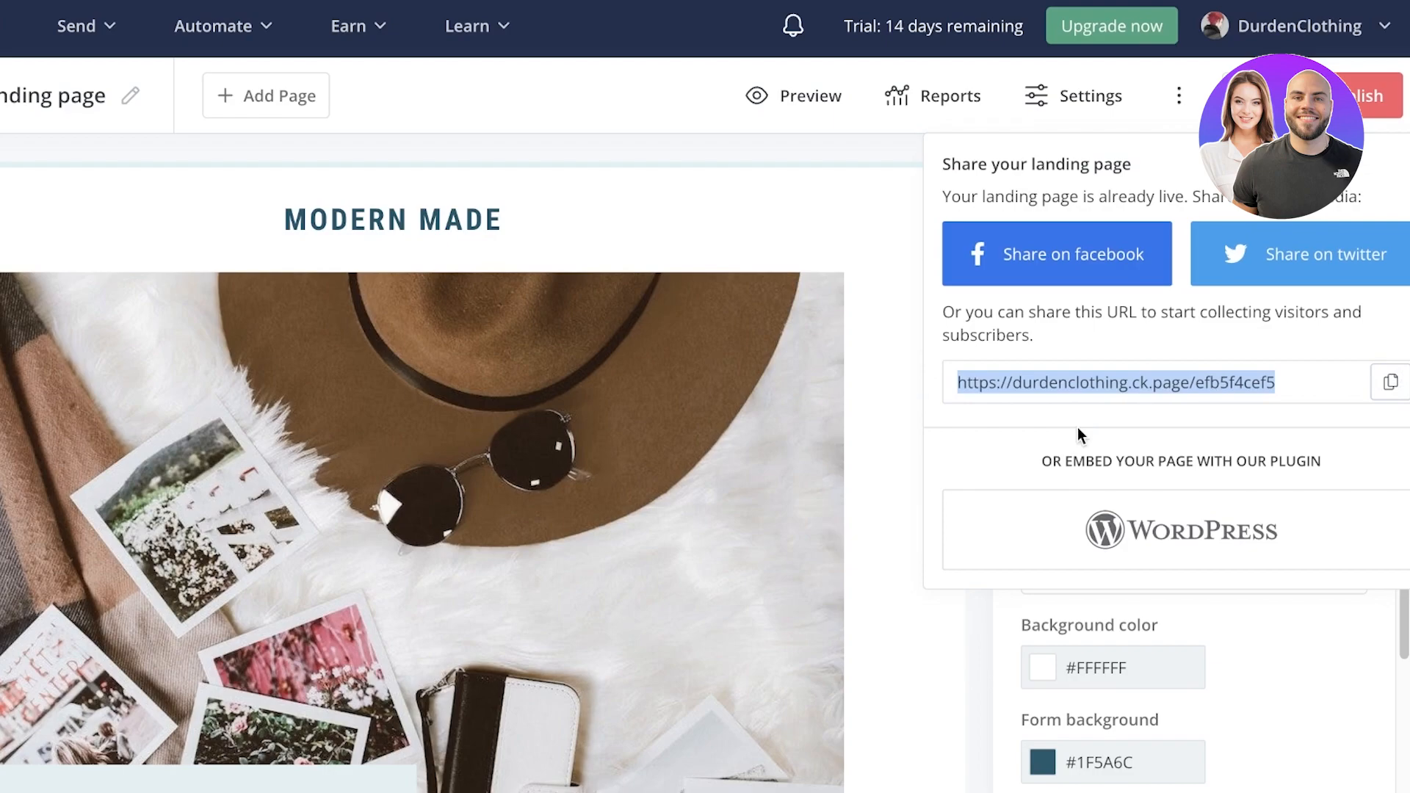
{"action": "mouse_move", "coordinate": [1071, 449]}
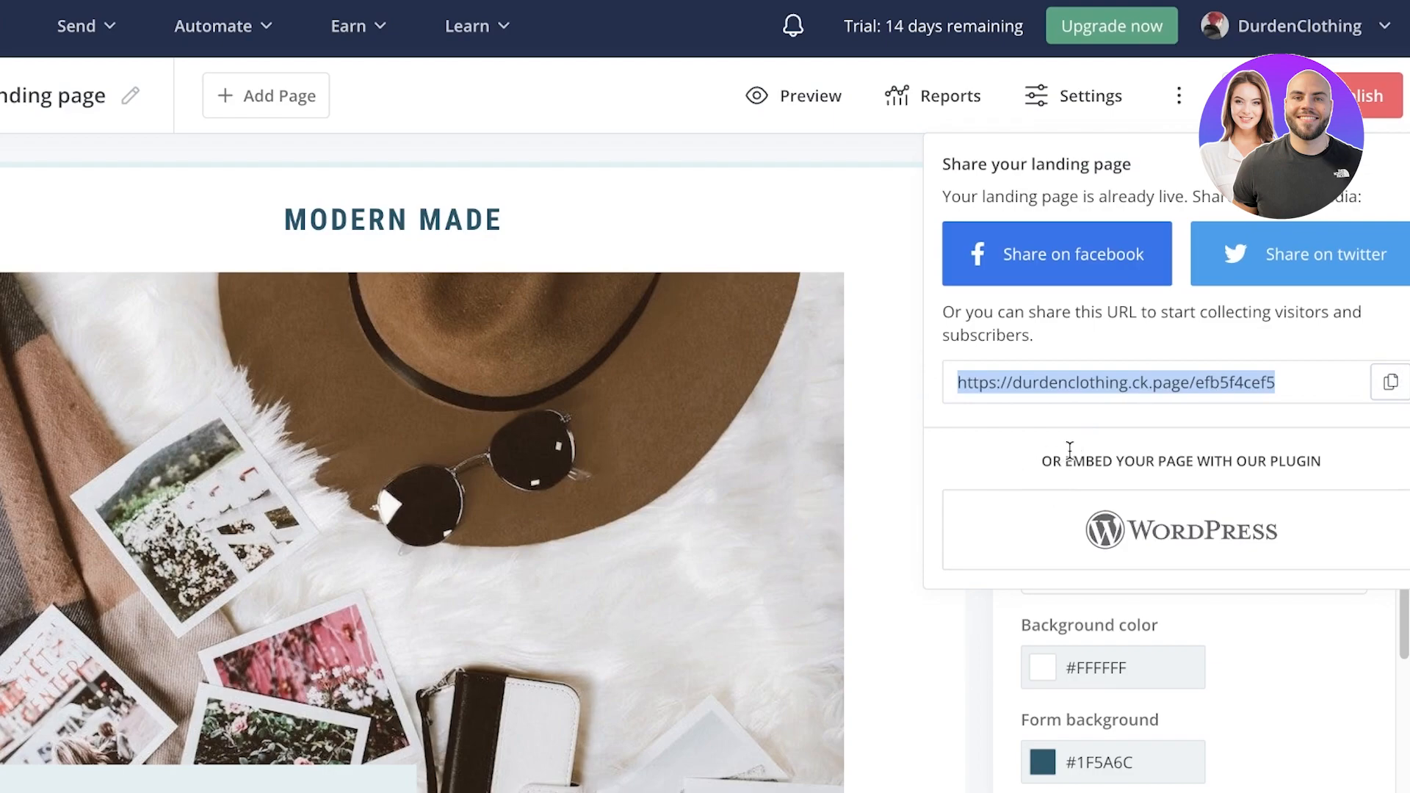
{"action": "mouse_move", "coordinate": [1182, 261]}
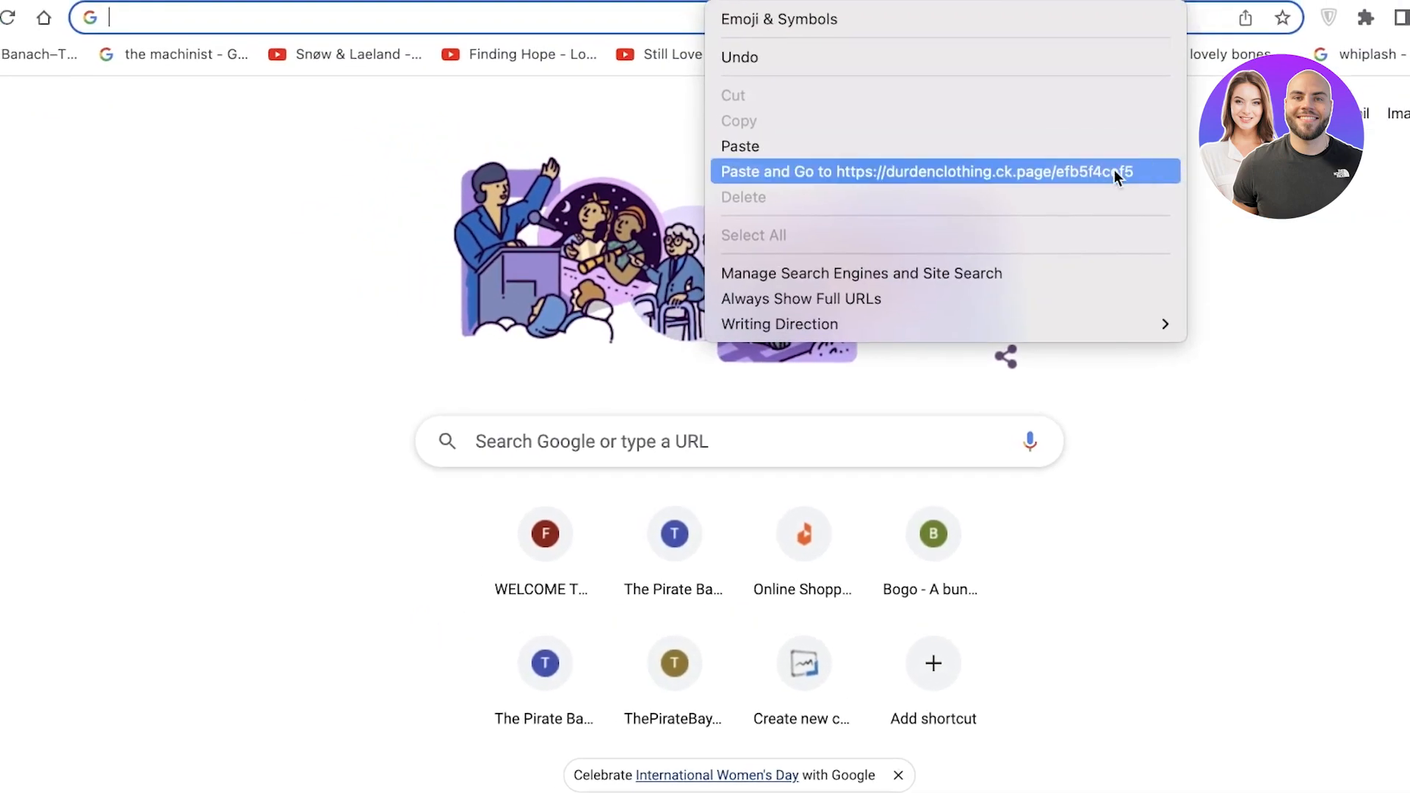
Load the copied ck.page address in a new tab, browse it, then return to ConvertKit's overview
{"action": "left_click", "coordinate": [941, 170]}
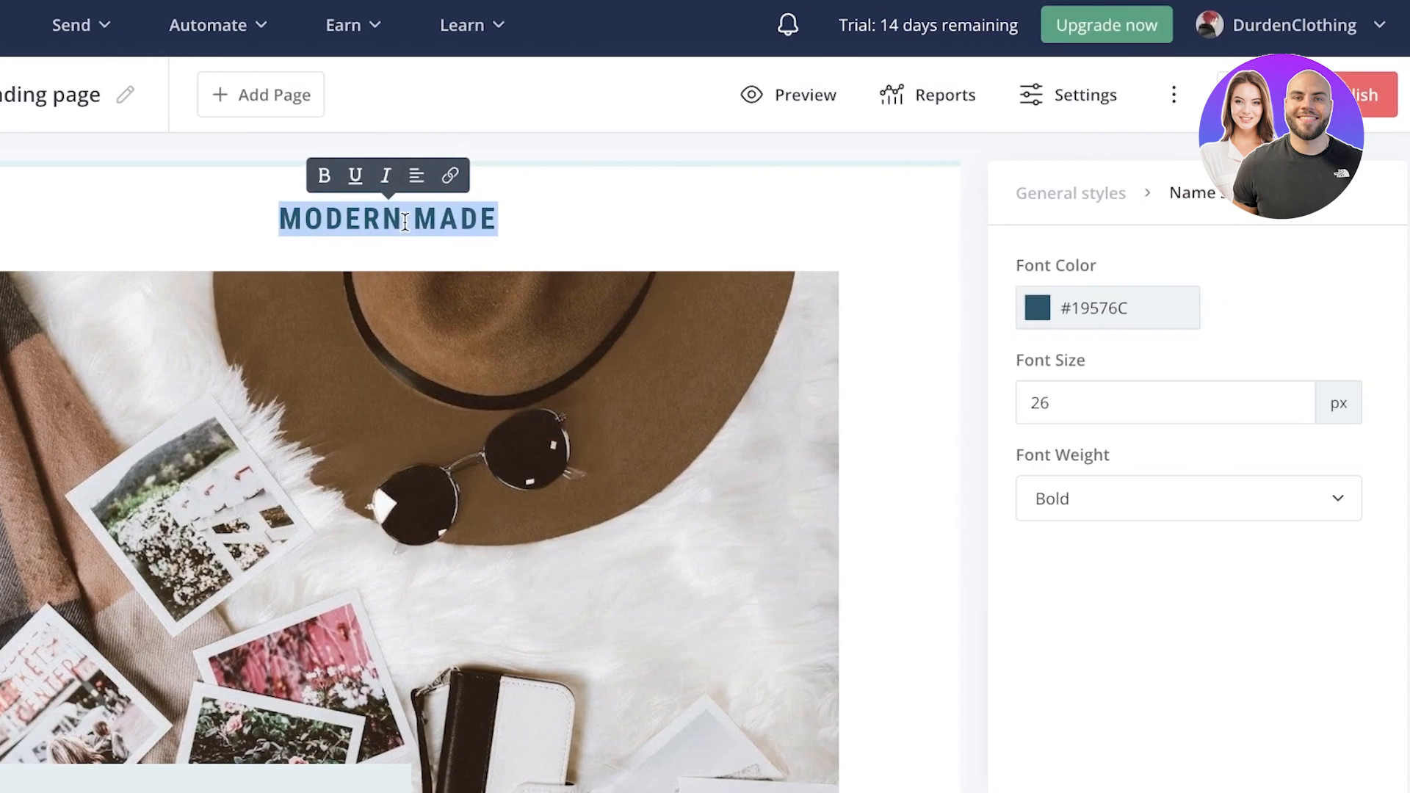
{"action": "scroll", "scroll_direction": "down", "scroll_amount": 3}
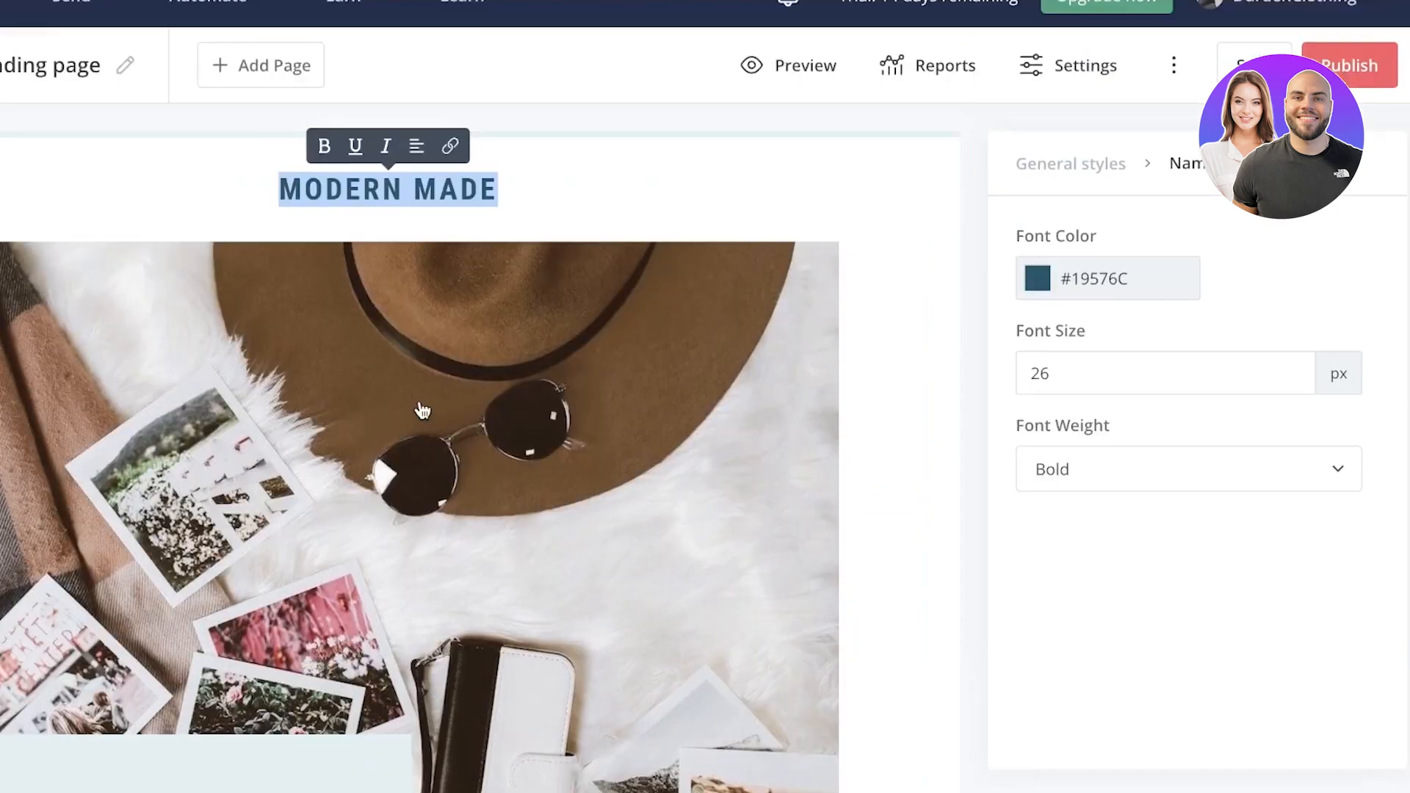
{"action": "scroll", "scroll_direction": "down", "scroll_amount": 3}
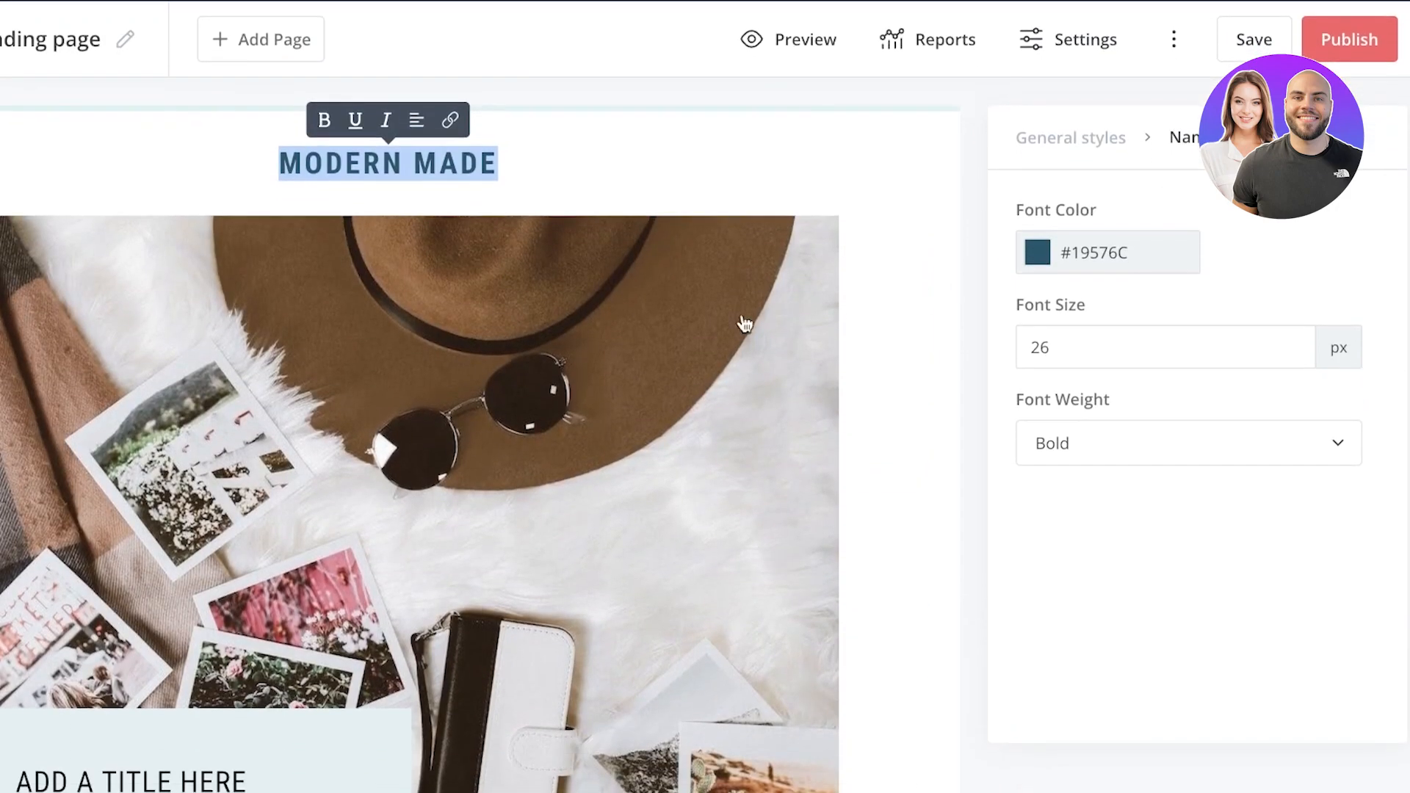
{"action": "scroll", "scroll_direction": "up", "scroll_amount": 3}
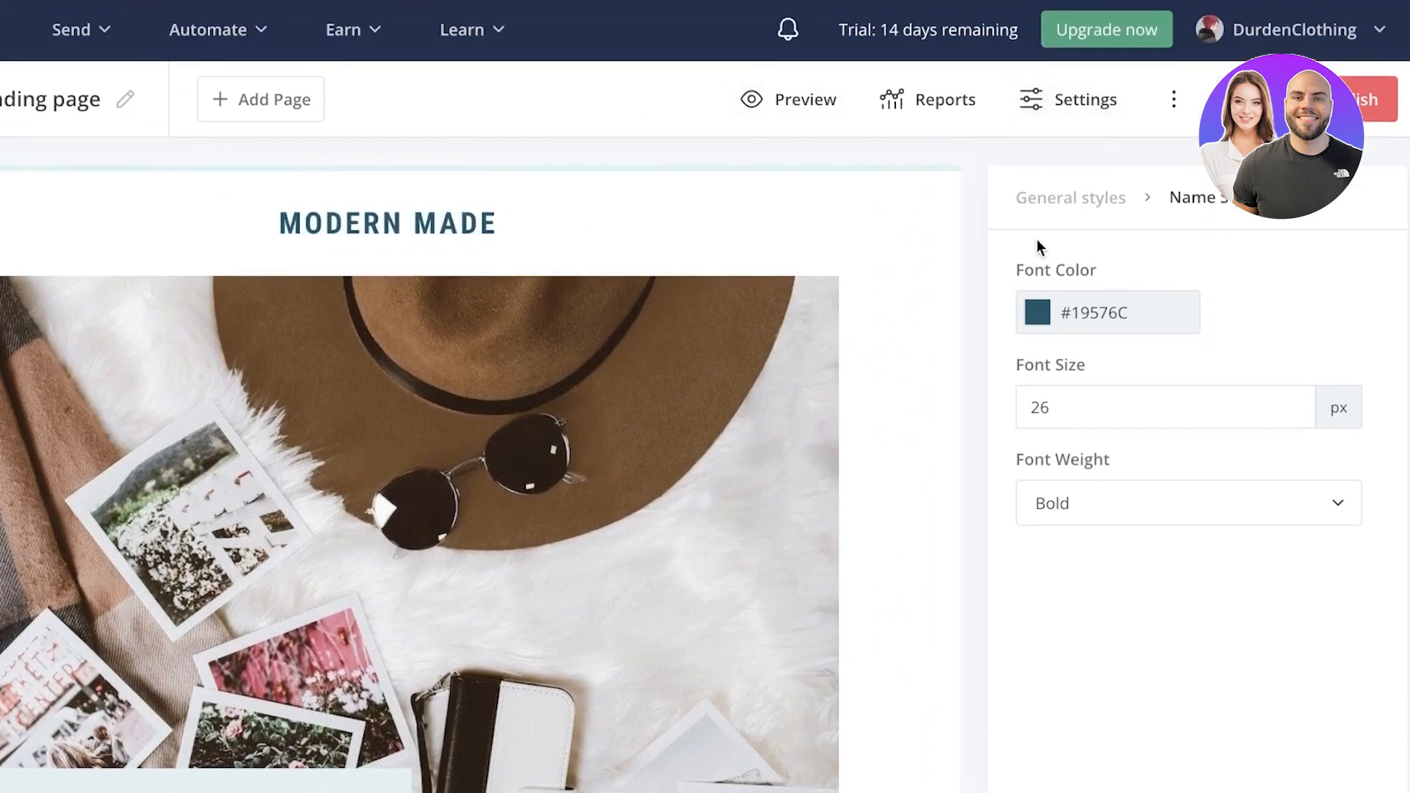
{"action": "mouse_move", "coordinate": [301, 5]}
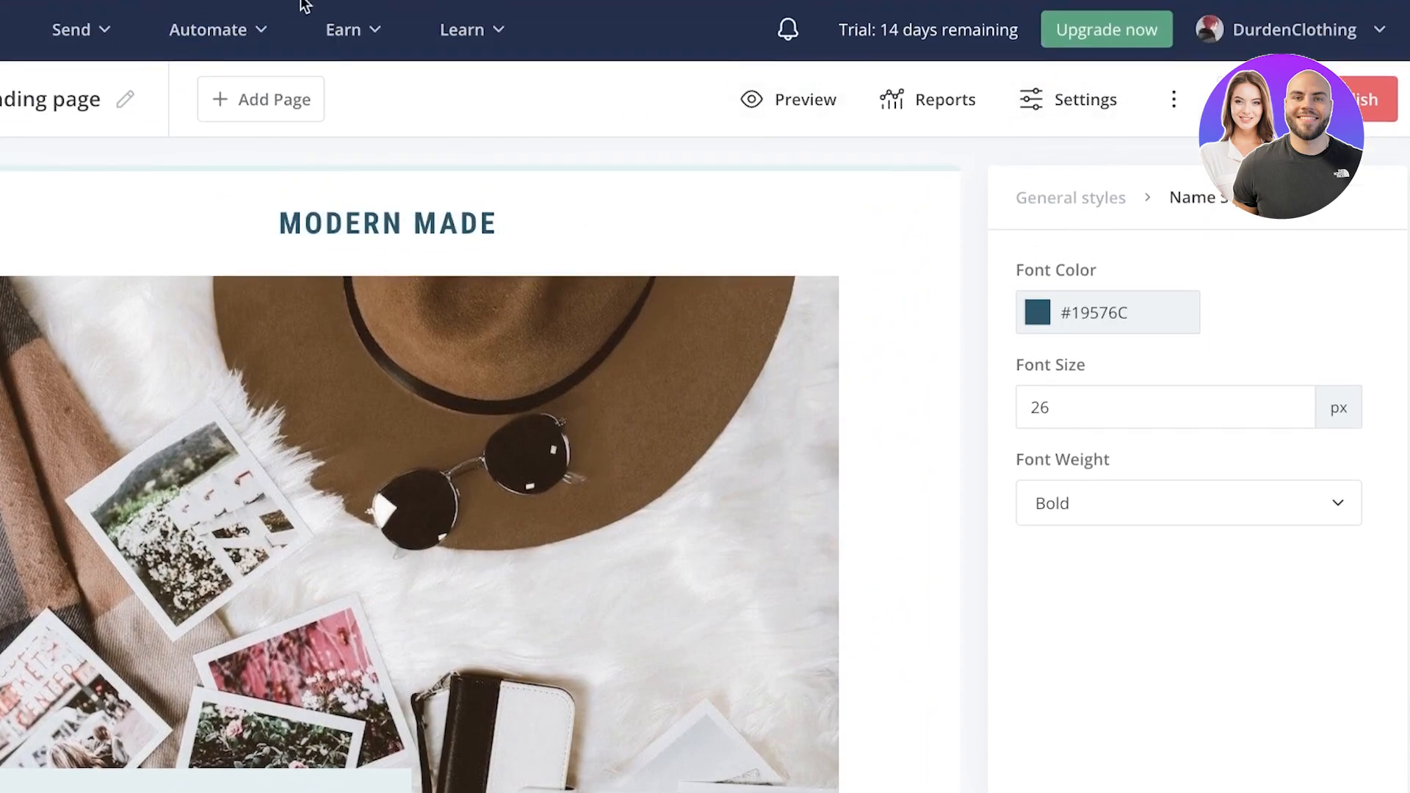
{"action": "left_click", "coordinate": [42, 29]}
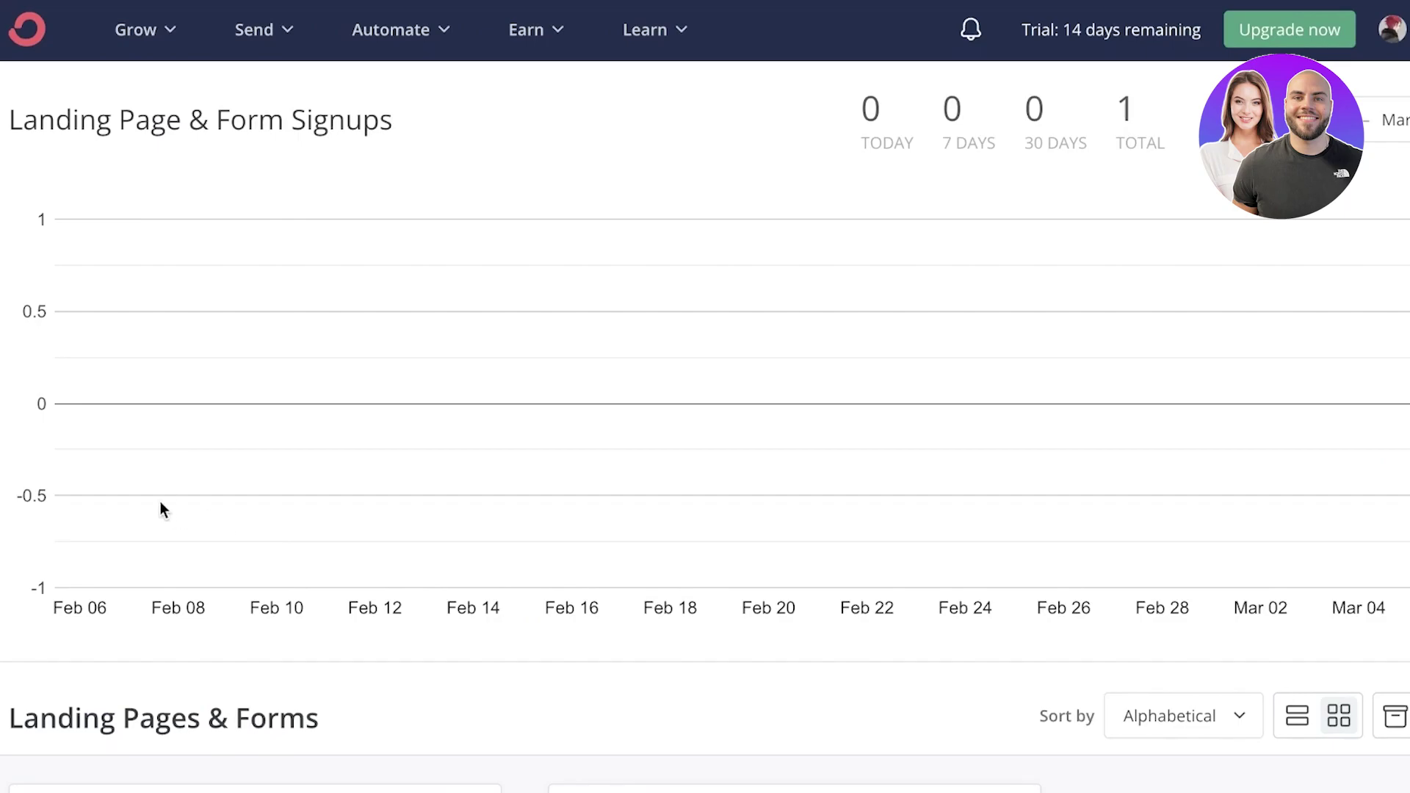
Review the overview listing two Madison landing pages, one with 1 visitor
{"action": "scroll", "scroll_direction": "down", "scroll_amount": 3}
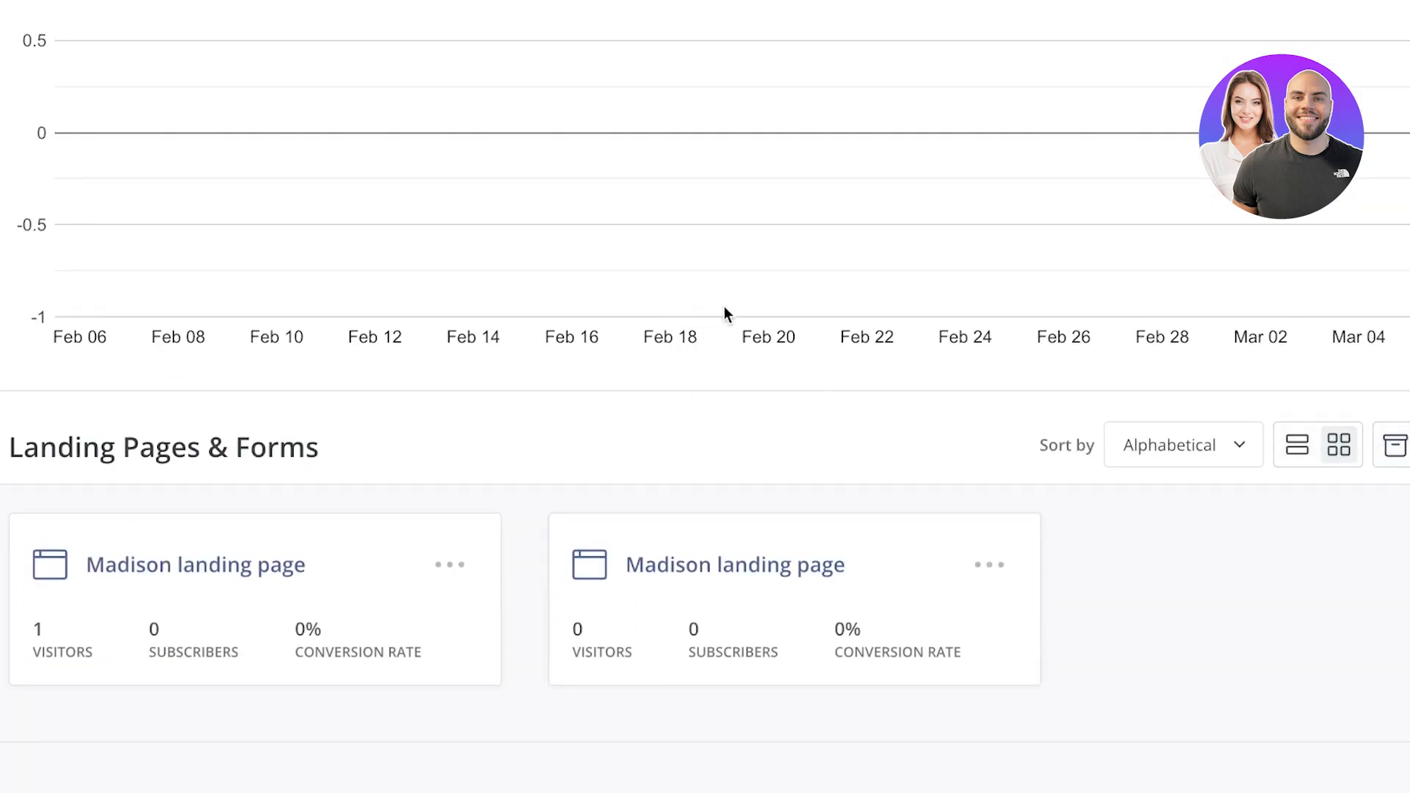
{"action": "scroll", "scroll_direction": "up", "scroll_amount": 3}
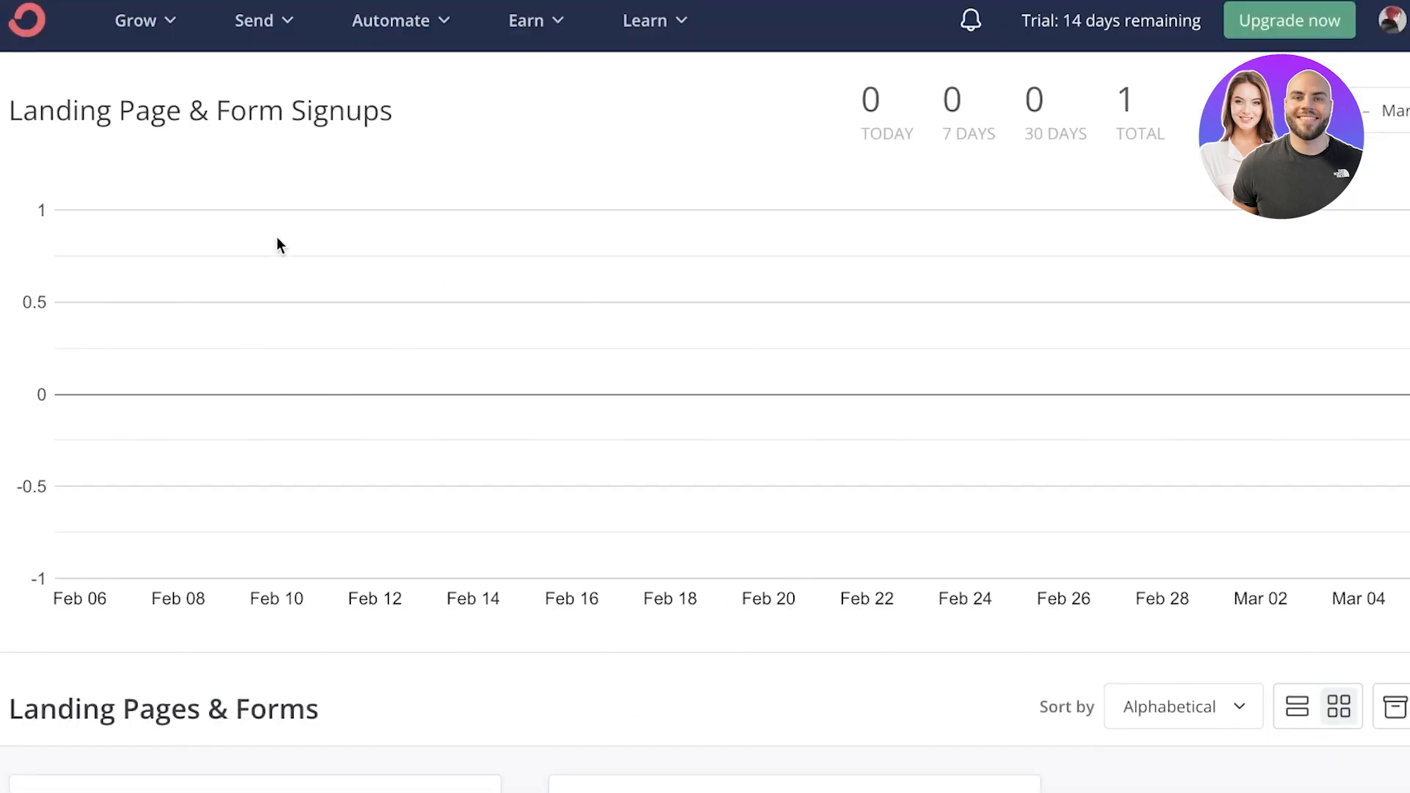
{"action": "mouse_move", "coordinate": [213, 52]}
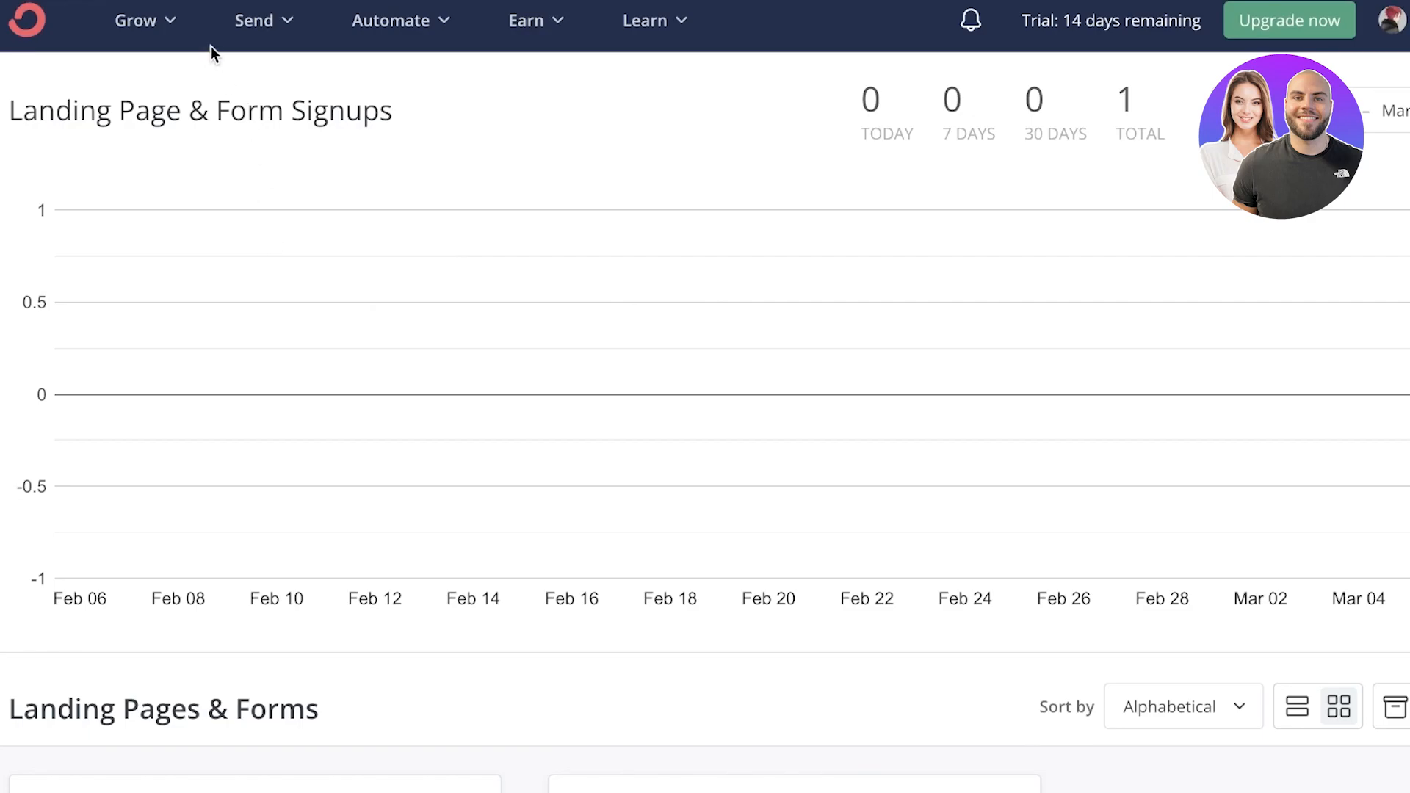
{"action": "left_click", "coordinate": [135, 19]}
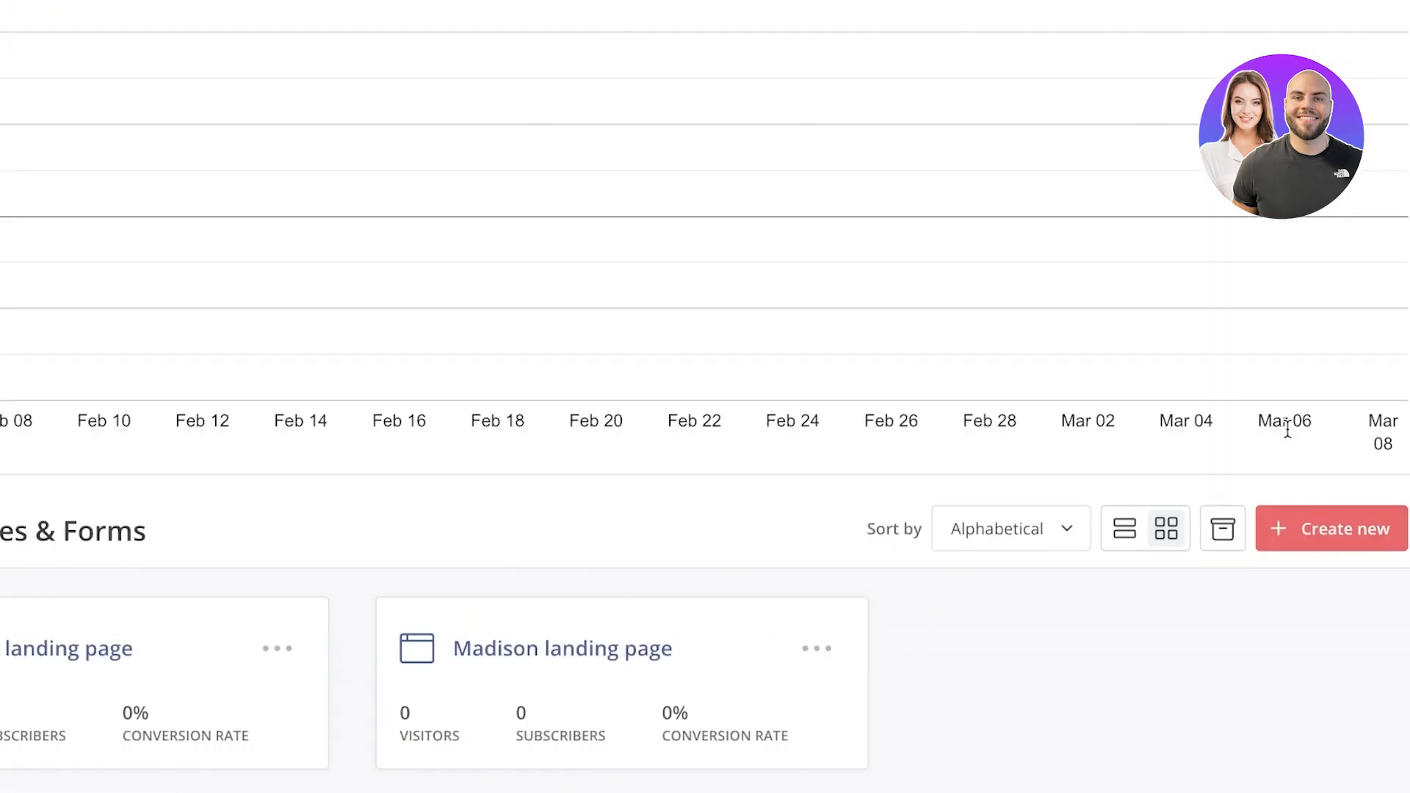
Start a new Form via Create new and browse its template choices
{"action": "left_click", "coordinate": [1331, 529]}
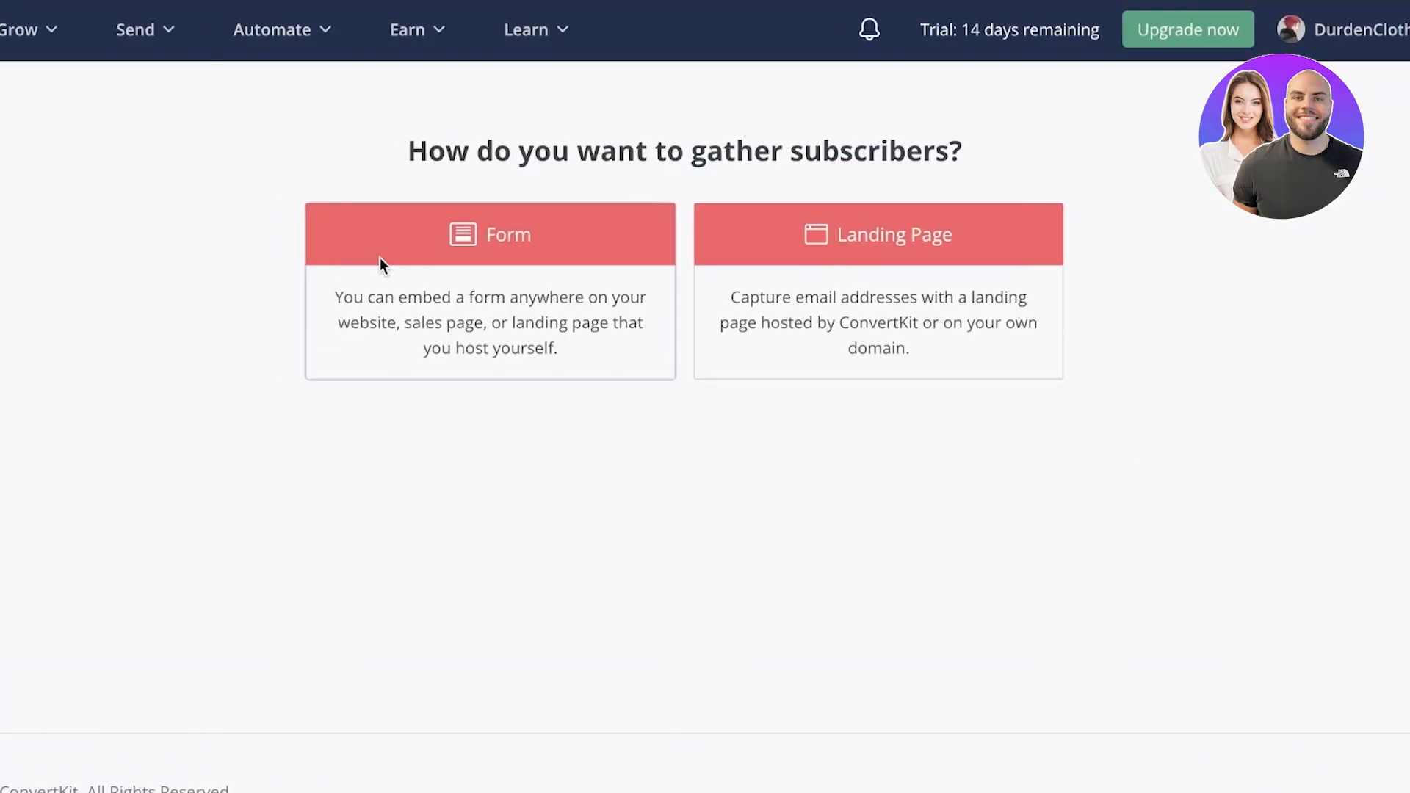
{"action": "left_click", "coordinate": [489, 233]}
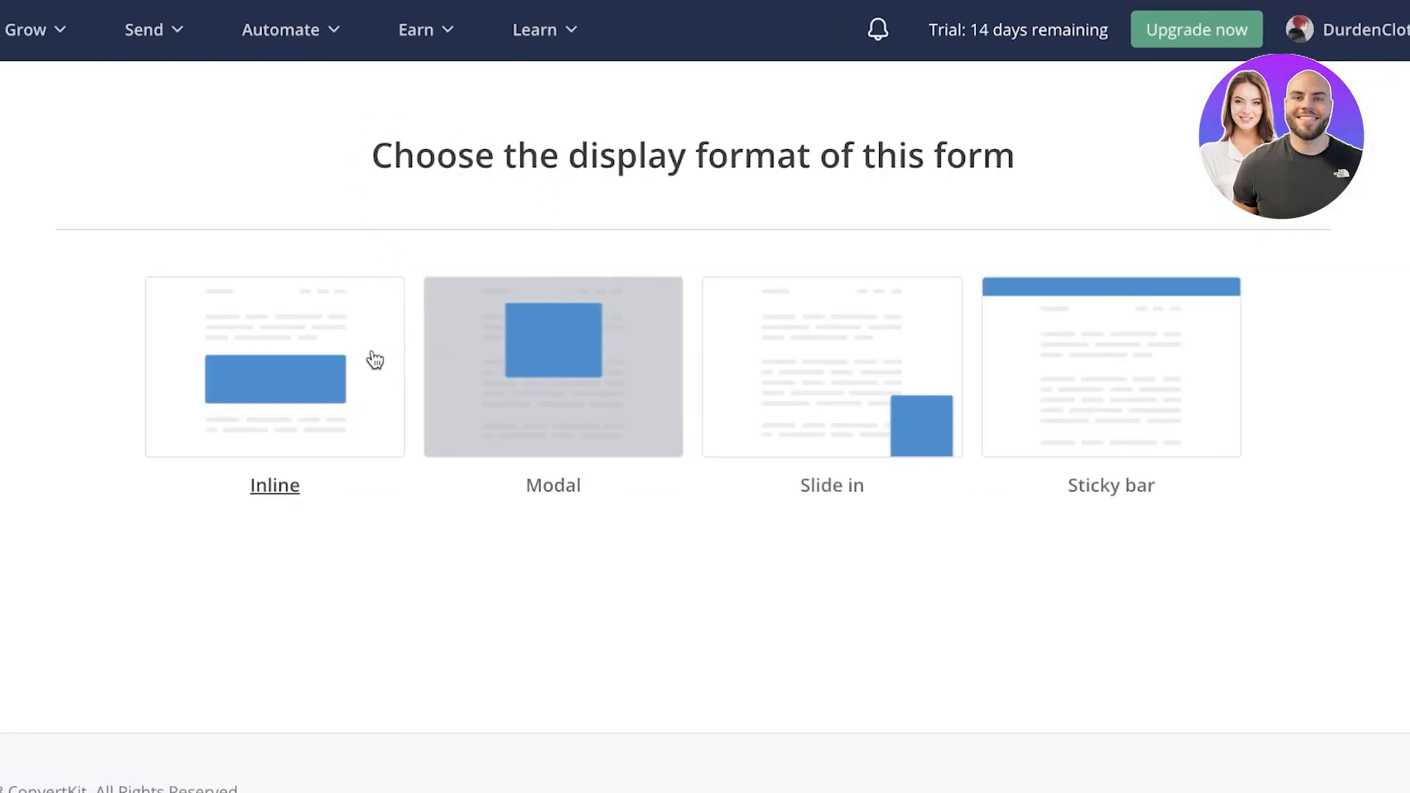
{"action": "mouse_move", "coordinate": [365, 360]}
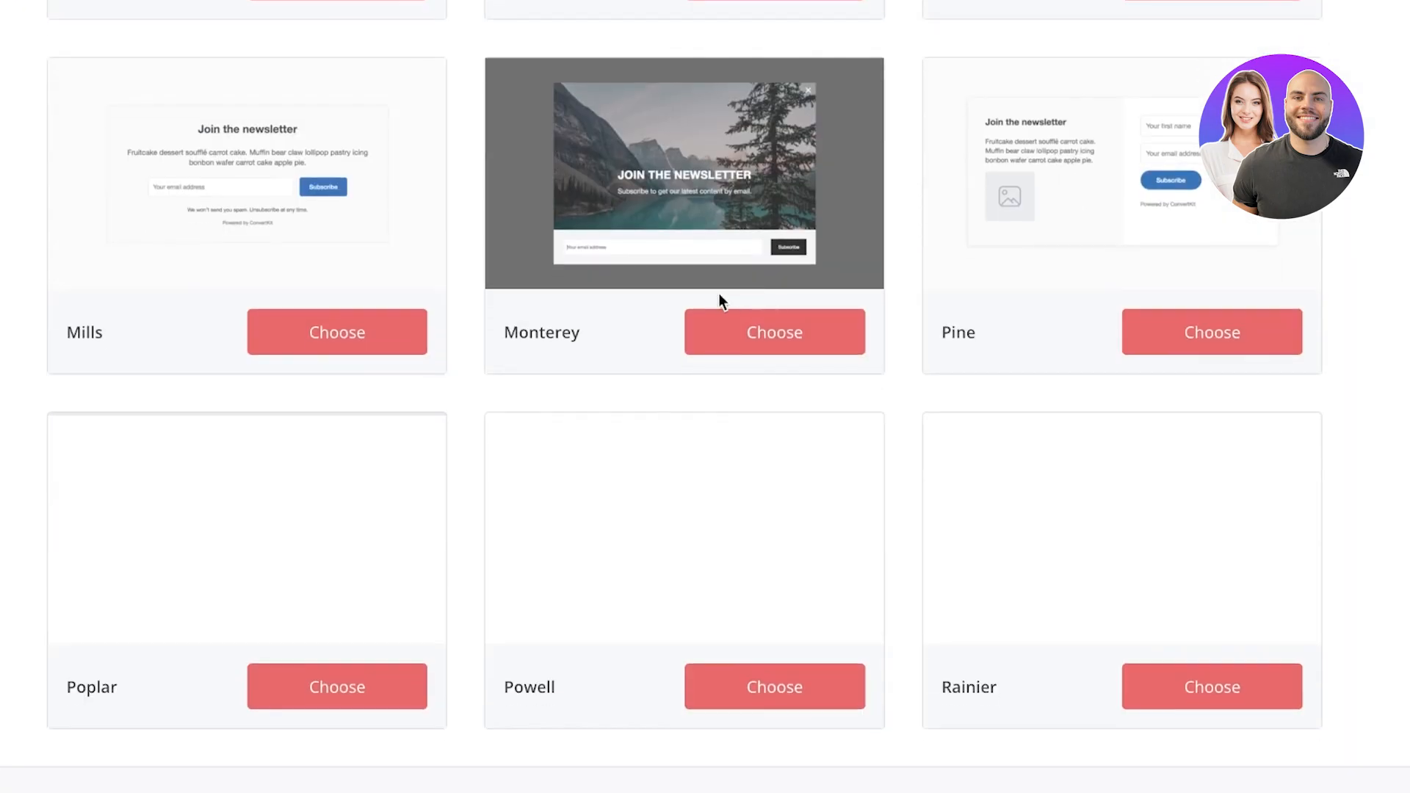
{"action": "scroll", "scroll_direction": "down", "scroll_amount": 3}
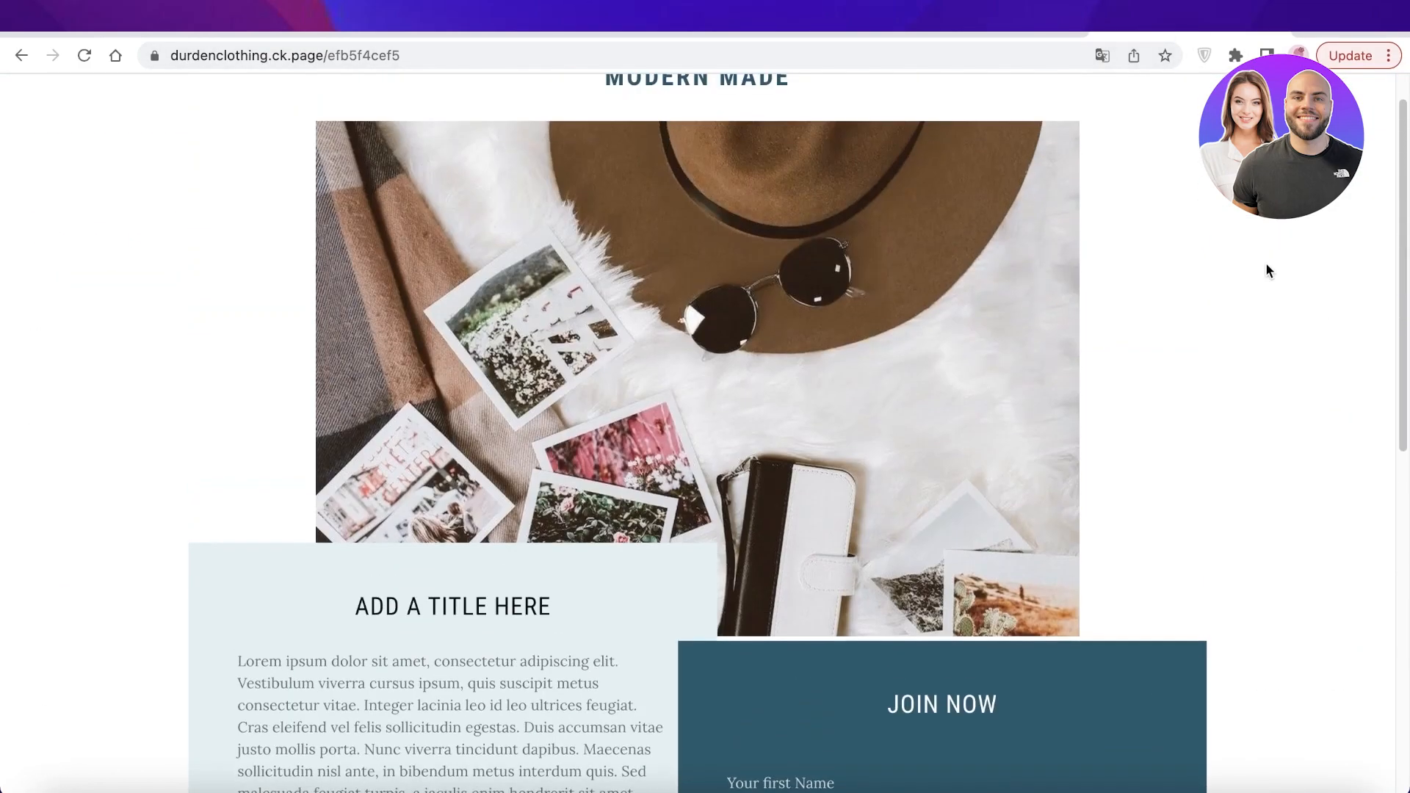
View the live Madison page at durdenclothing.ck.page with its Modern Made heading
{"action": "scroll", "scroll_direction": "up", "scroll_amount": 3}
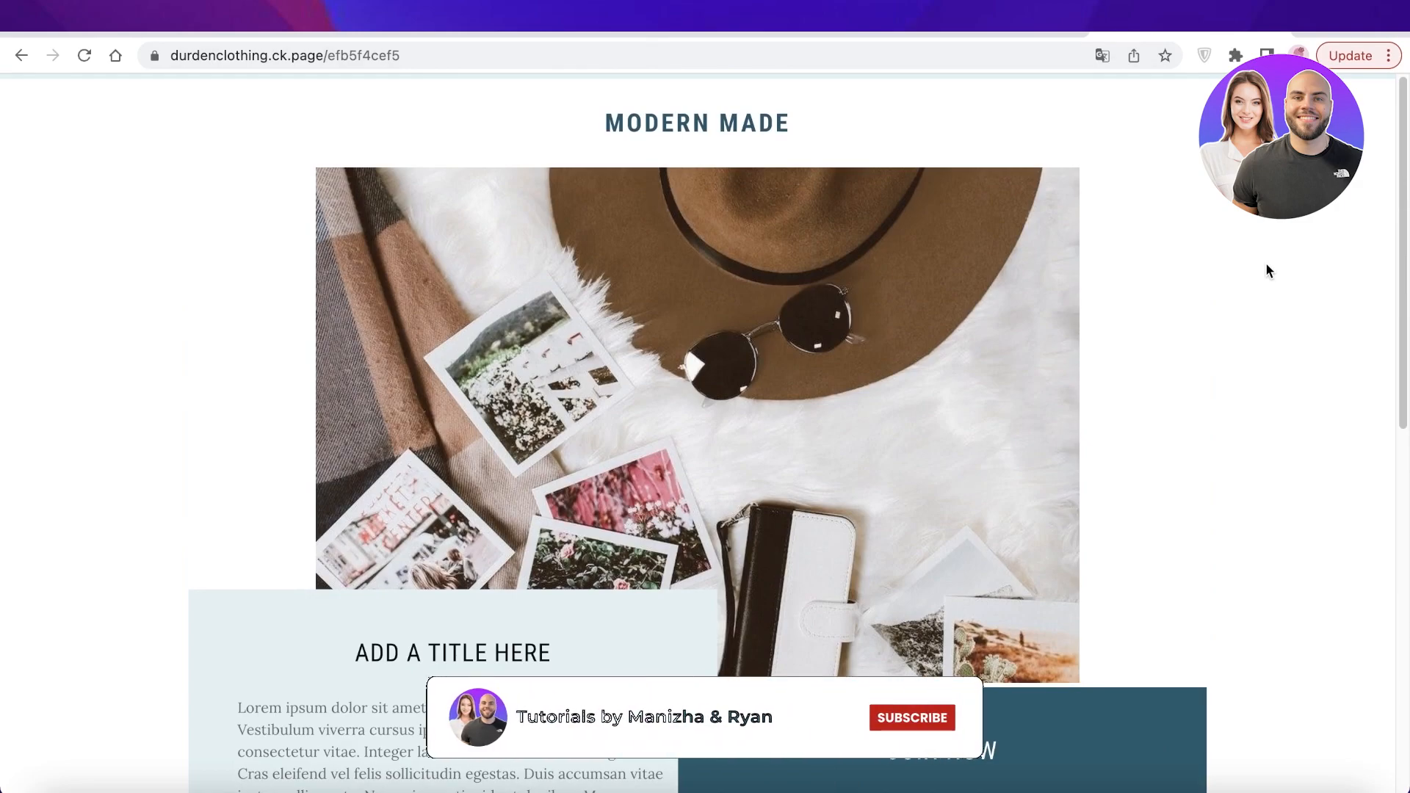
{"action": "left_click", "coordinate": [911, 719]}
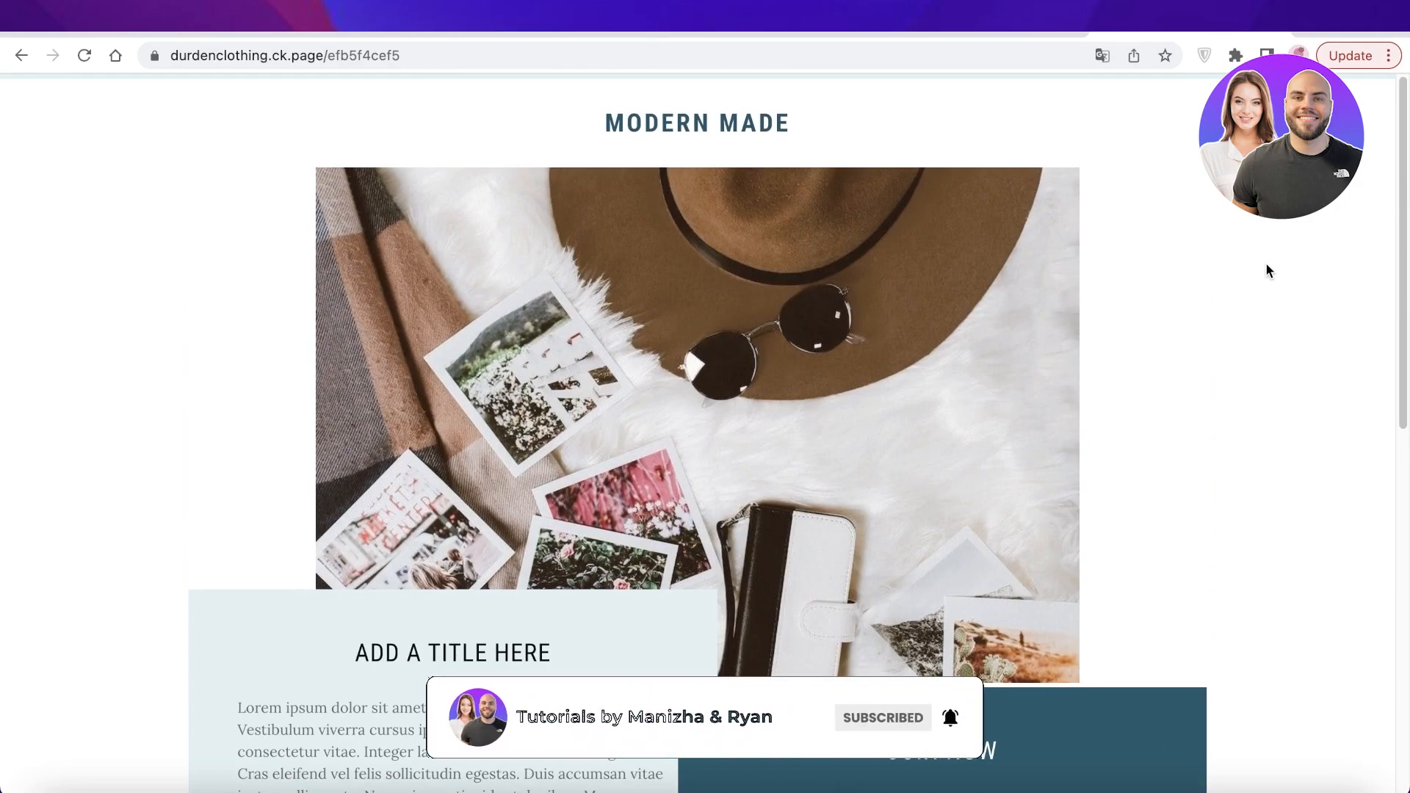